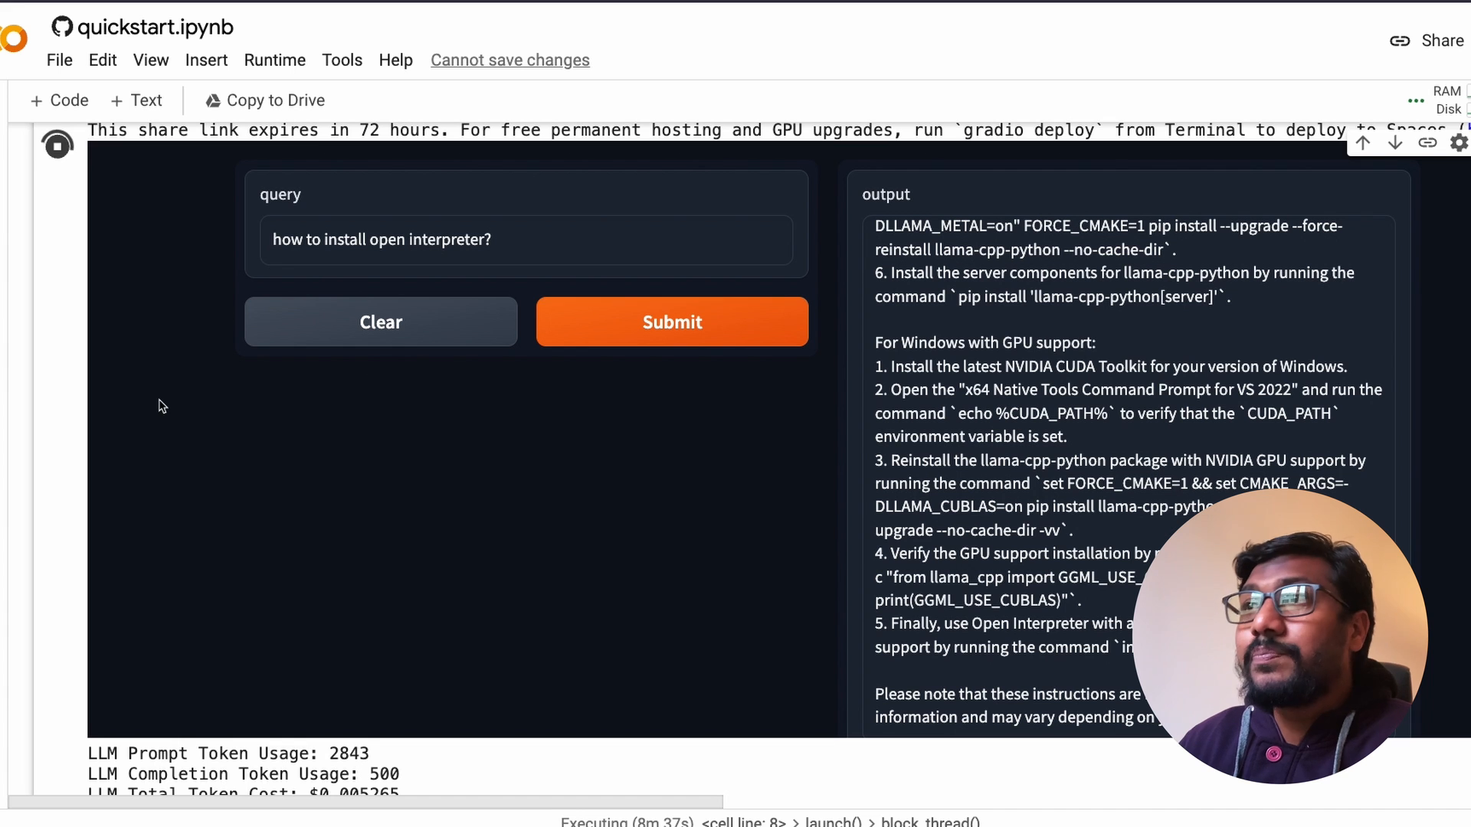
mouse_move(719, 184)
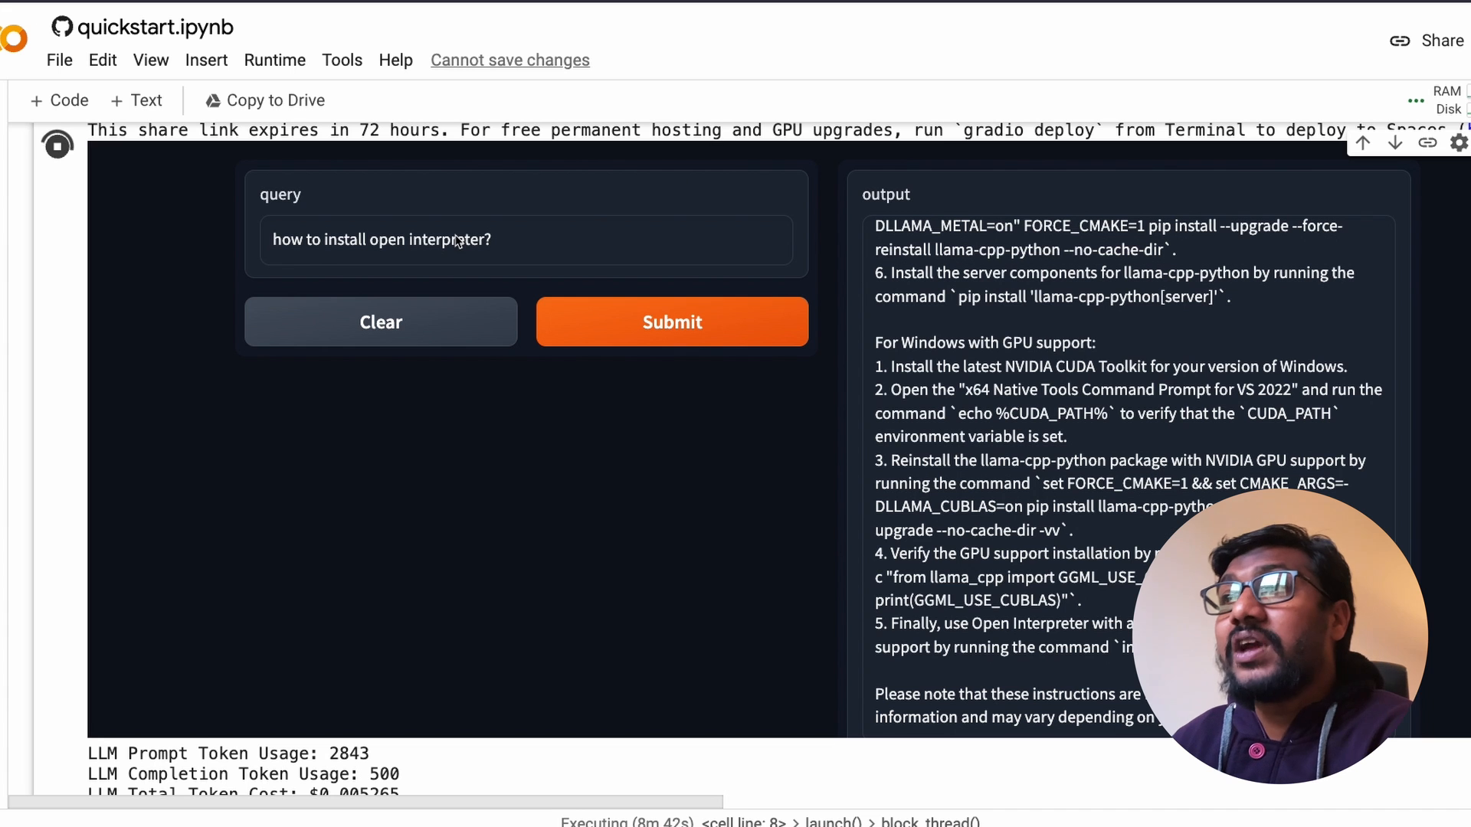
Highlight the 'how to install open interpreter?' question, then scroll to the total token cost
double_click(430, 239)
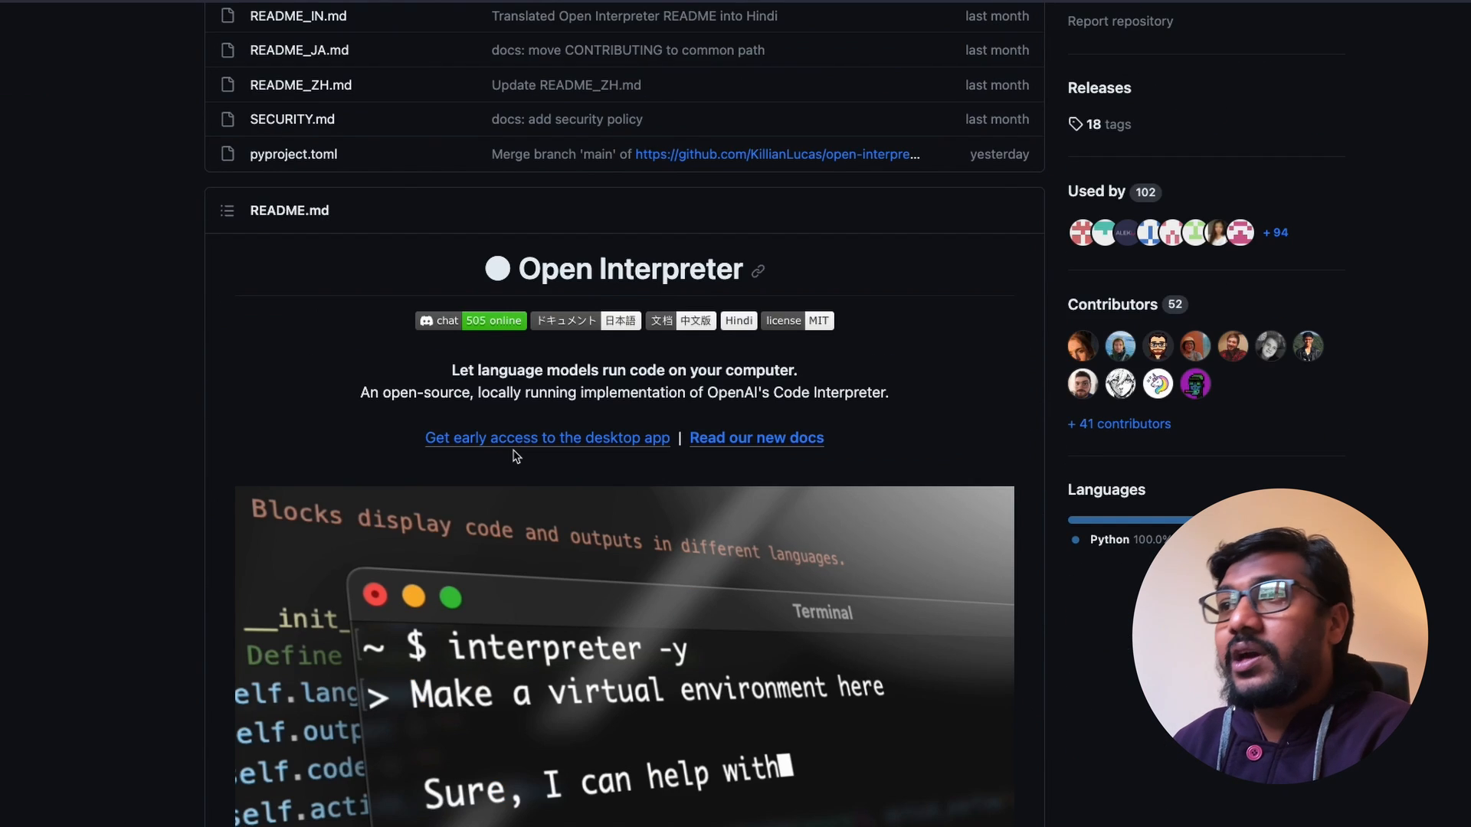
scroll(down, 3)
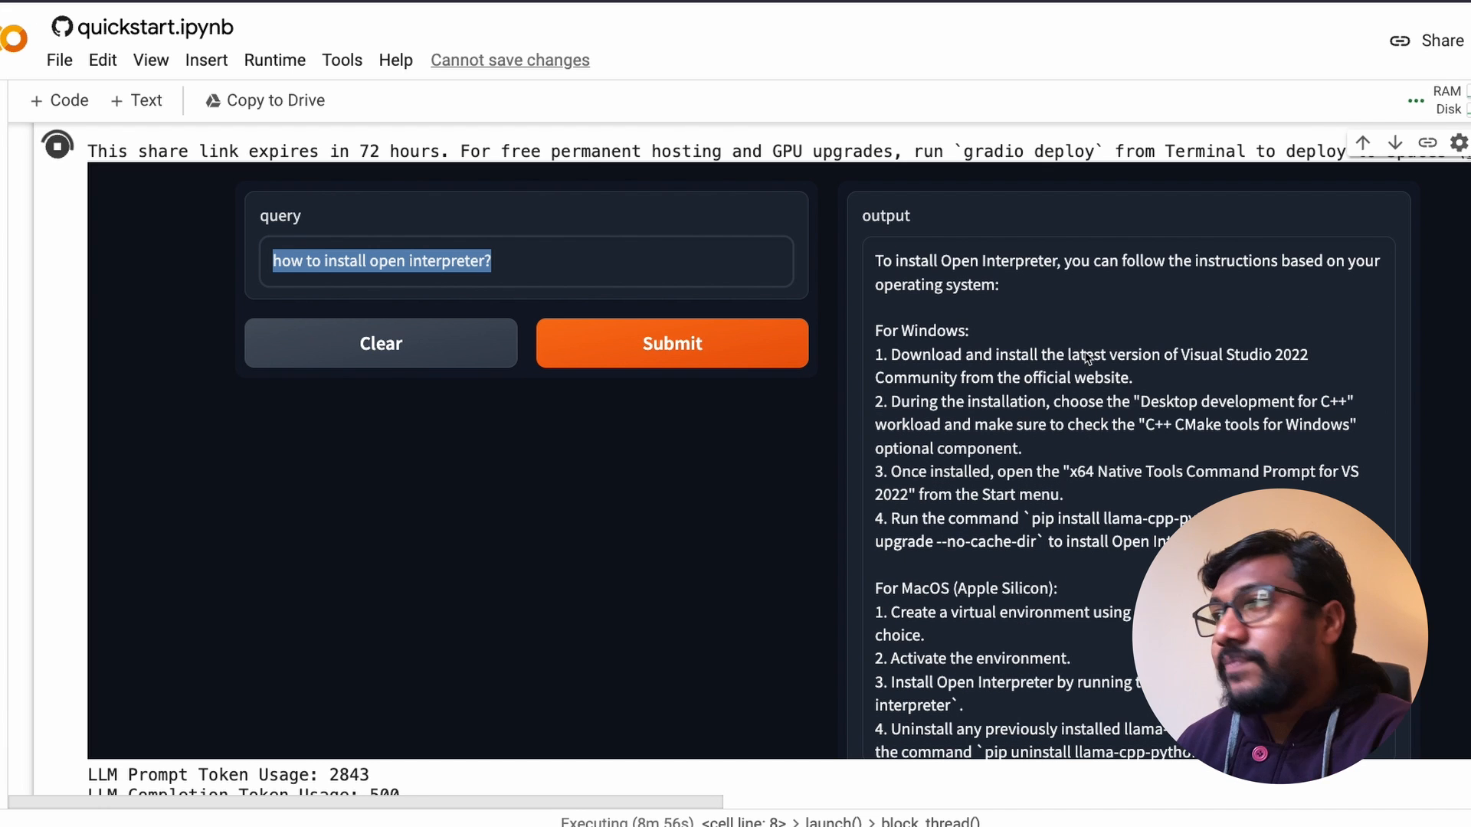
scroll(down, 3)
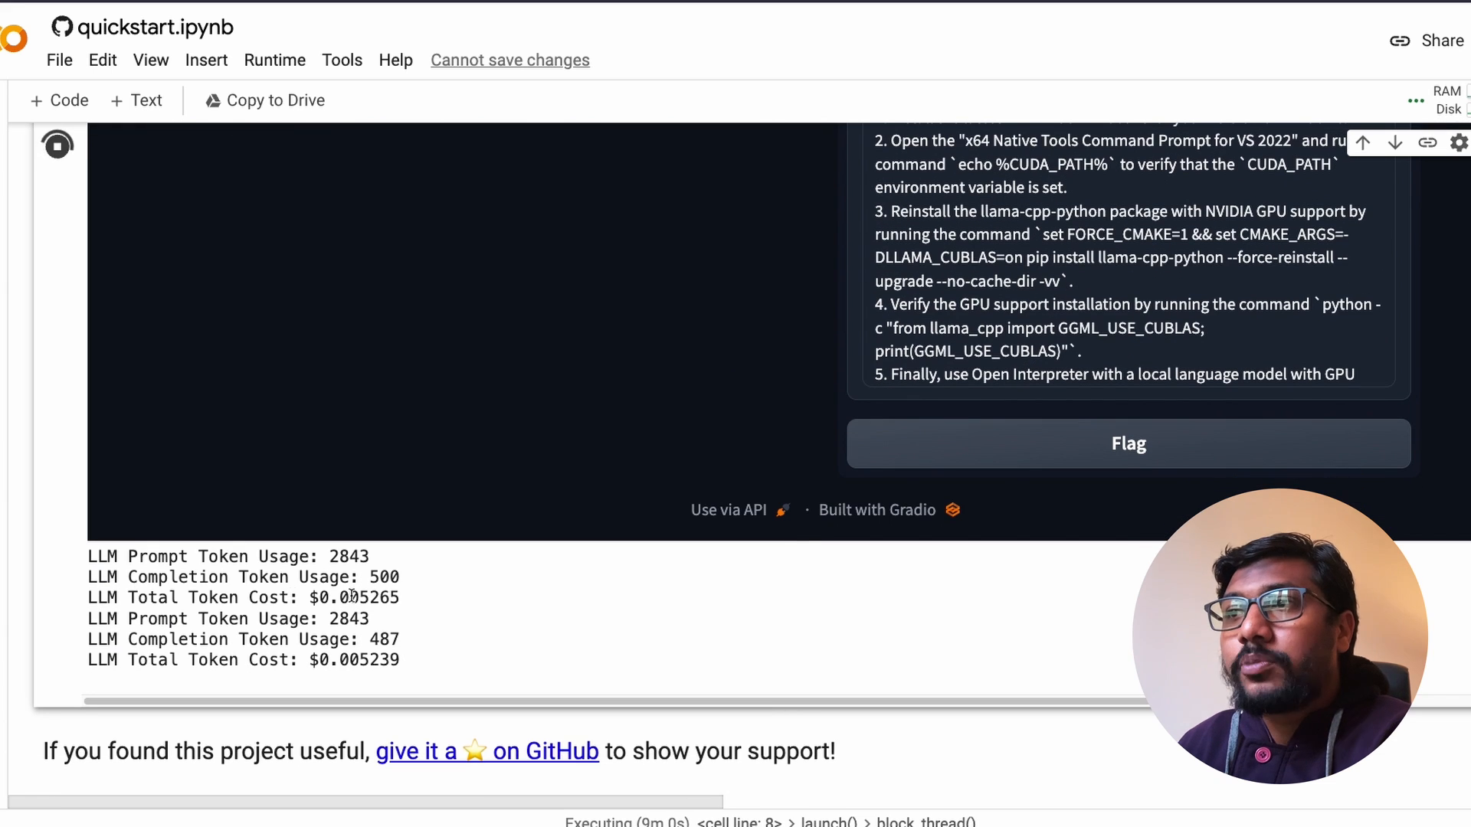
double_click(348, 619)
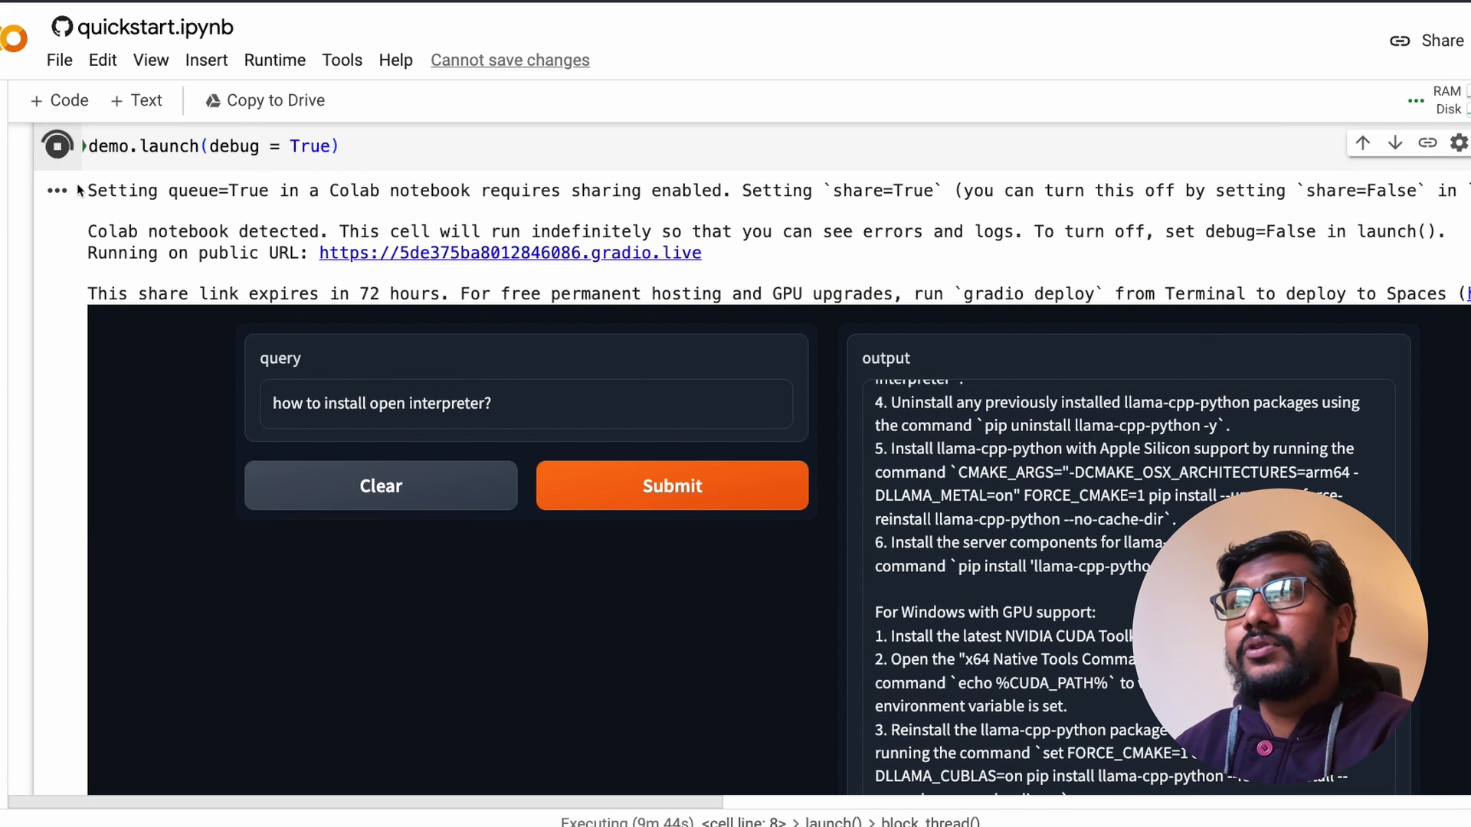
mouse_move(138, 413)
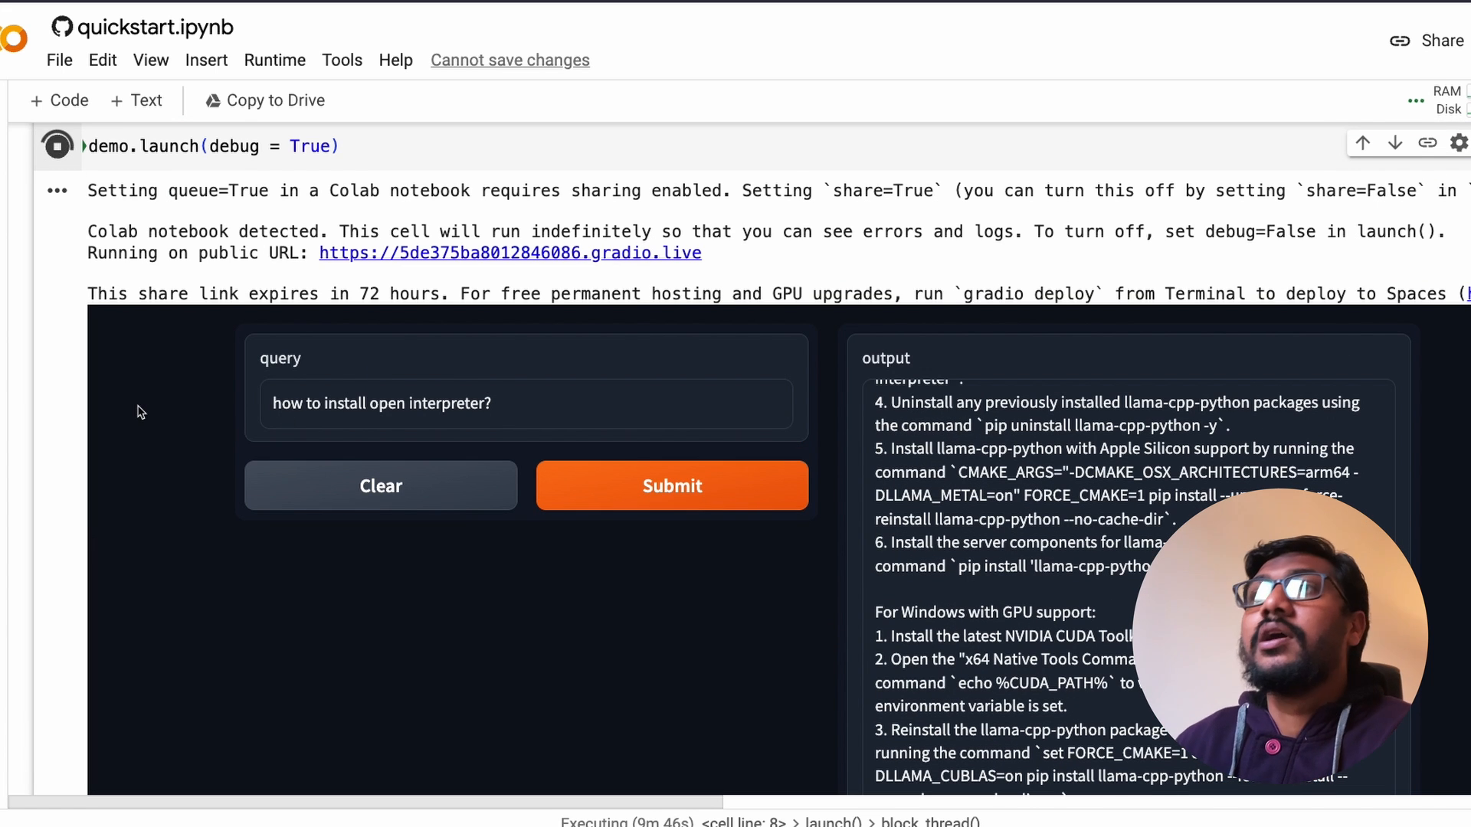
Scroll the autollm README through its comparison table, then return to the top
scroll(up, 3)
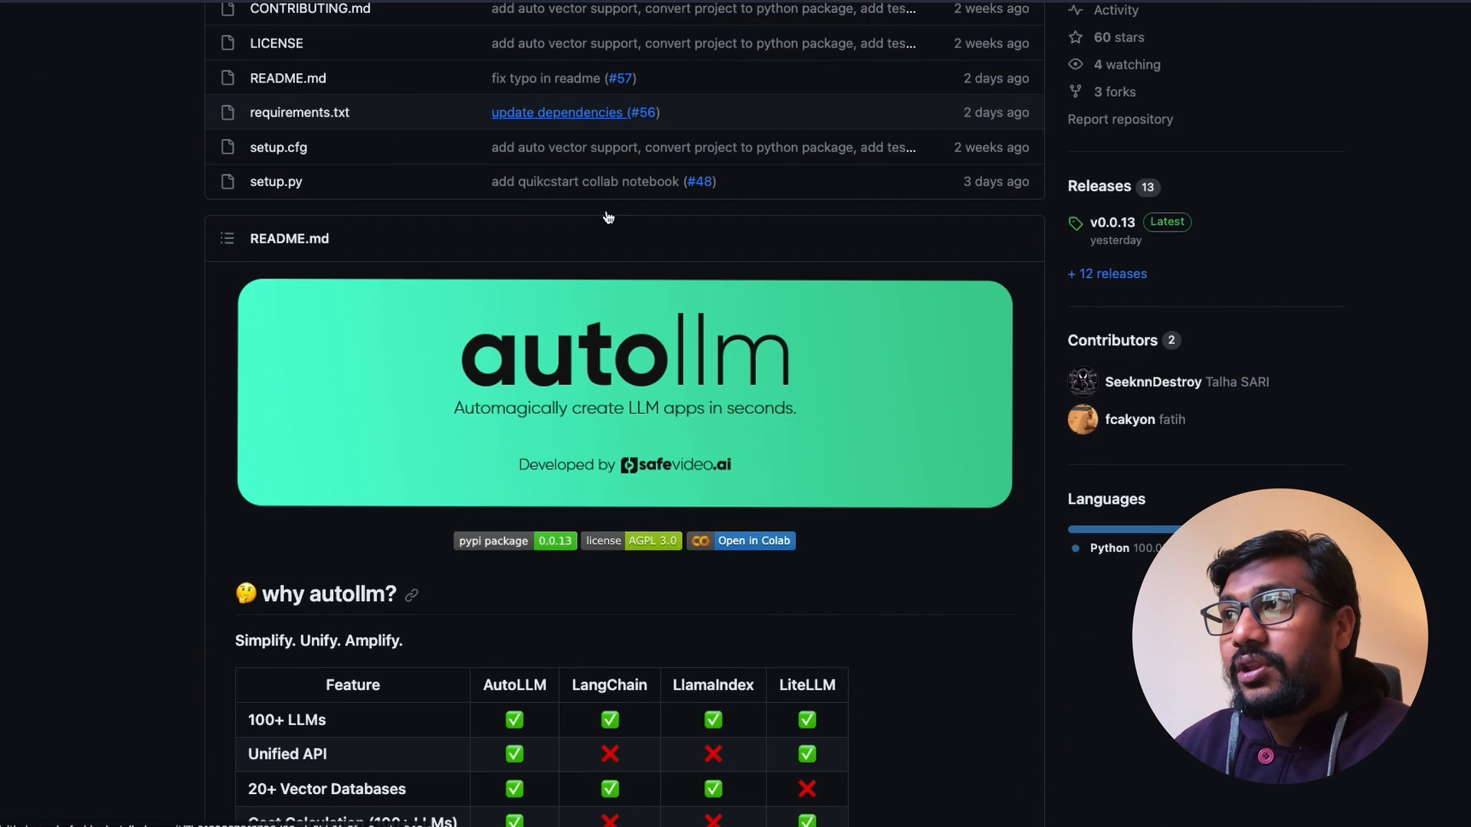
scroll(down, 3)
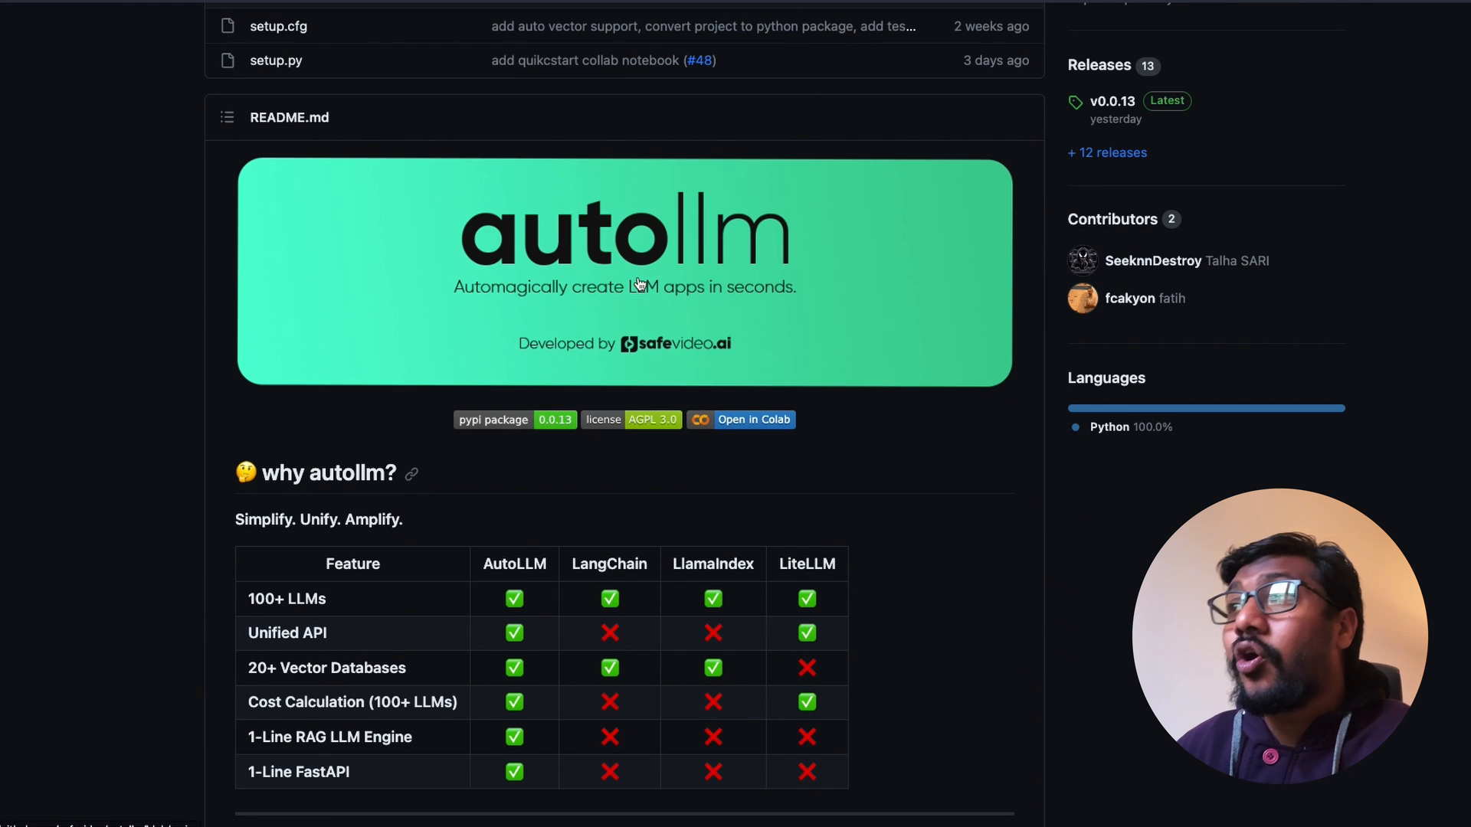
mouse_move(587, 300)
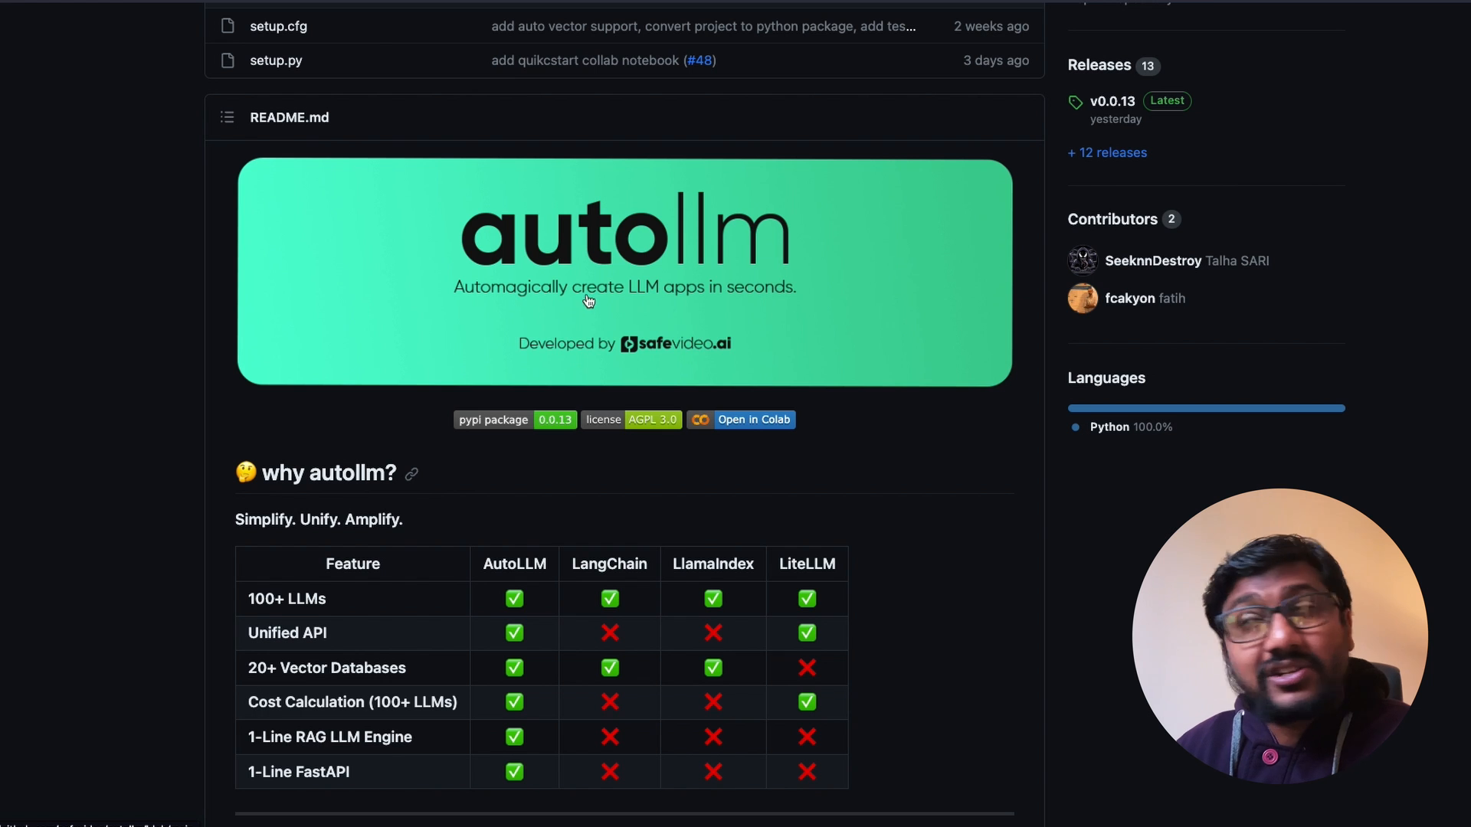
mouse_move(937, 297)
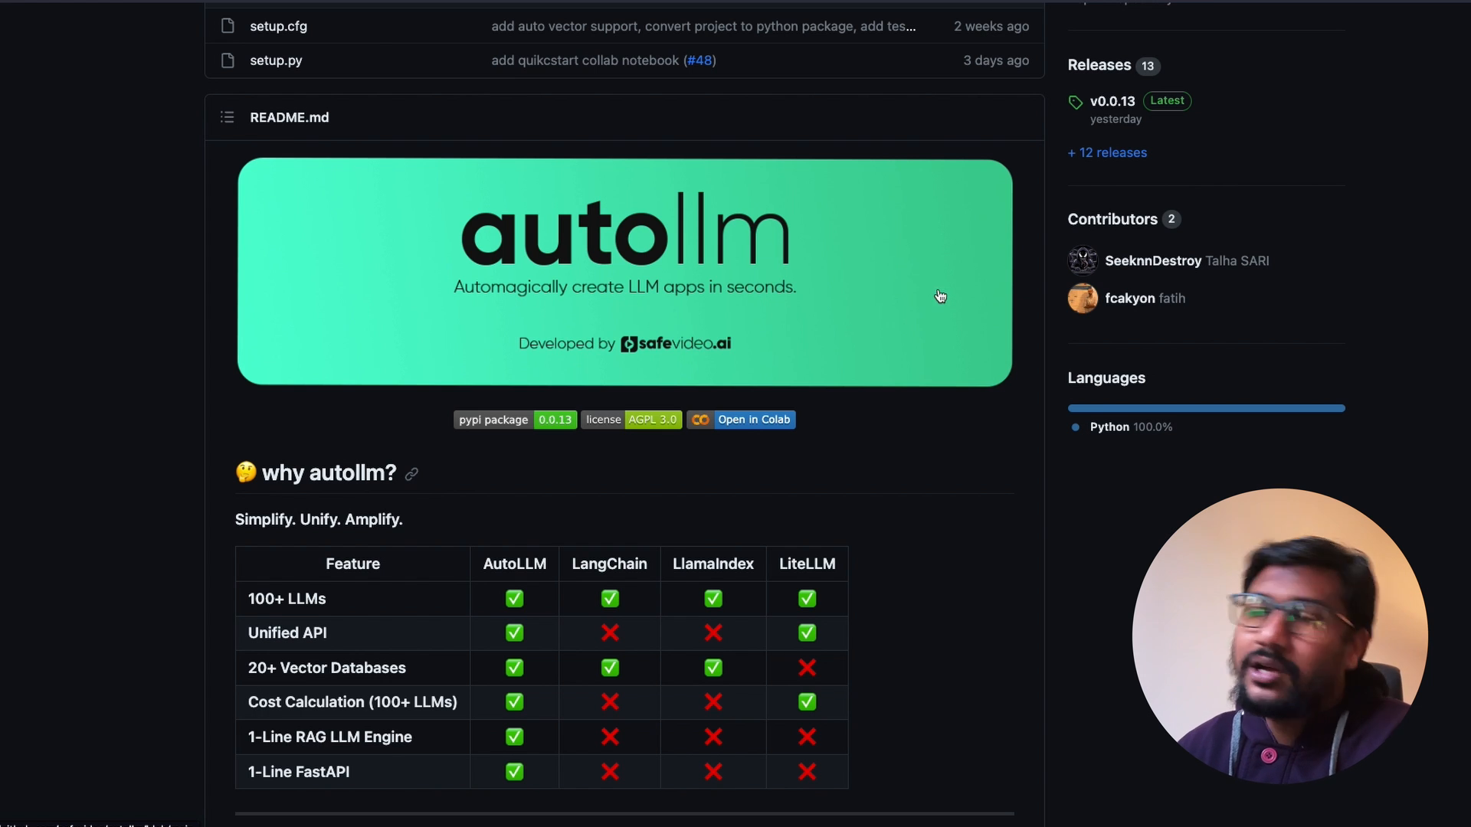
scroll(down, 3)
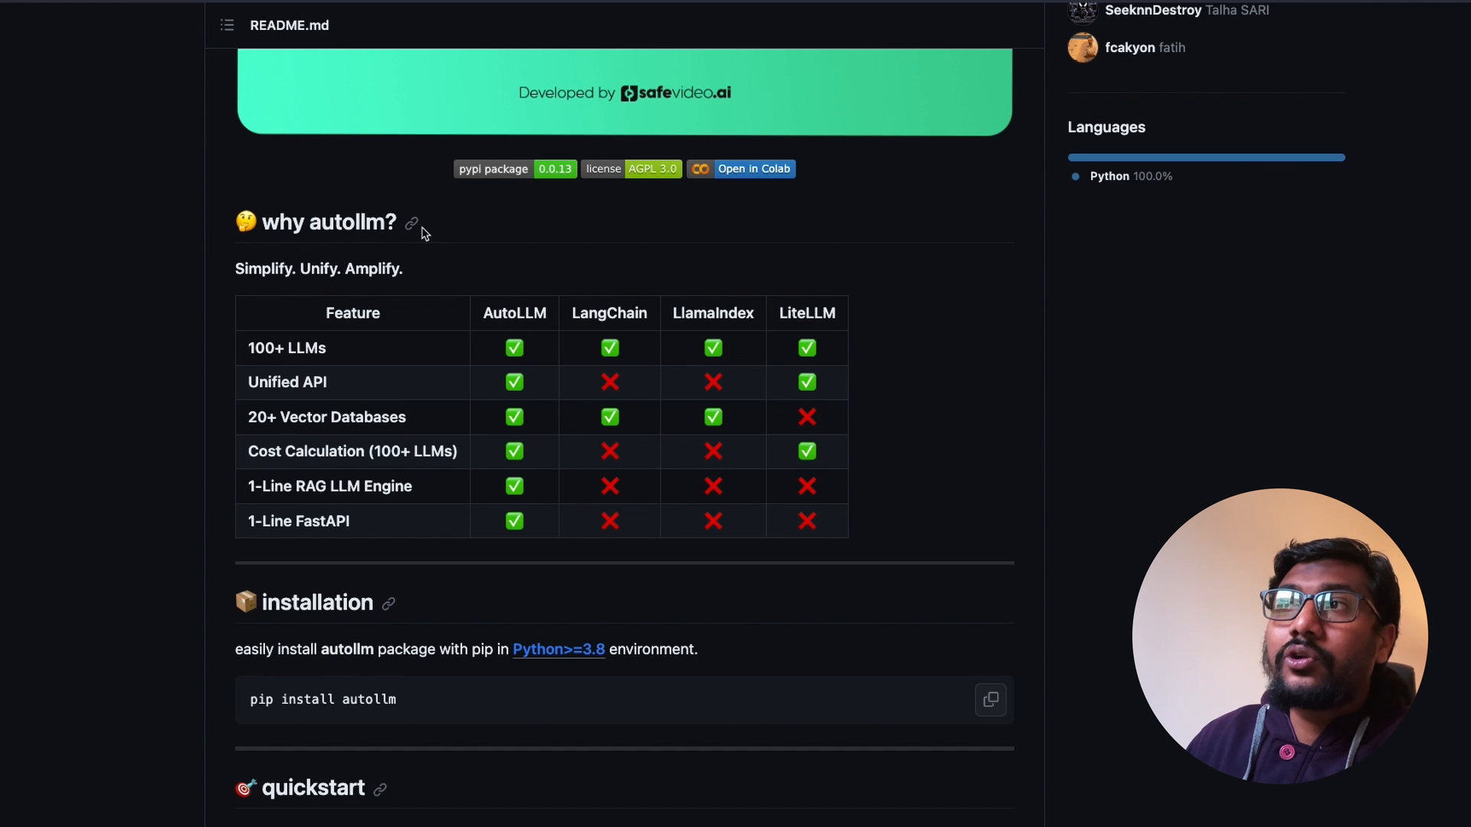
double_click(318, 268)
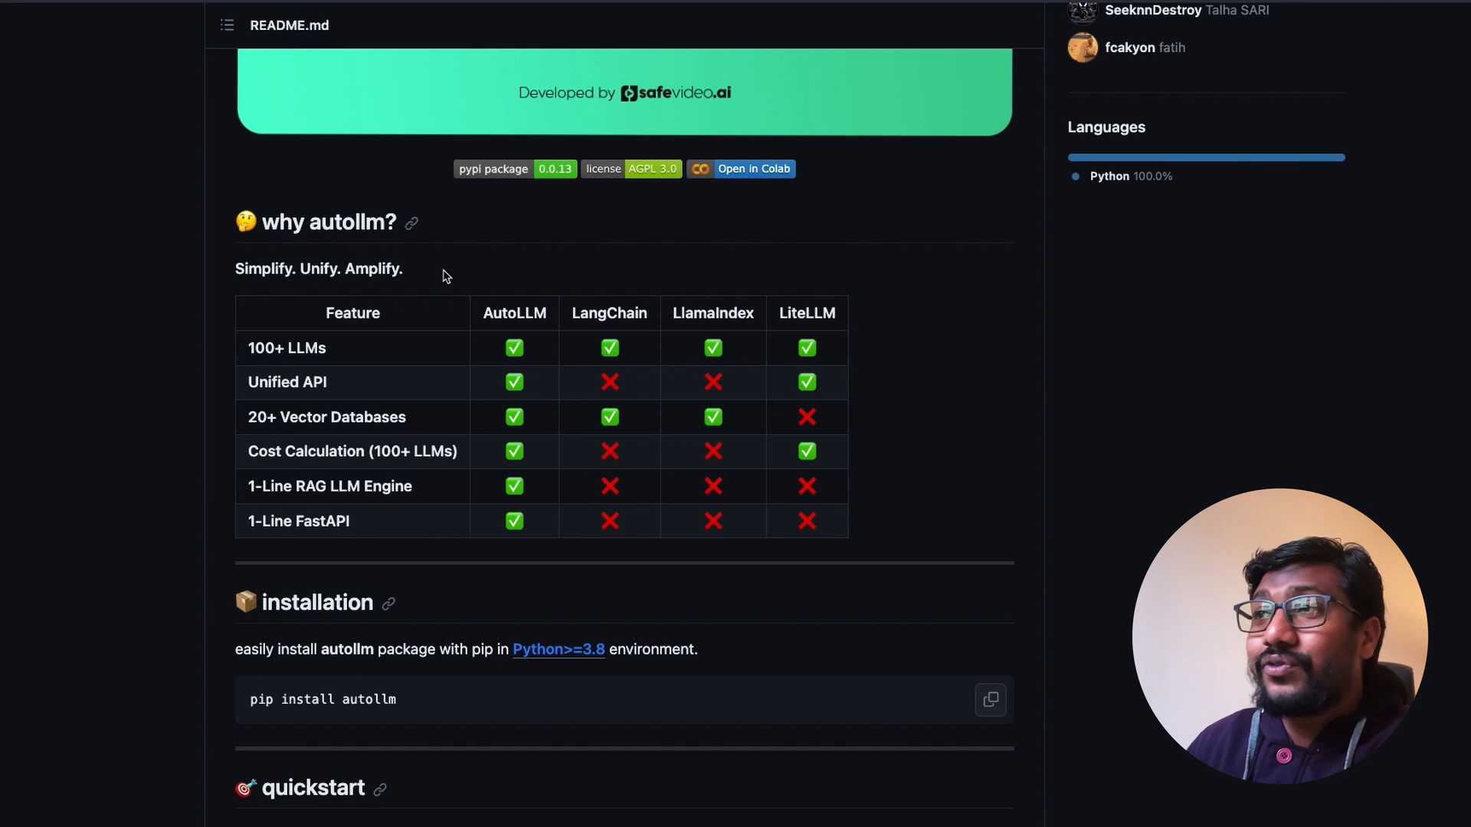
mouse_move(564, 383)
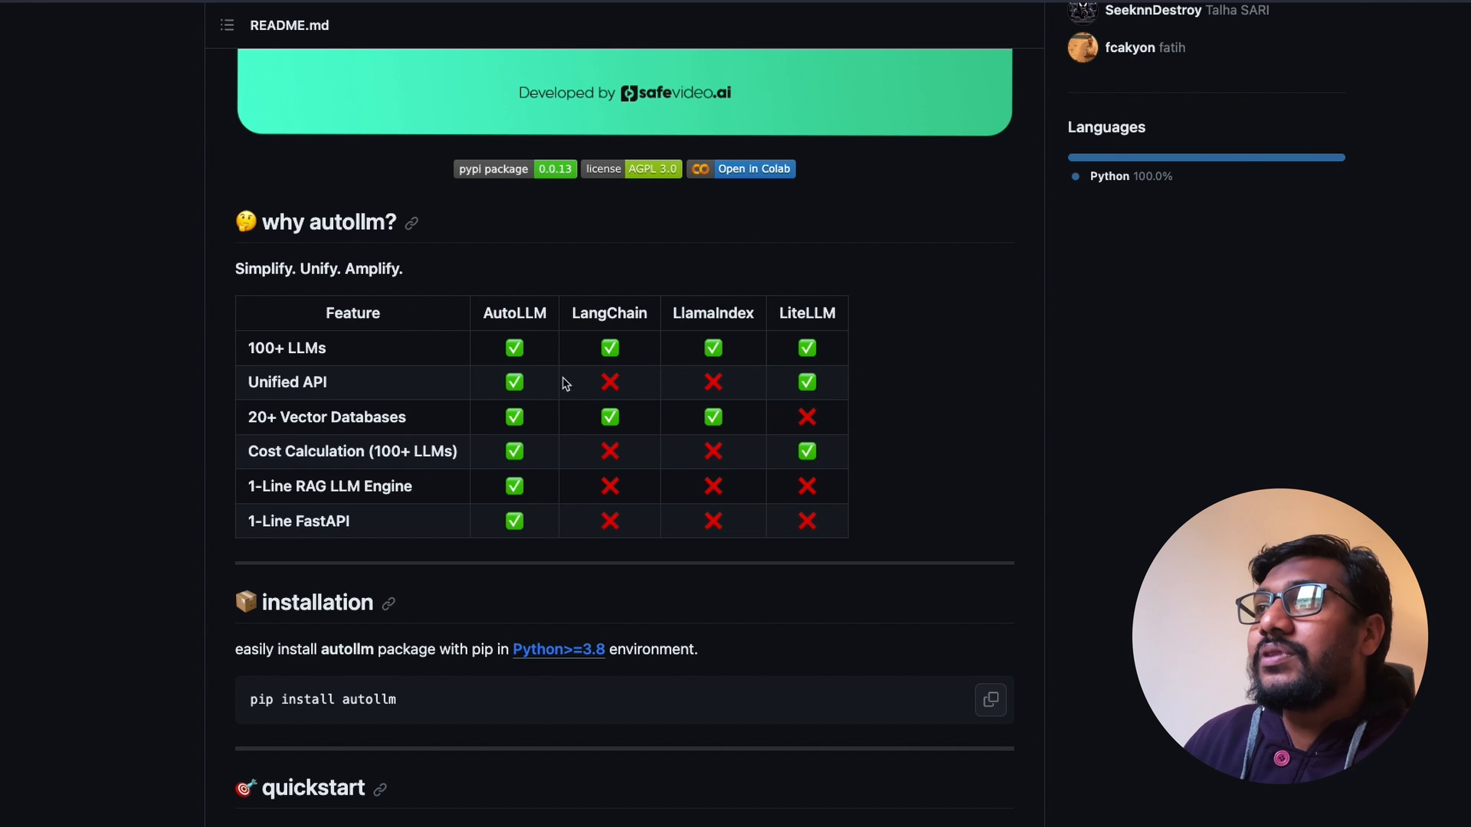
mouse_move(548, 347)
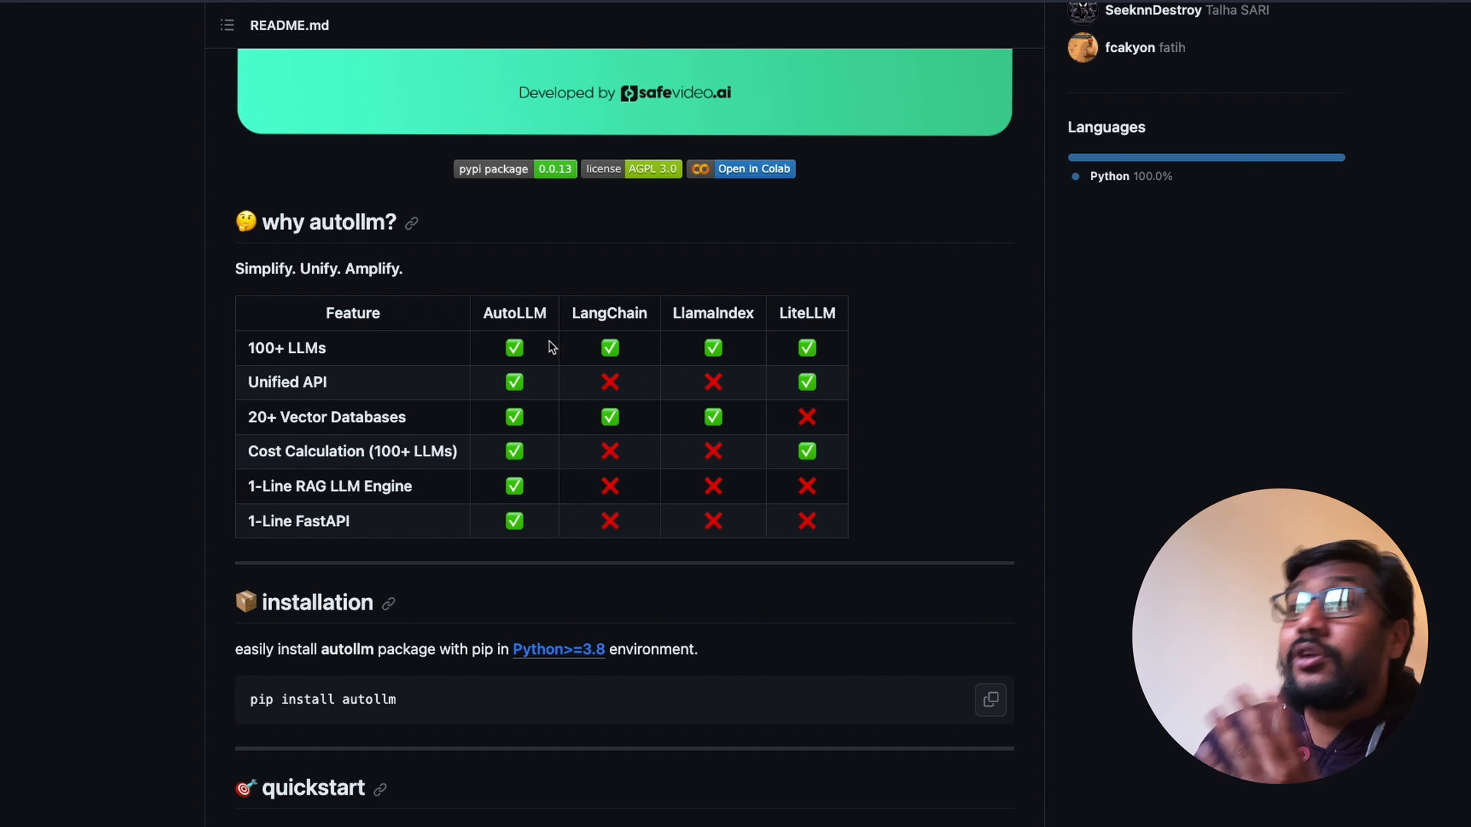
mouse_move(610, 312)
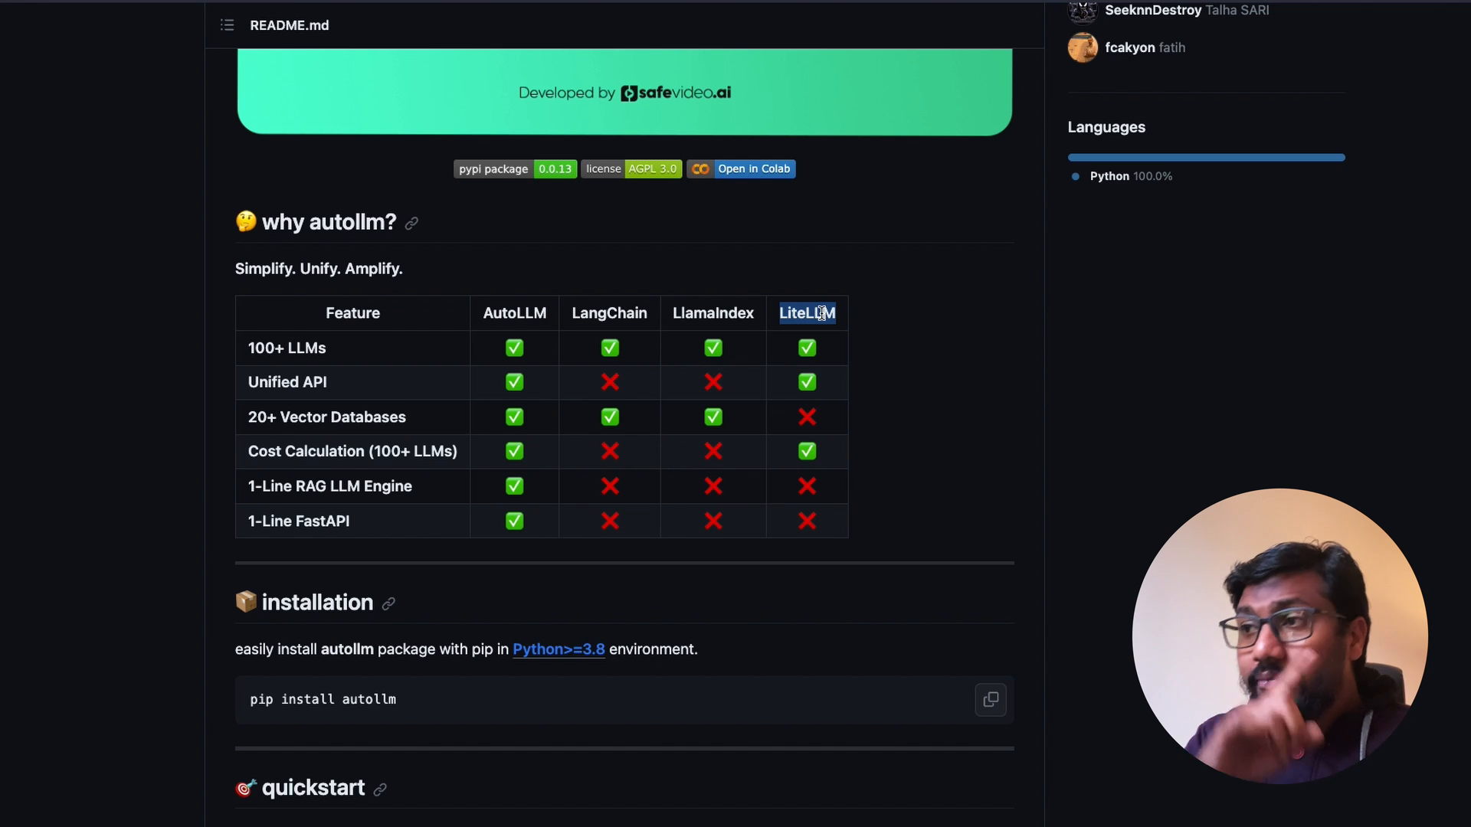
scroll(up, 3)
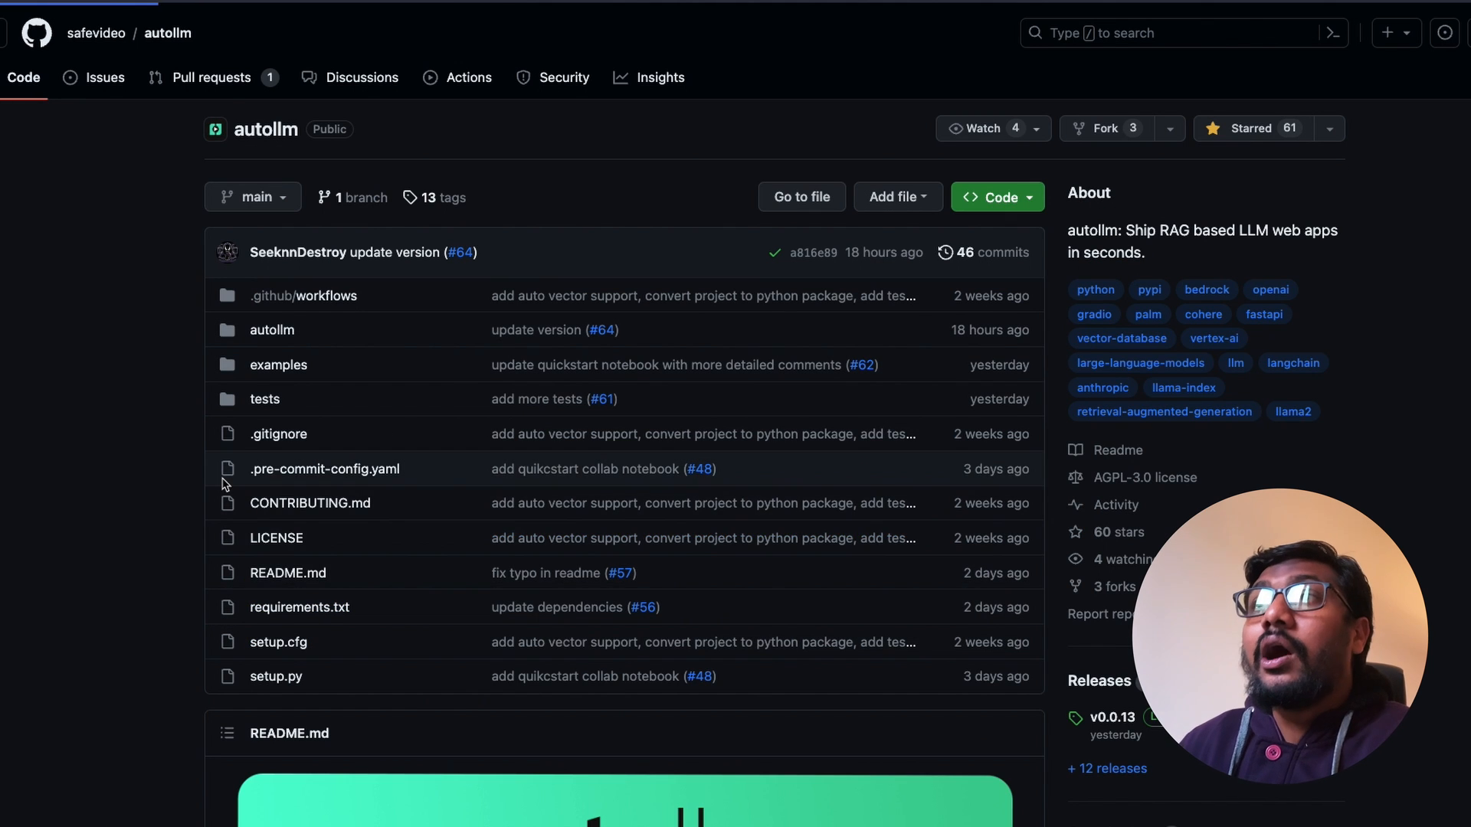
click(298, 606)
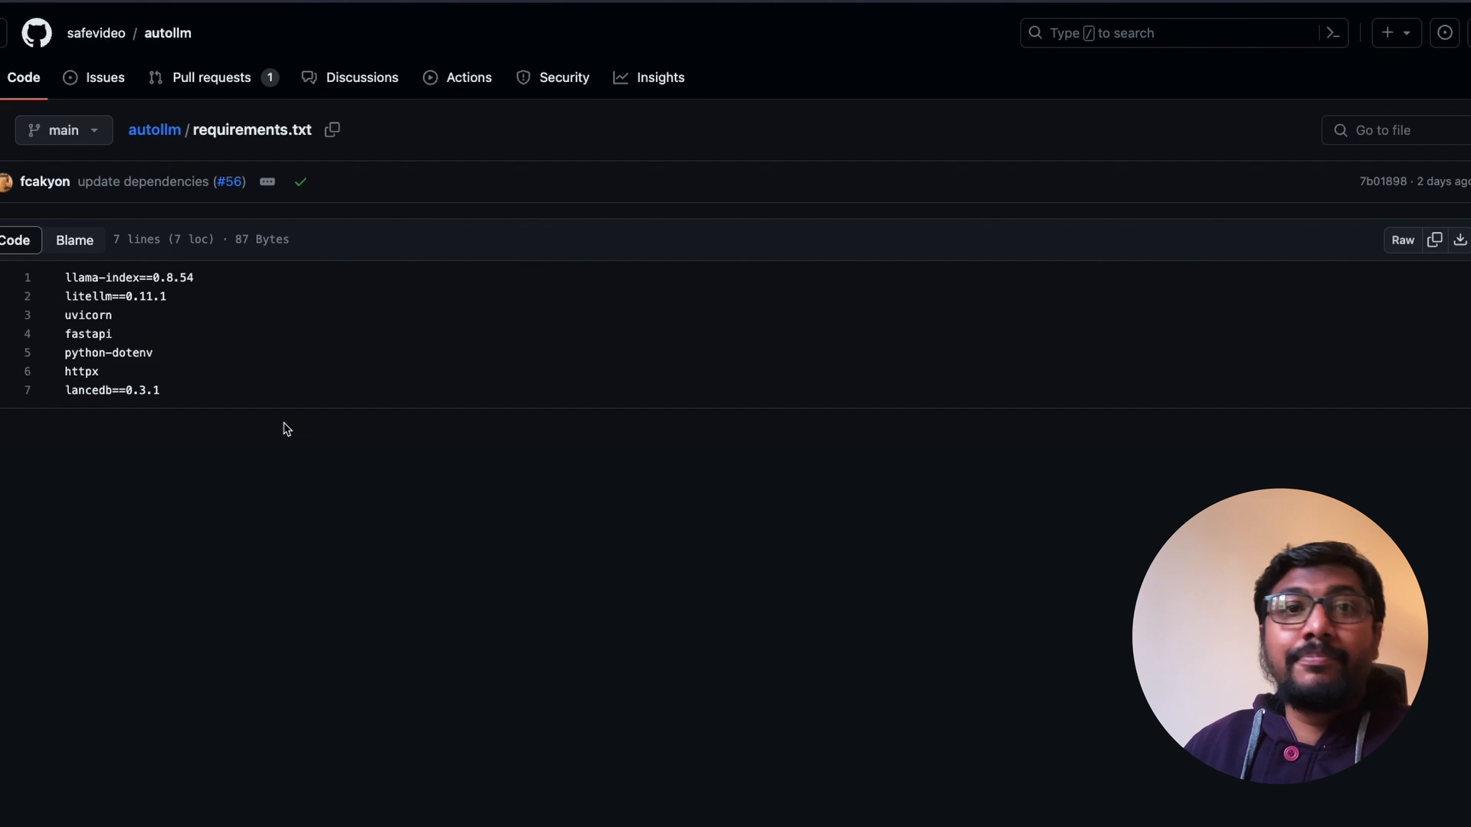
double_click(129, 277)
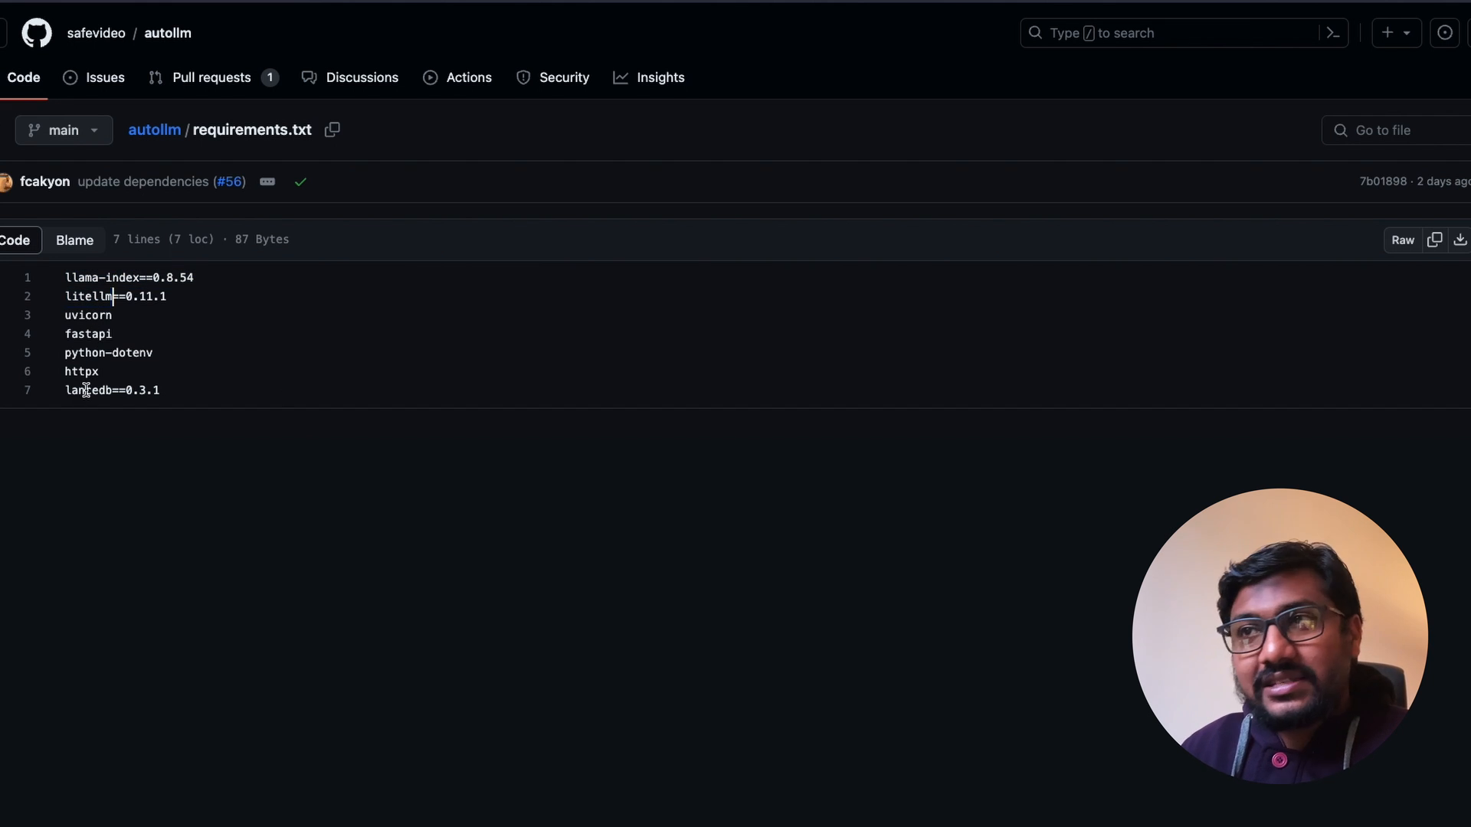
double_click(87, 334)
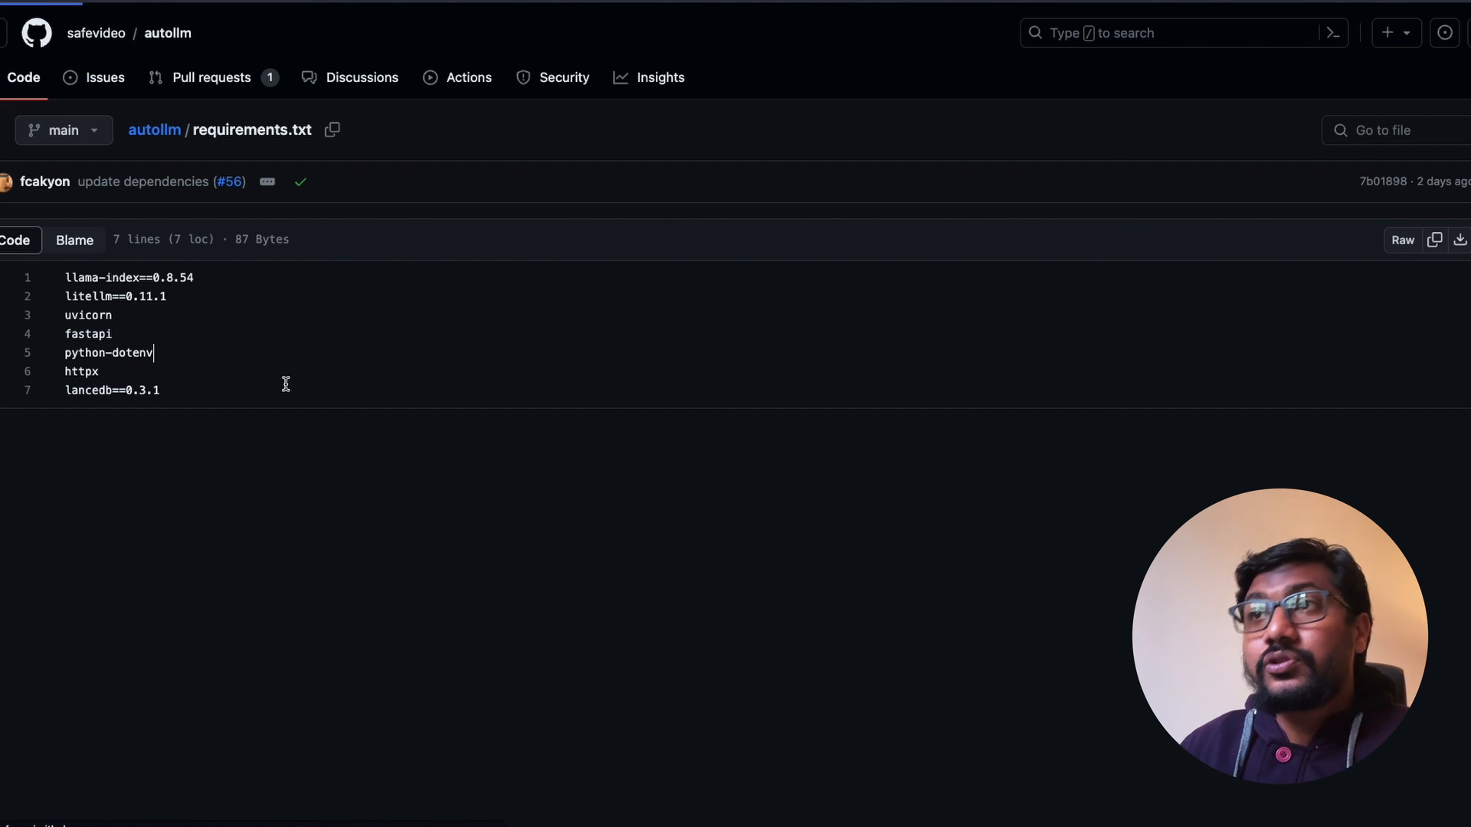
click(166, 33)
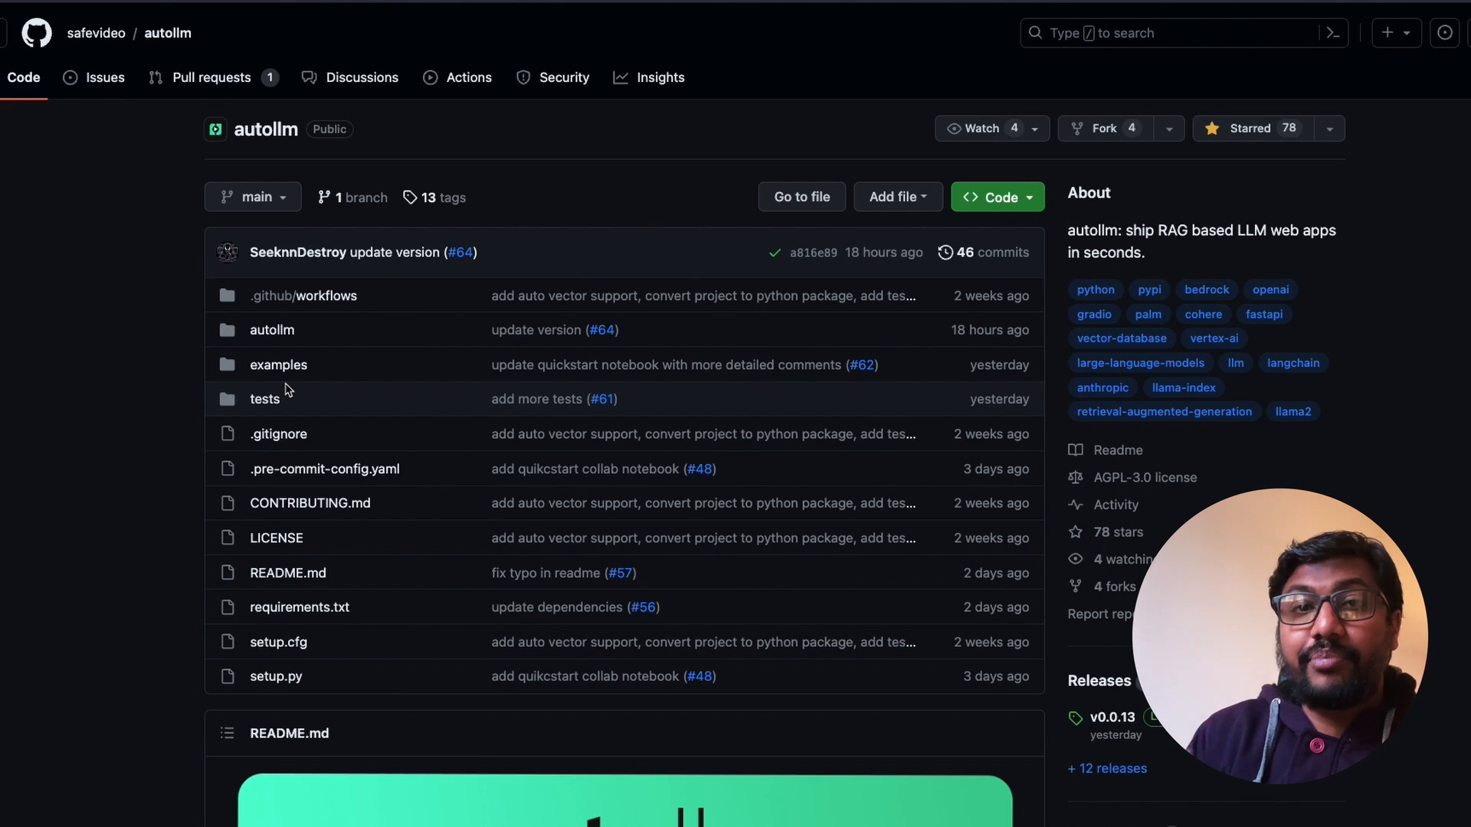
Walk the 'why autollm?' table, highlighting the Cost Calculation (100+ LLMs) feature
scroll(down, 3)
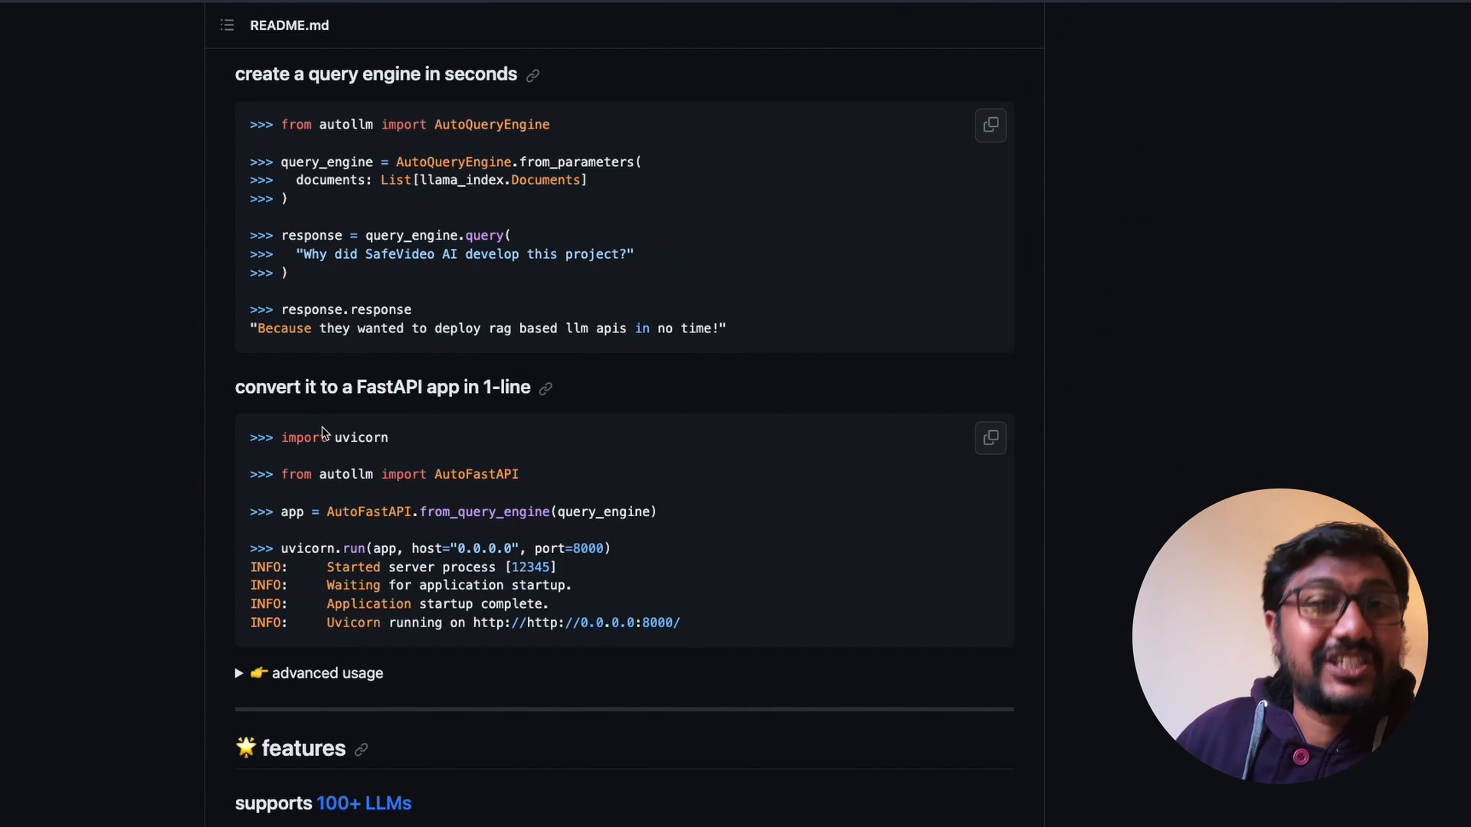
scroll(up, 3)
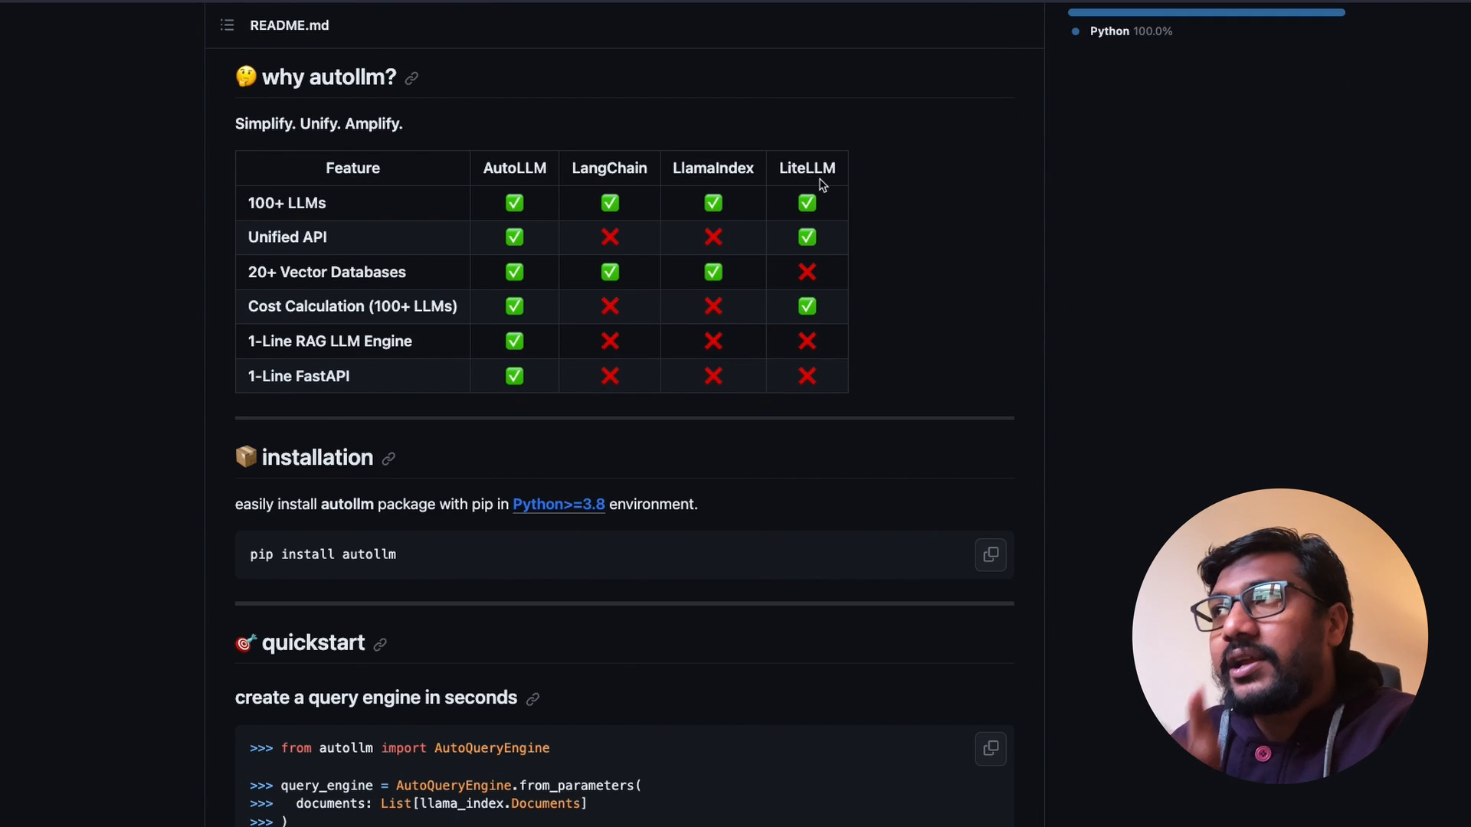
scroll(up, 3)
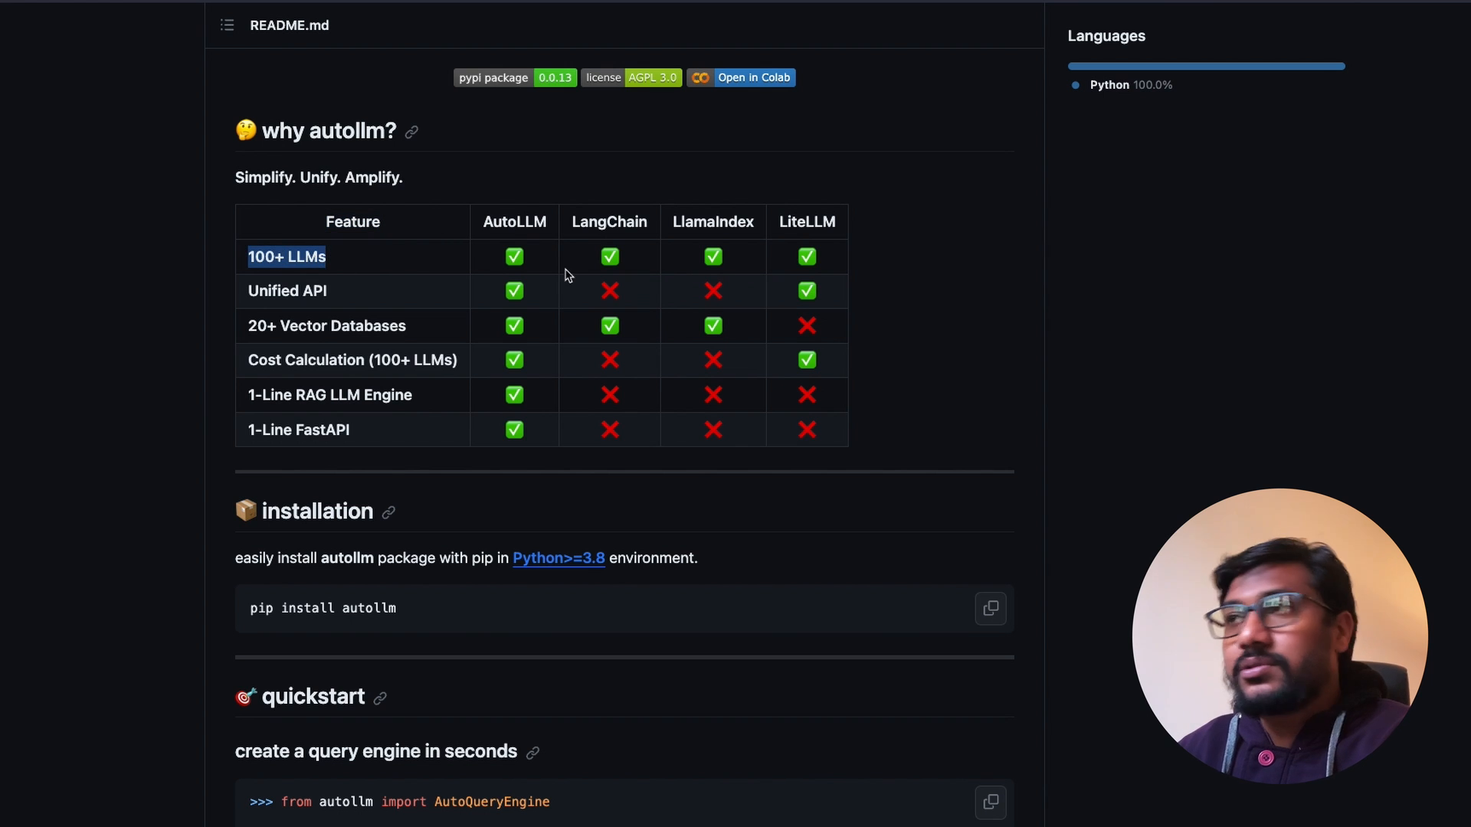
mouse_move(335, 296)
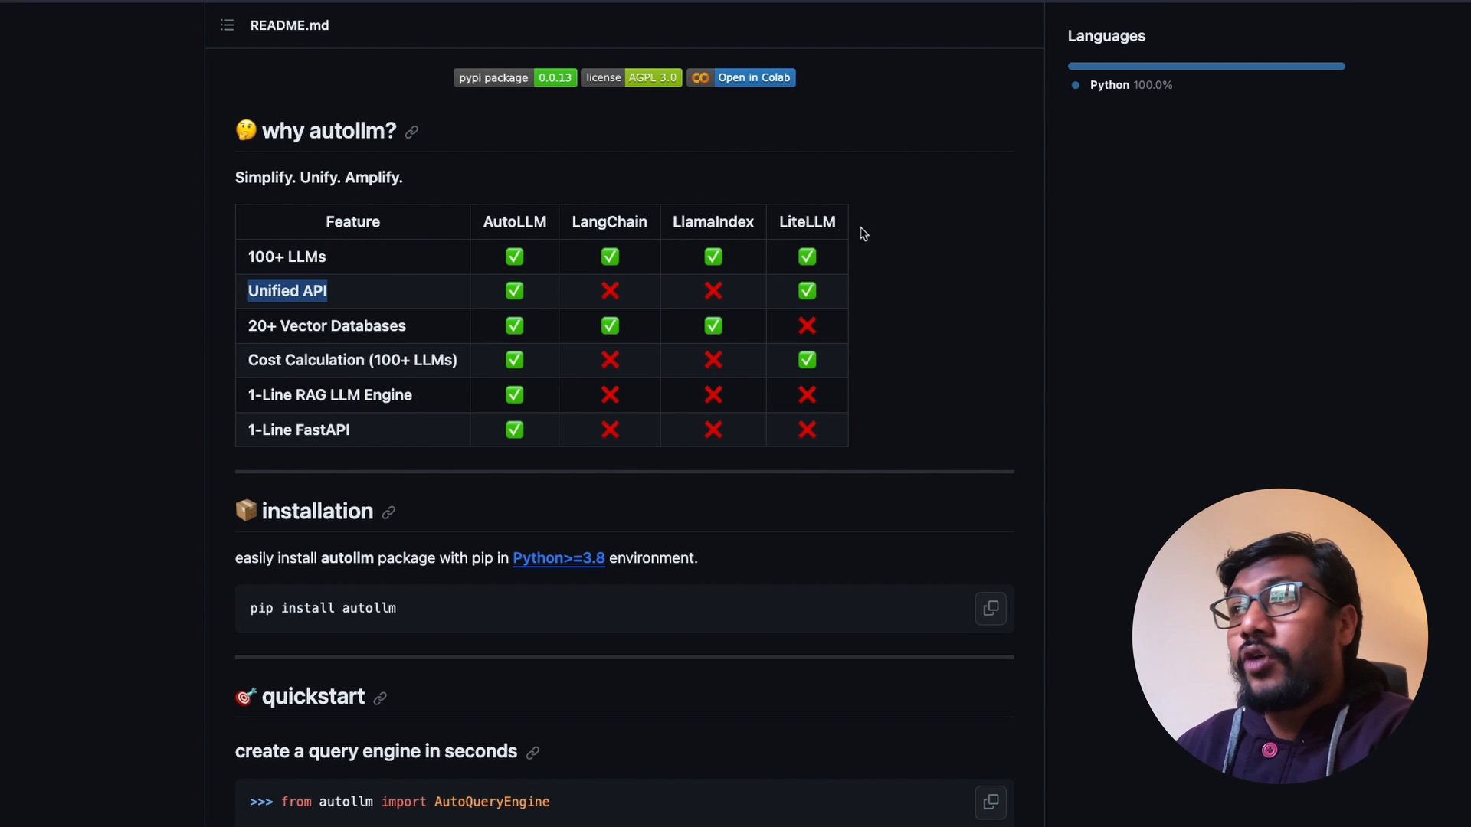
mouse_move(831, 342)
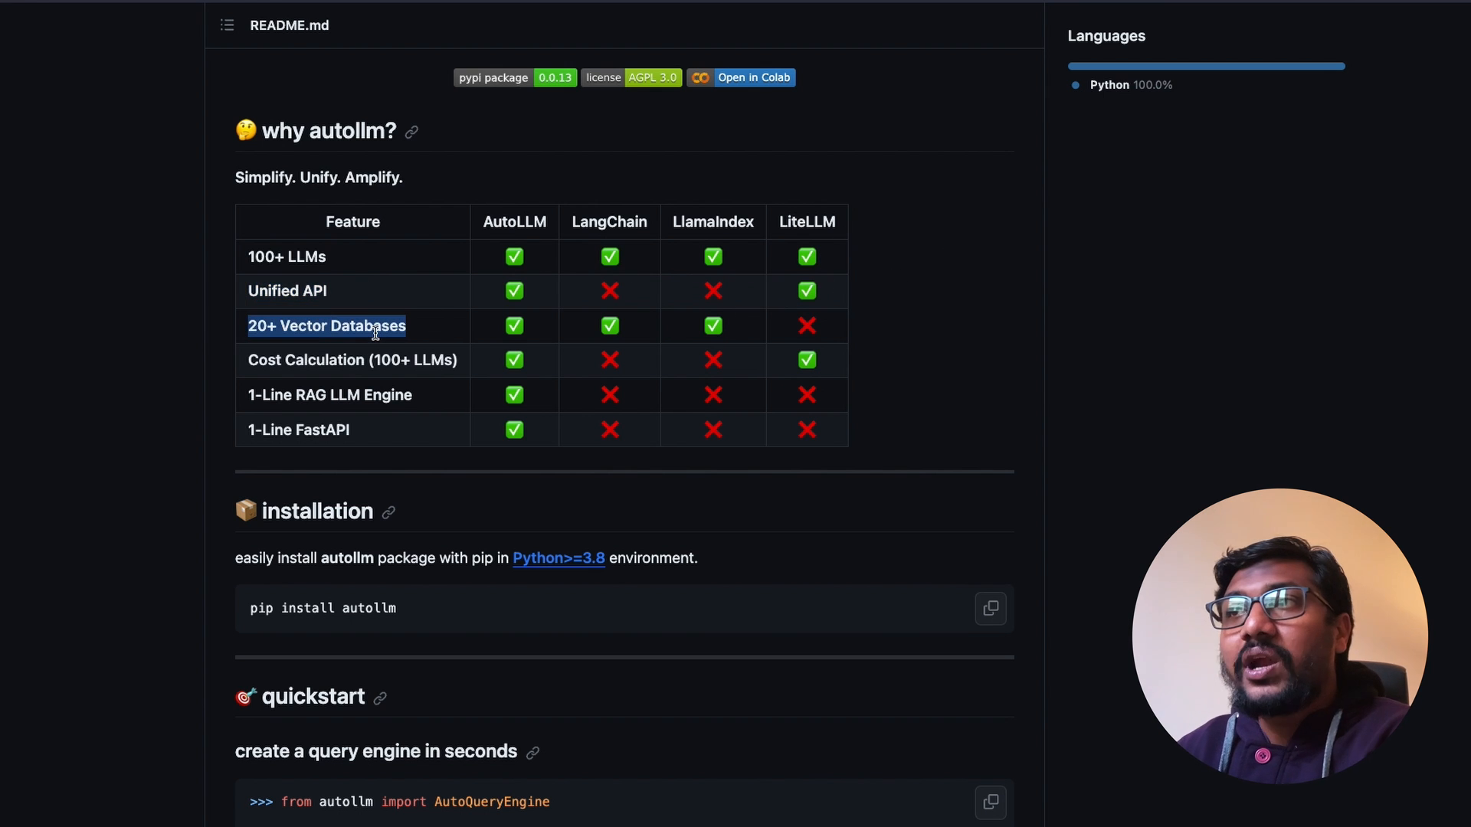
mouse_move(718, 325)
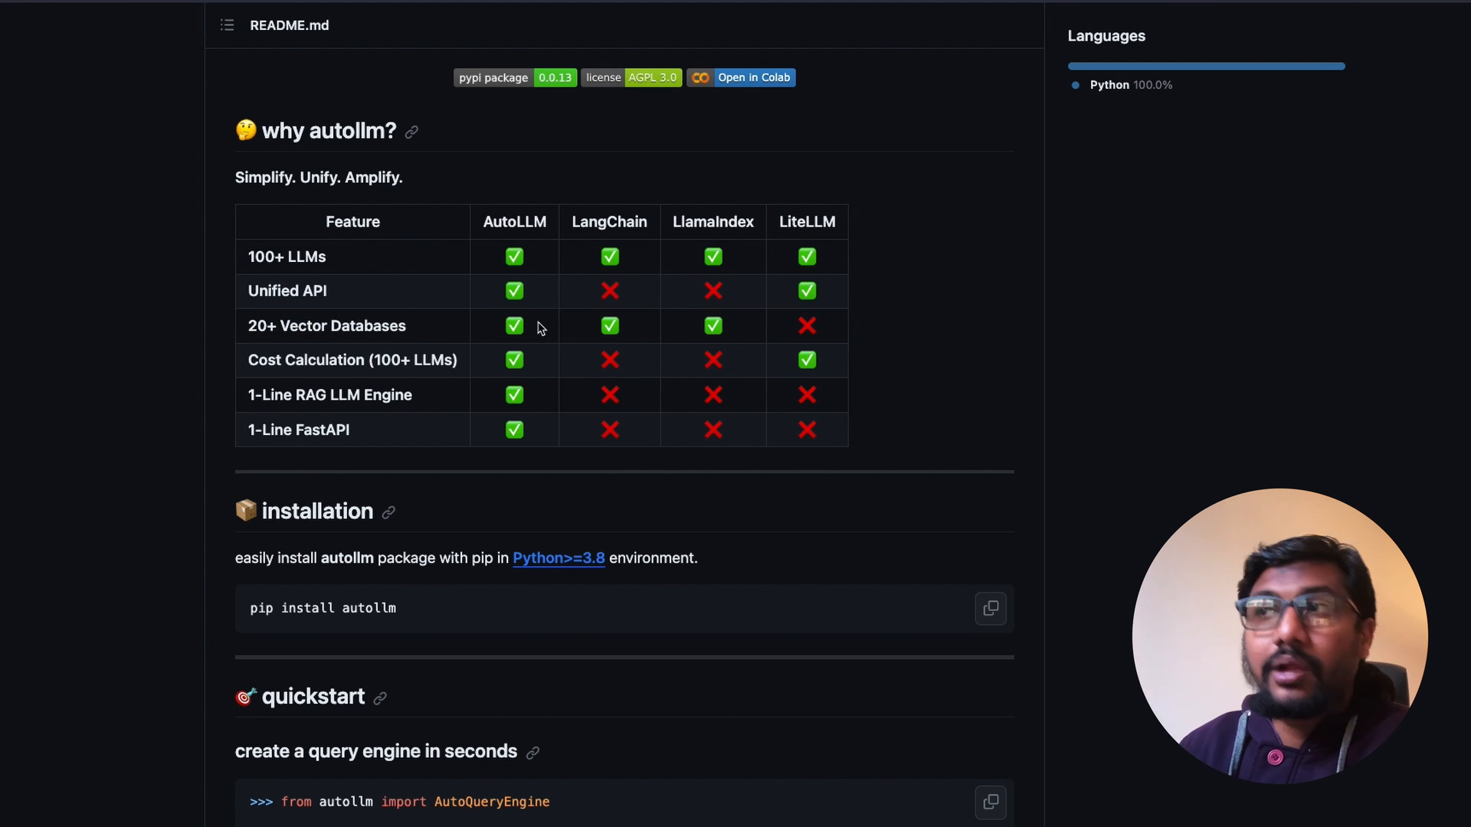
double_click(351, 359)
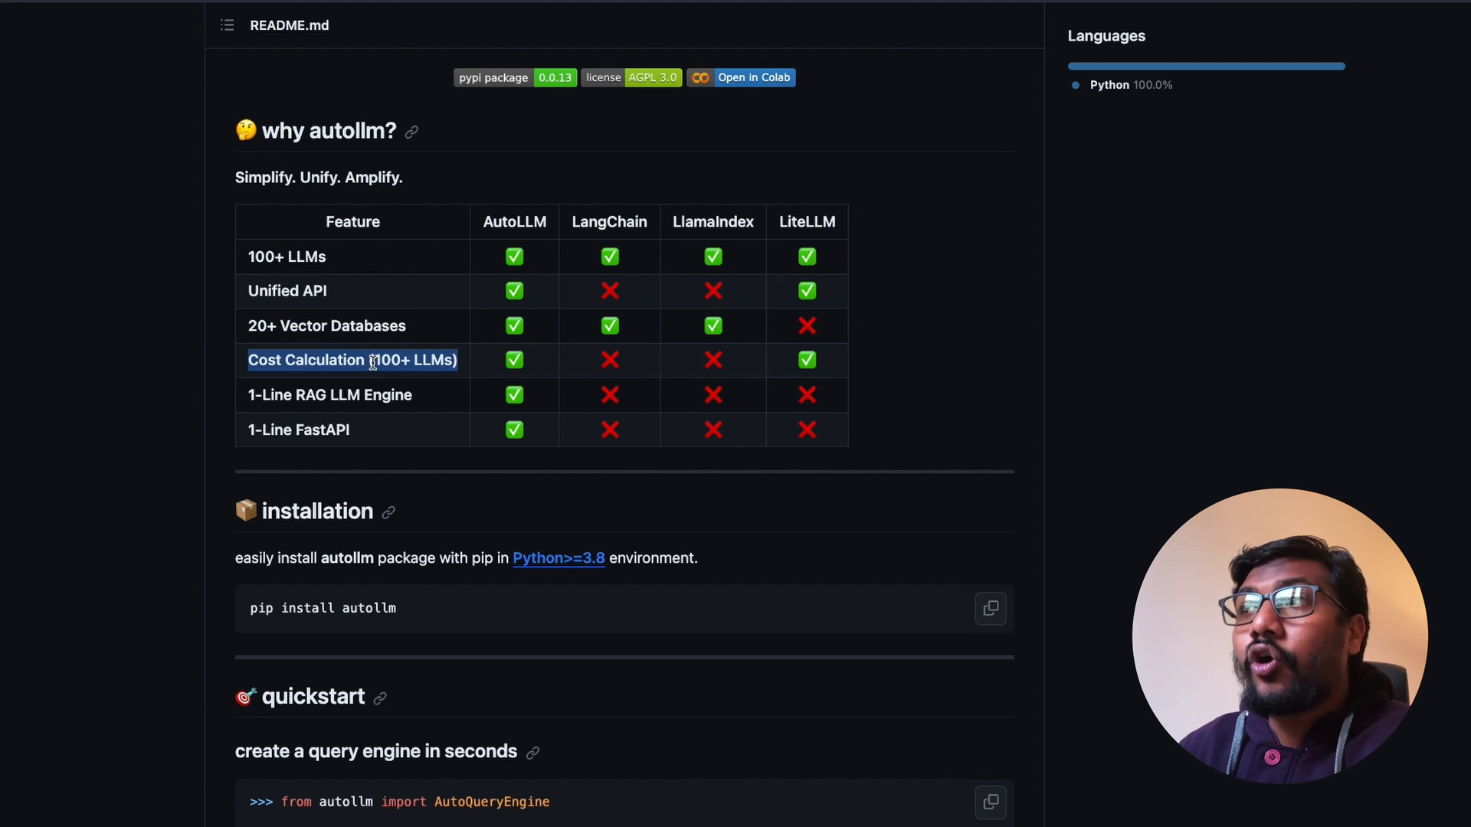
mouse_move(823, 360)
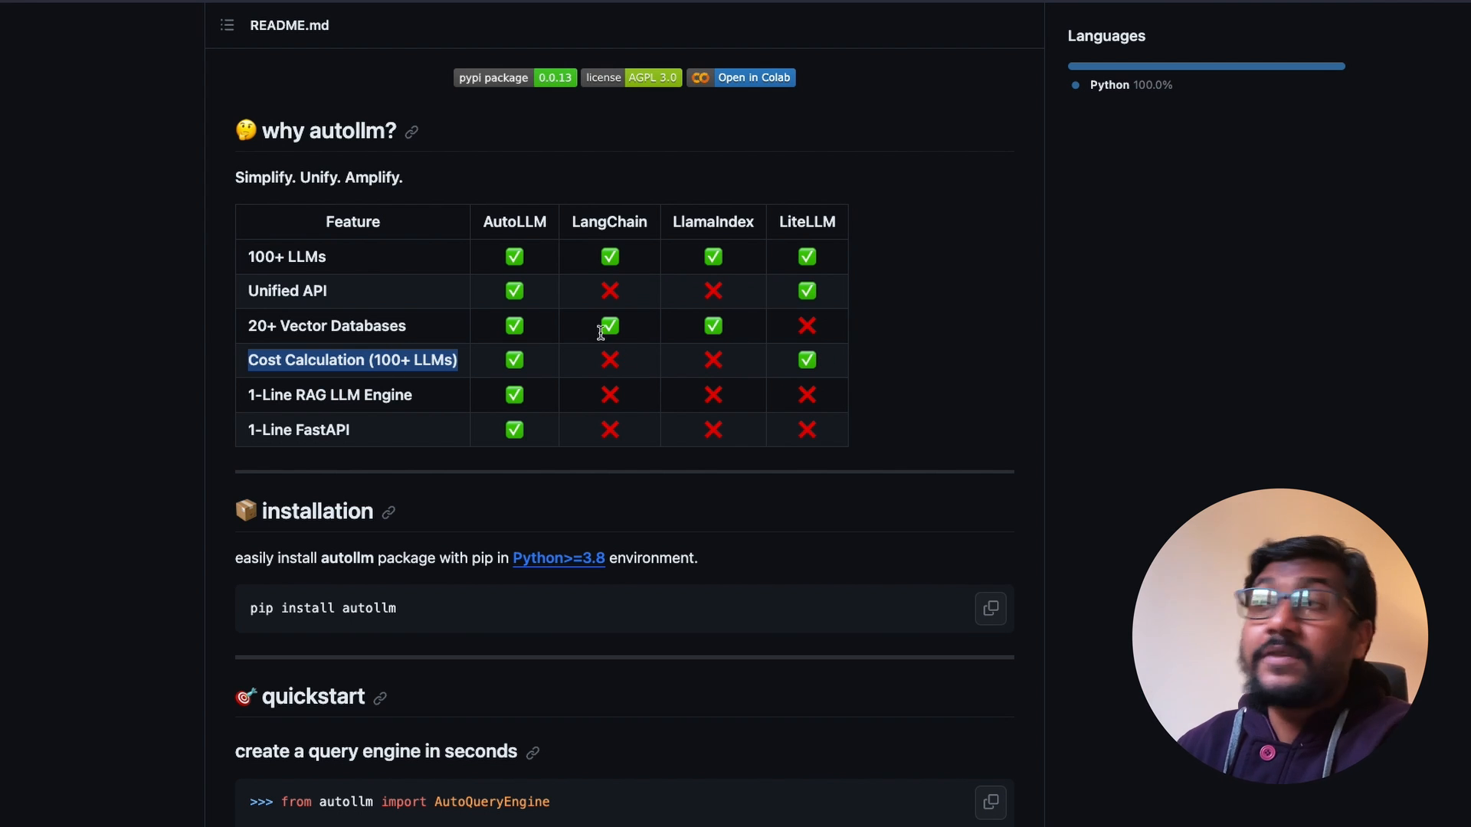
mouse_move(359, 396)
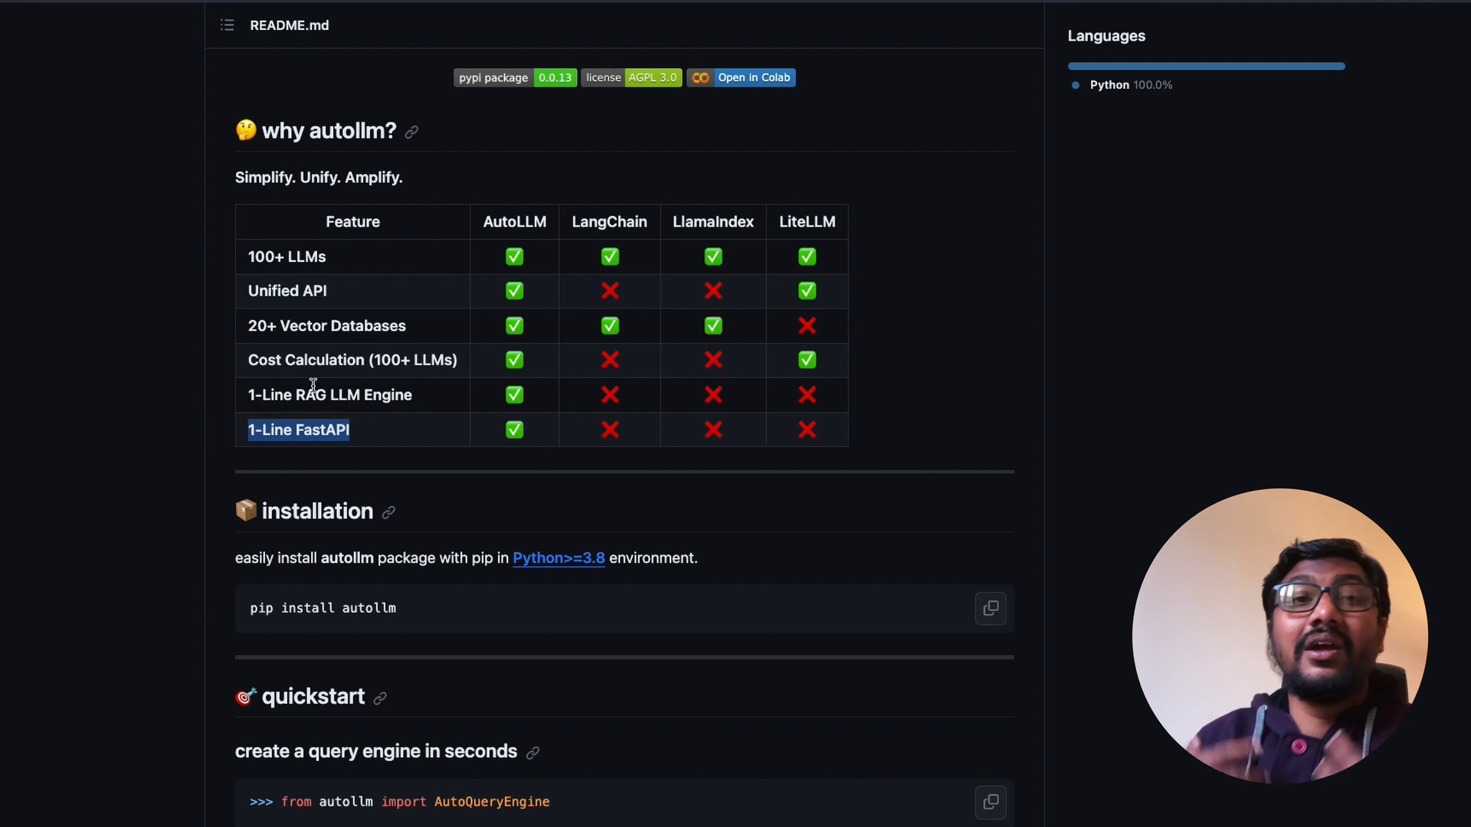
scroll(down, 3)
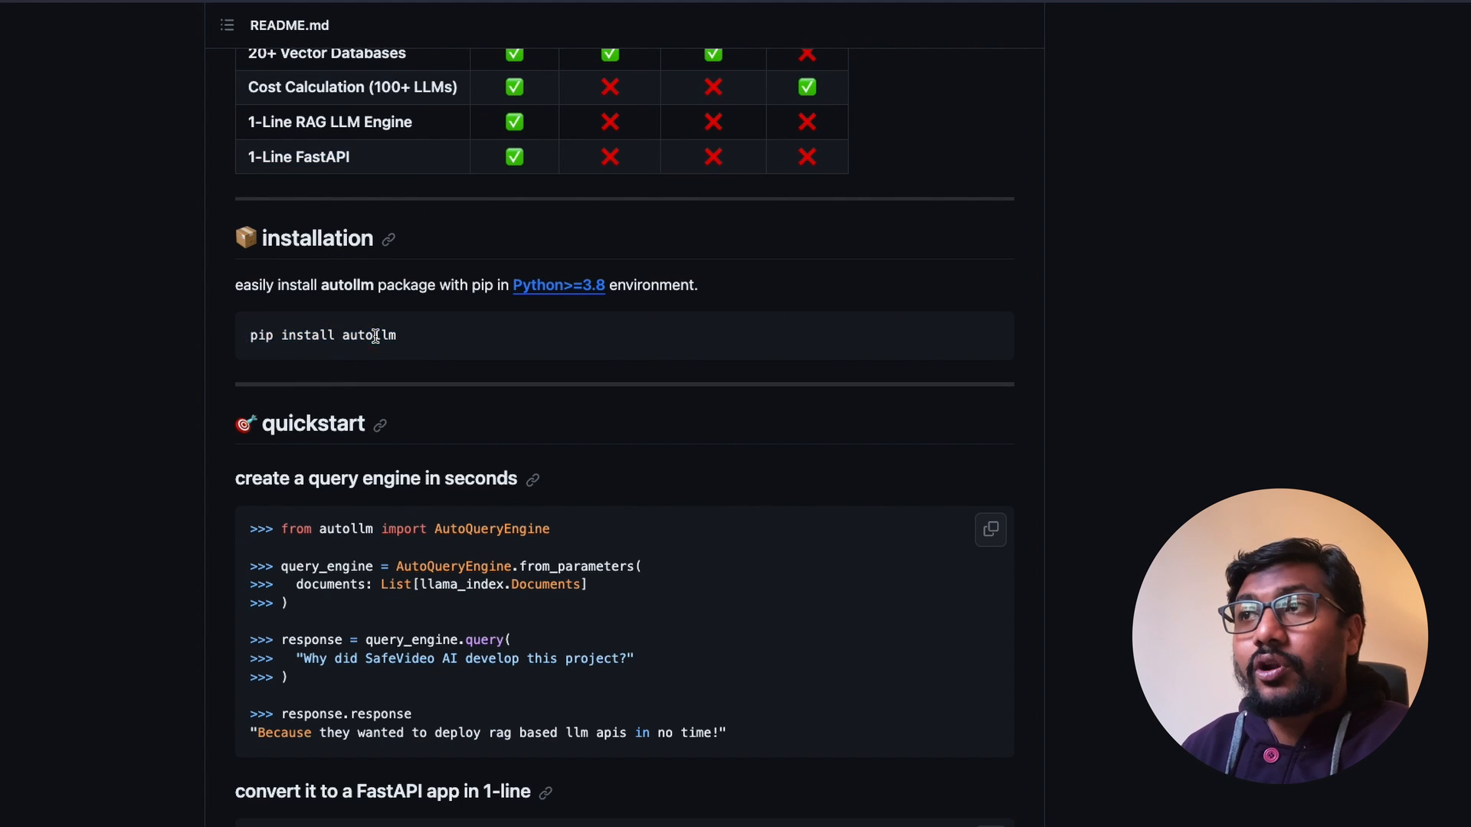
scroll(down, 3)
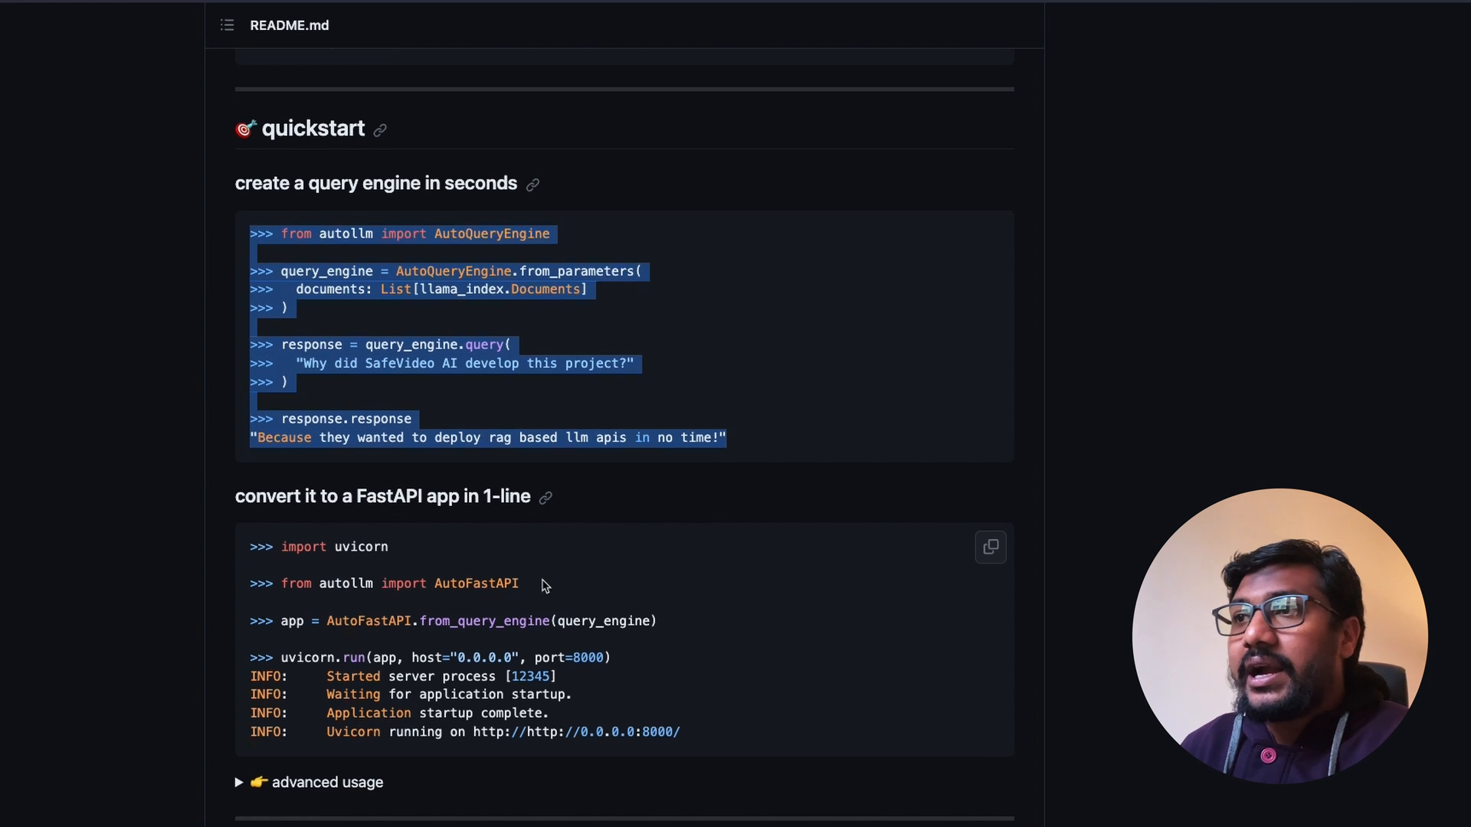
scroll(down, 3)
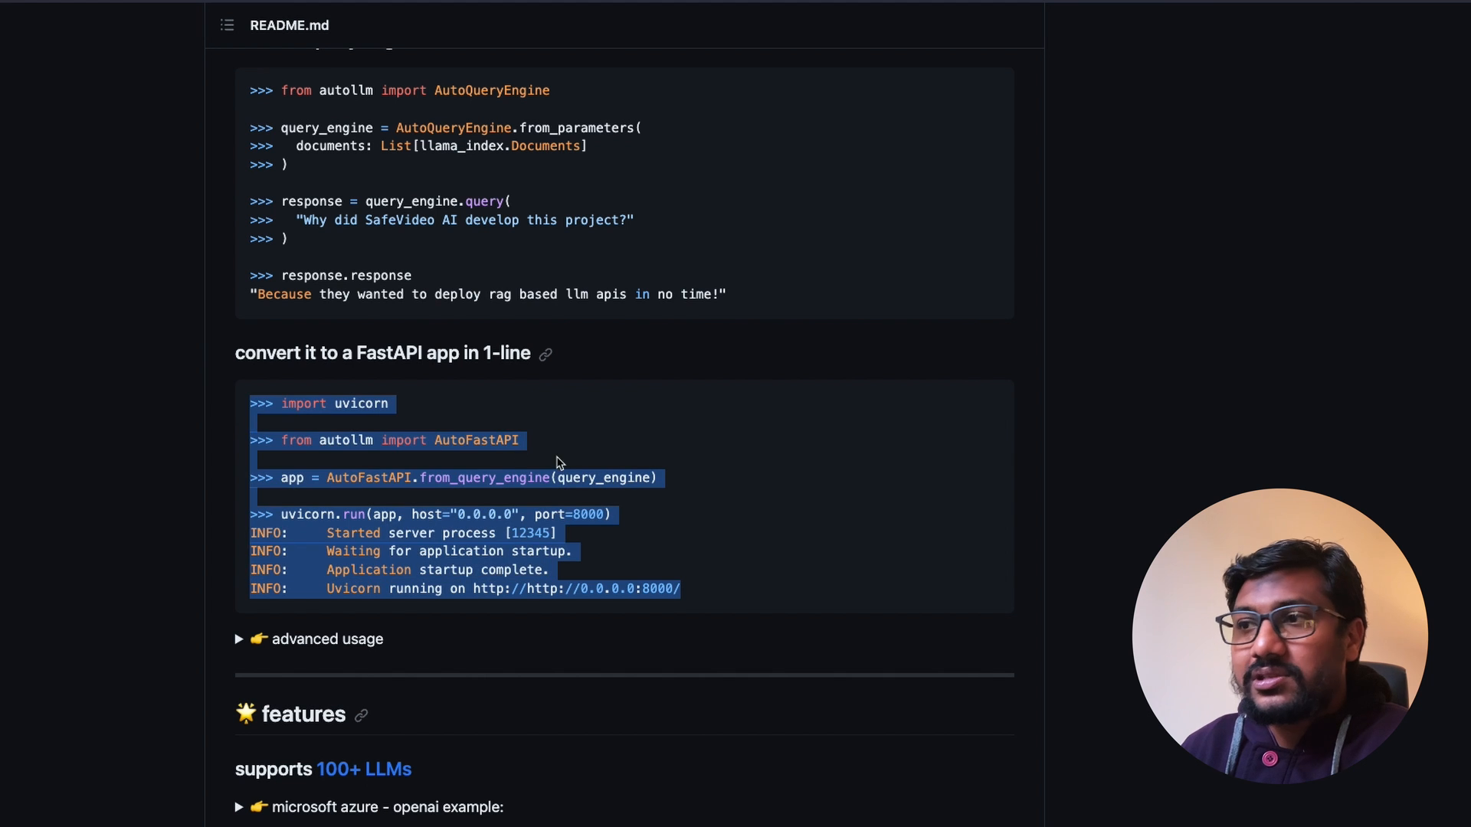
scroll(up, 3)
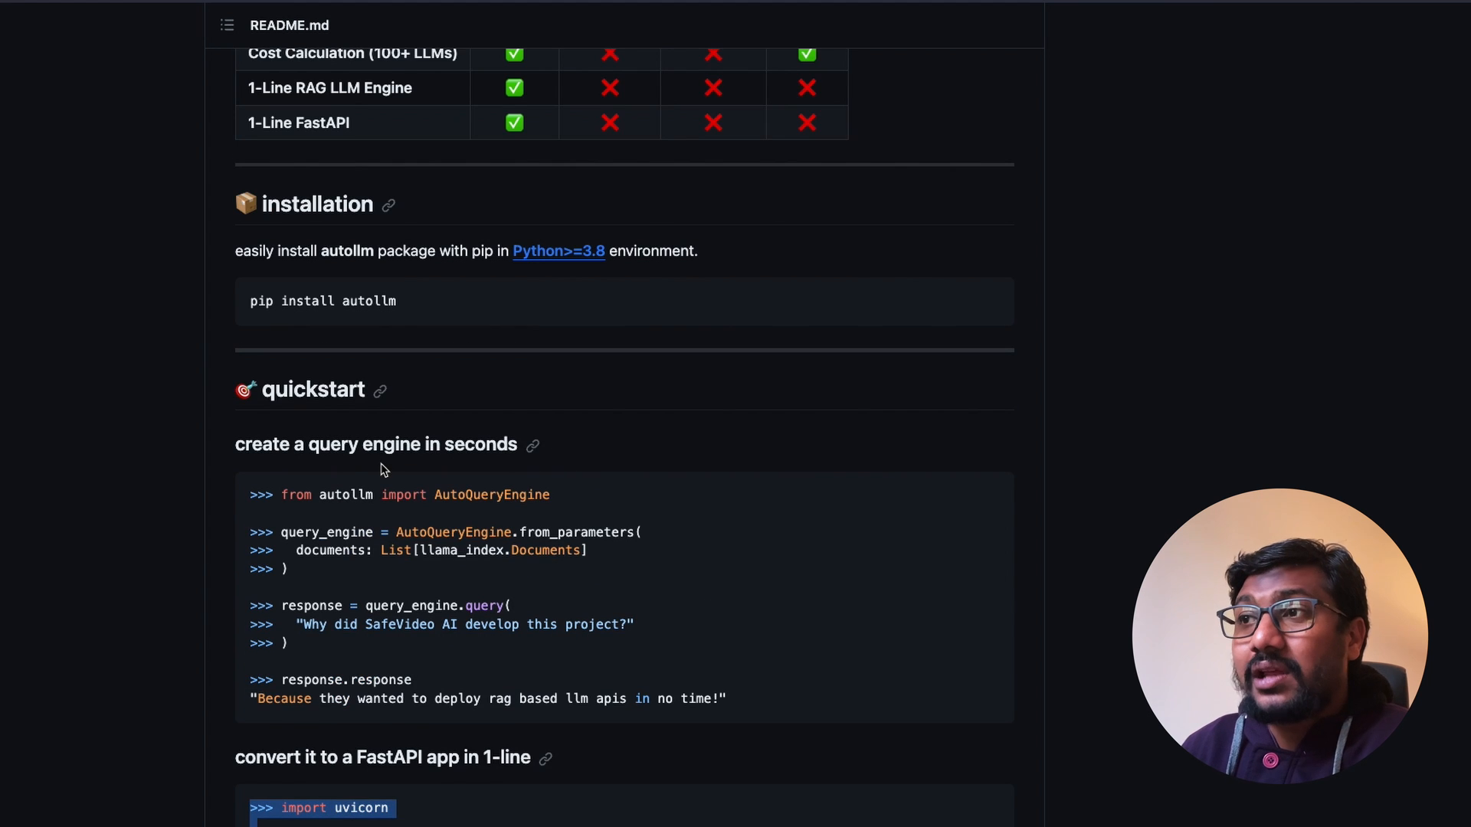
scroll(down, 3)
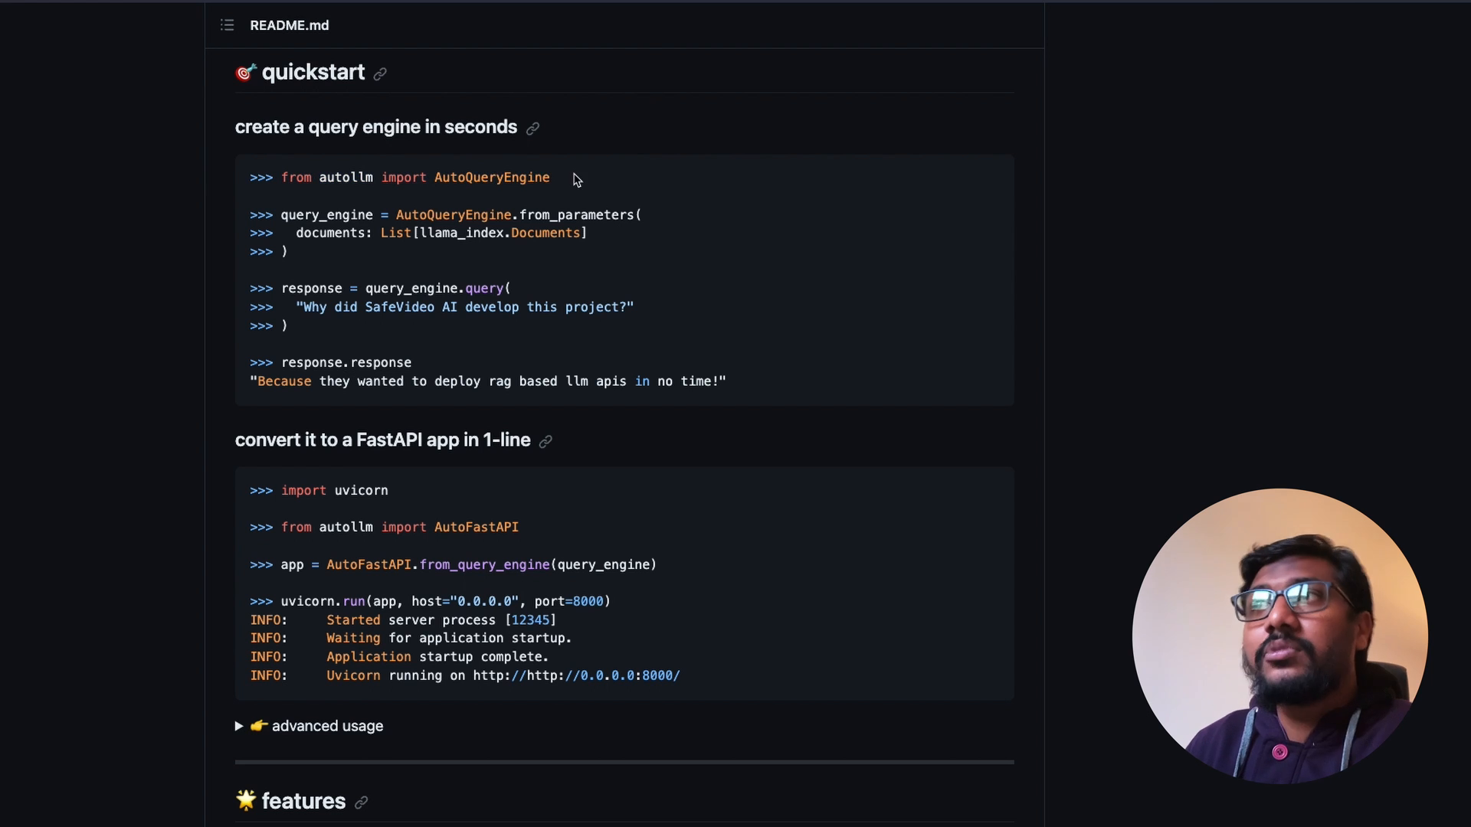
double_click(453, 213)
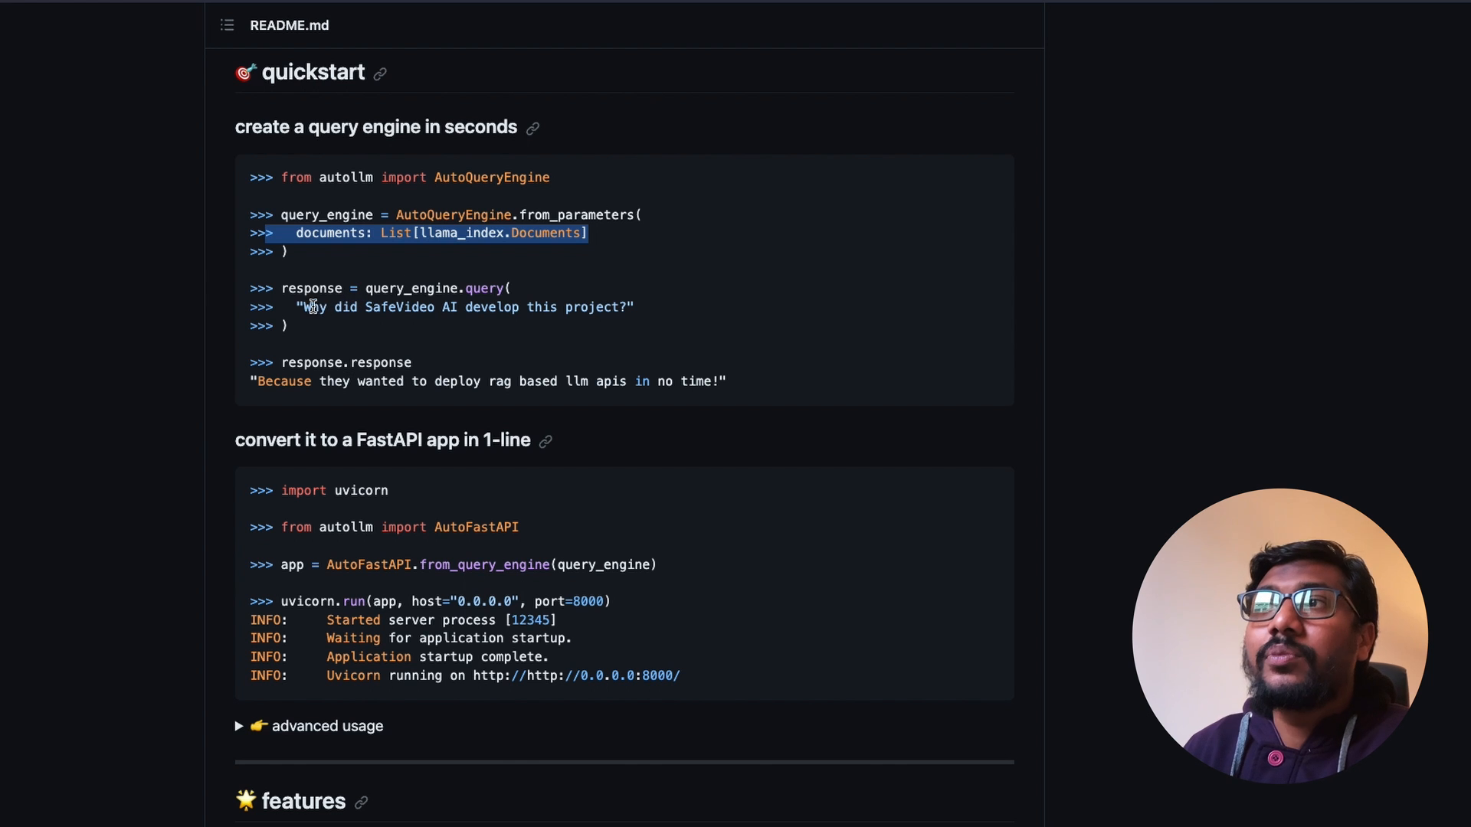
double_click(312, 288)
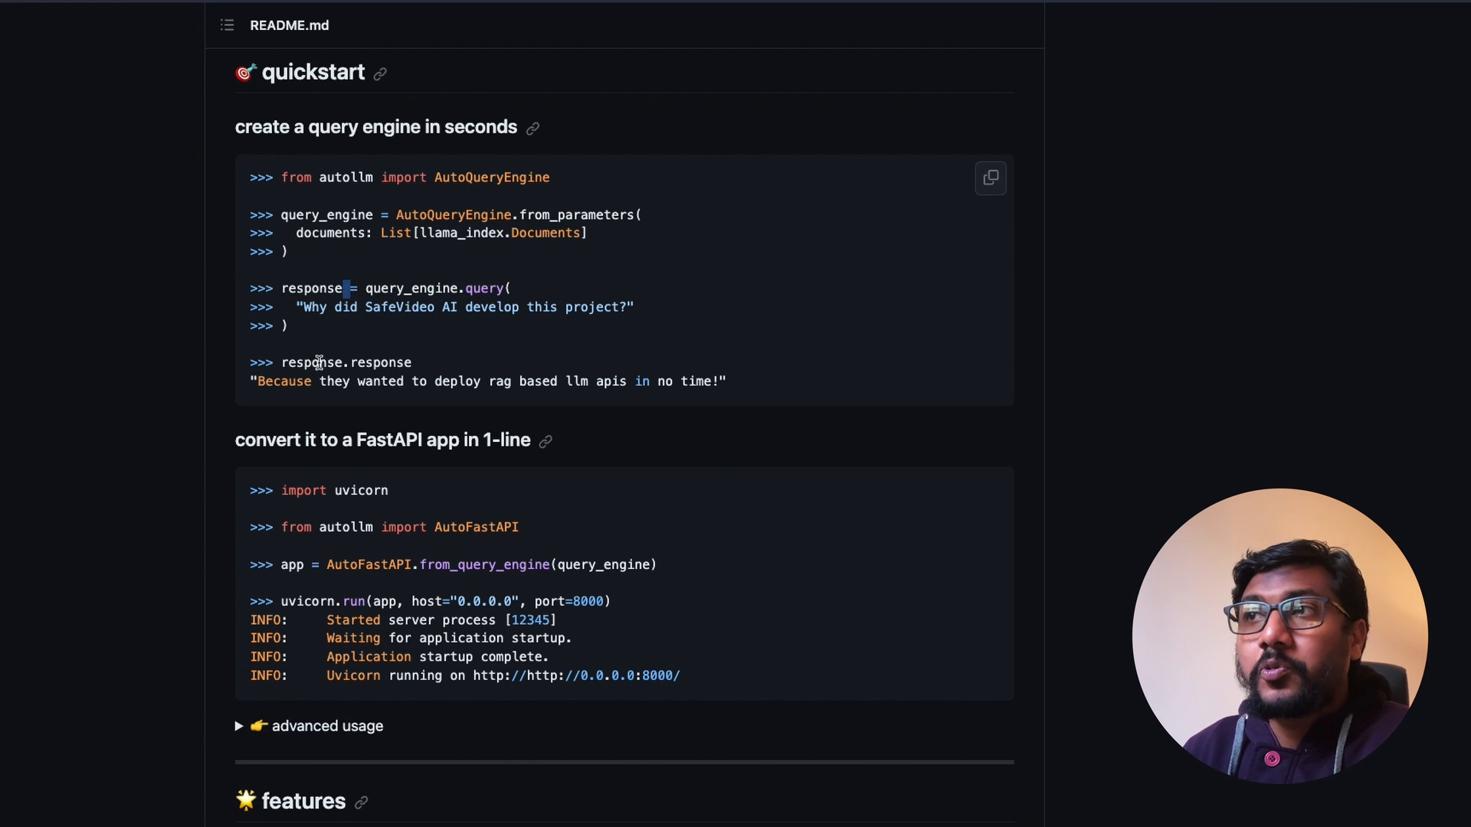
scroll(down, 3)
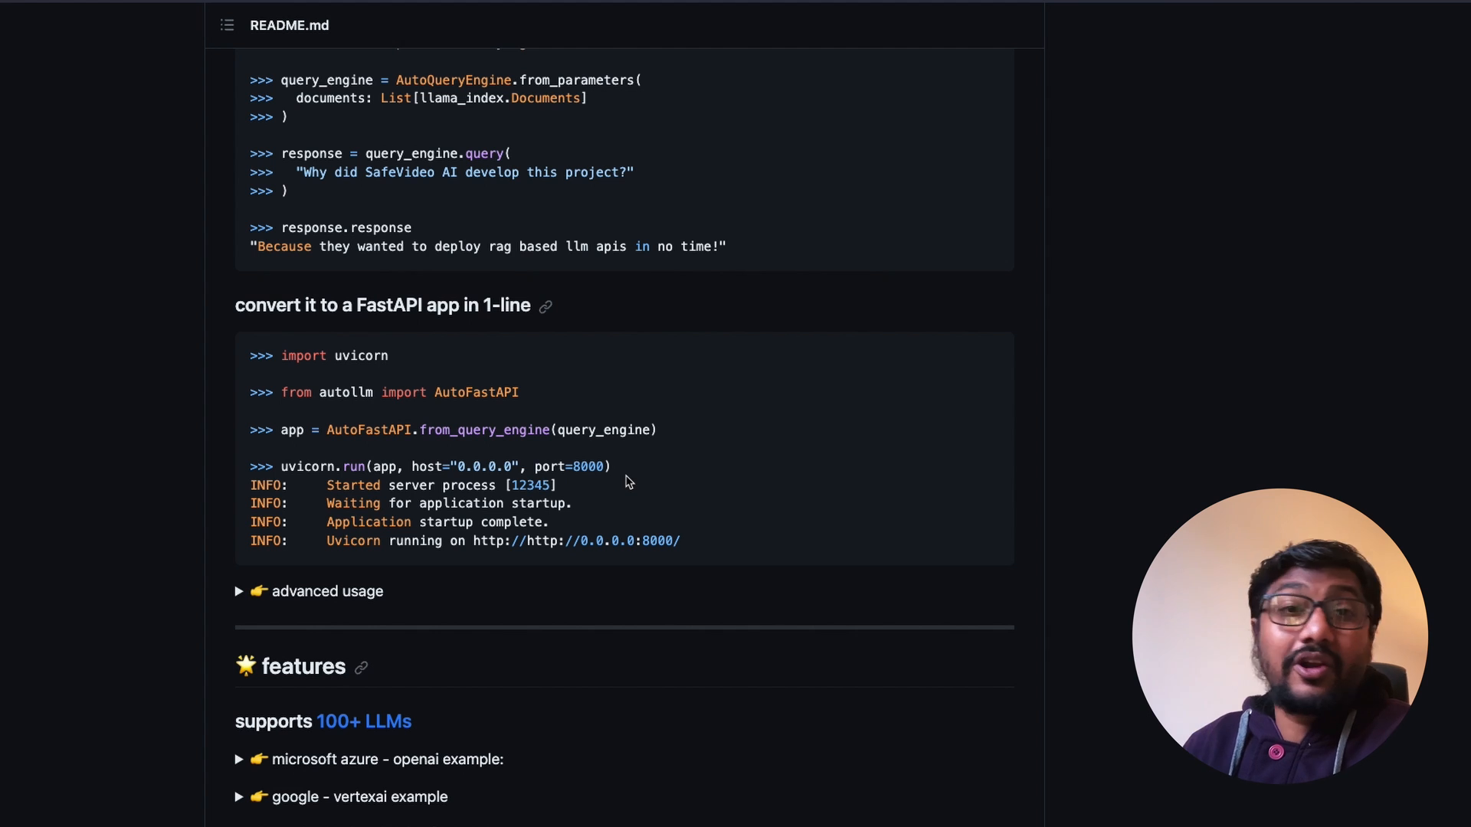
mouse_move(542, 420)
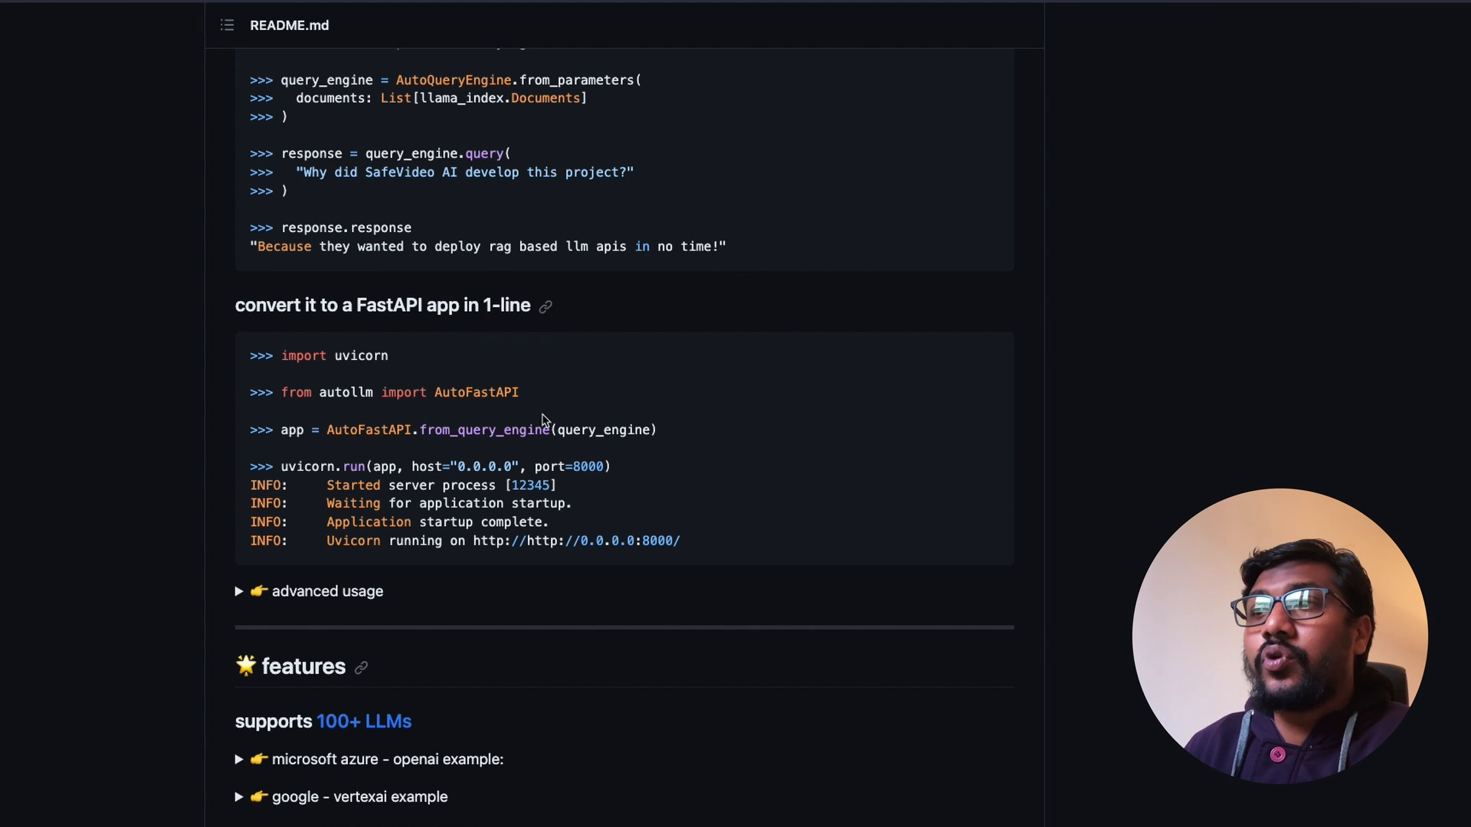
mouse_move(669, 443)
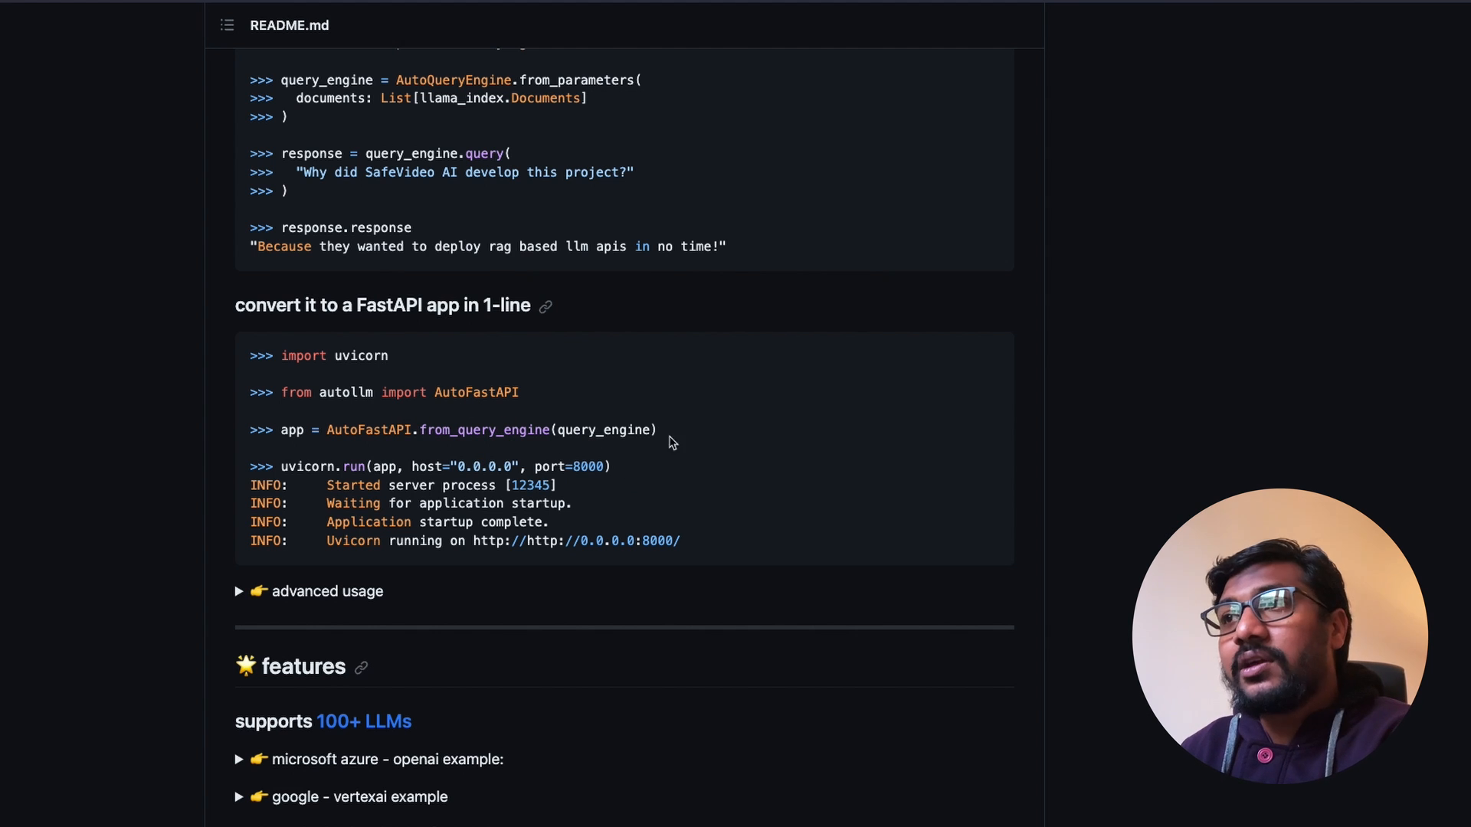
double_click(368, 429)
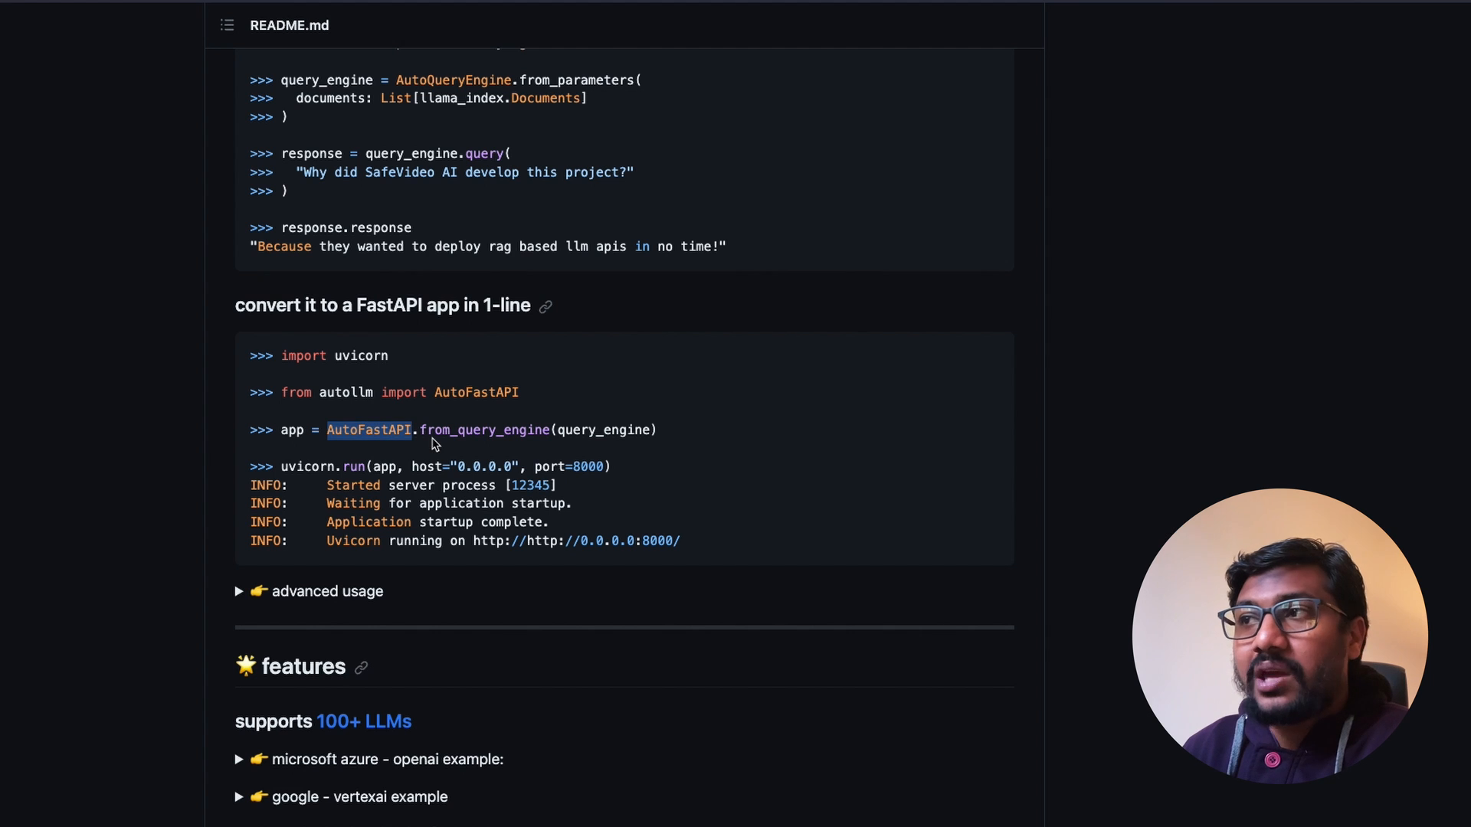
mouse_move(547, 406)
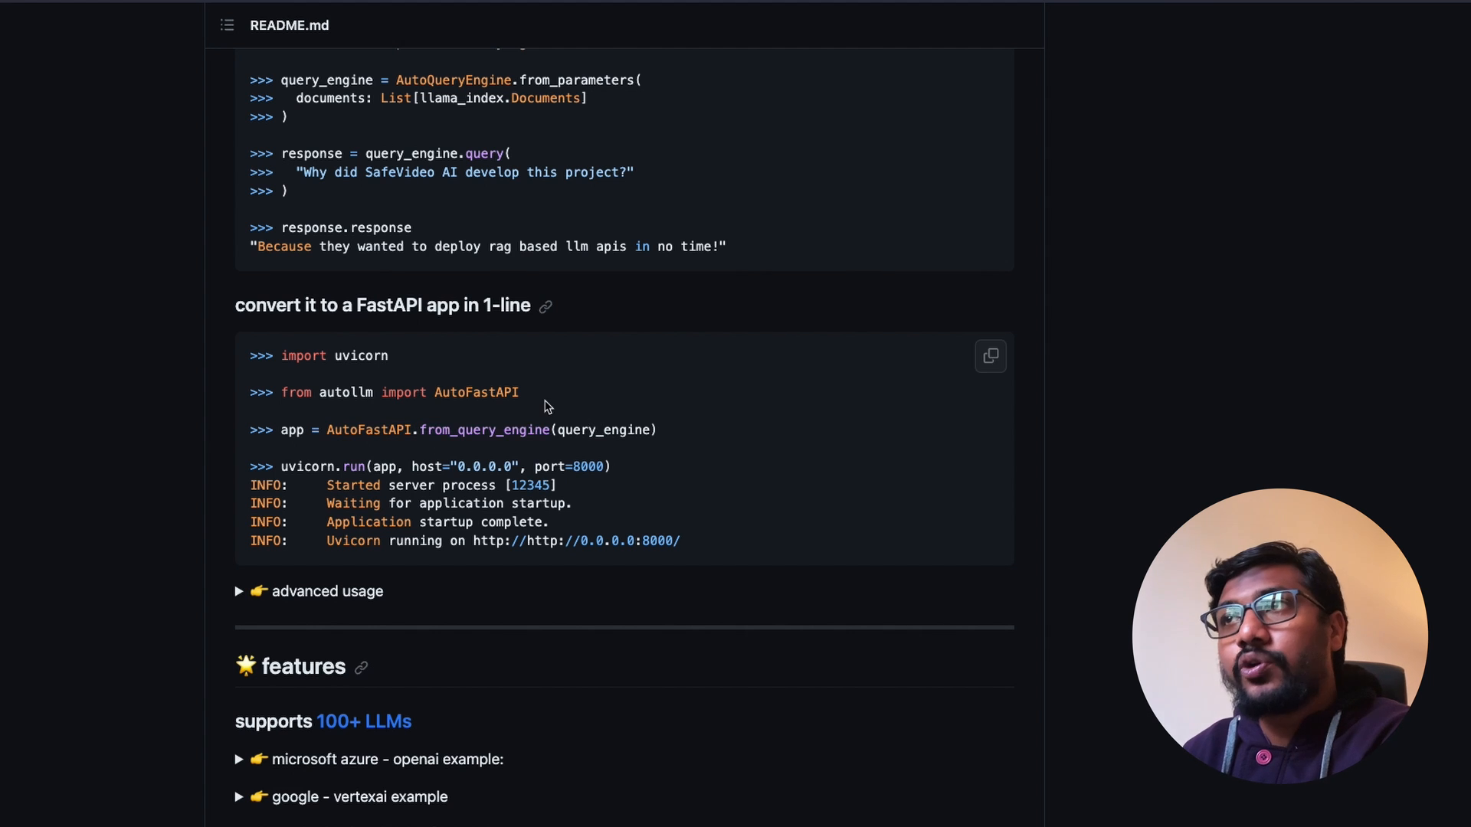
scroll(up, 3)
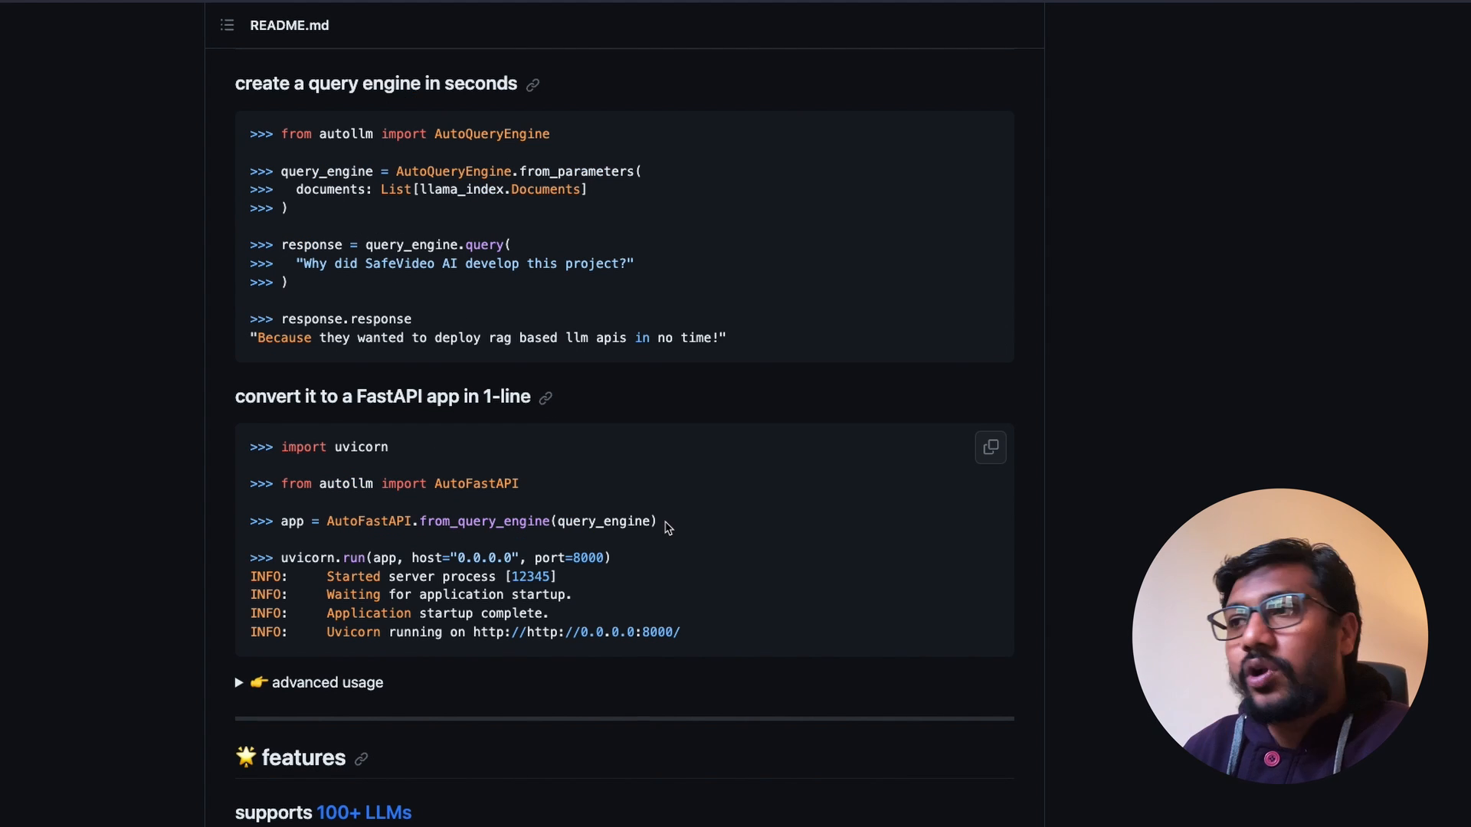
scroll(down, 3)
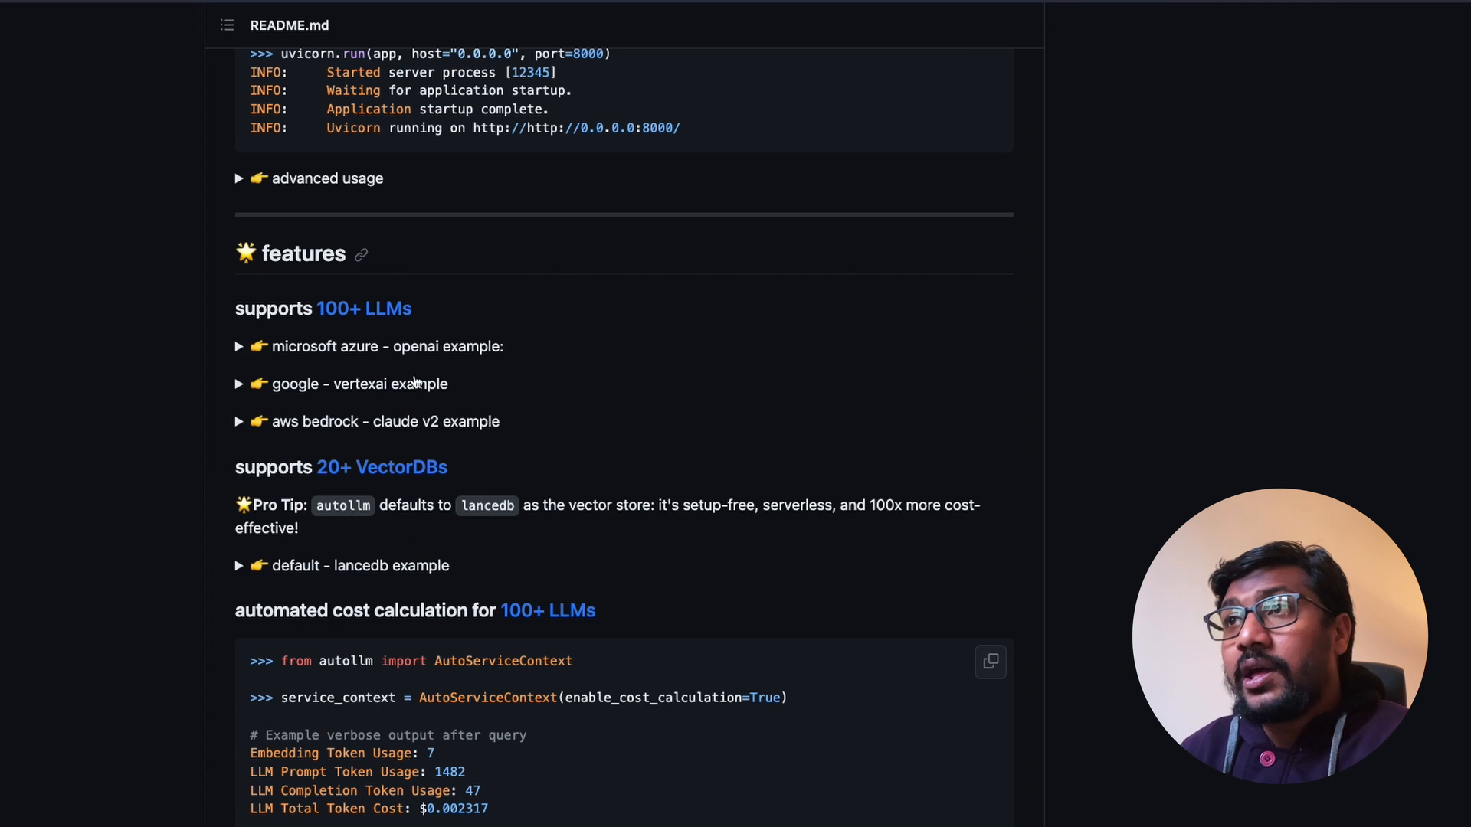
mouse_move(405, 305)
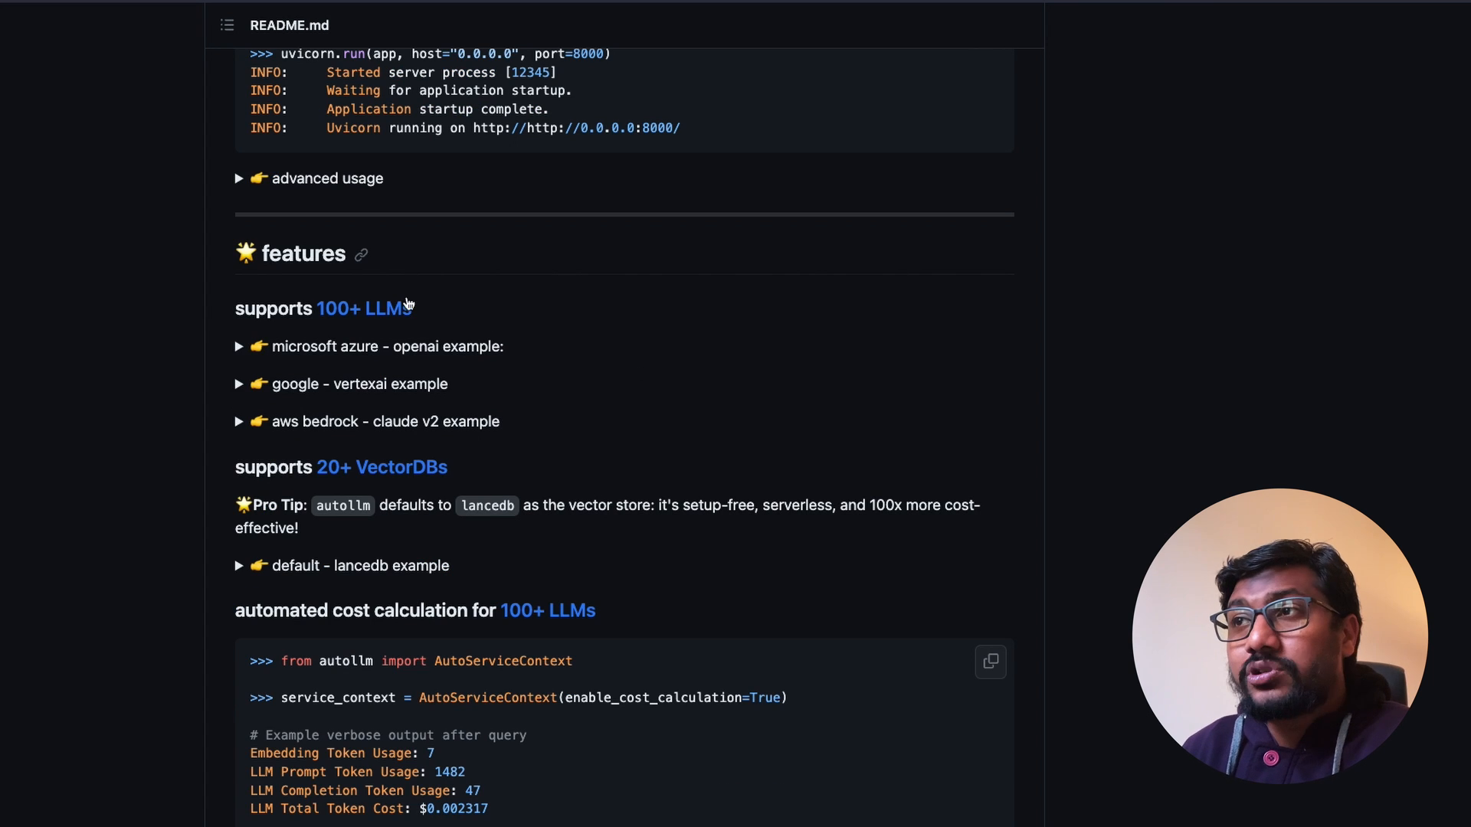
mouse_move(372, 312)
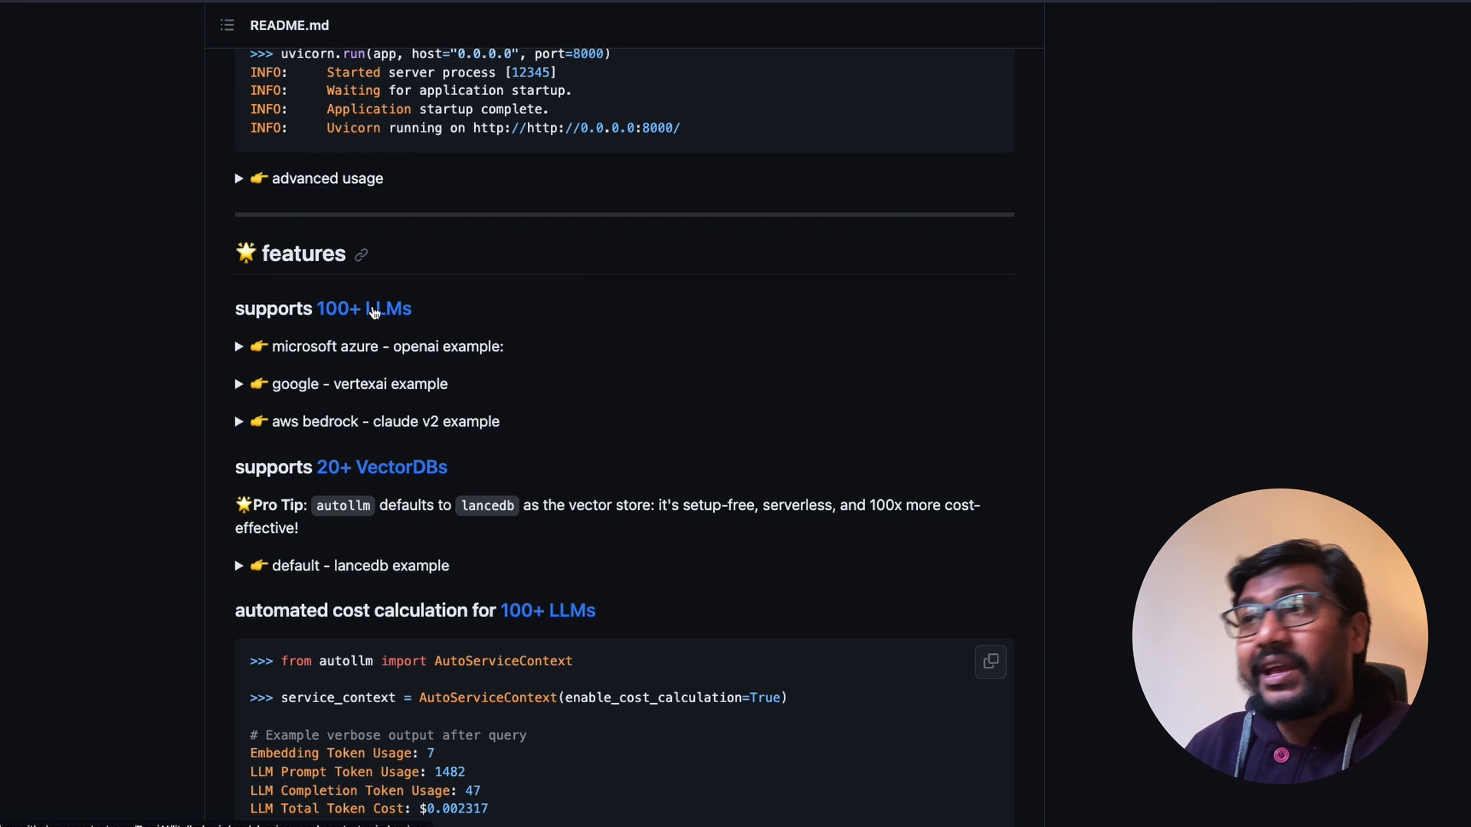
mouse_move(378, 371)
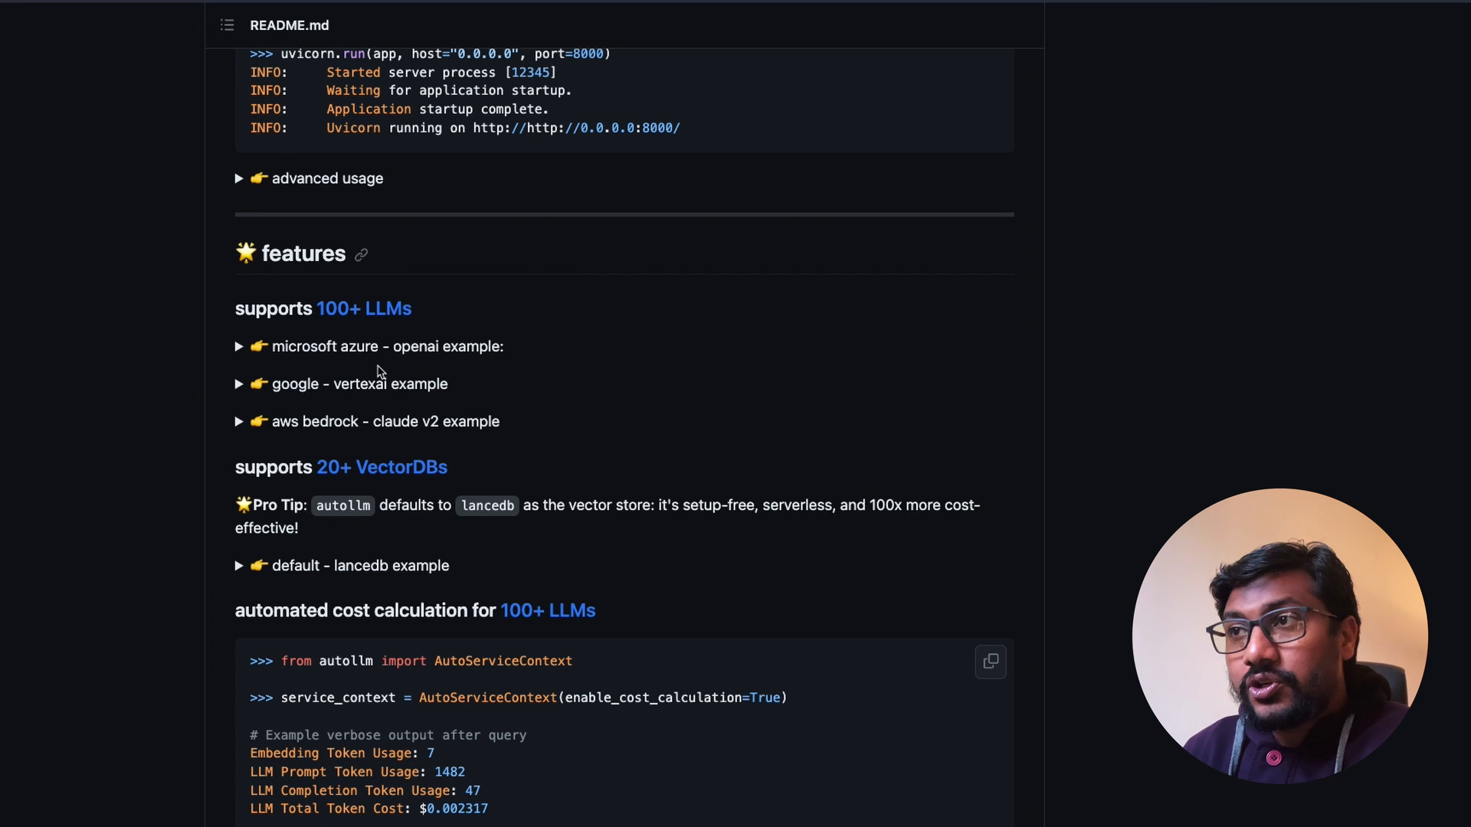
mouse_move(304, 424)
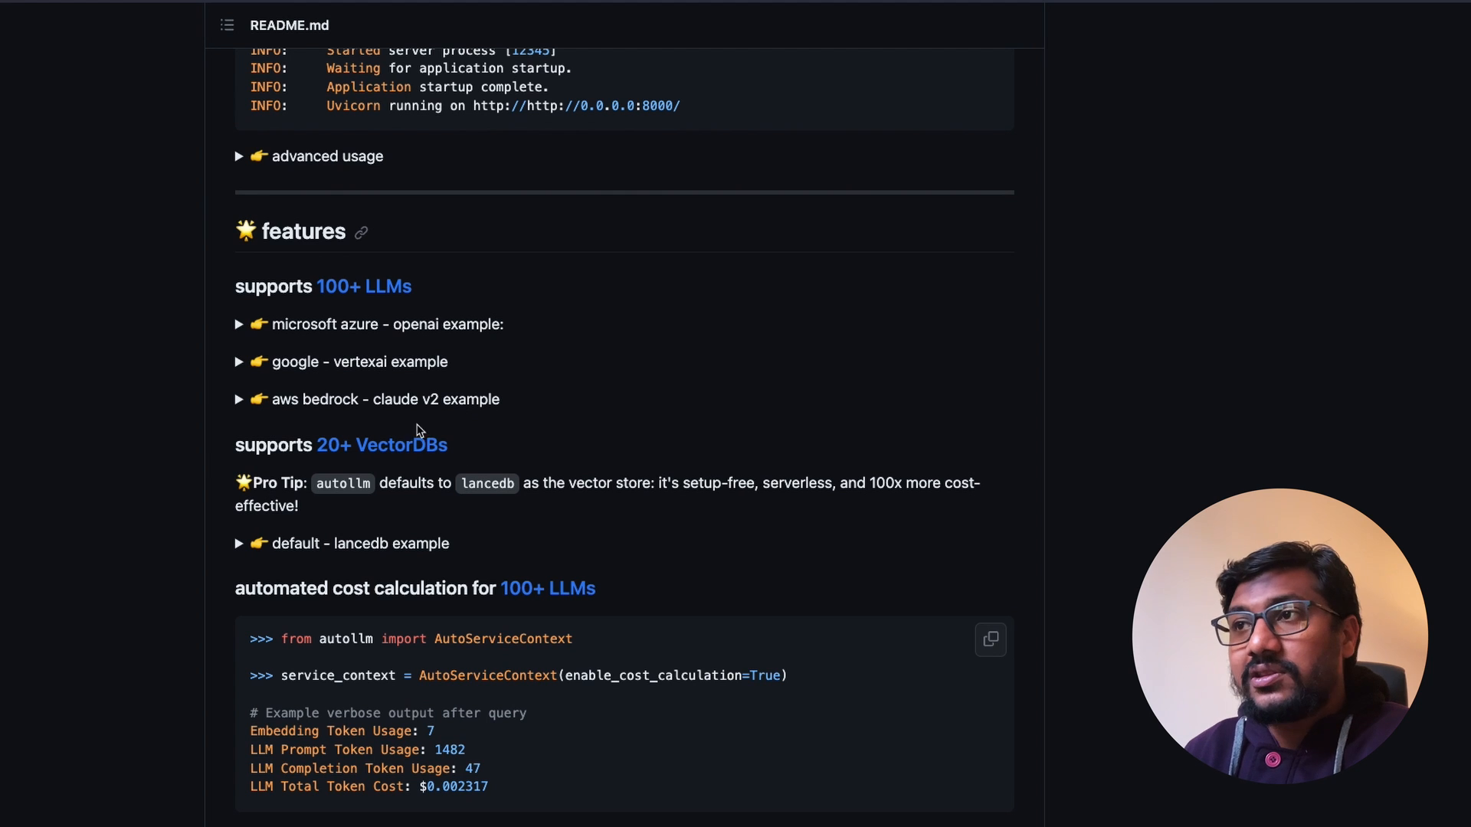
mouse_move(426, 476)
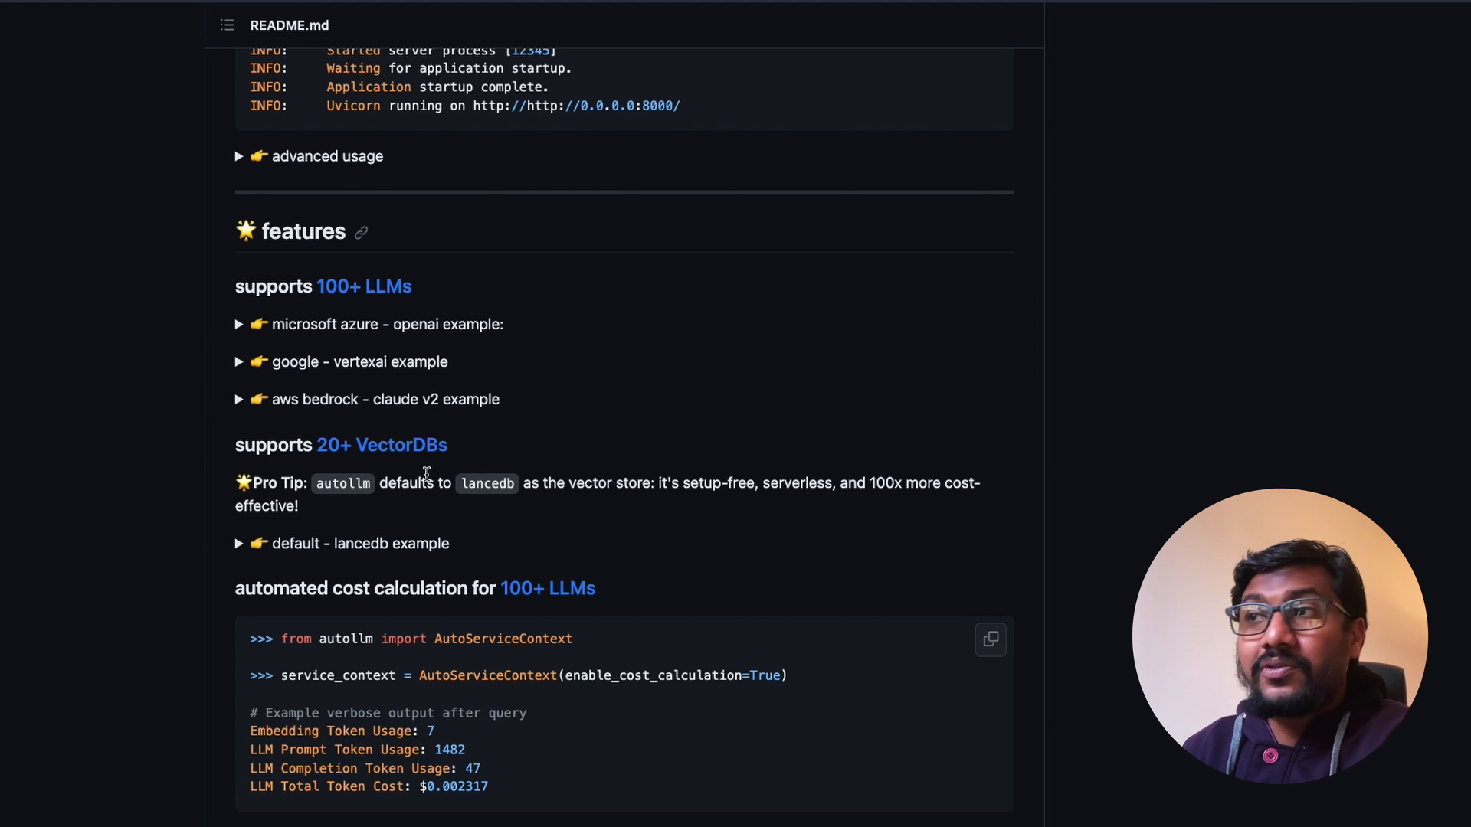
scroll(down, 3)
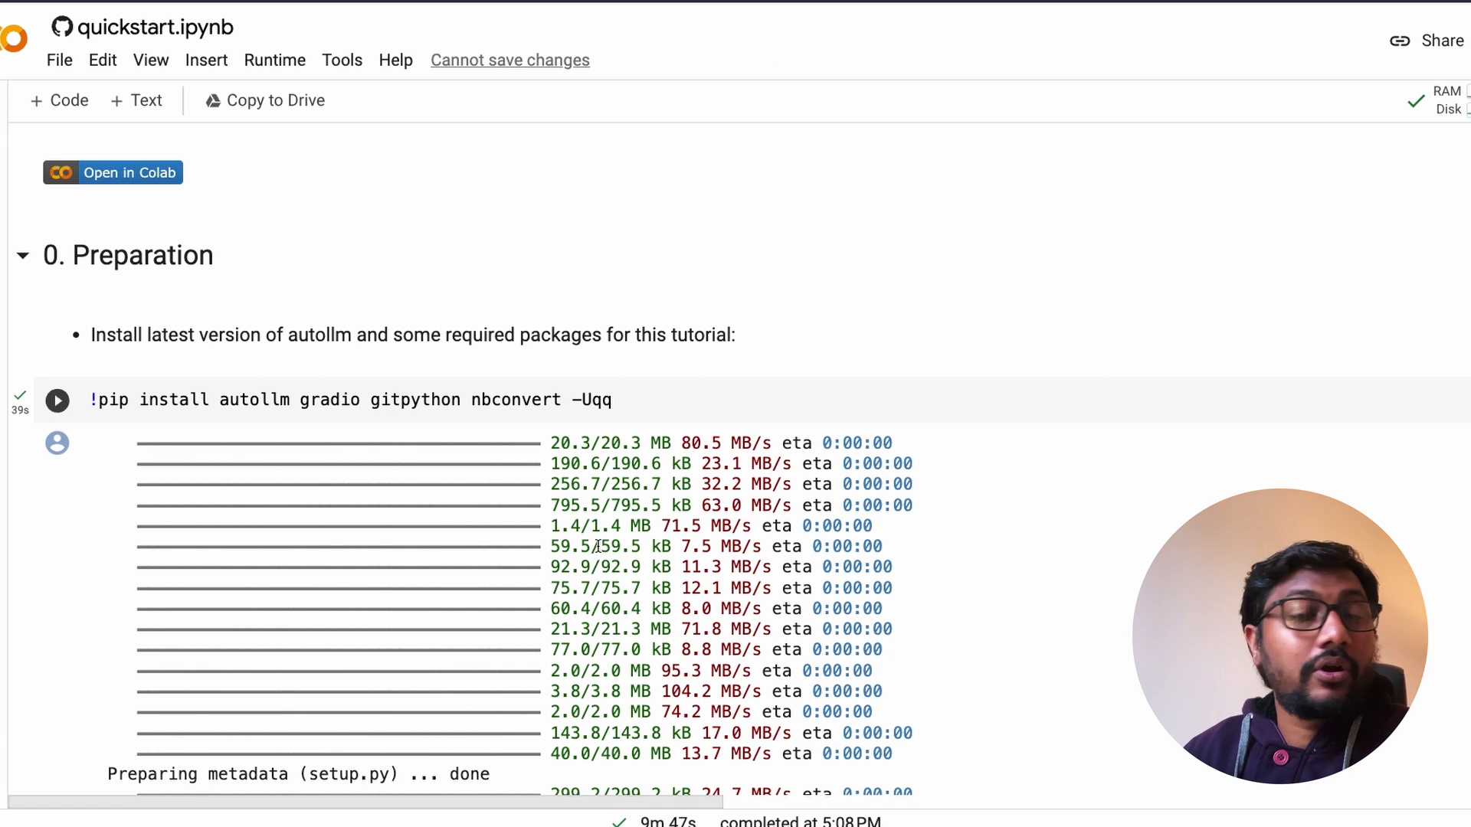
mouse_move(197, 410)
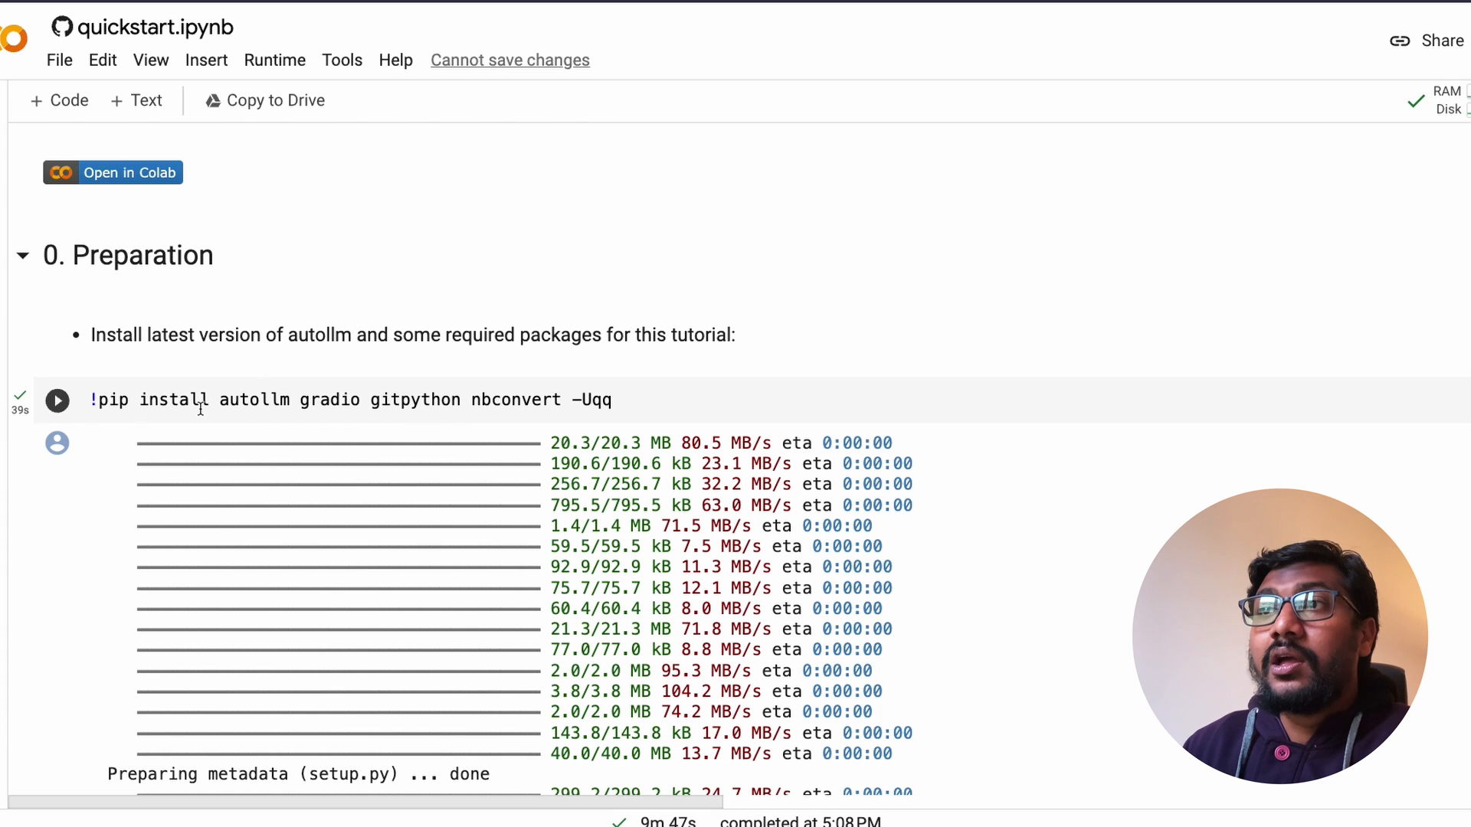
Highlight the gradio and nbconvert packages in the pip install cell
click(309, 399)
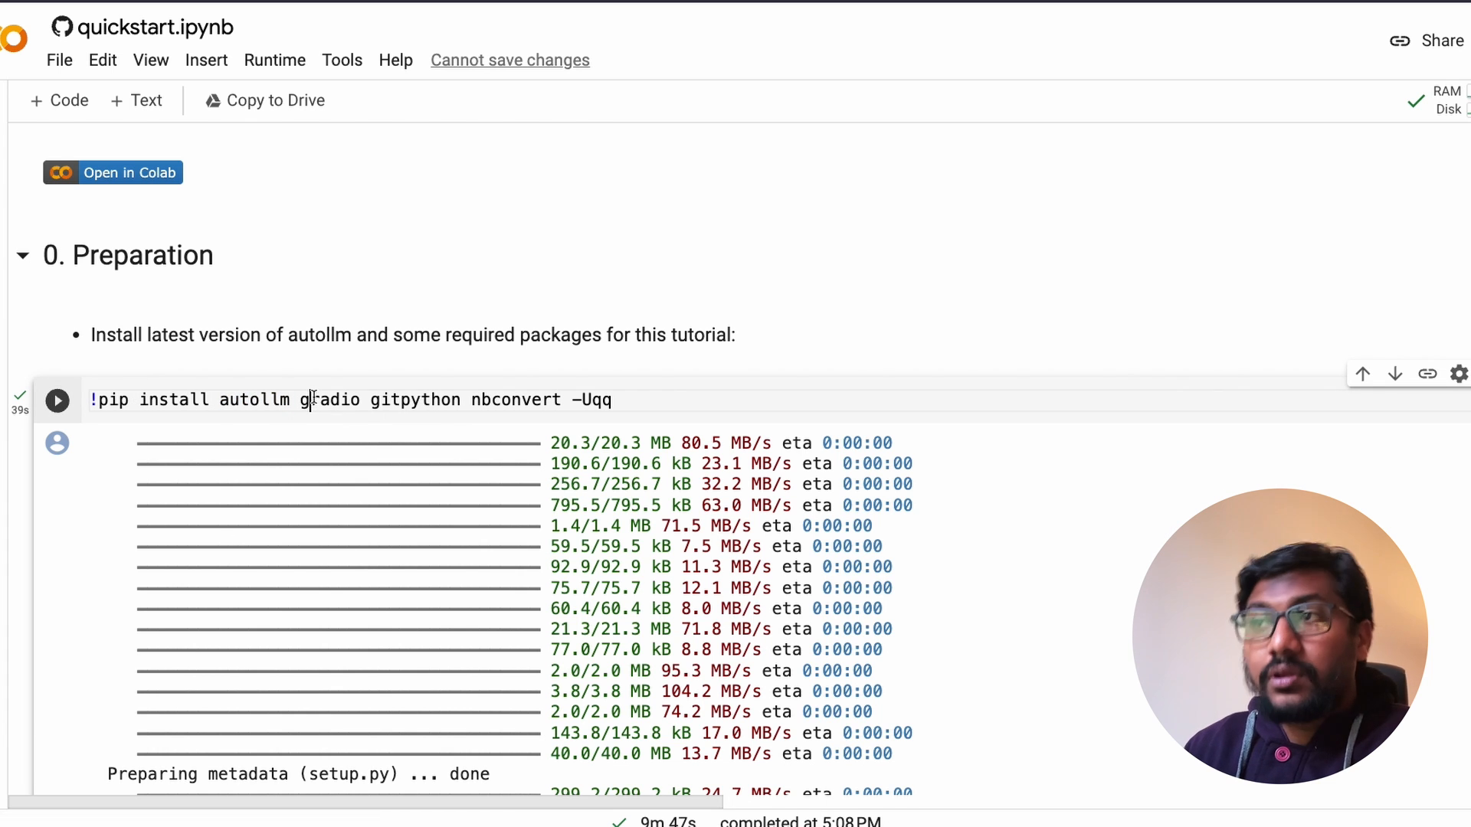
double_click(330, 400)
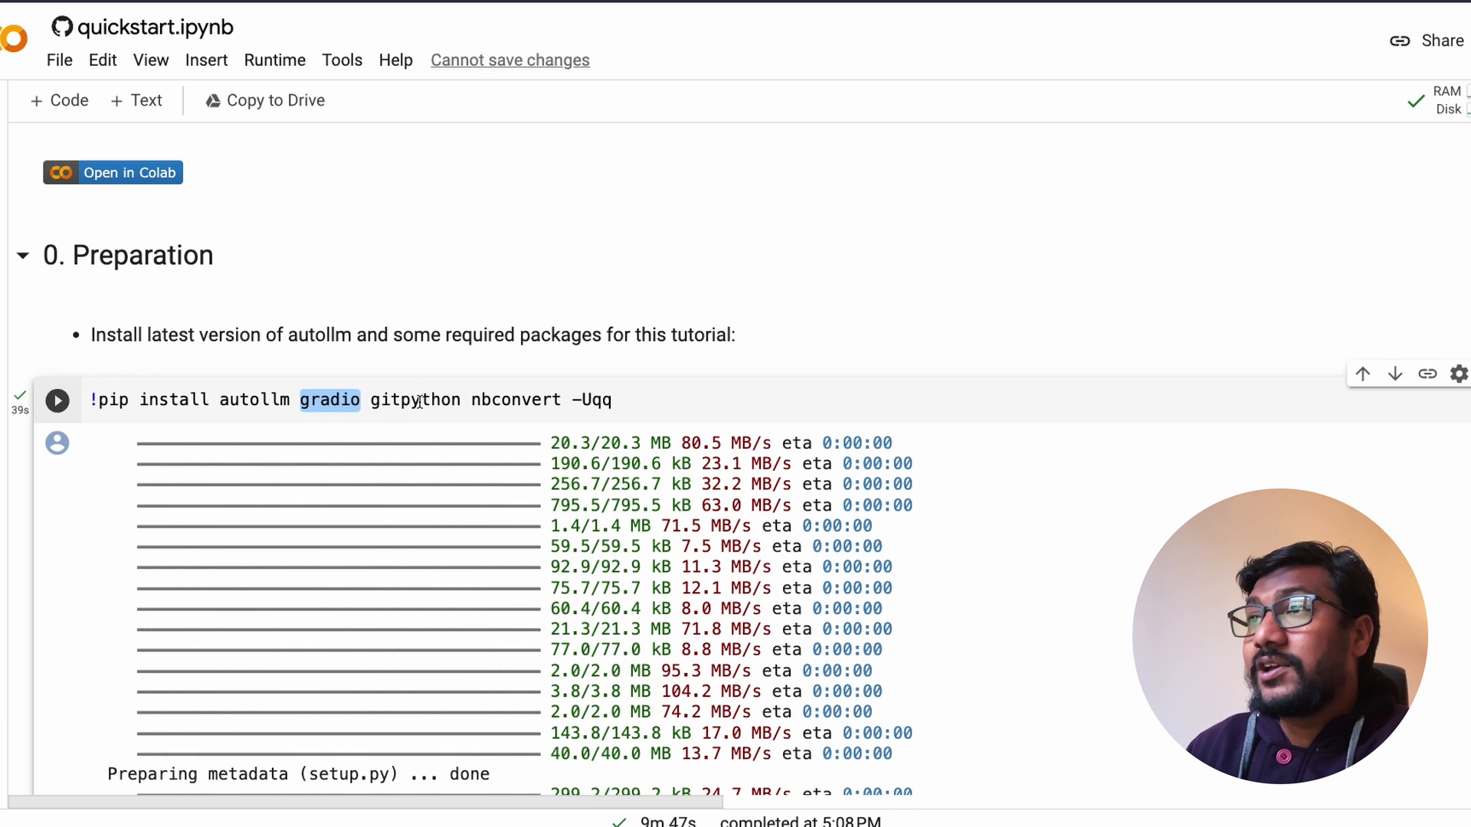
double_click(515, 400)
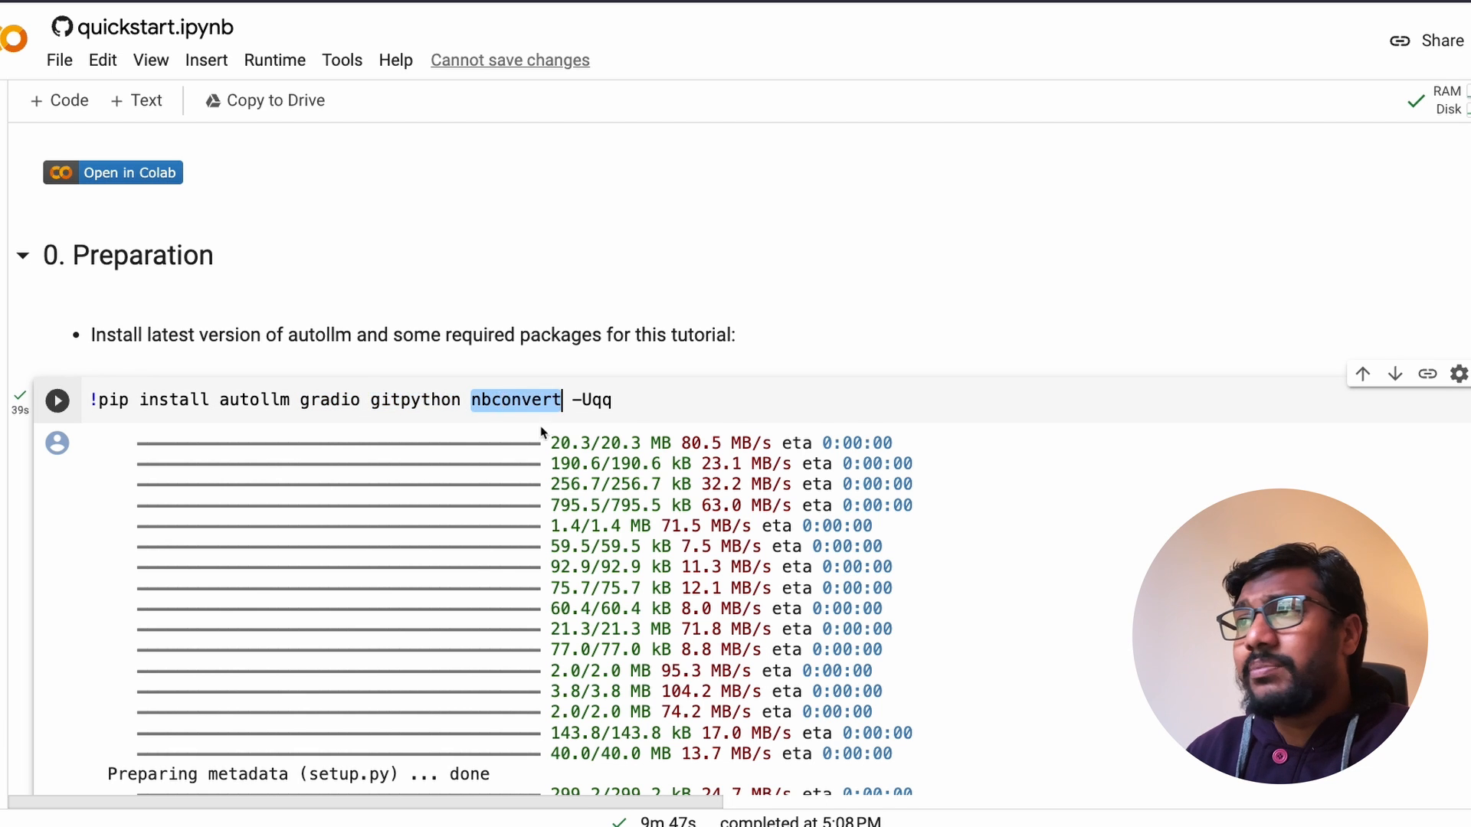
scroll(down, 3)
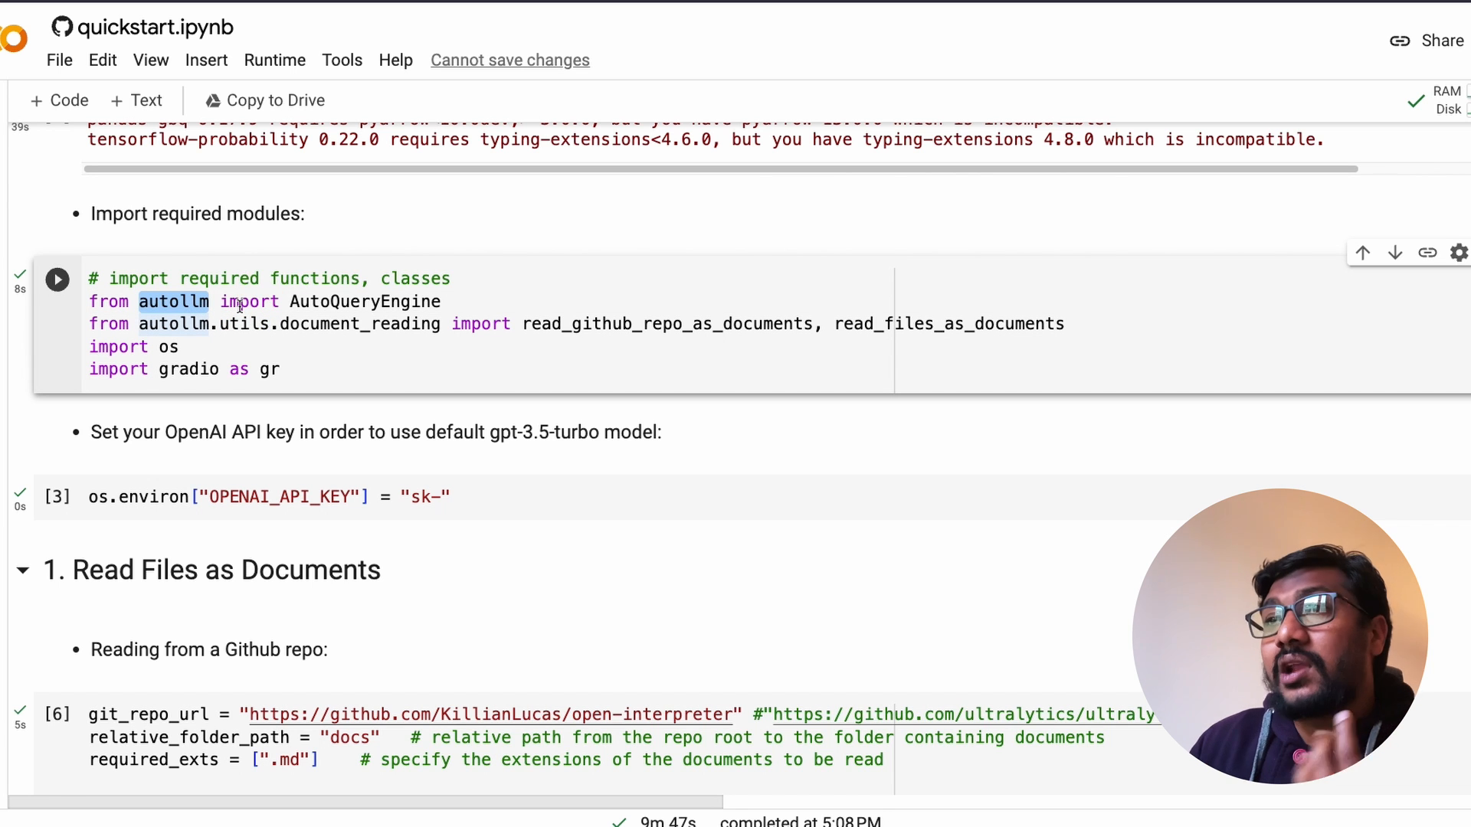
Highlight the autollm, document_reading and read_files_as_documents imports, then scroll onward
double_click(365, 301)
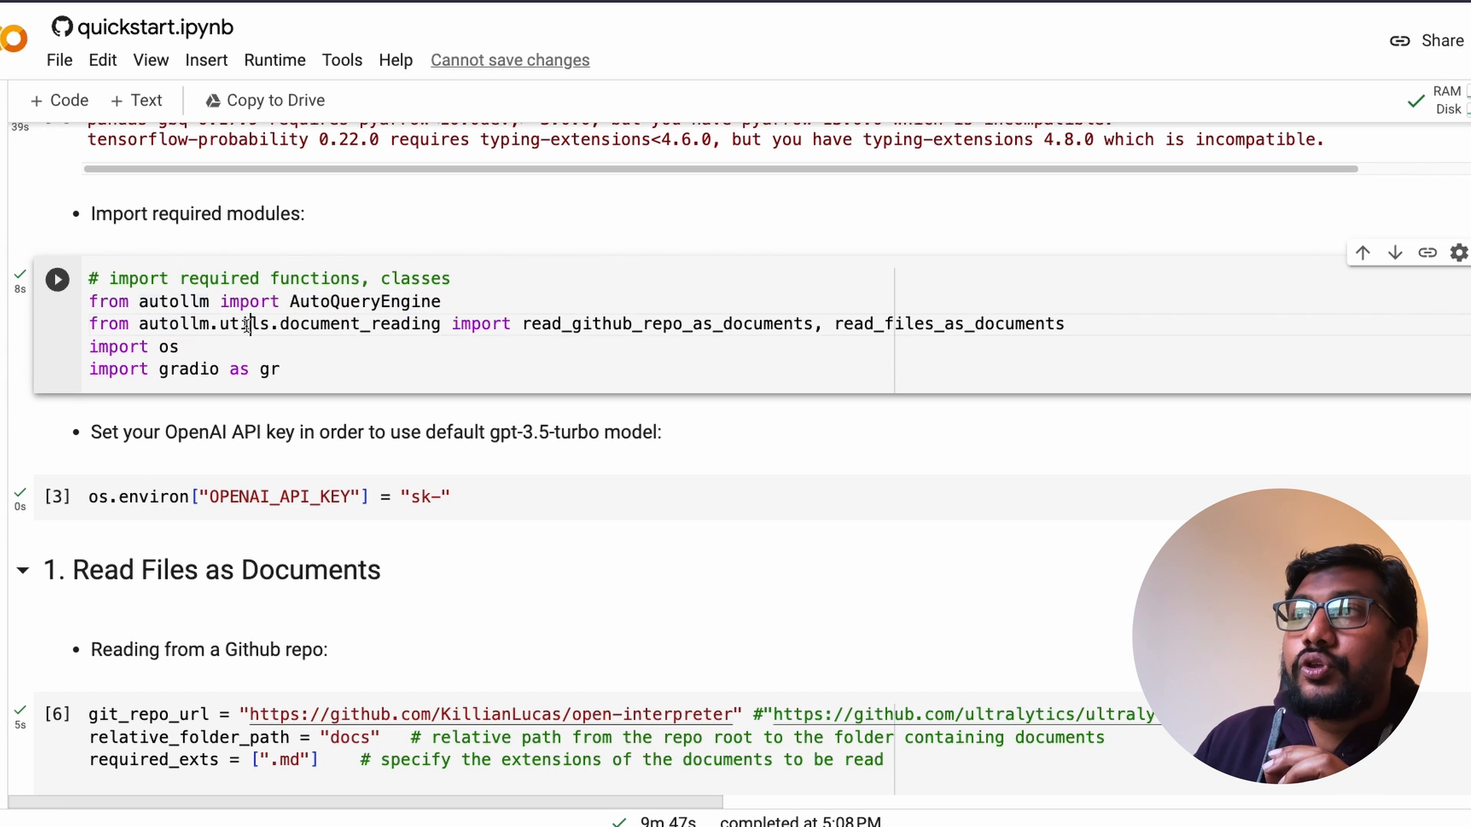
double_click(358, 323)
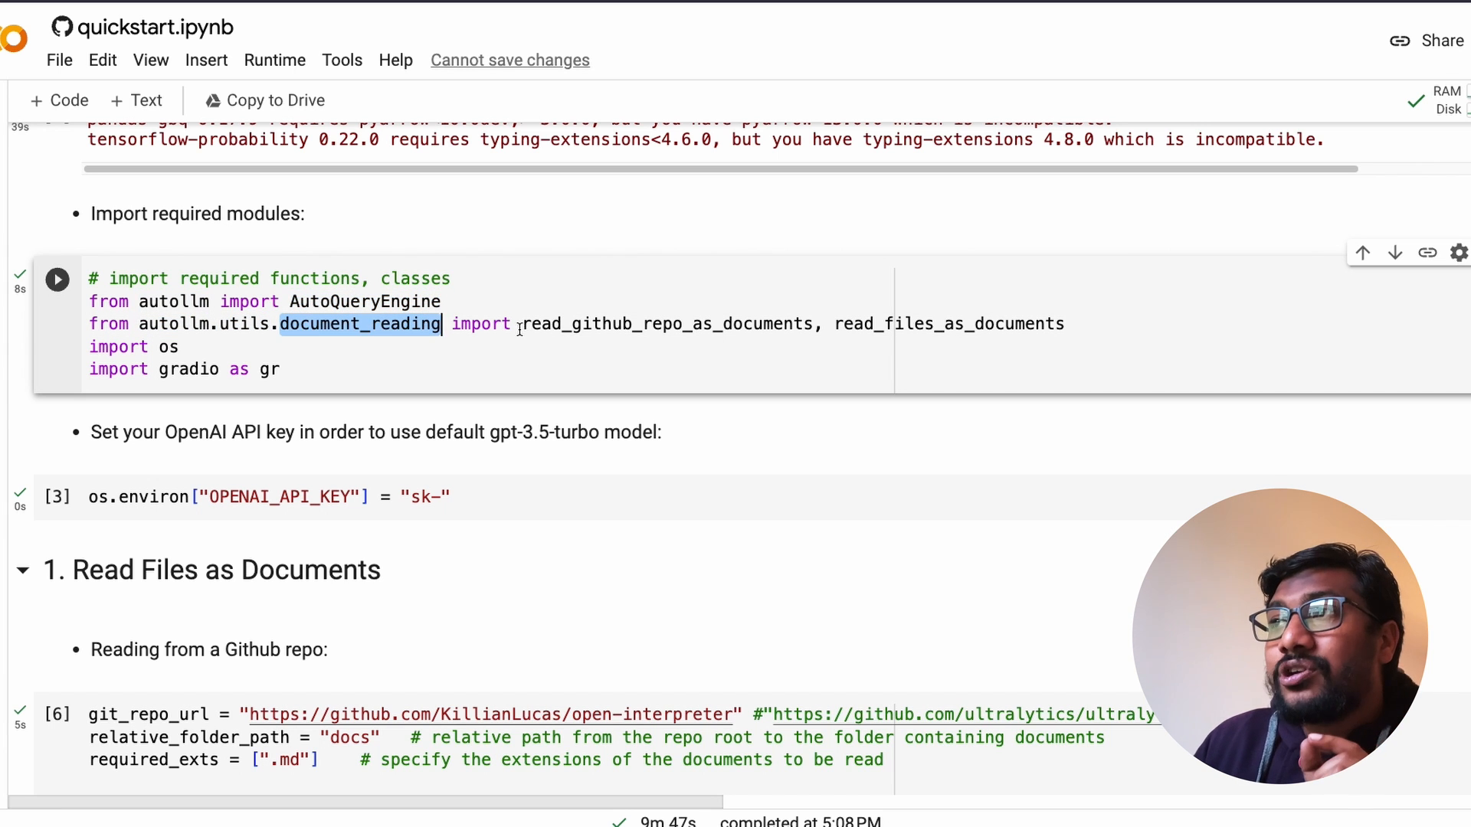
double_click(666, 323)
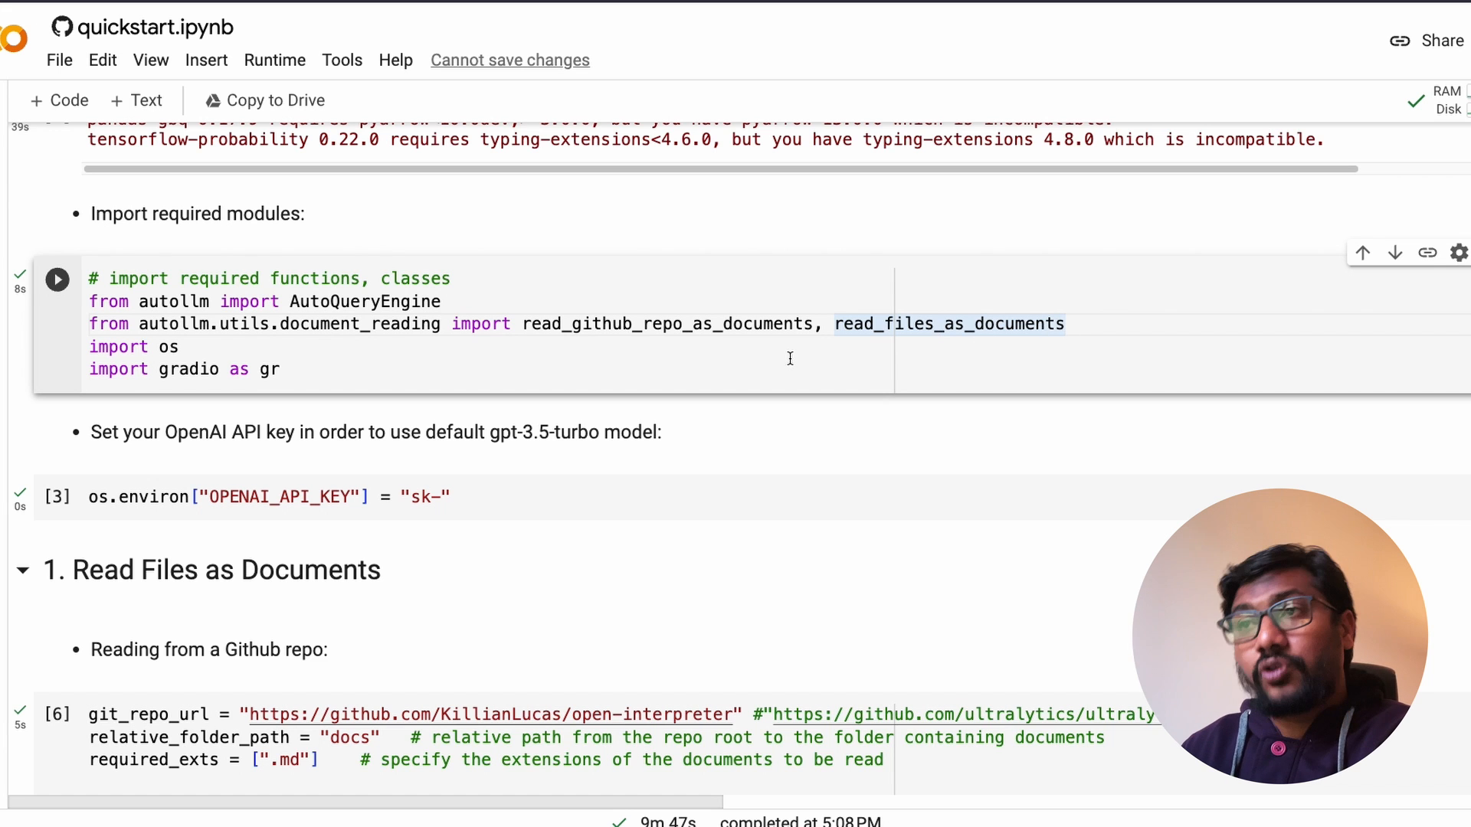
scroll(down, 3)
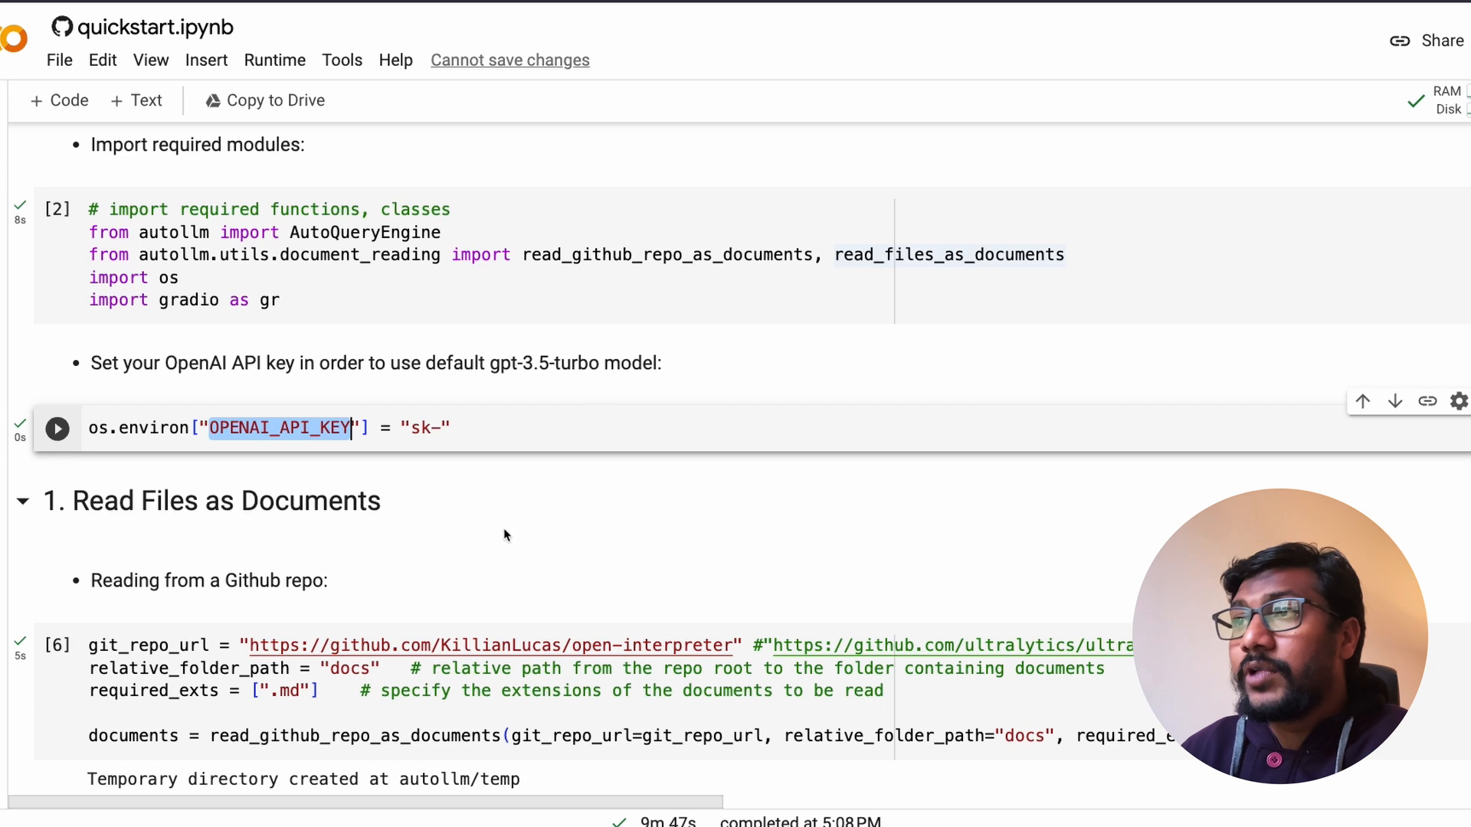
scroll(down, 3)
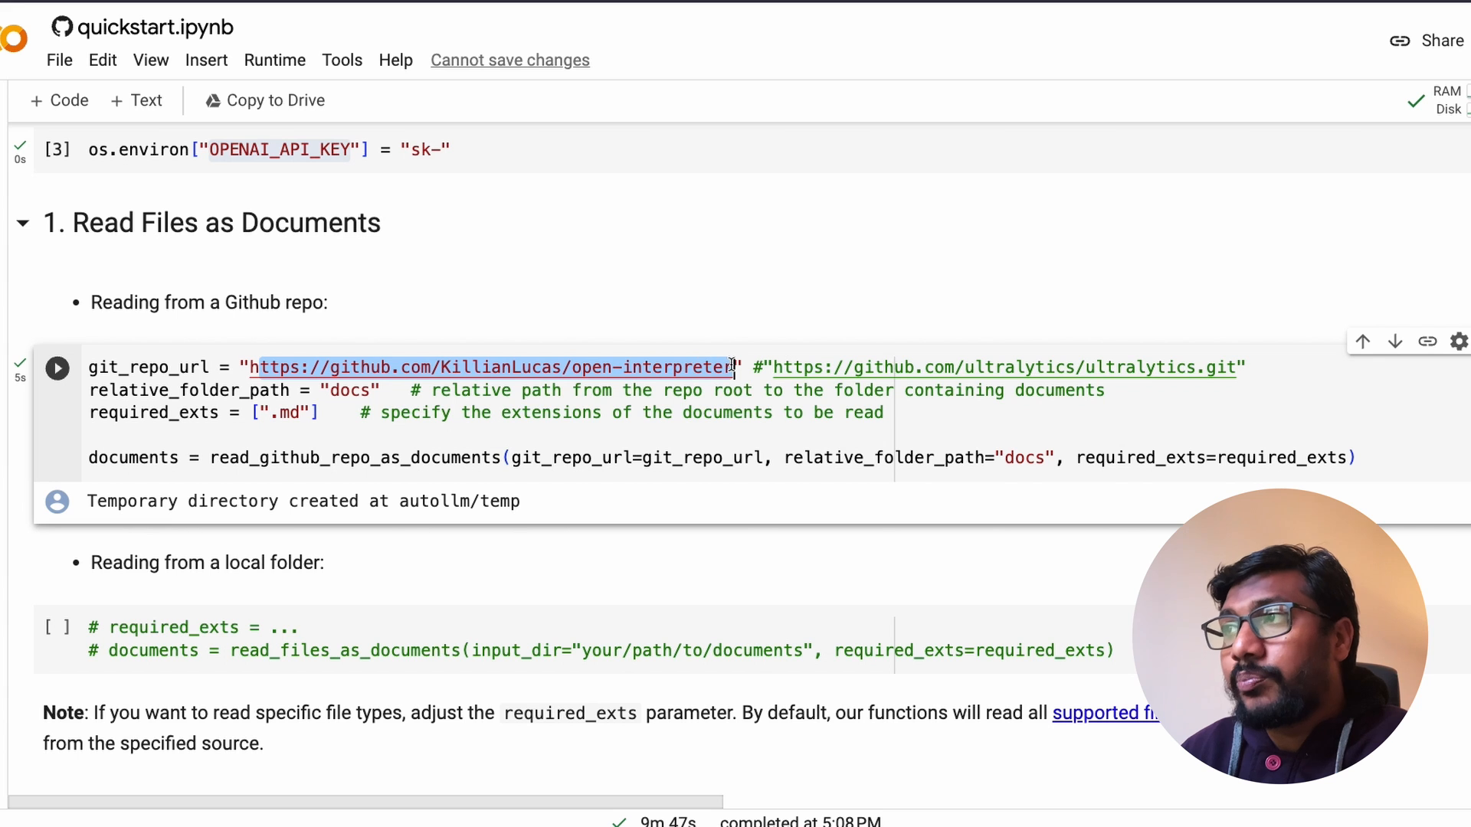
mouse_move(713, 367)
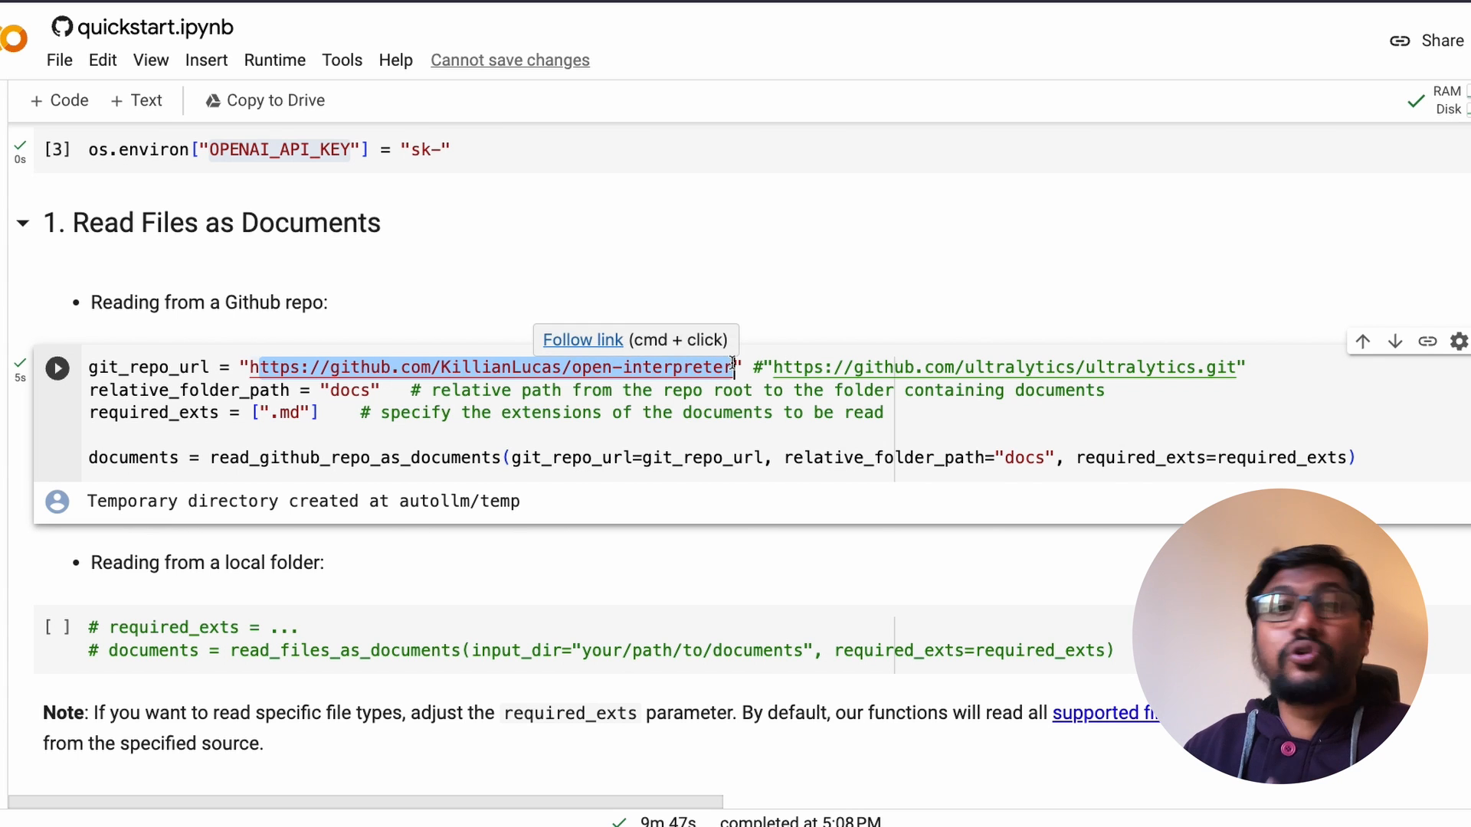
mouse_move(636, 560)
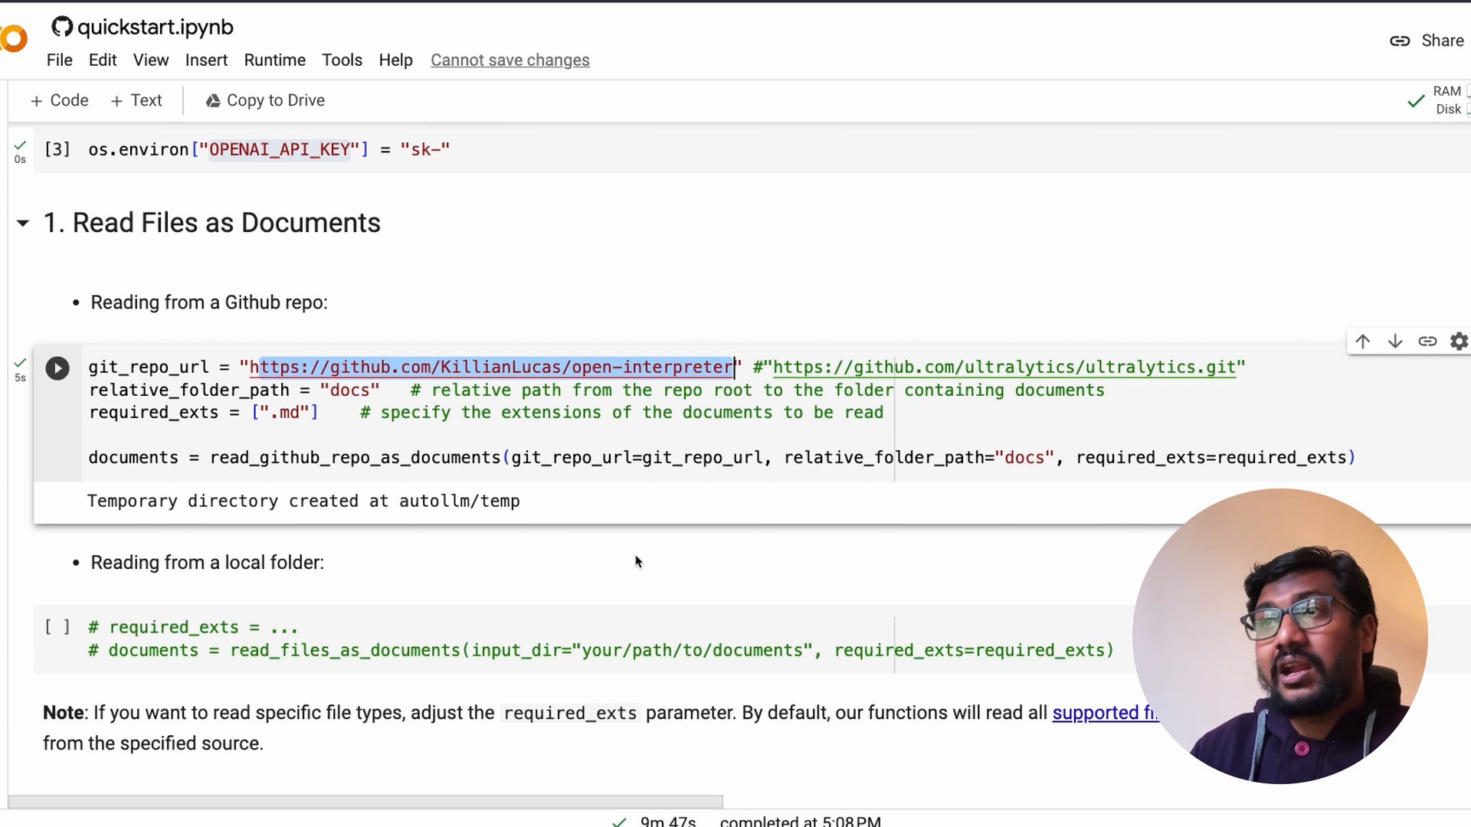
double_click(188, 390)
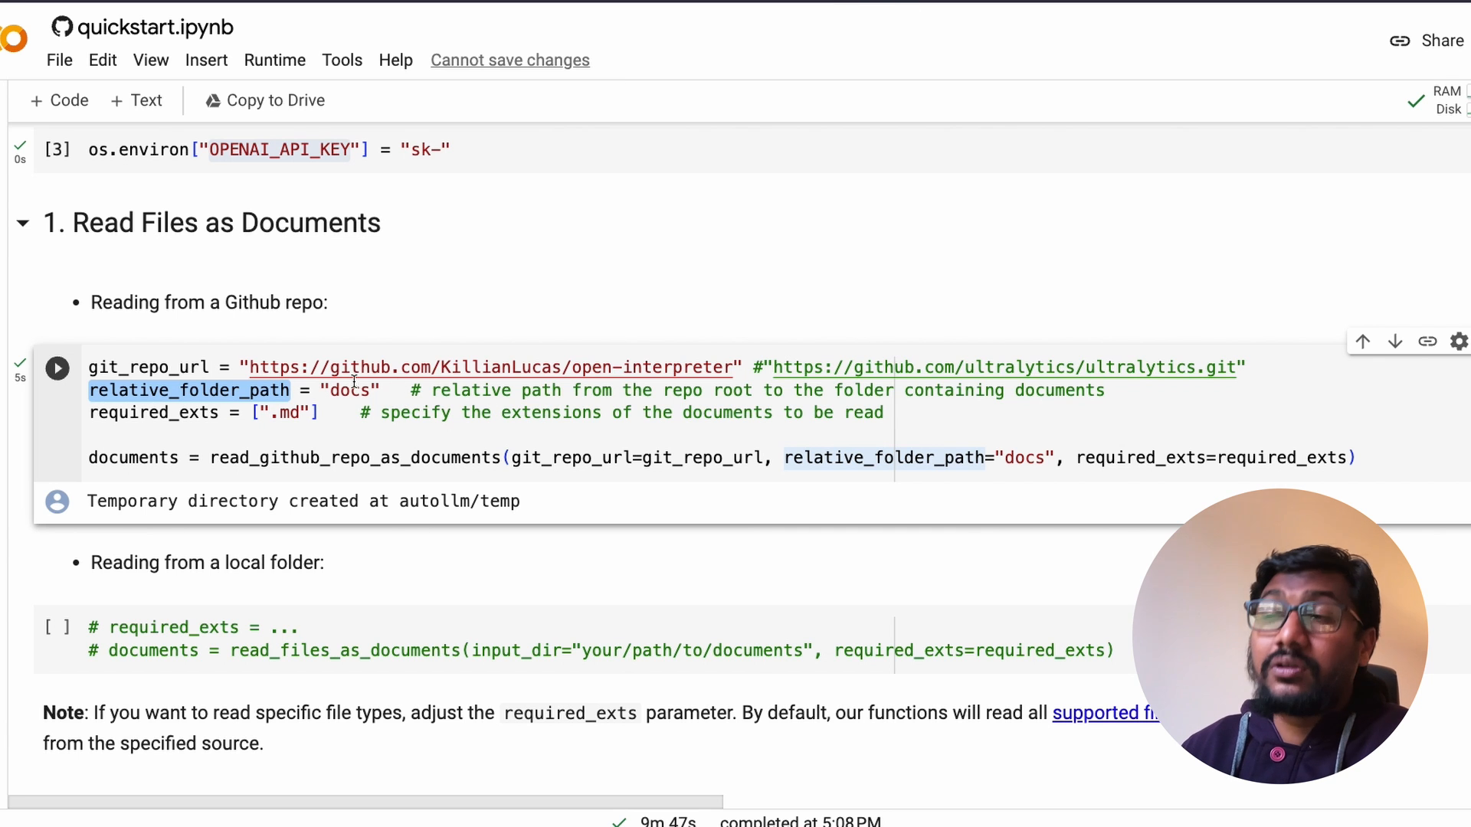
mouse_move(840, 24)
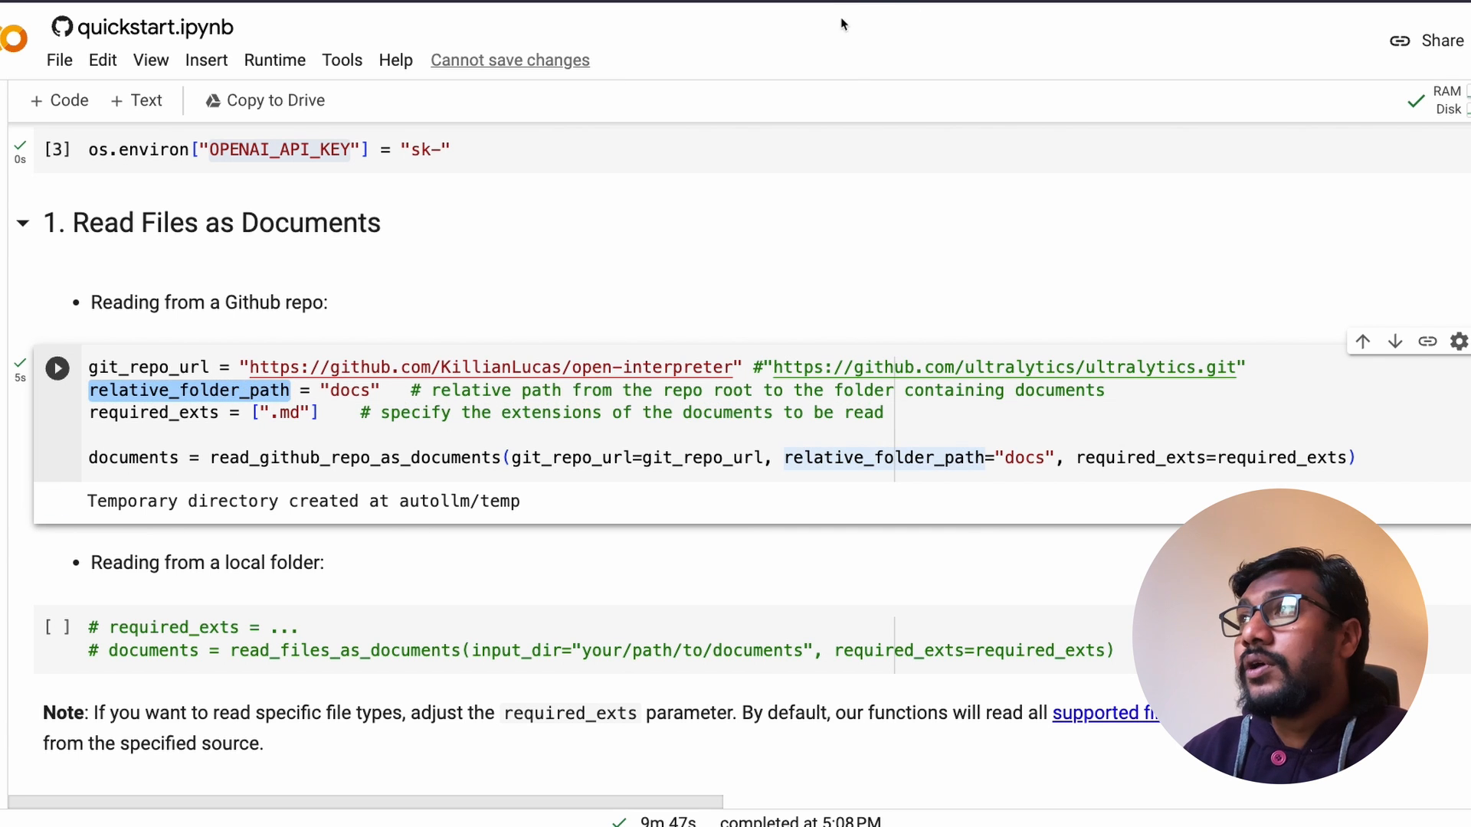
Open the docs folder of the open-interpreter repository on GitHub
click(488, 367)
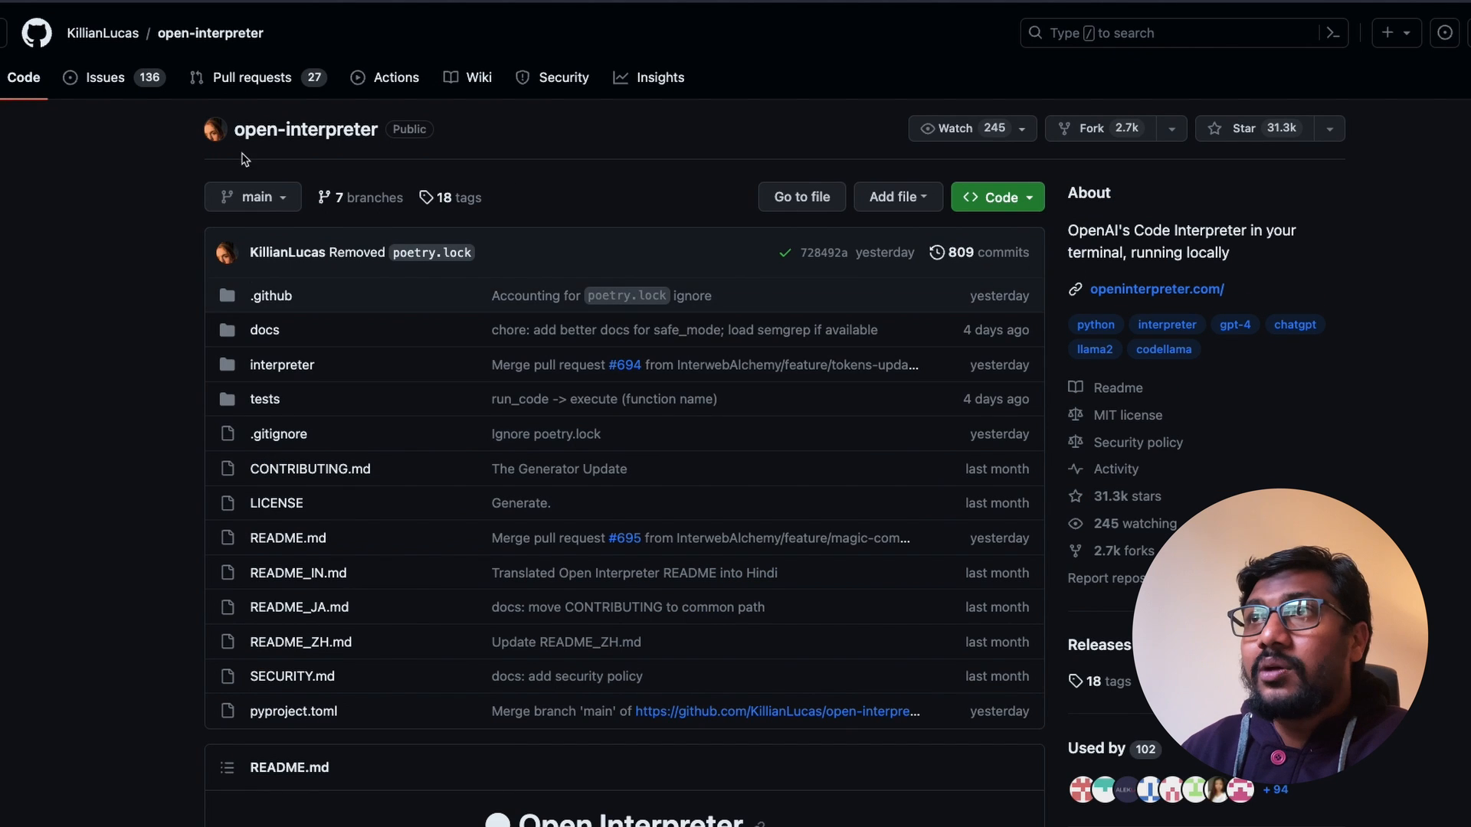
mouse_move(298, 56)
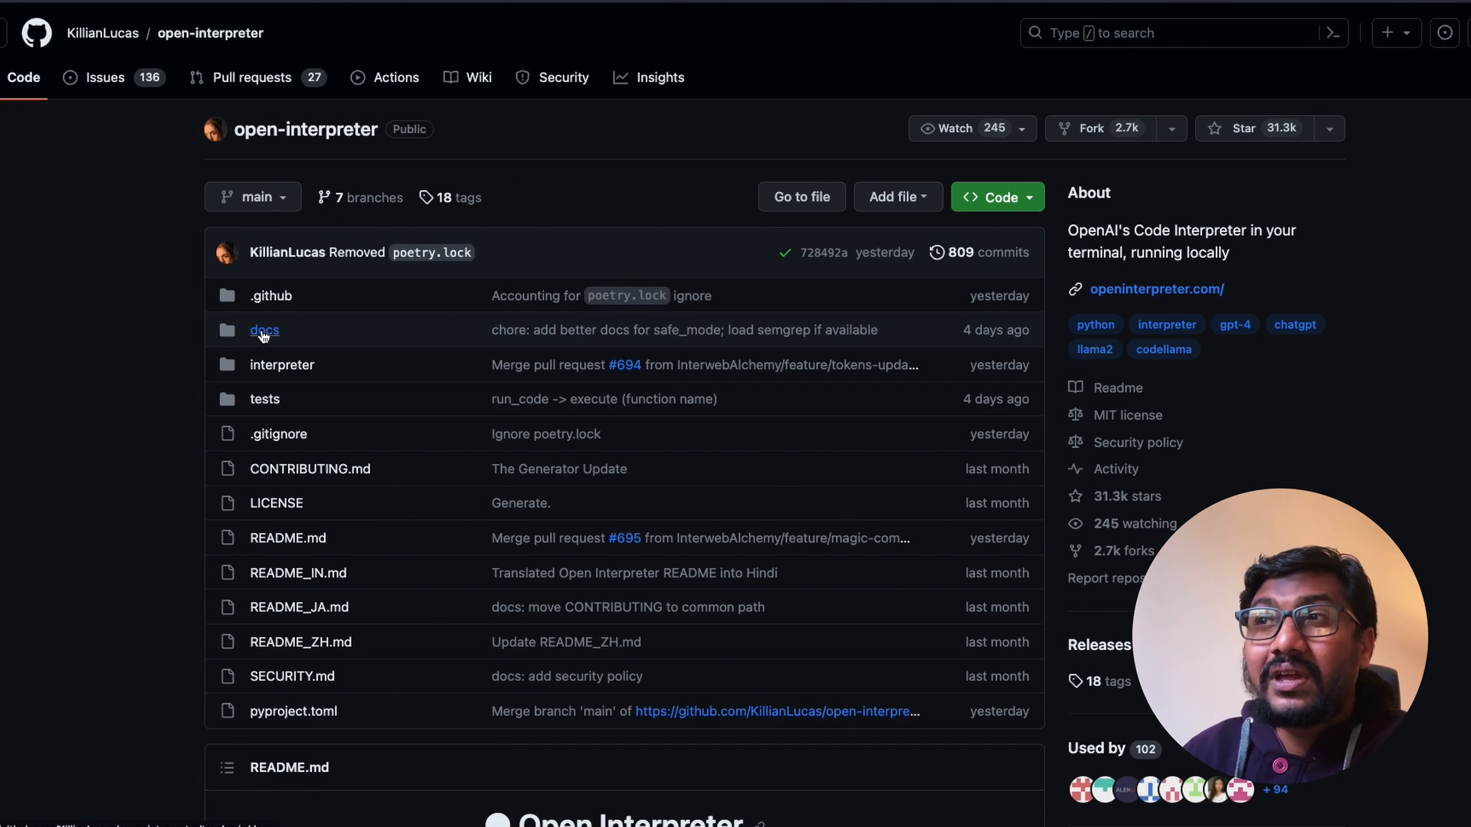
mouse_move(264, 330)
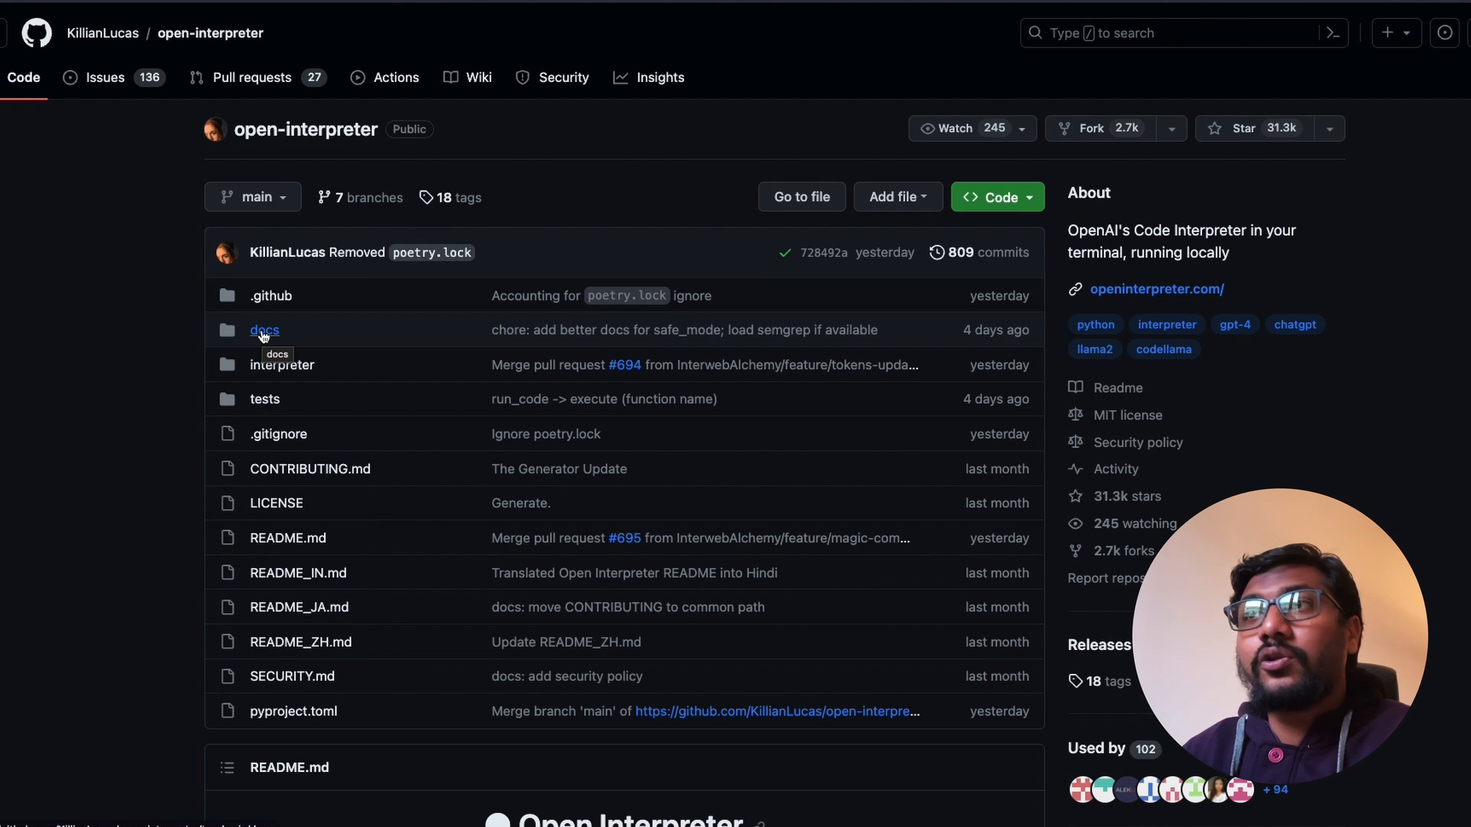
click(264, 330)
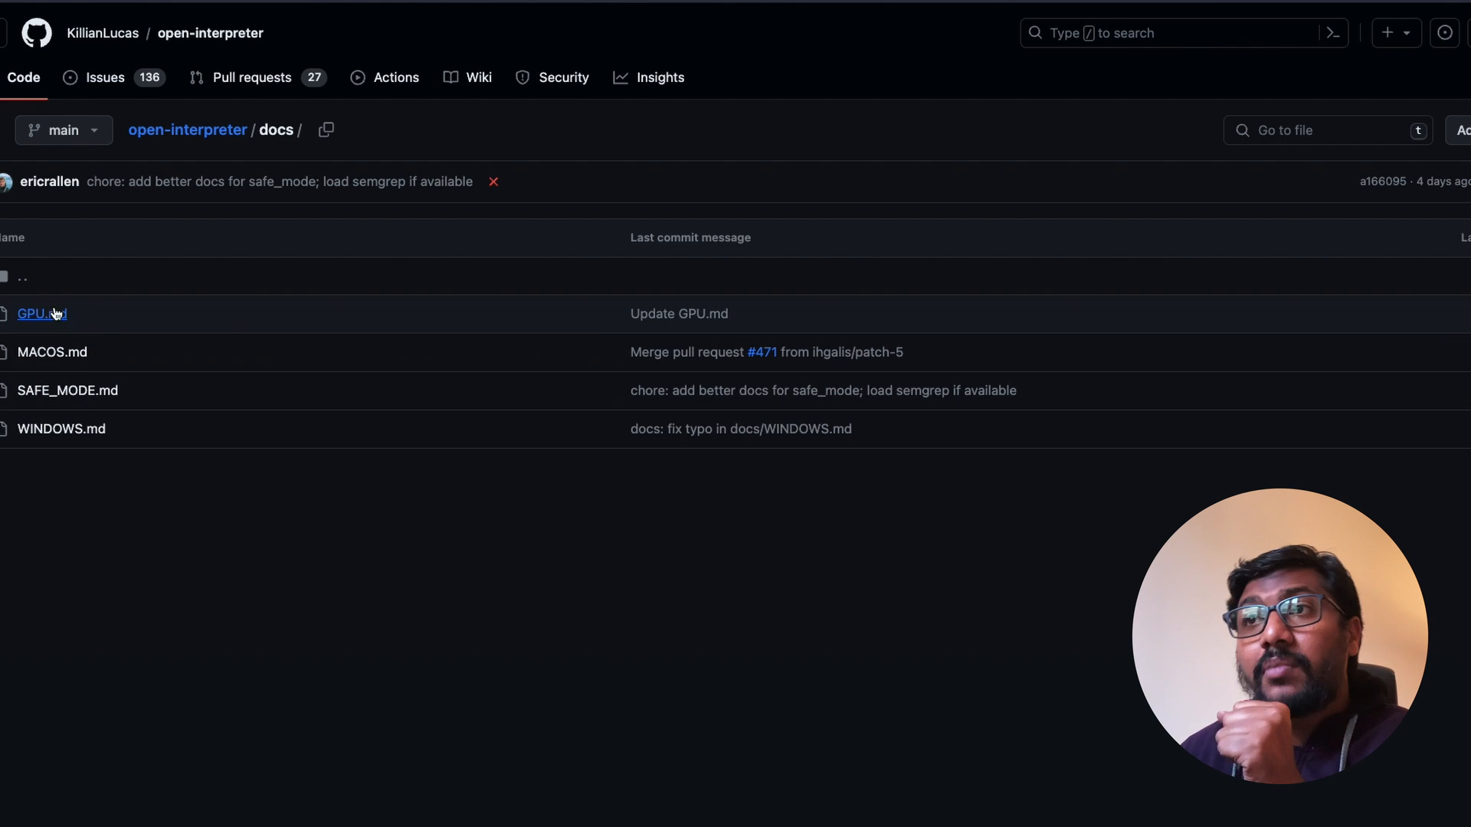
mouse_move(204, 523)
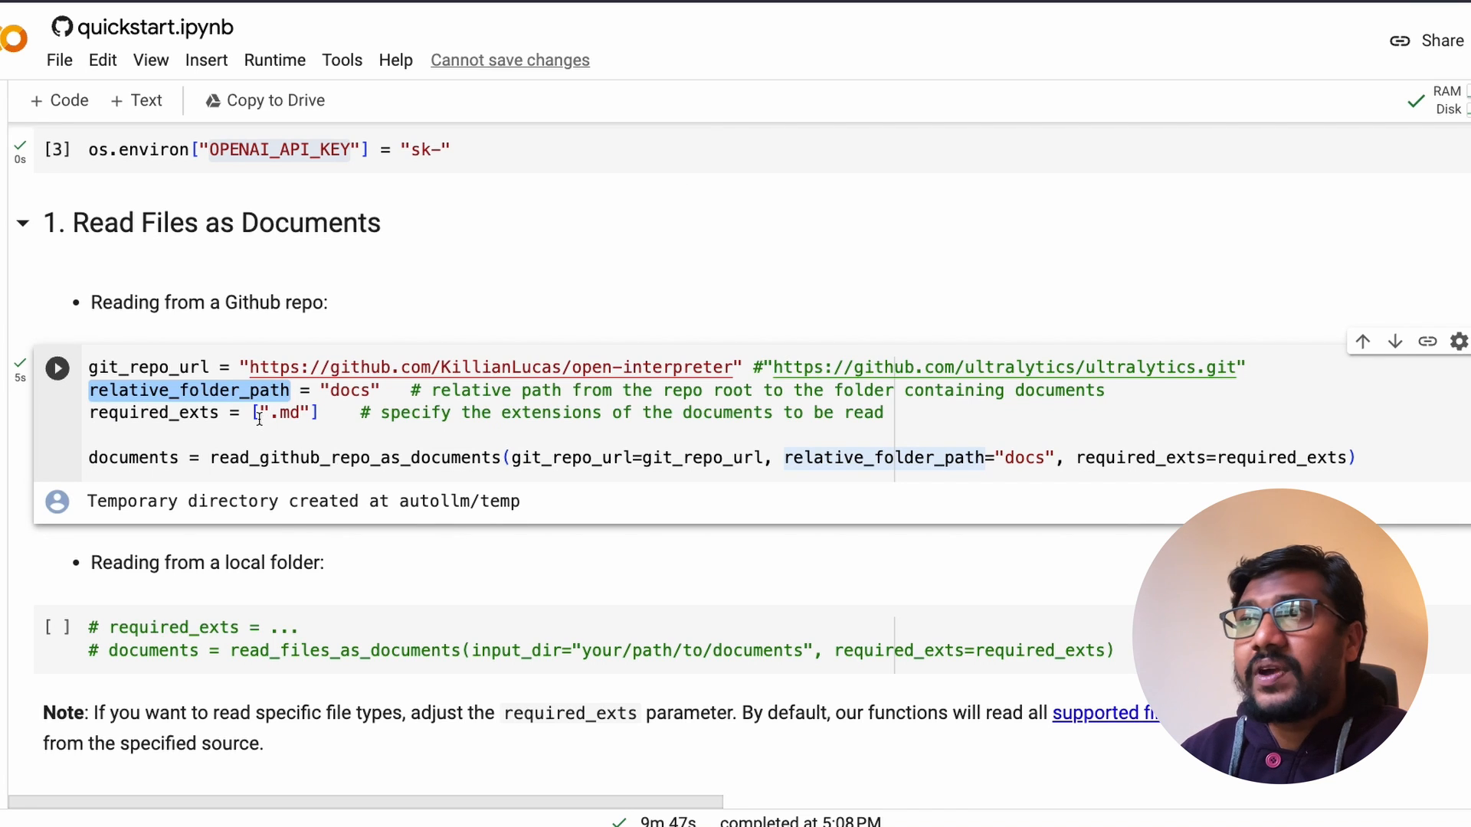
double_click(350, 390)
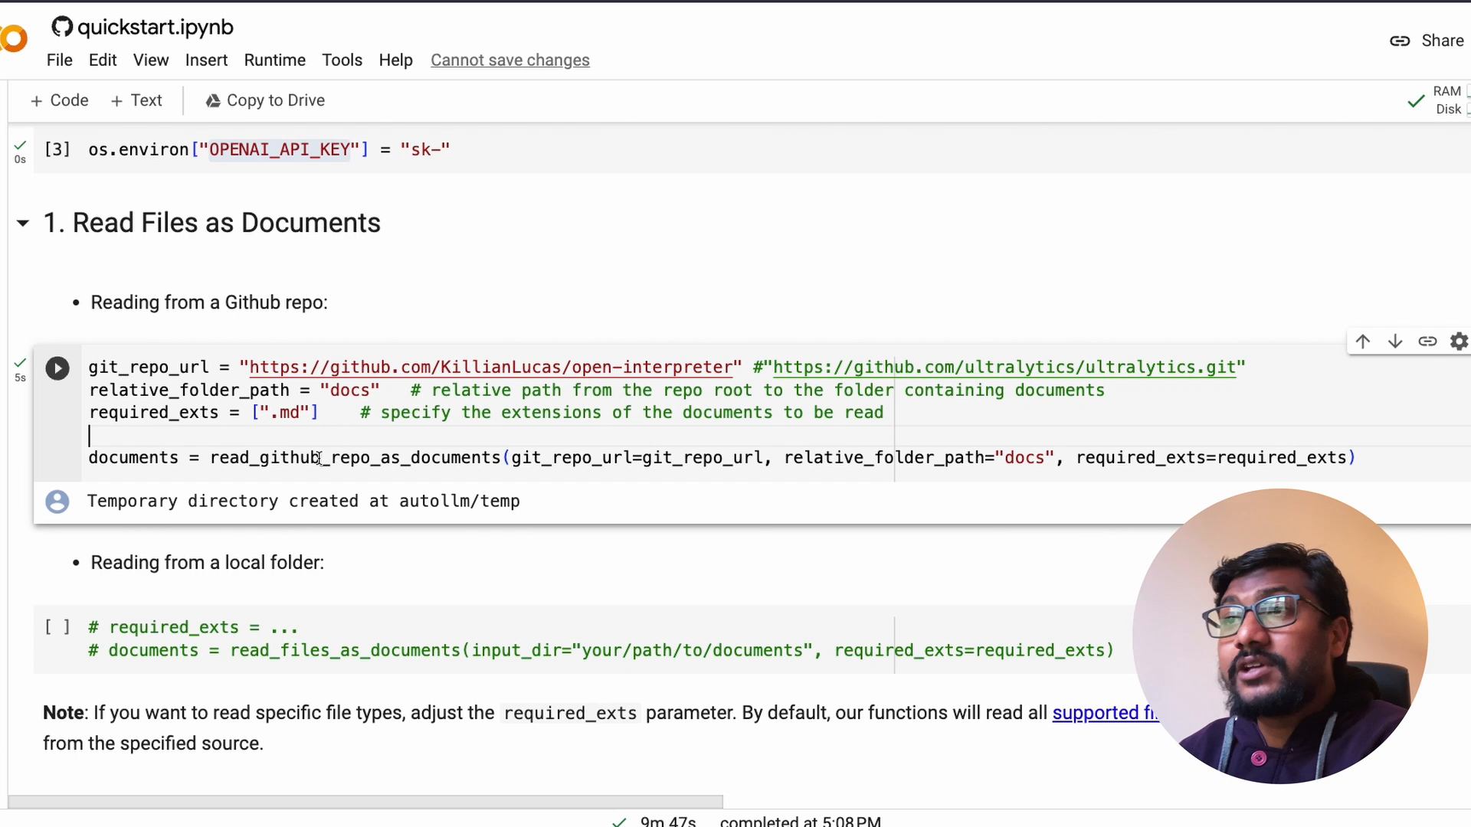
double_click(354, 458)
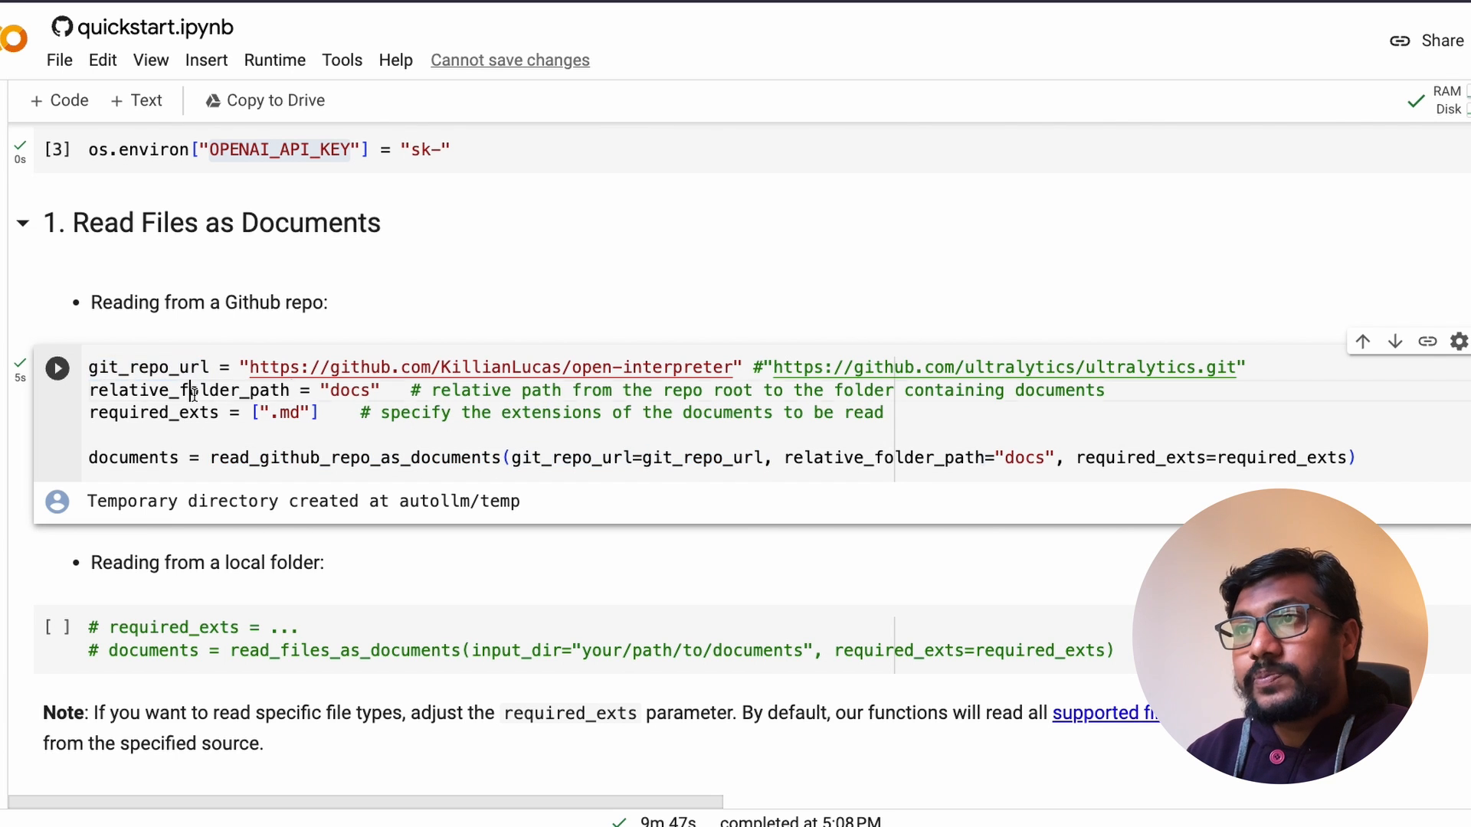
double_click(187, 390)
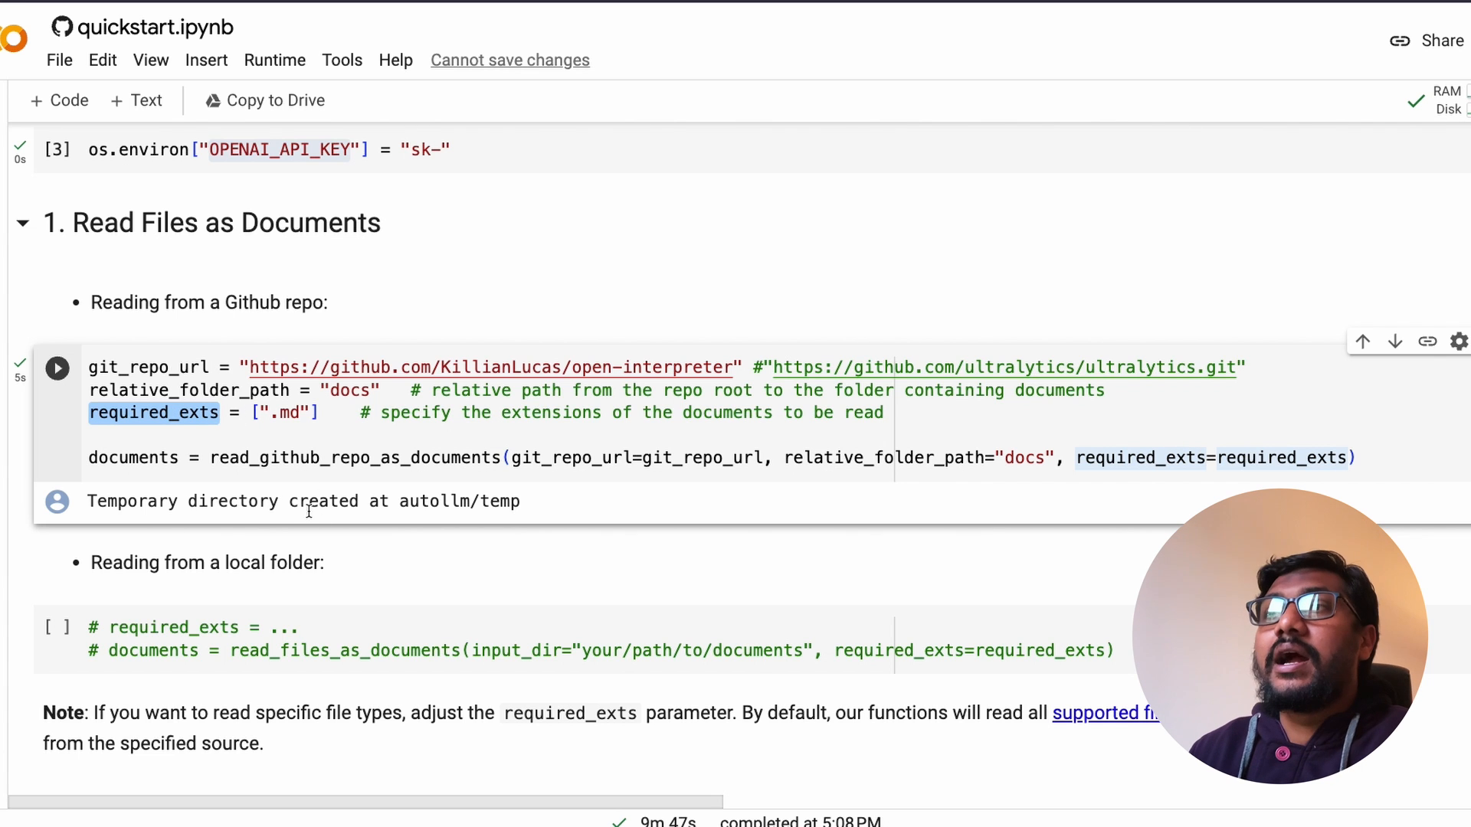
double_click(459, 501)
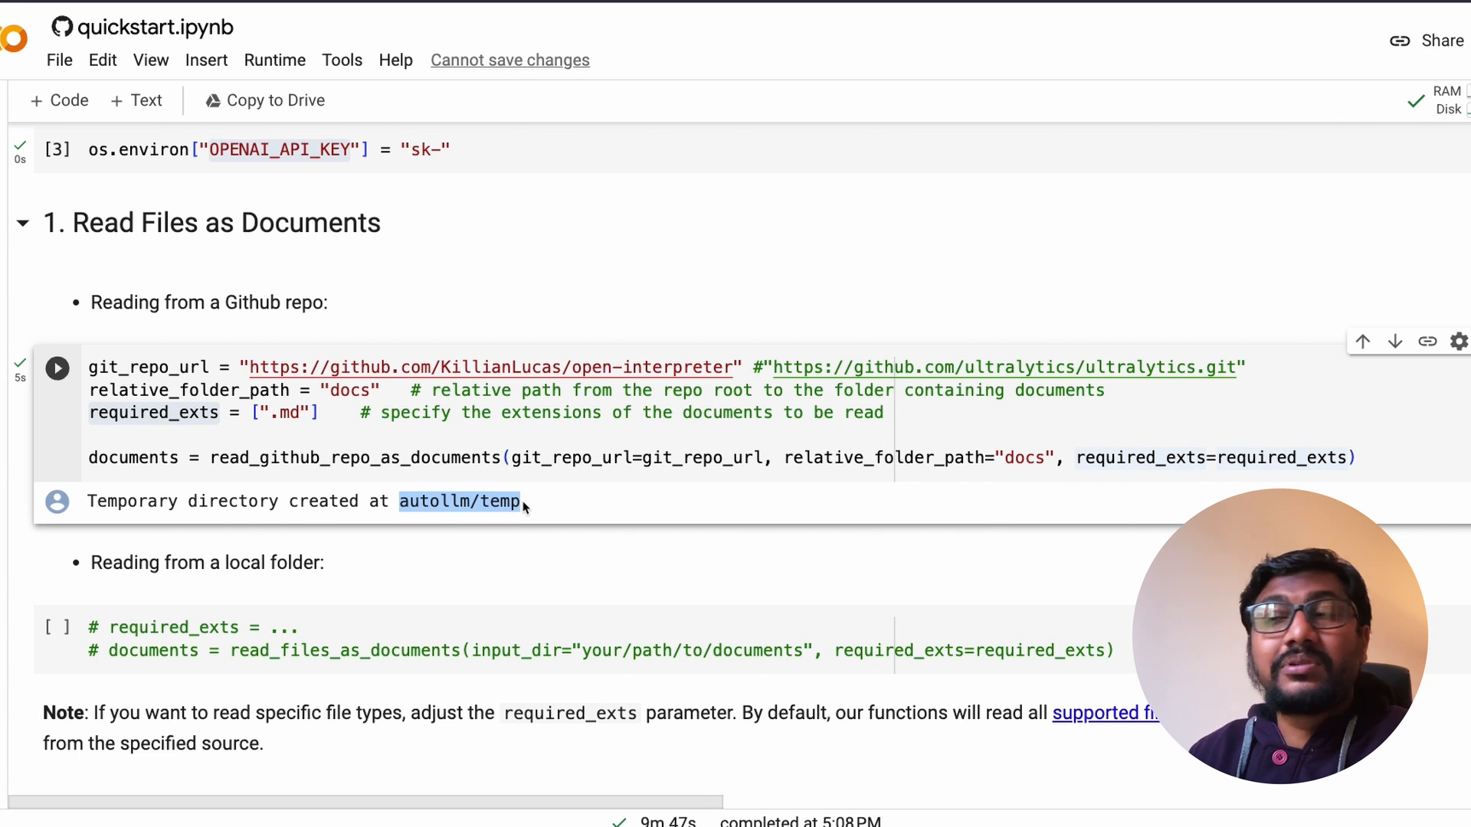
scroll(down, 3)
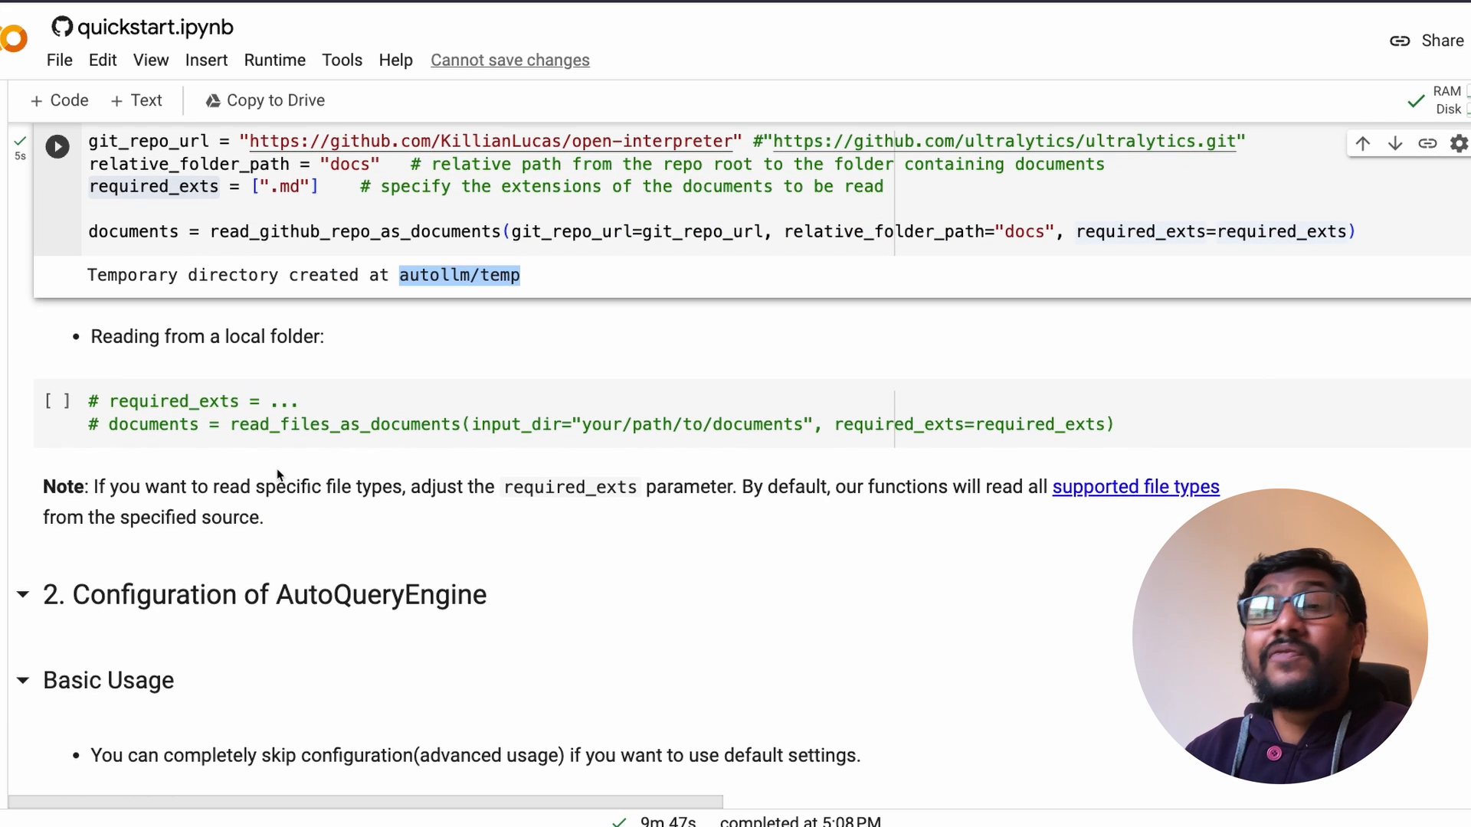
scroll(up, 3)
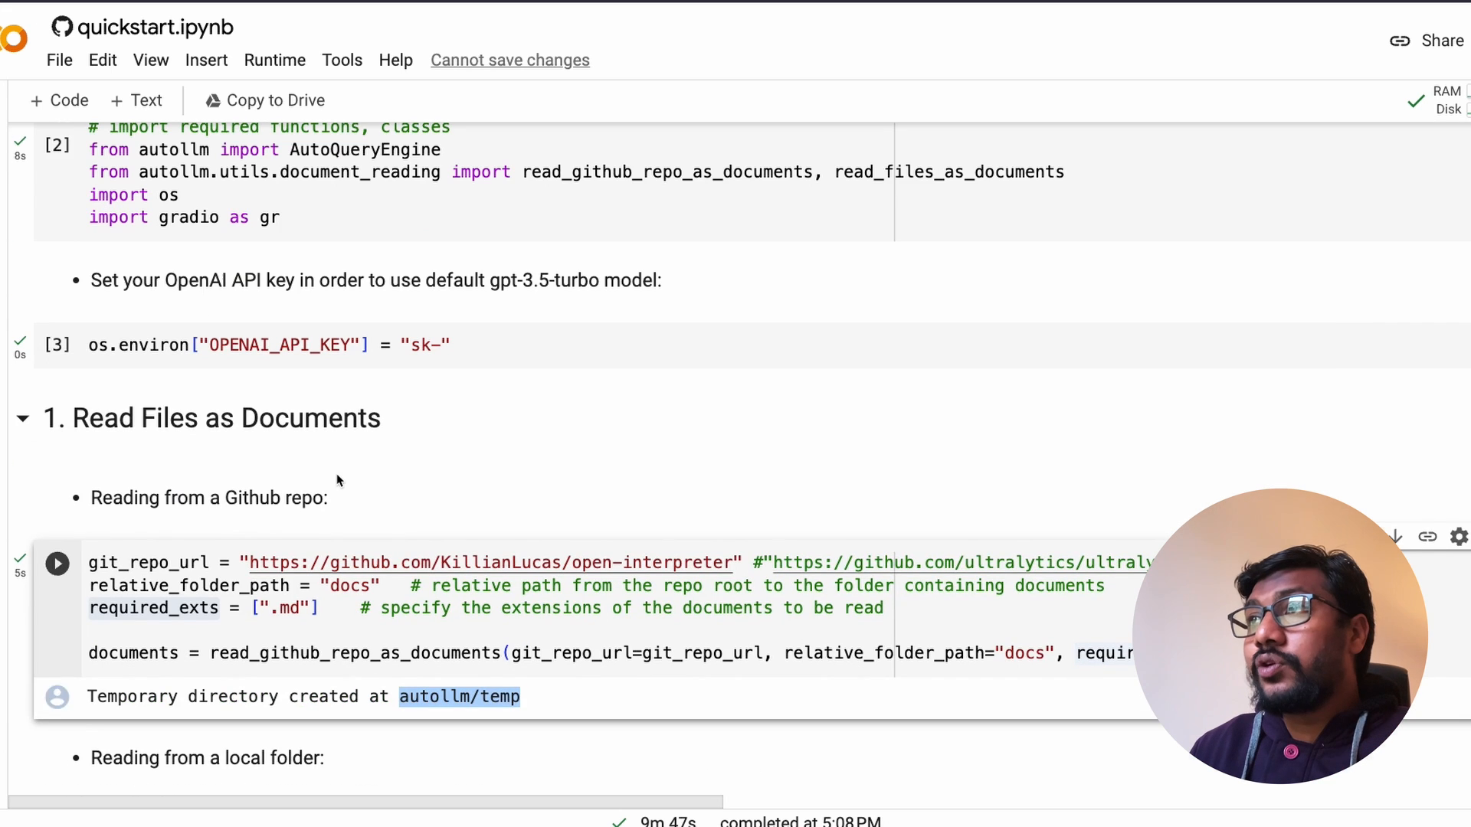
scroll(down, 3)
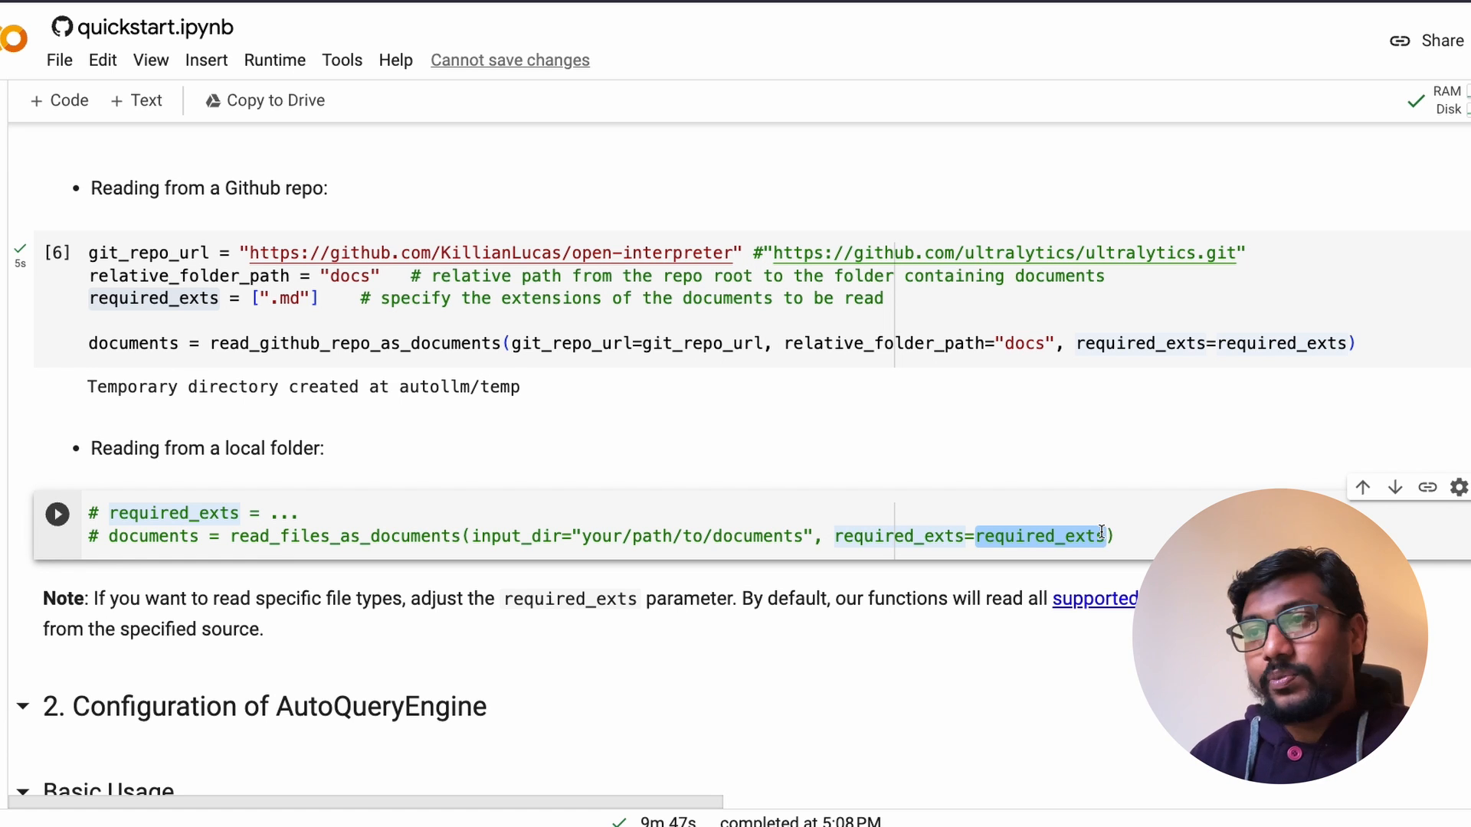
scroll(down, 3)
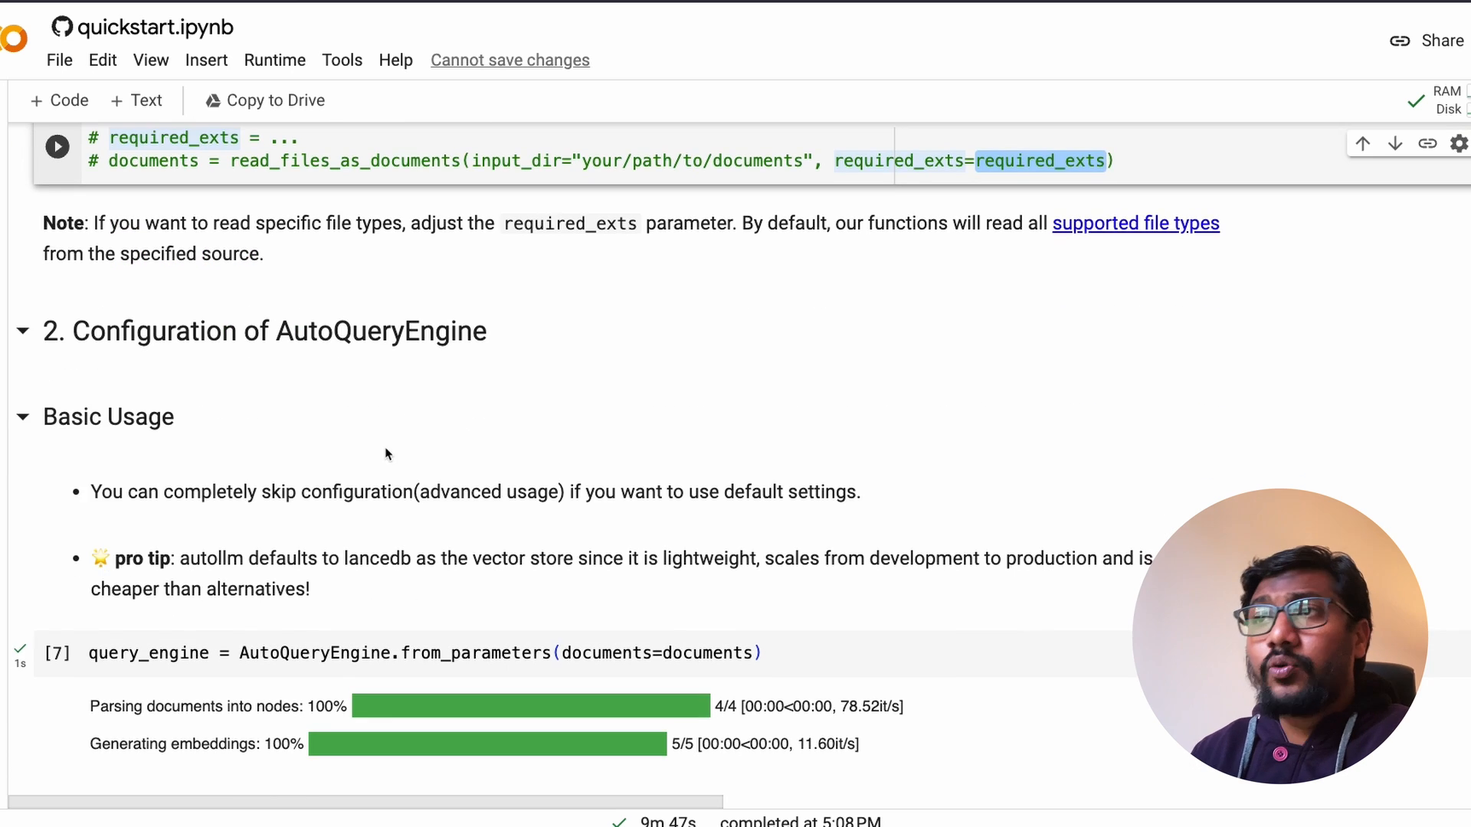
scroll(up, 3)
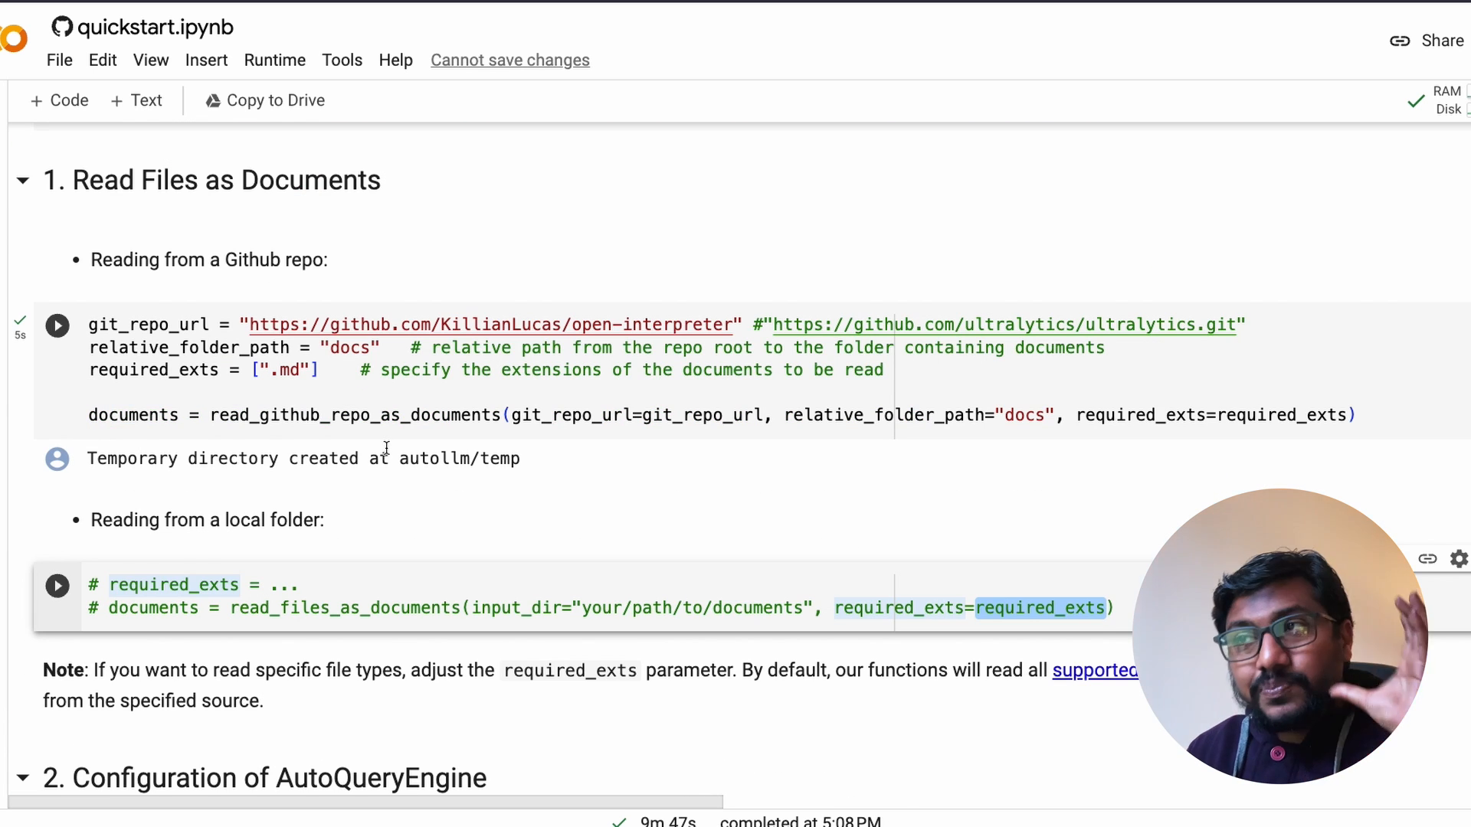
mouse_move(383, 439)
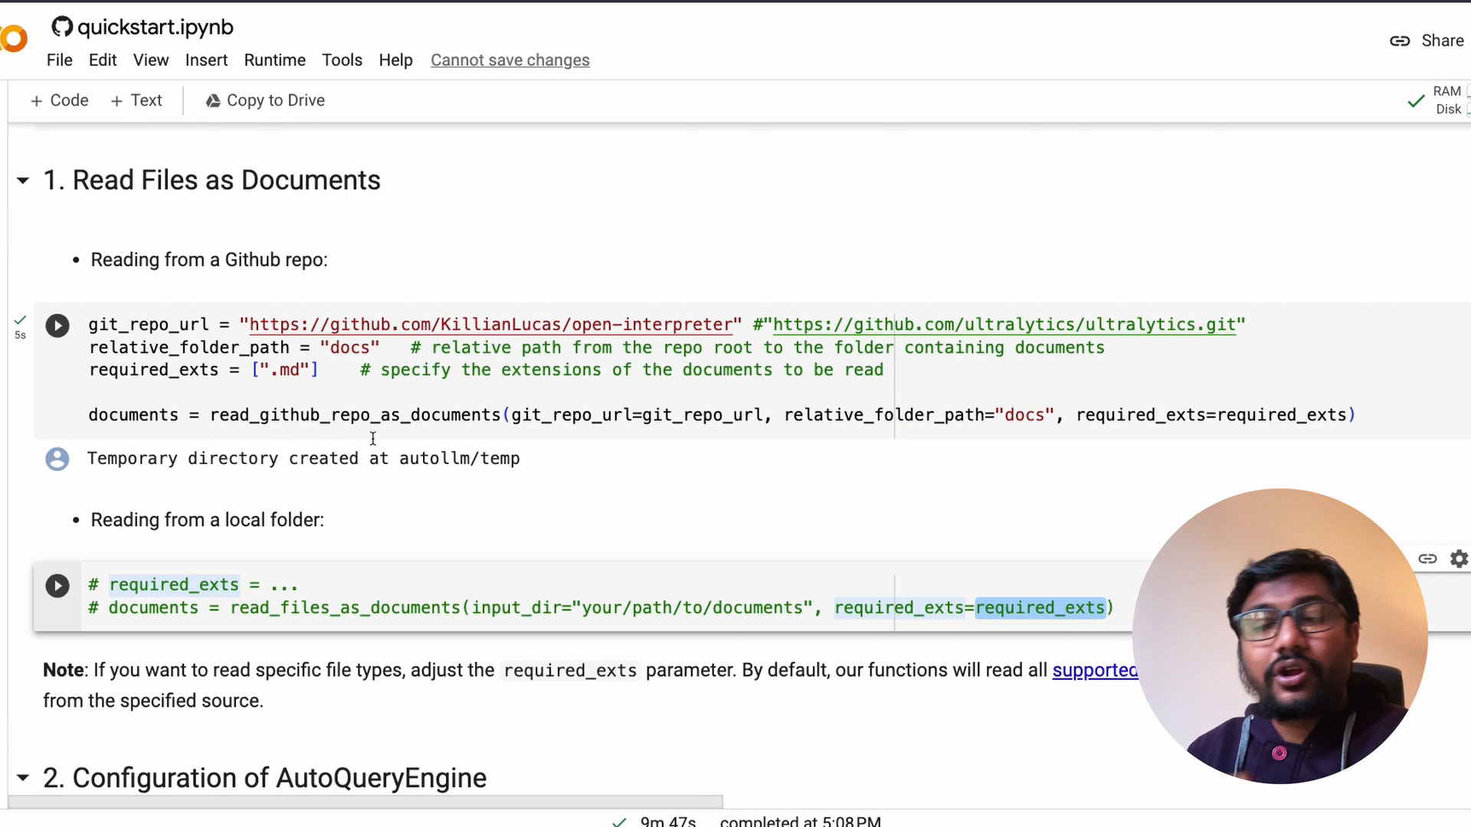
scroll(down, 3)
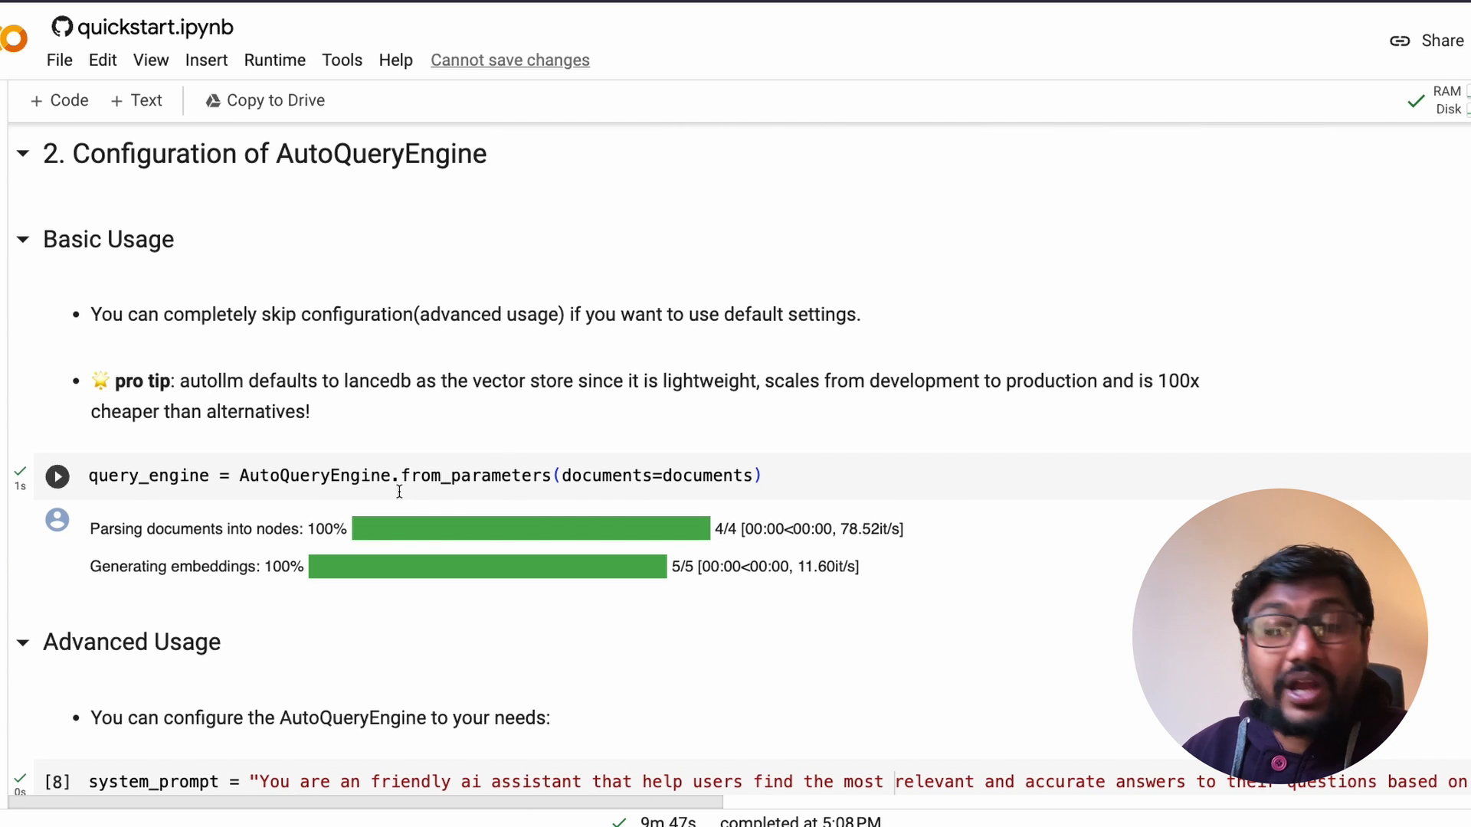
double_click(147, 475)
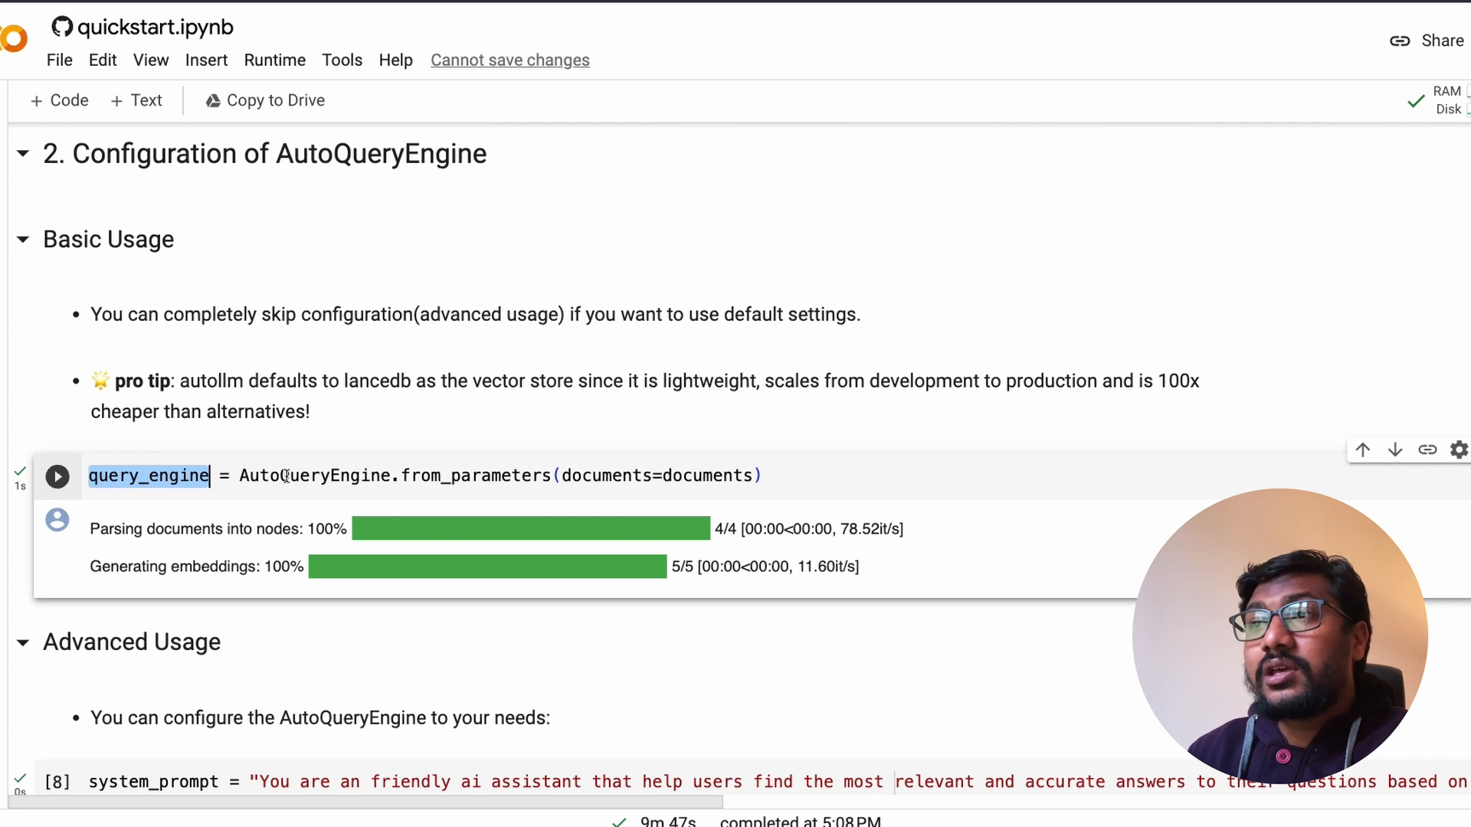
double_click(475, 476)
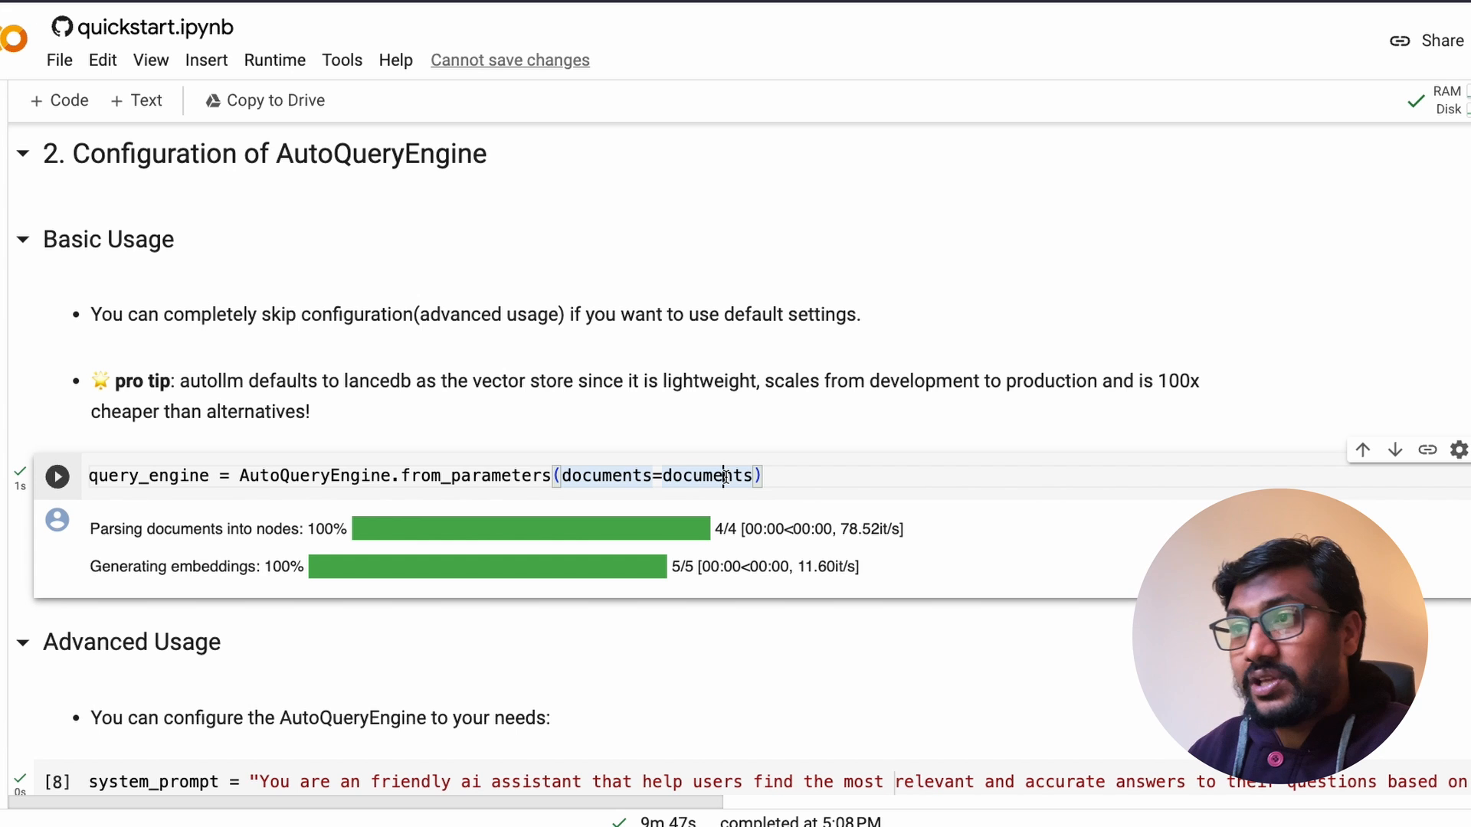
mouse_move(202, 553)
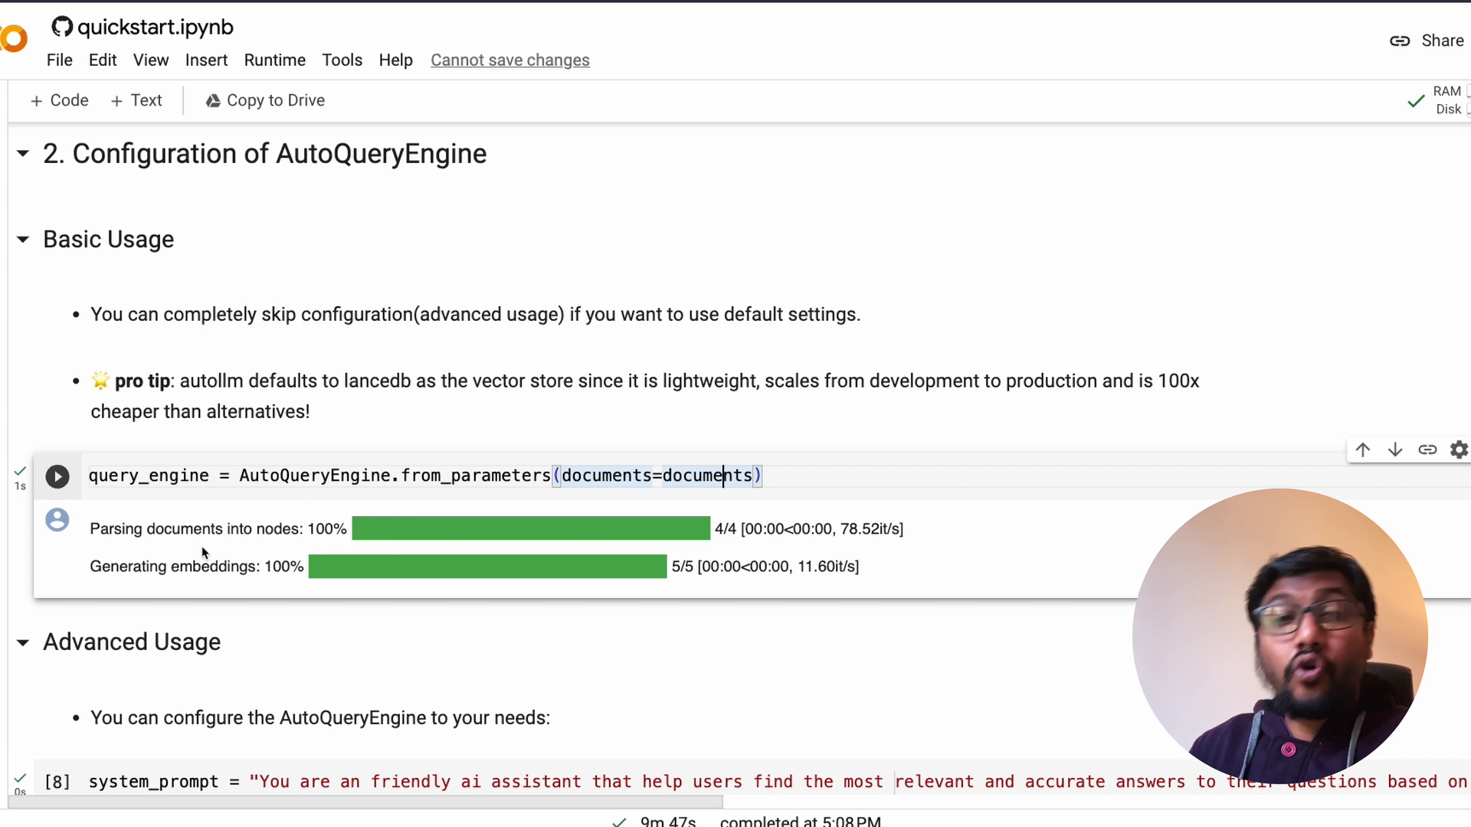
mouse_move(880, 547)
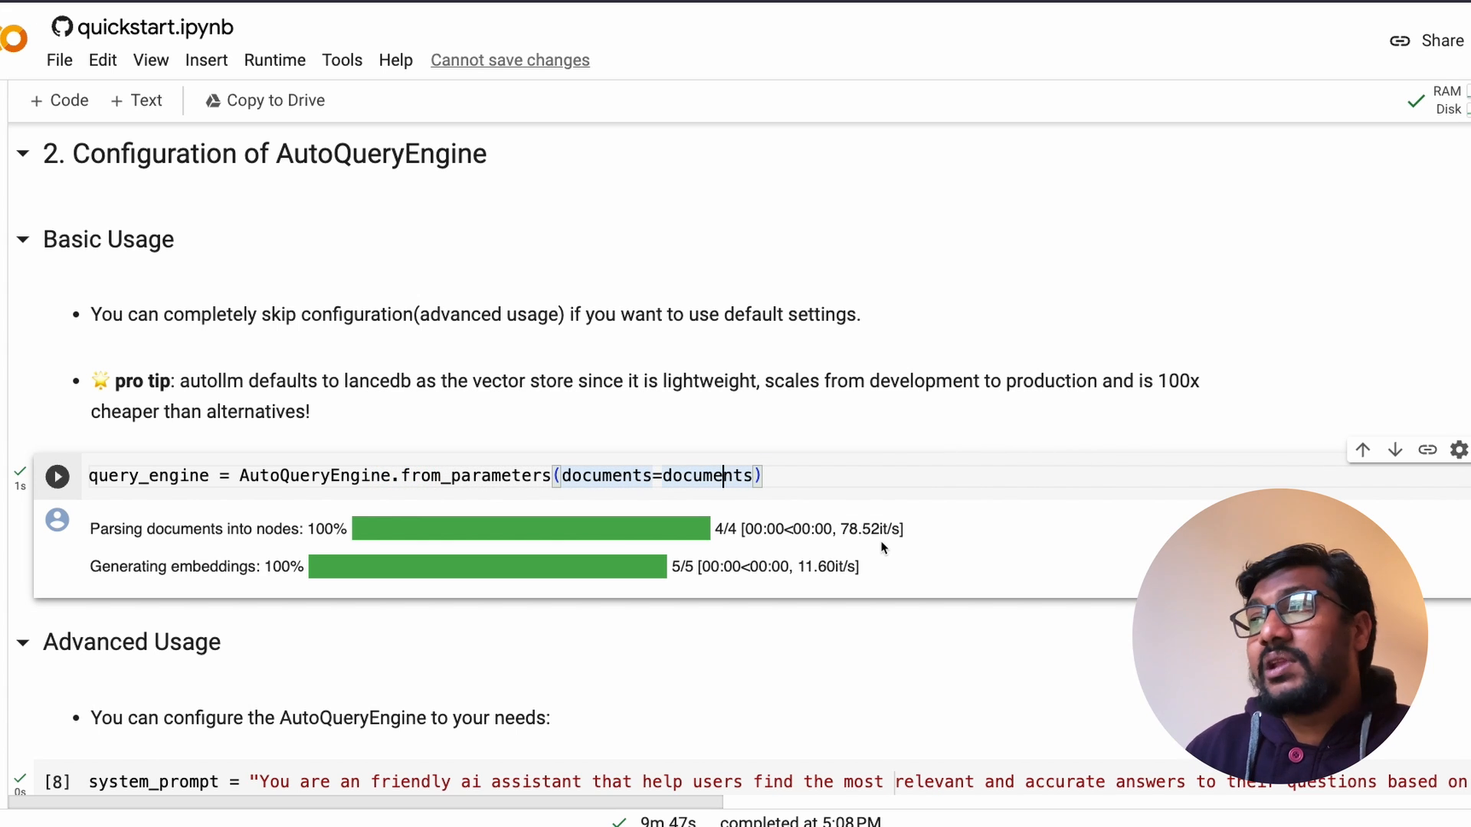
mouse_move(725, 556)
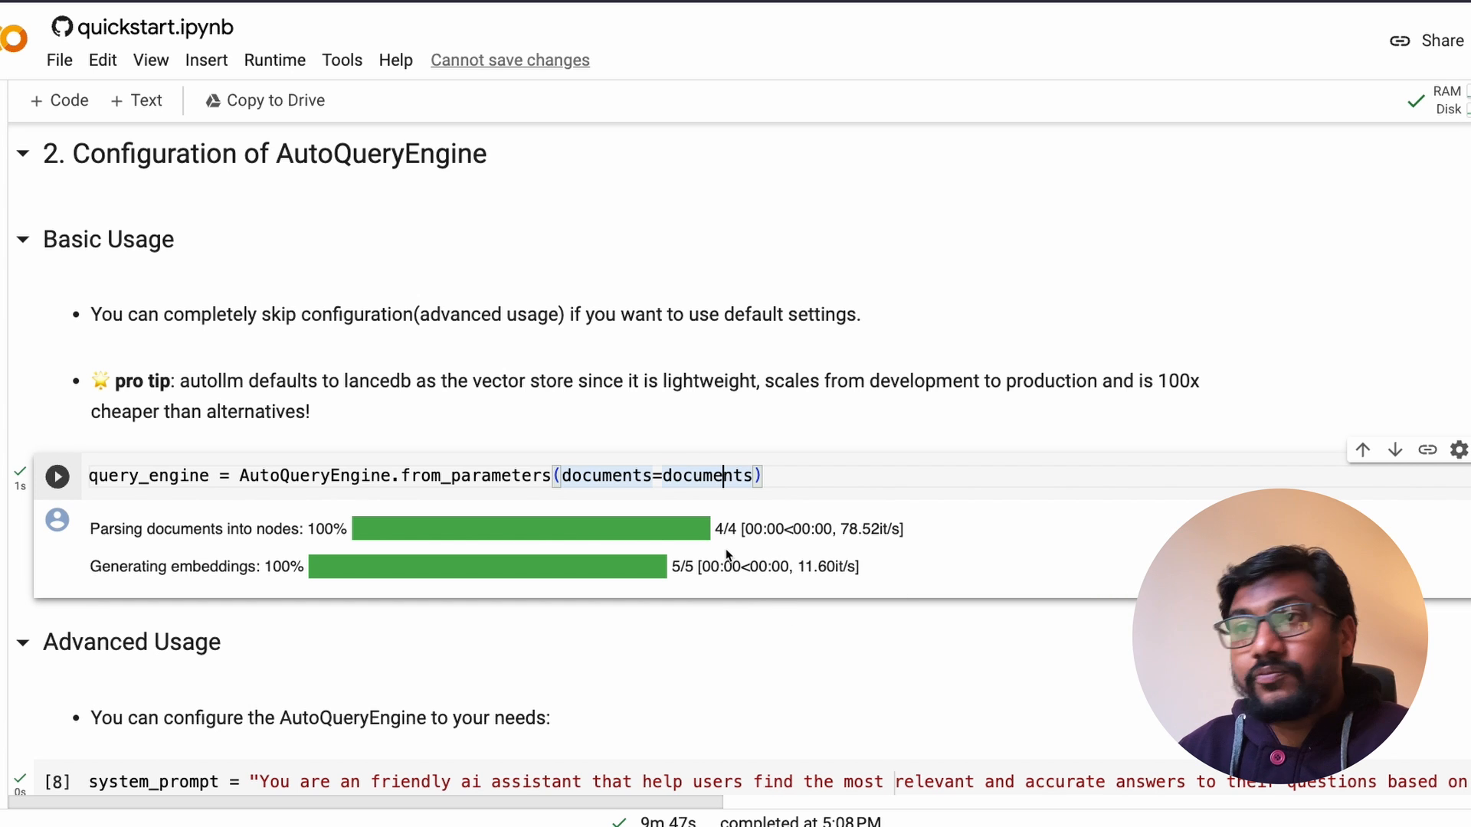
mouse_move(656, 551)
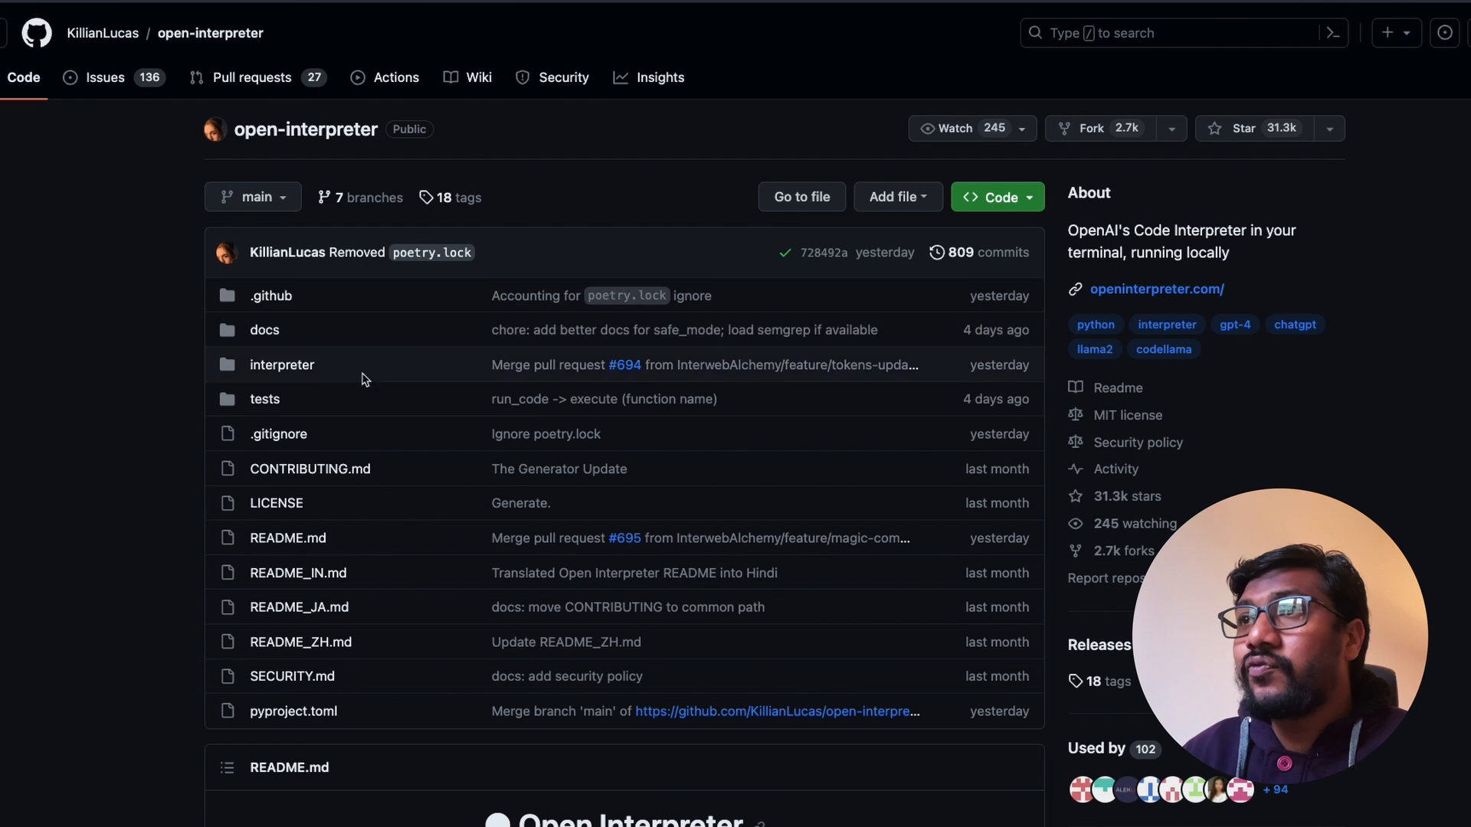
click(264, 329)
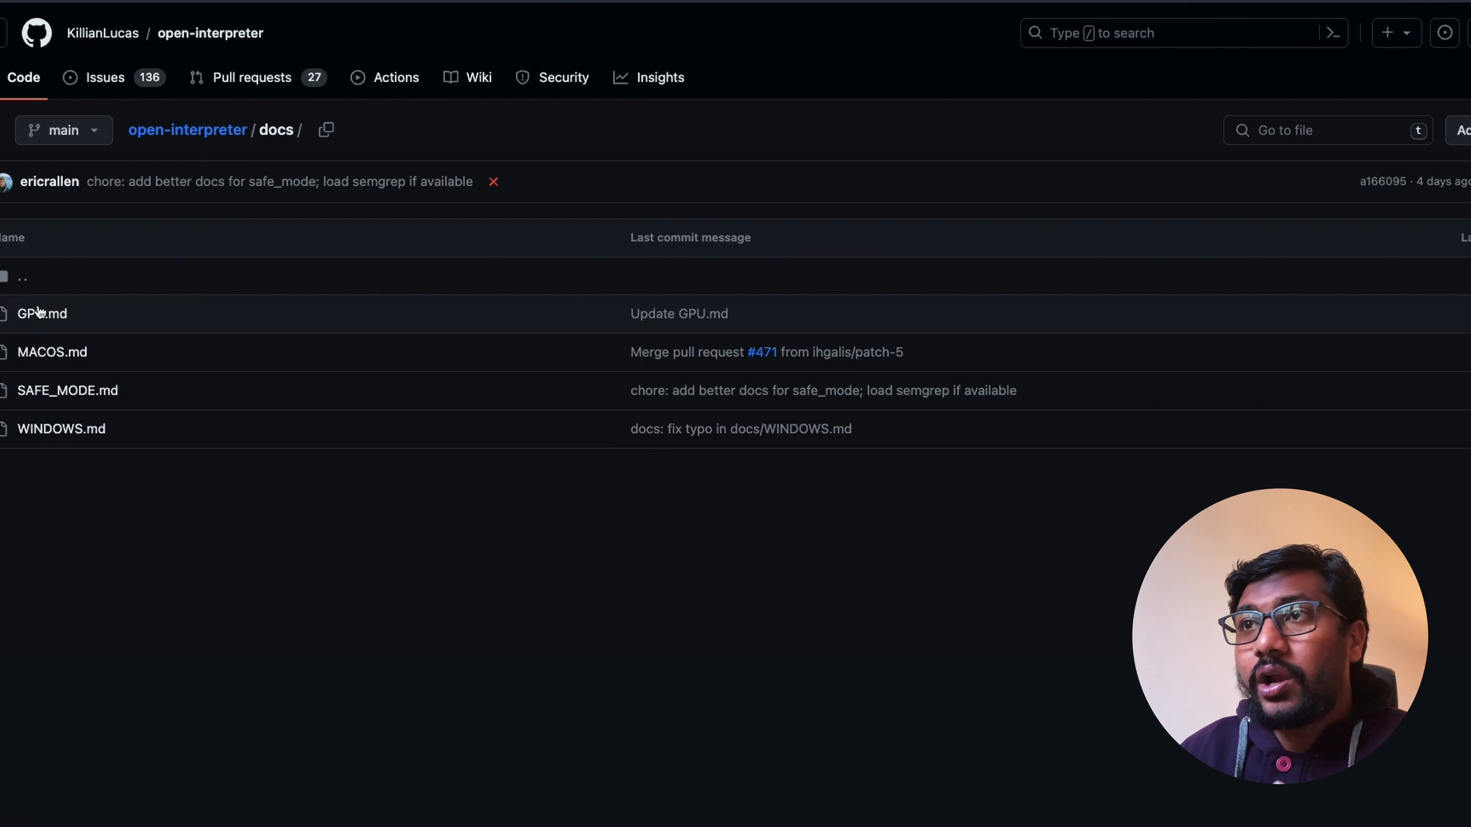
click(186, 129)
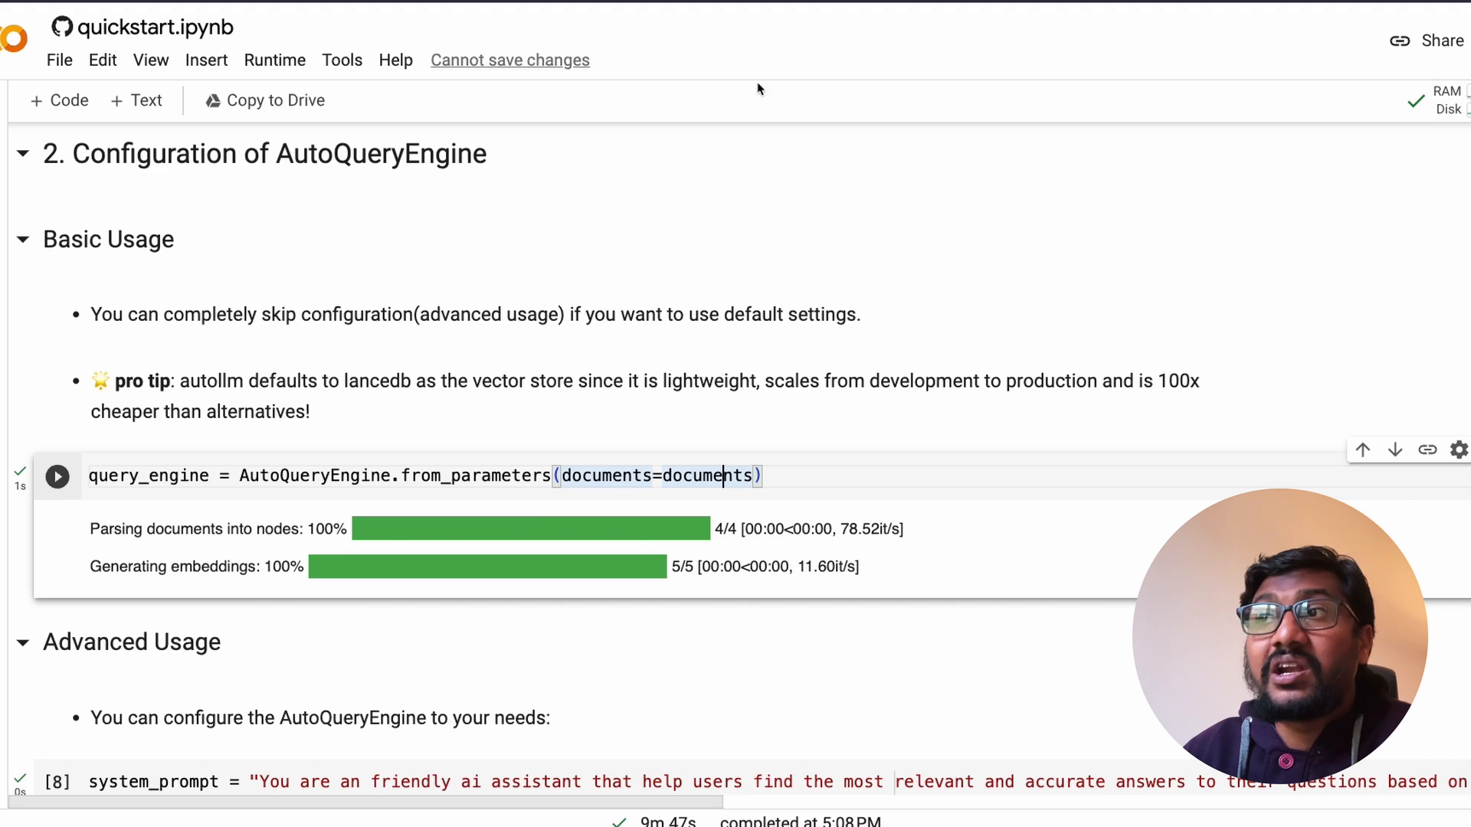
mouse_move(420, 677)
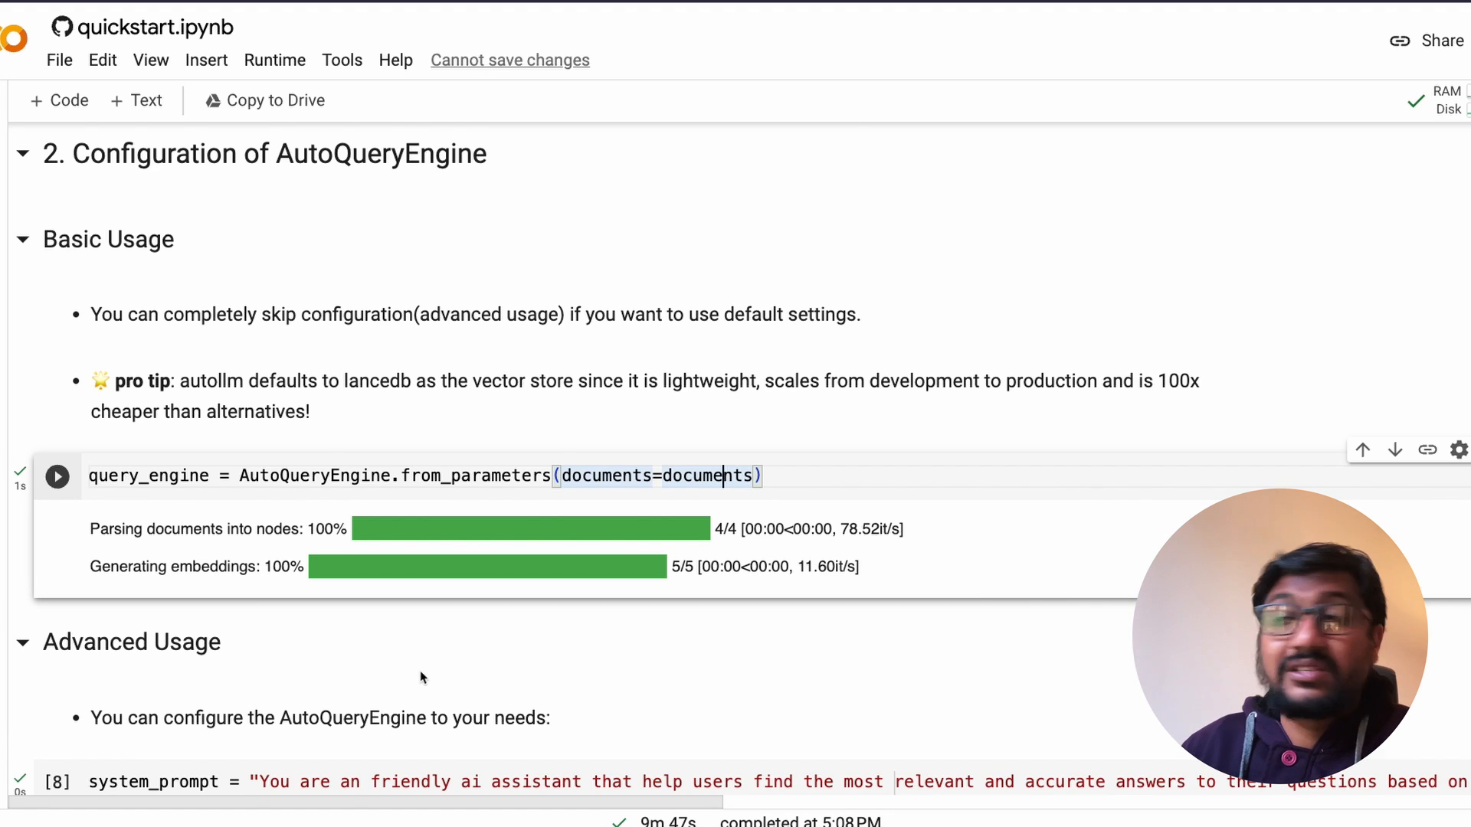
scroll(down, 3)
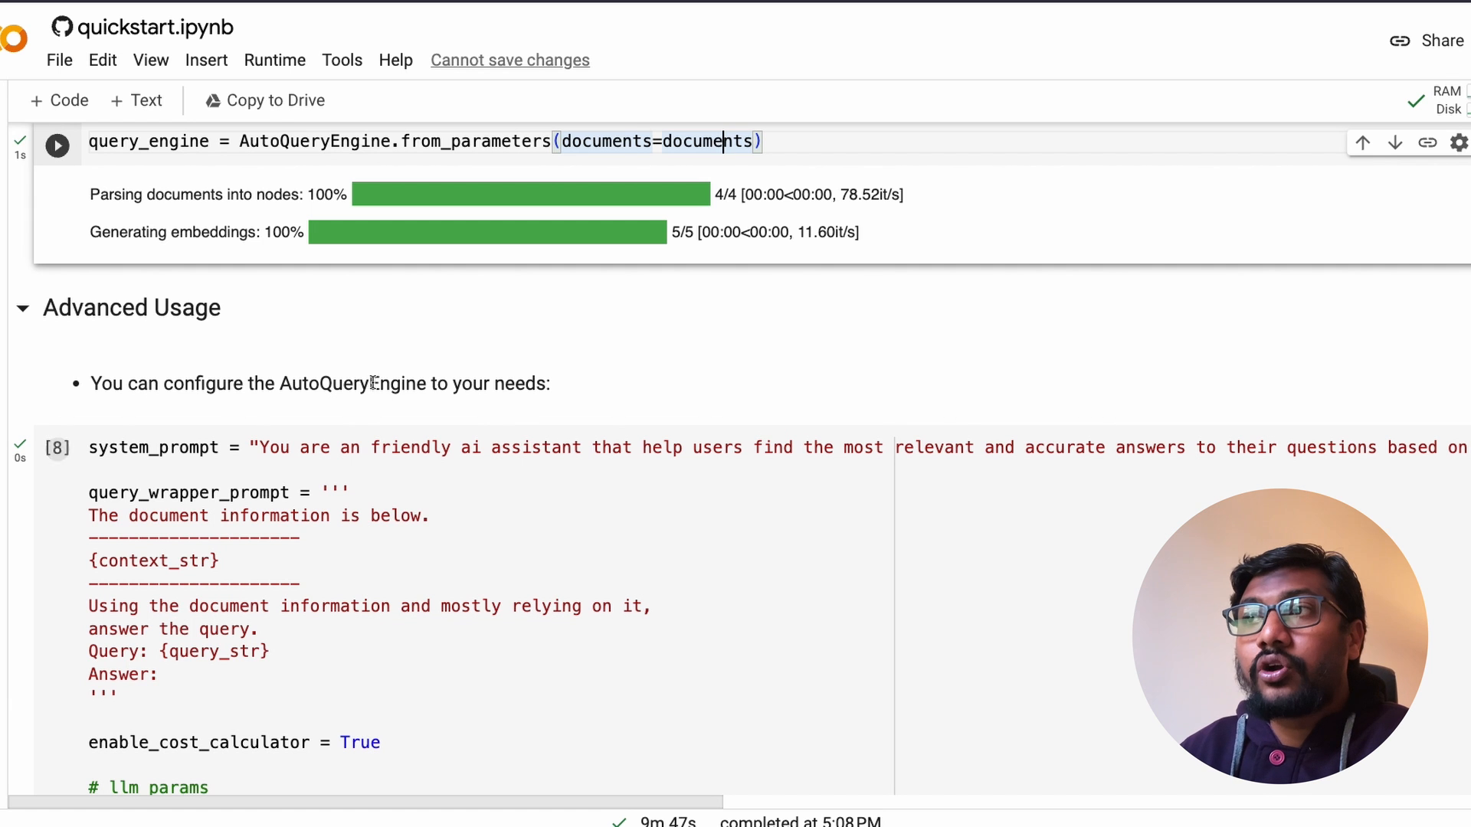
scroll(up, 3)
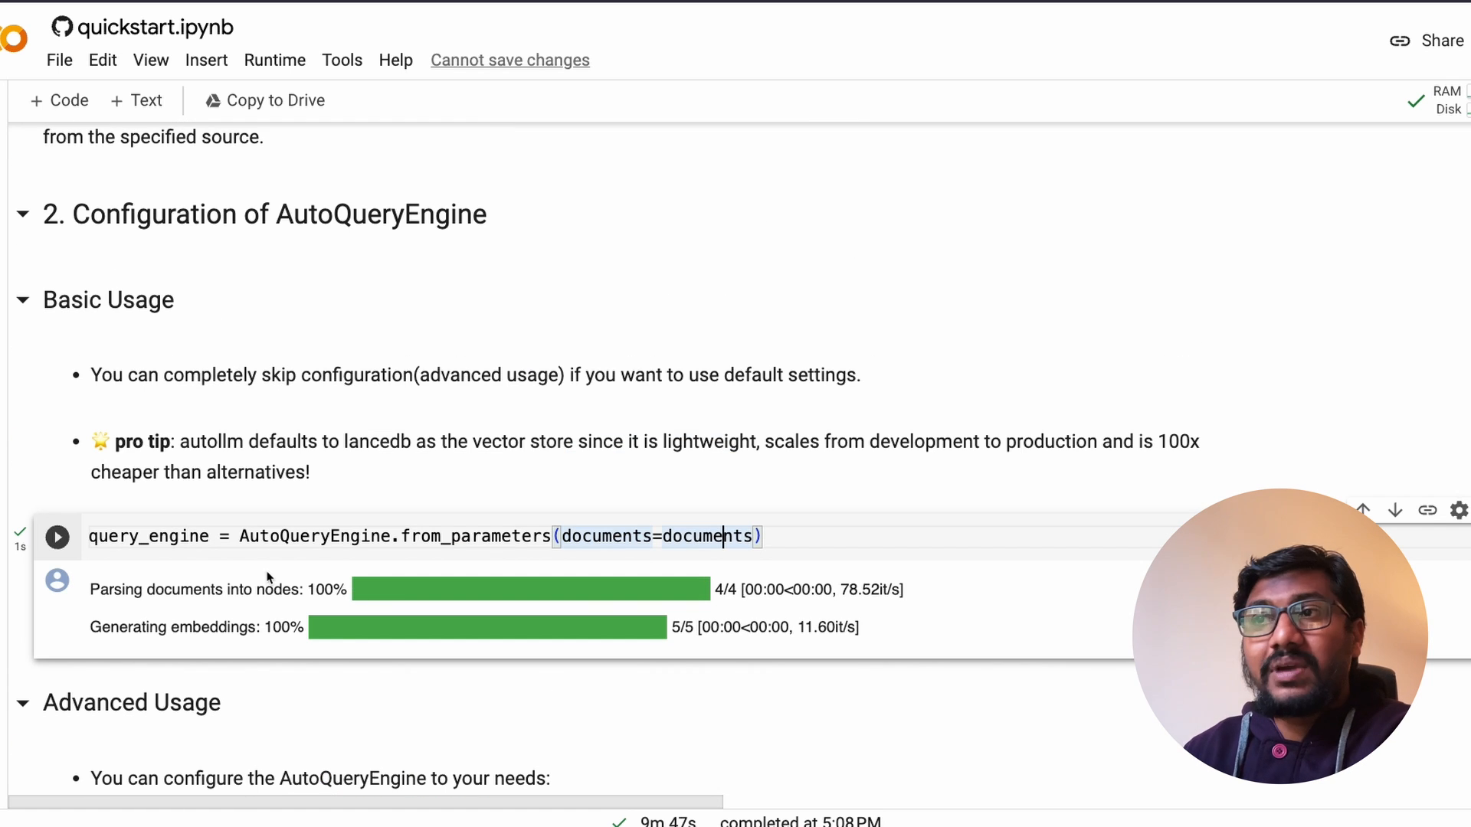
scroll(down, 3)
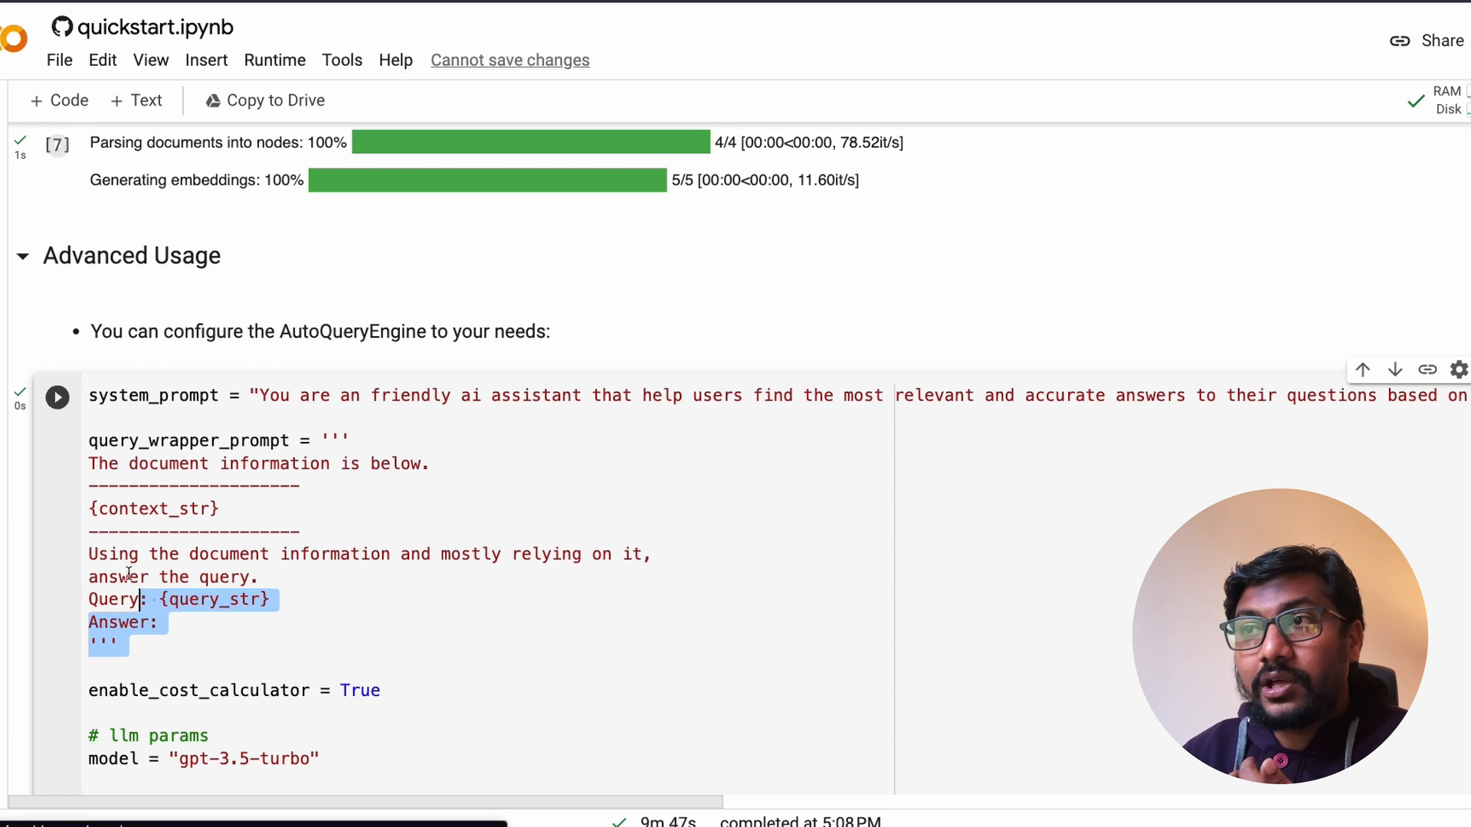
scroll(down, 3)
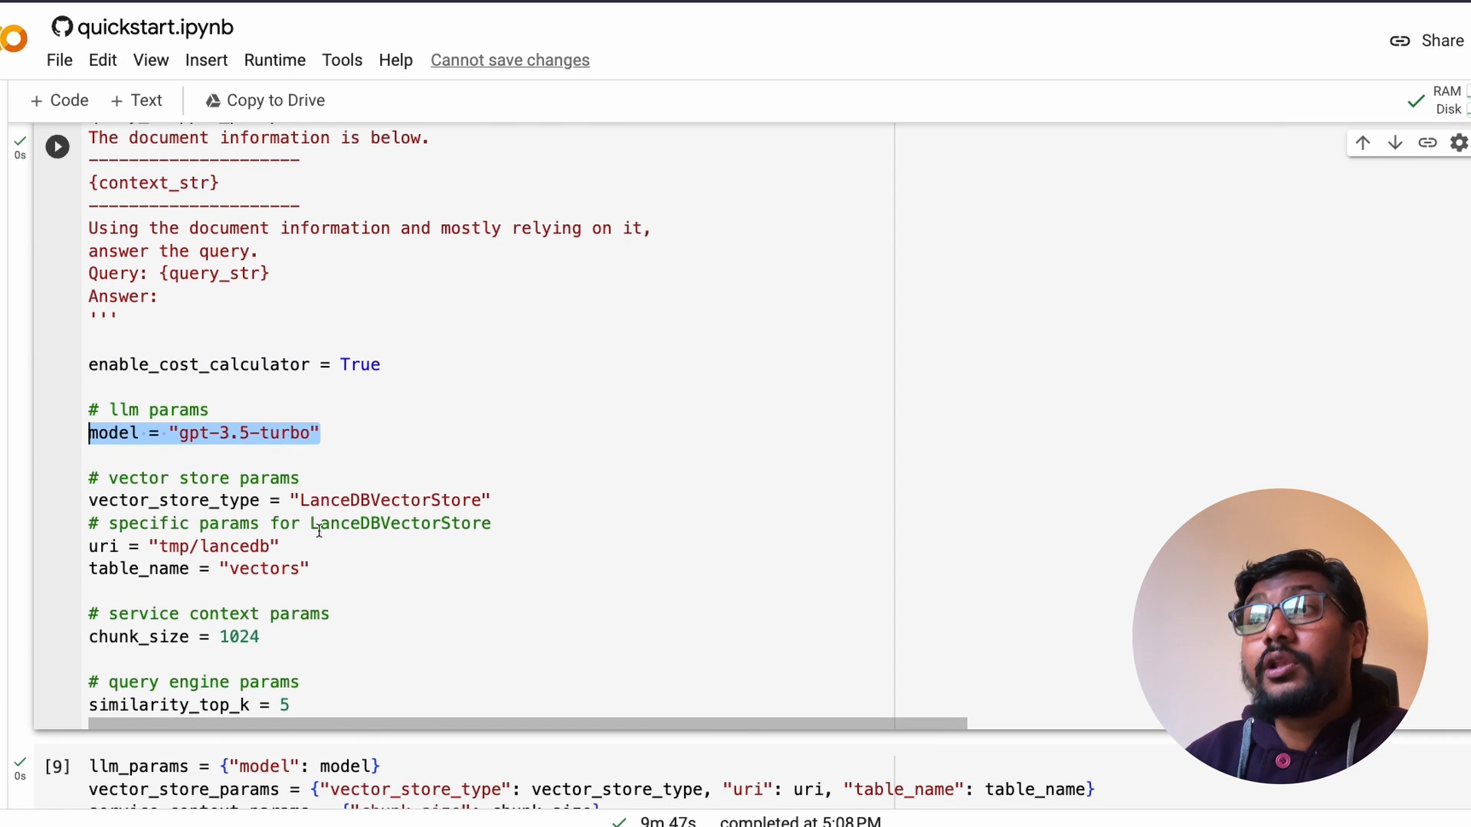
double_click(389, 500)
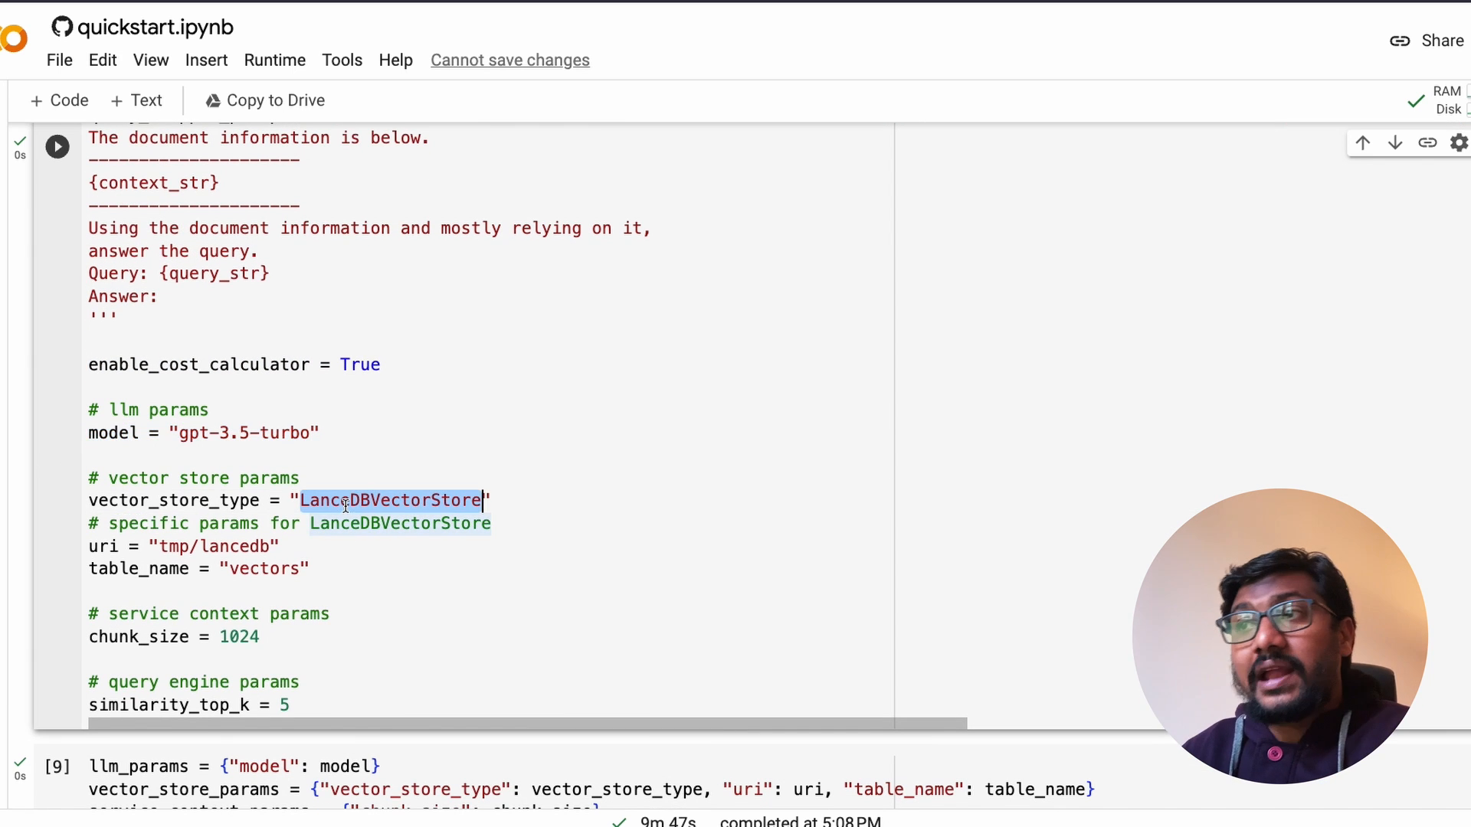
scroll(down, 3)
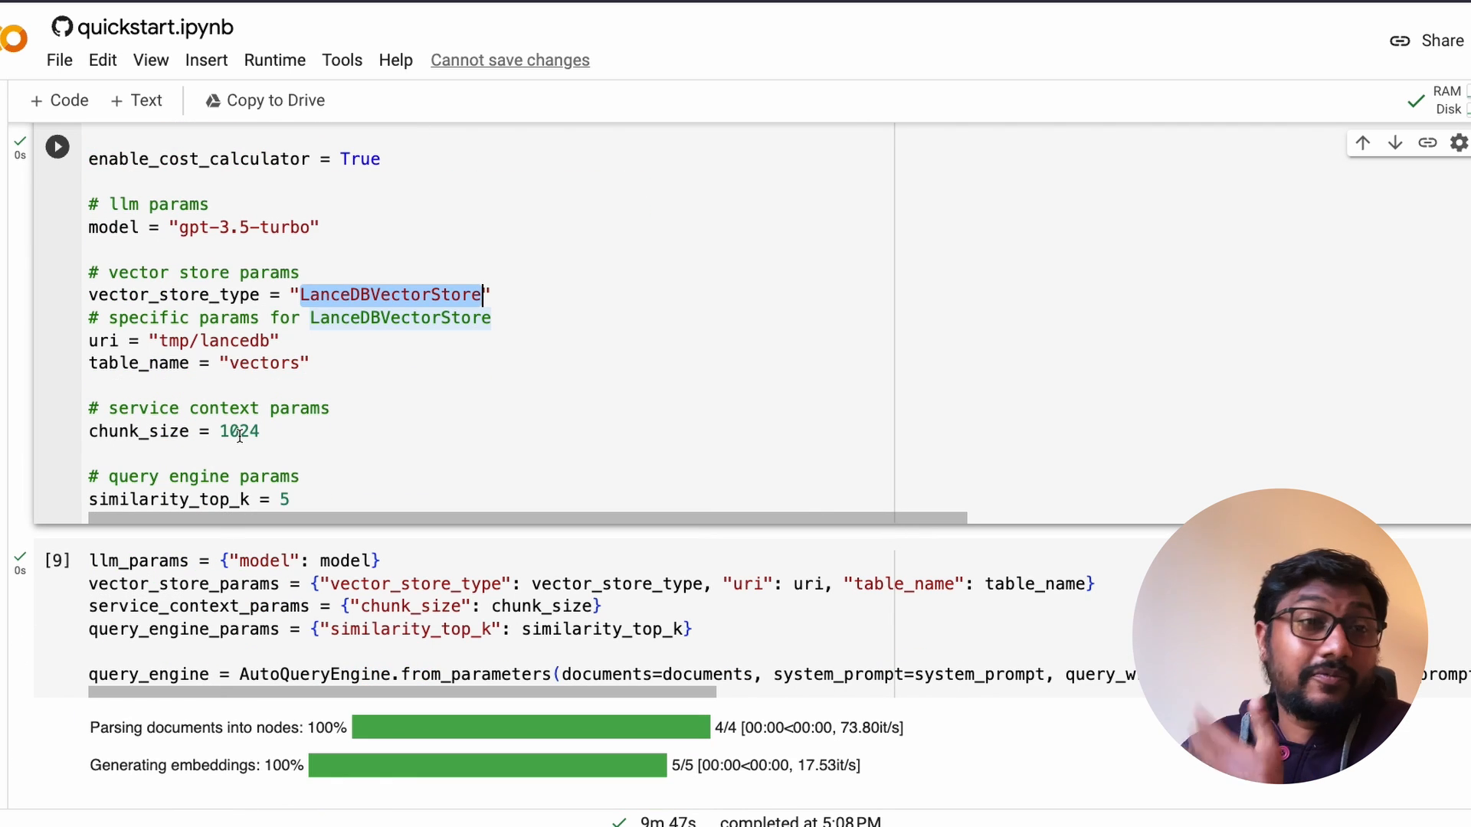
double_click(239, 431)
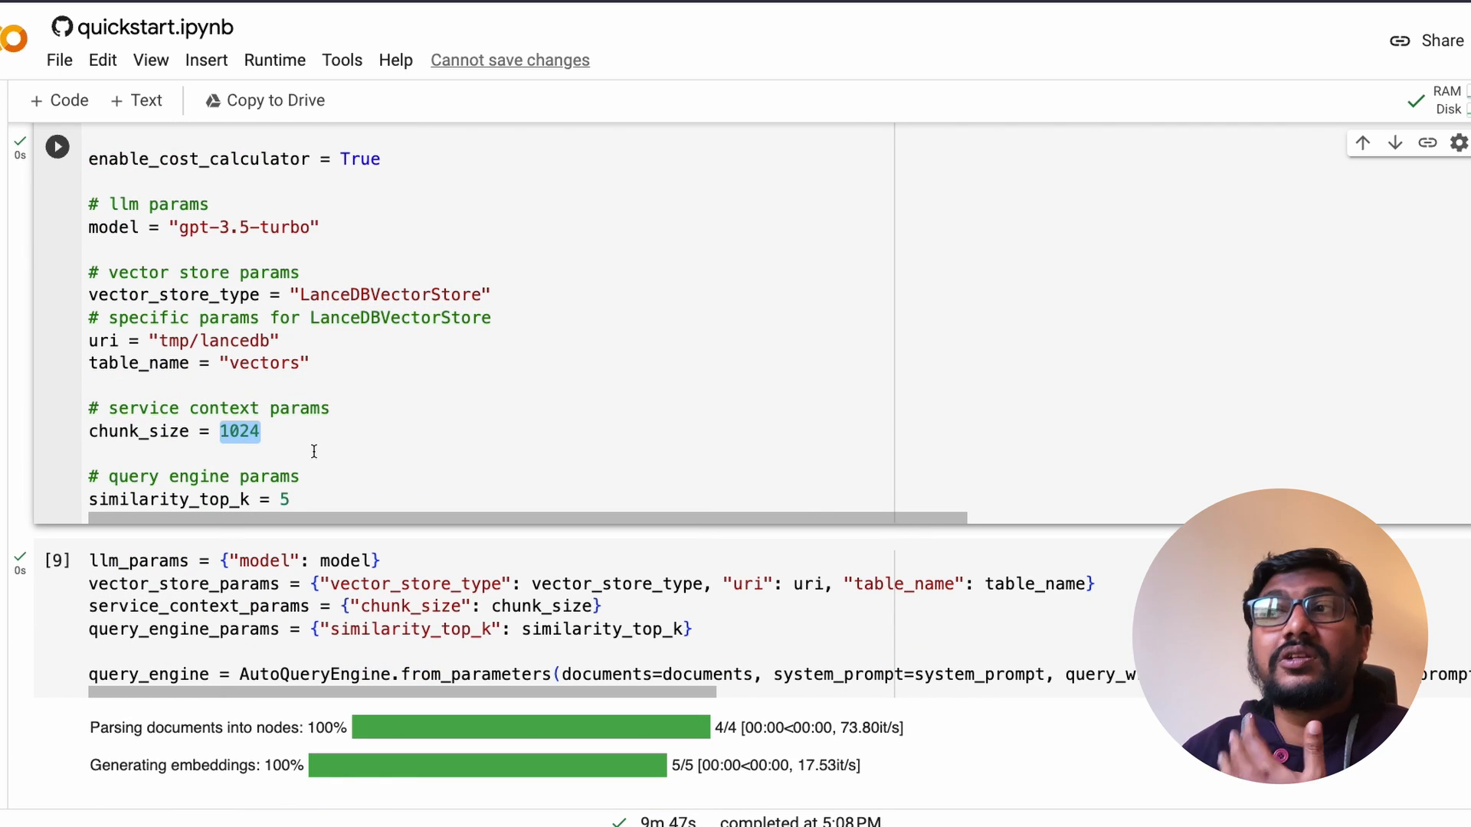
click(282, 498)
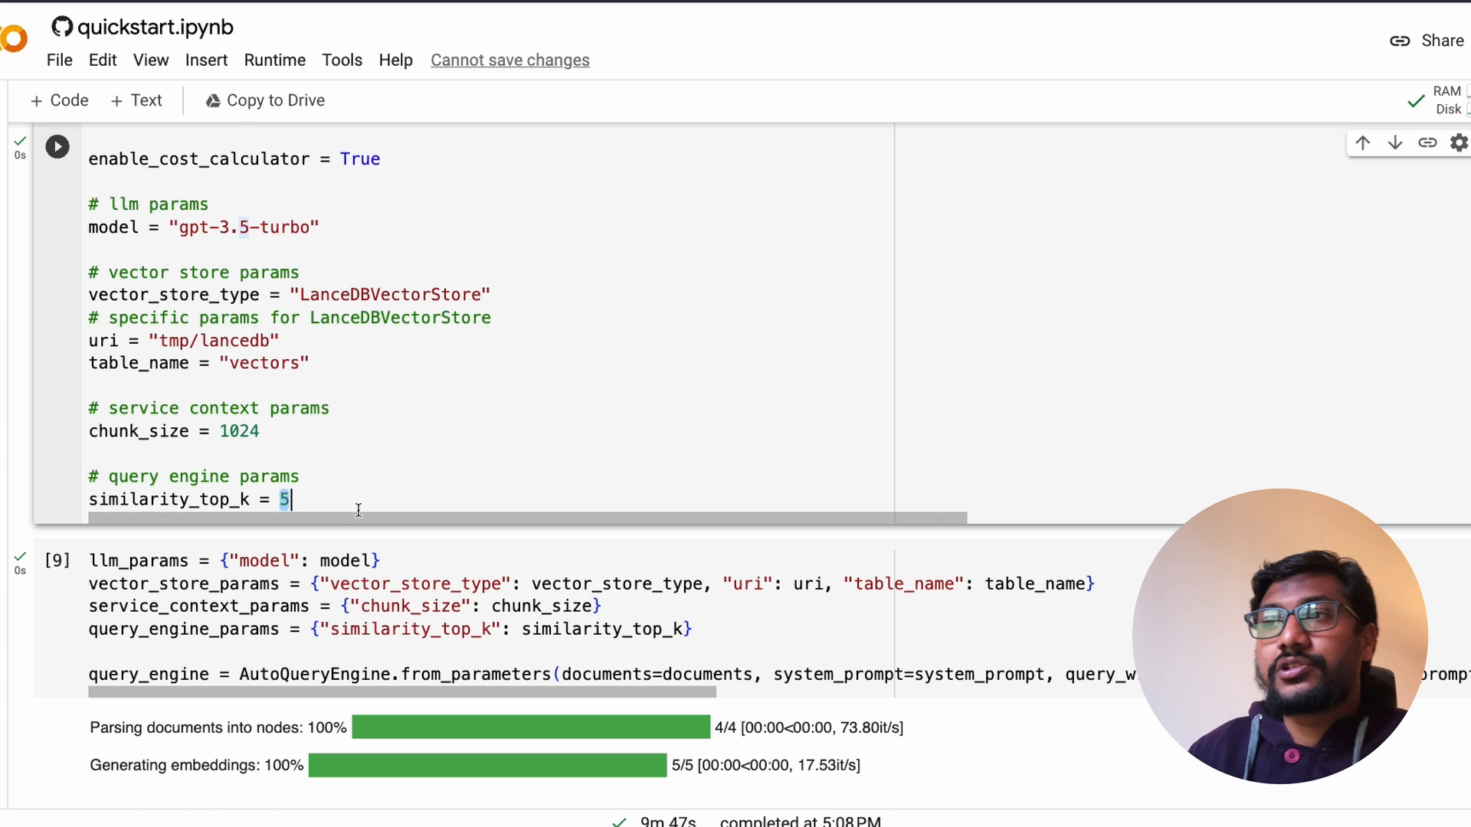
scroll(down, 3)
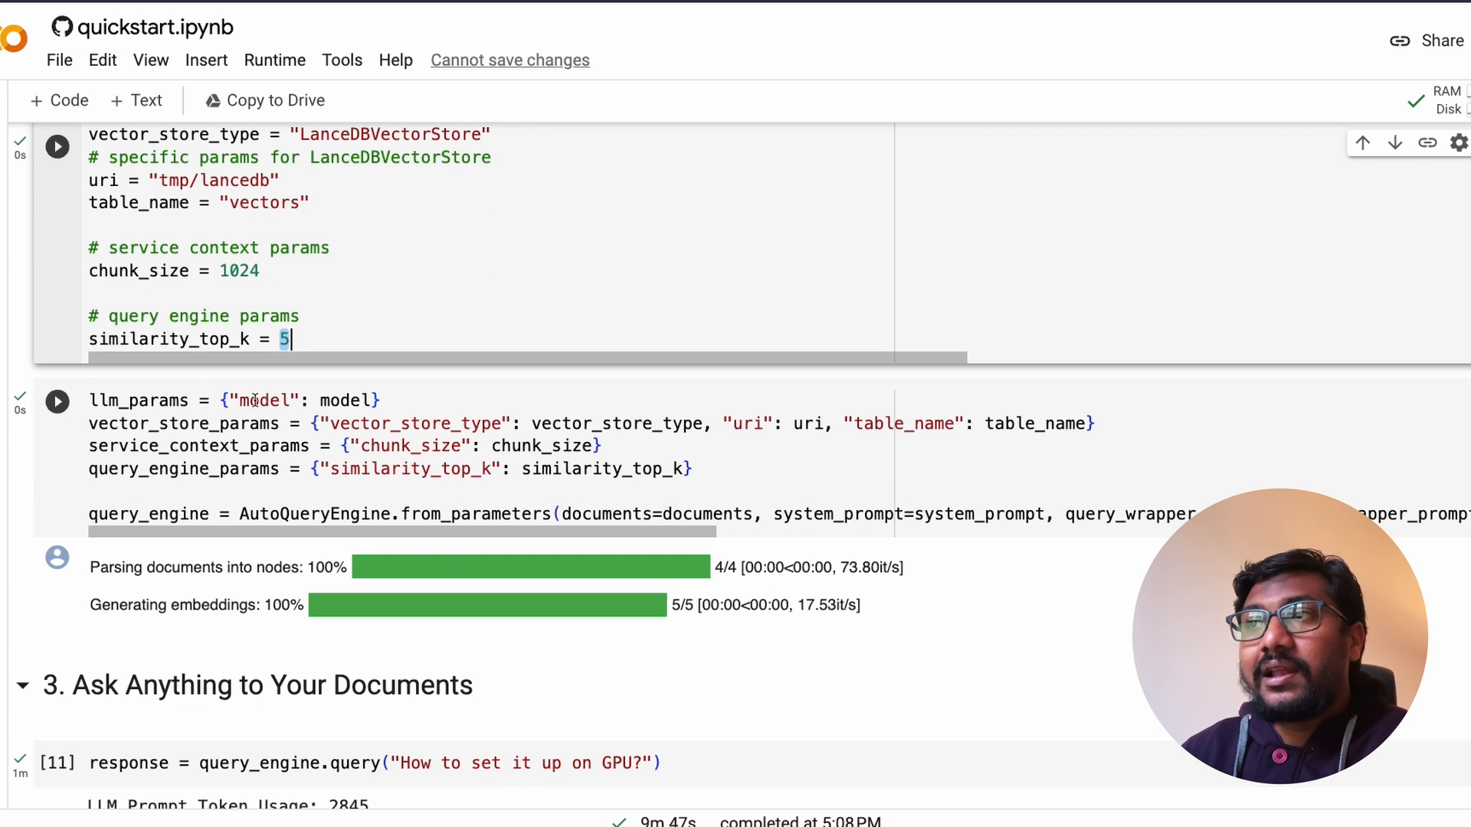
scroll(up, 3)
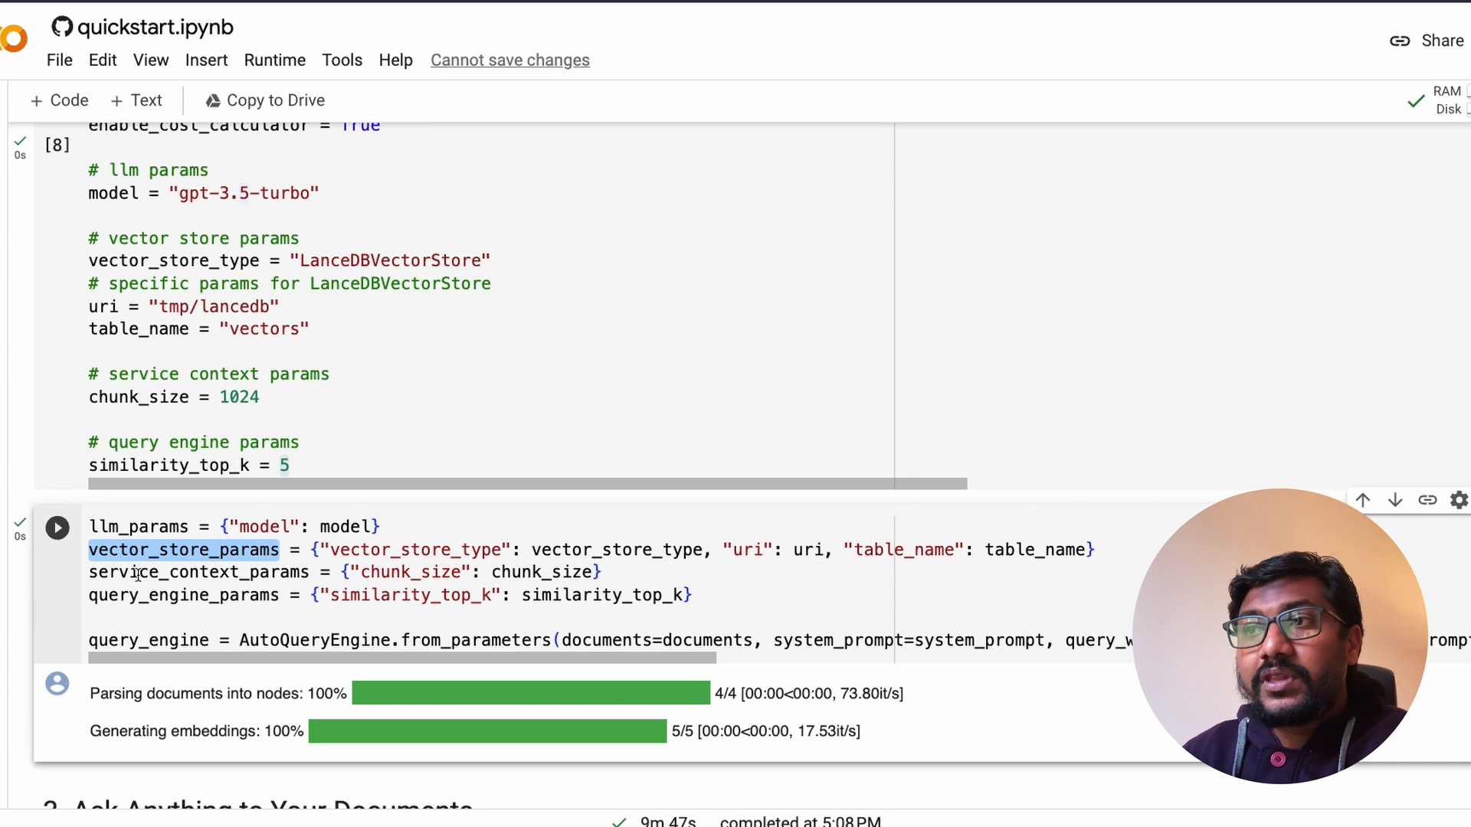
double_click(183, 594)
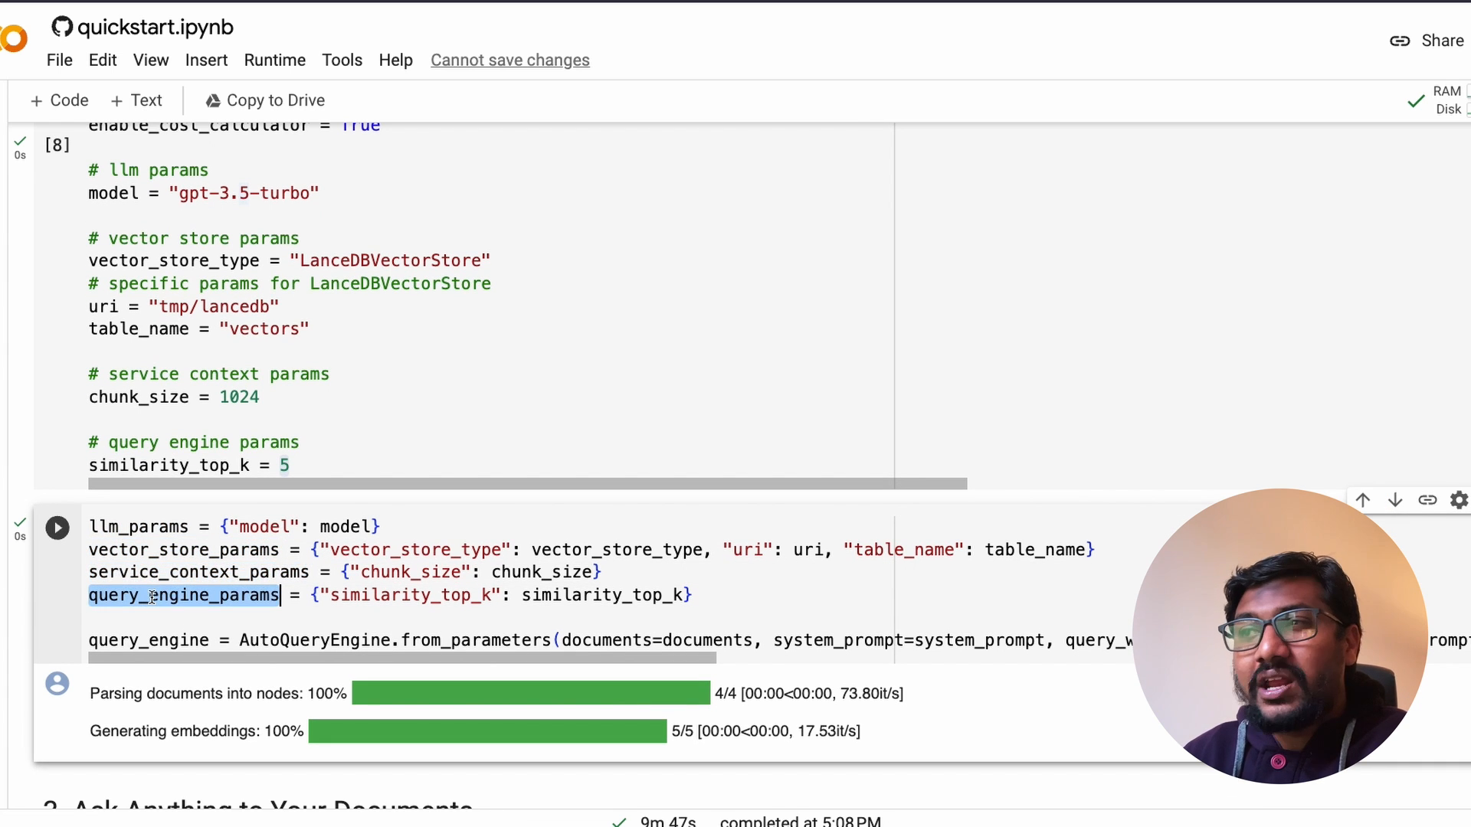
scroll(down, 3)
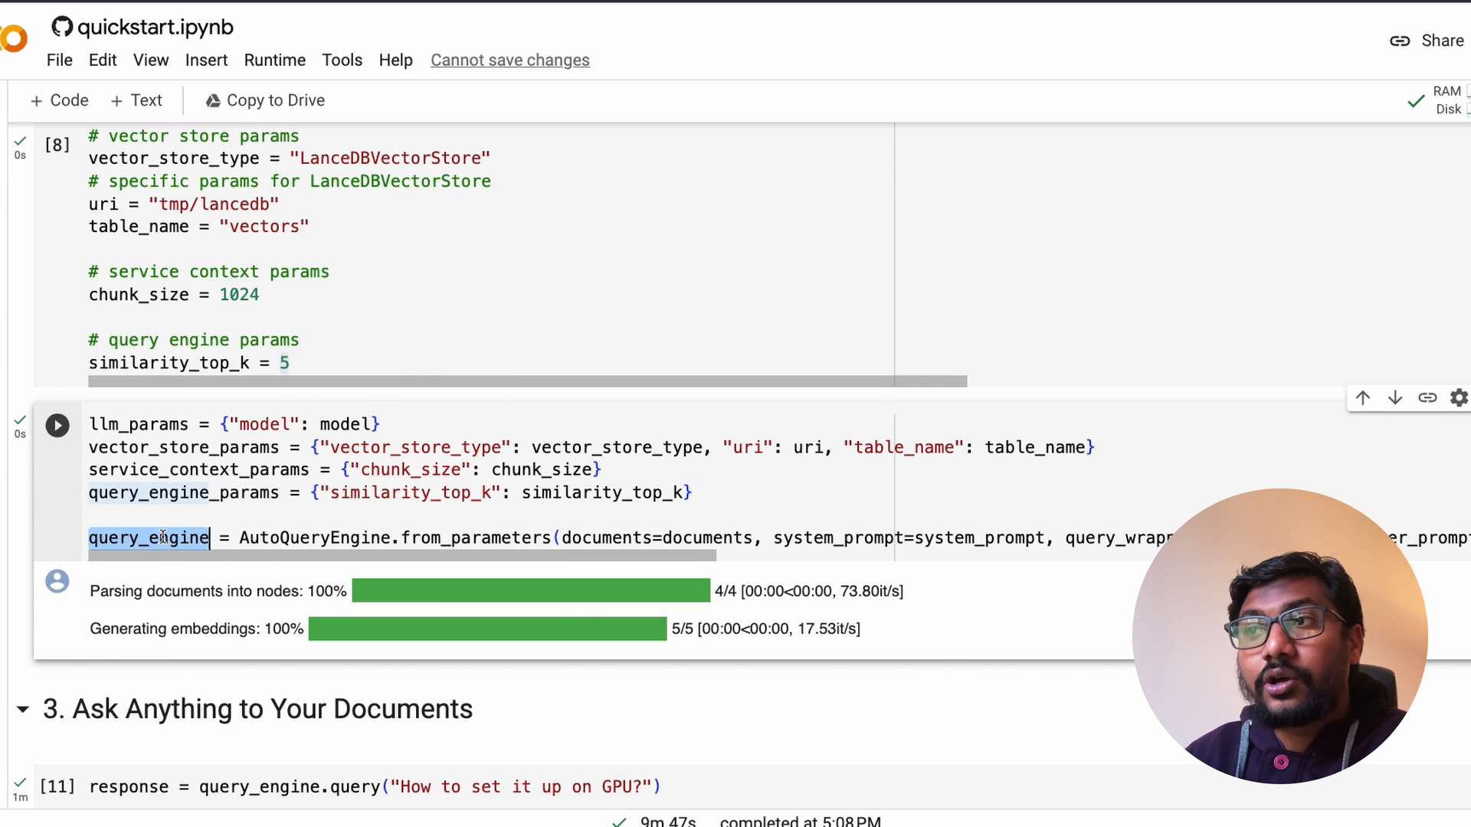
scroll(up, 3)
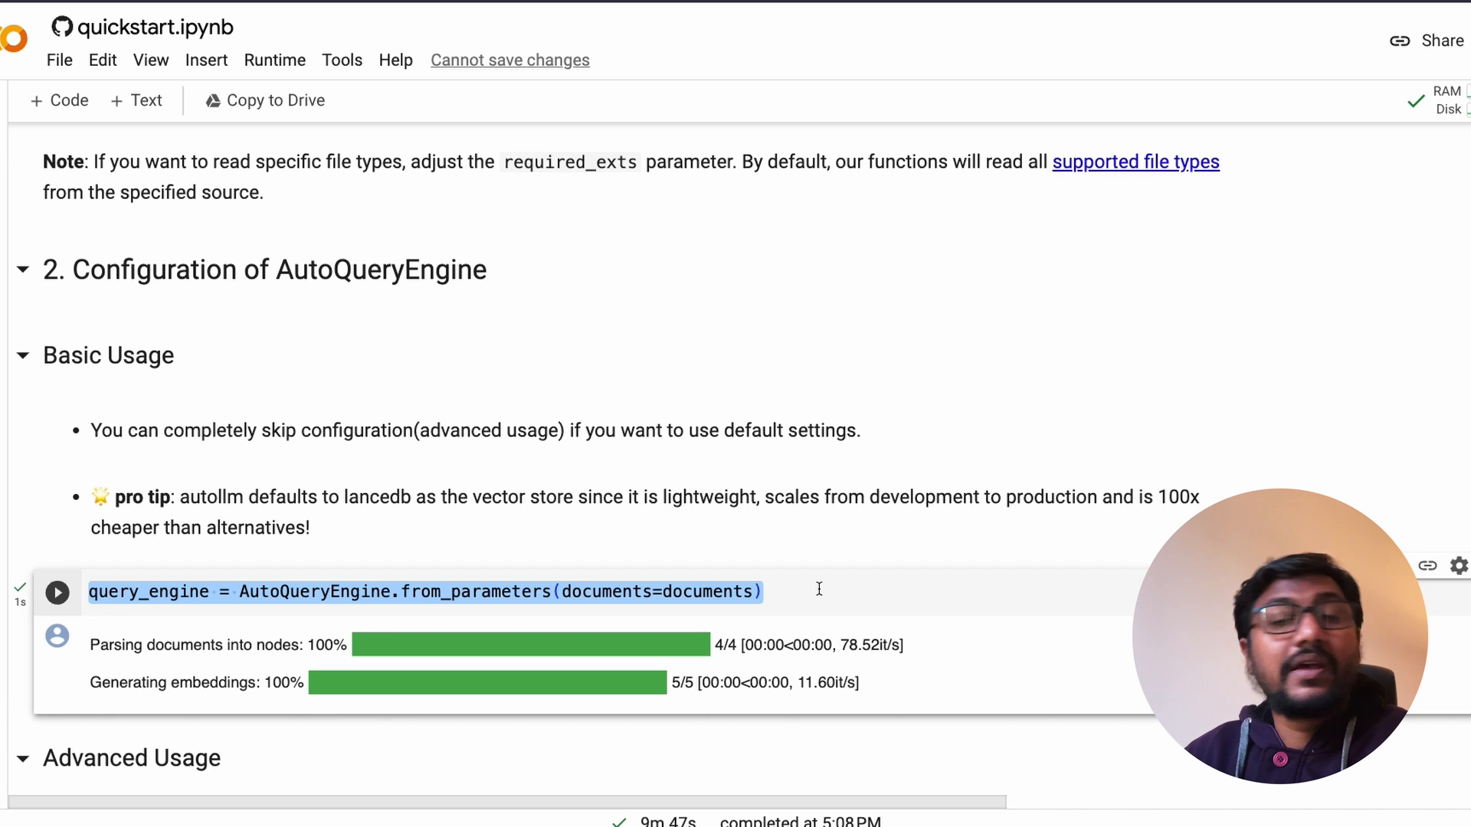
scroll(down, 3)
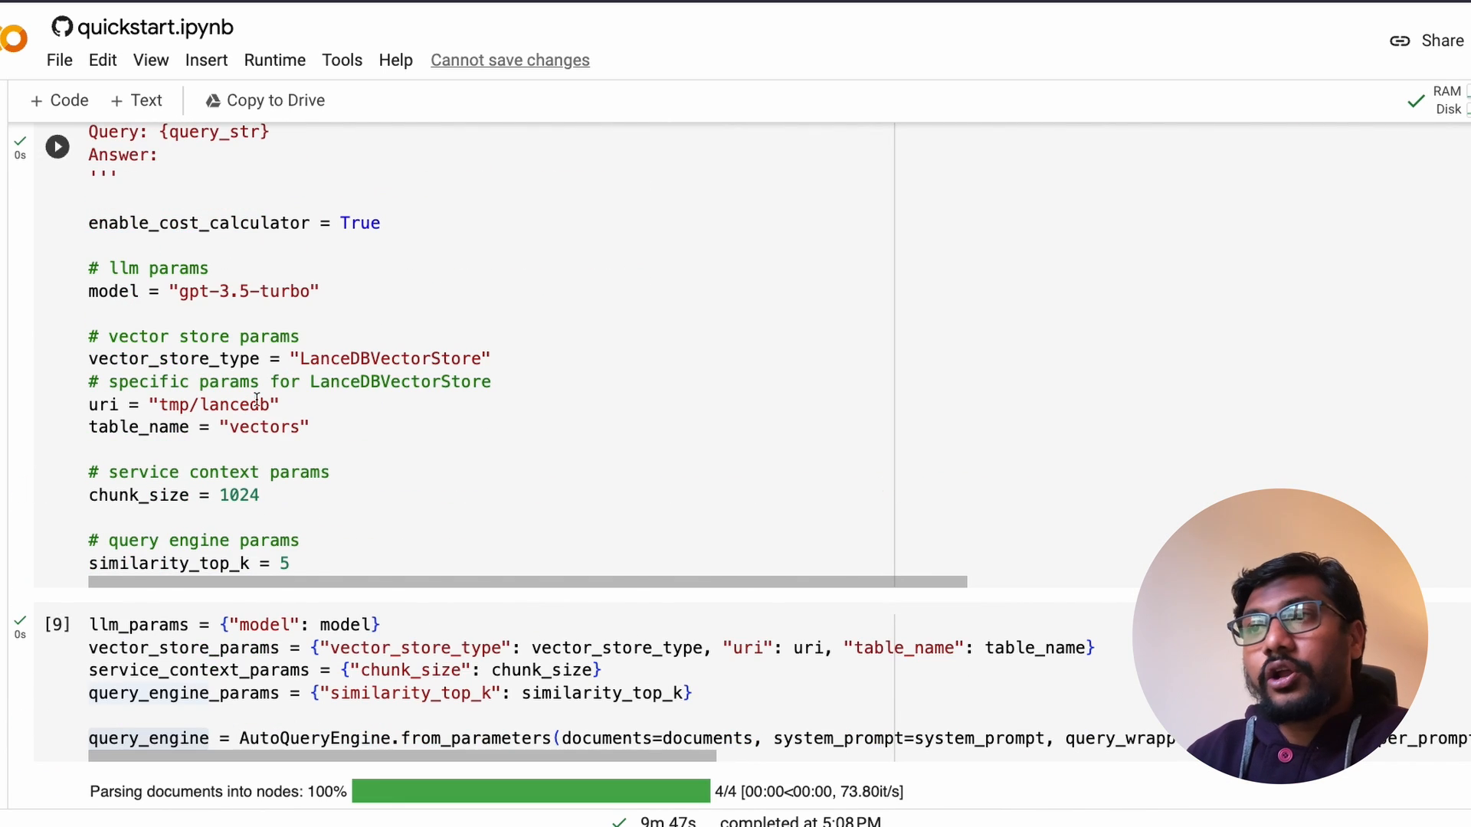
scroll(down, 3)
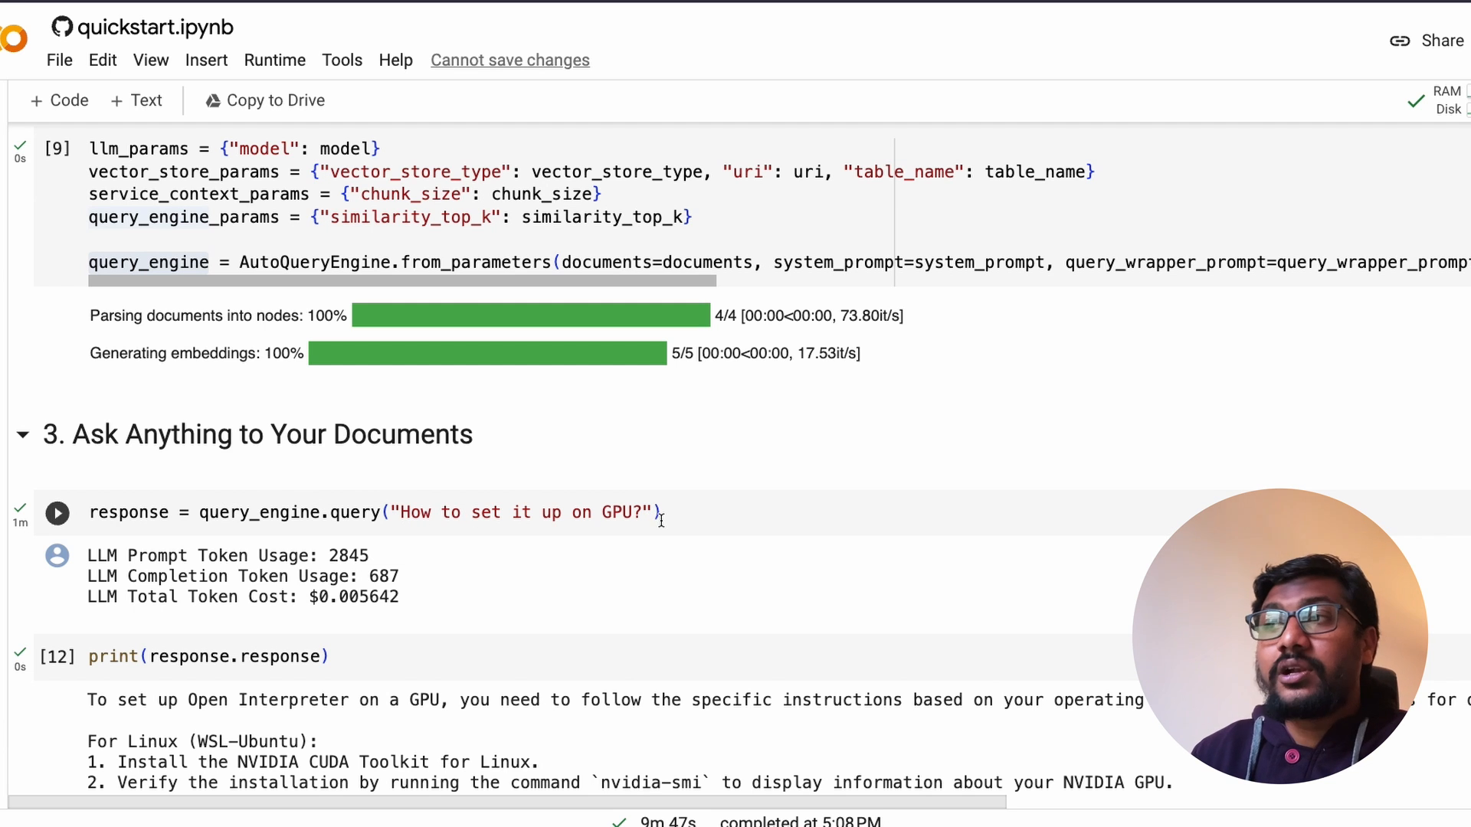
mouse_move(532, 551)
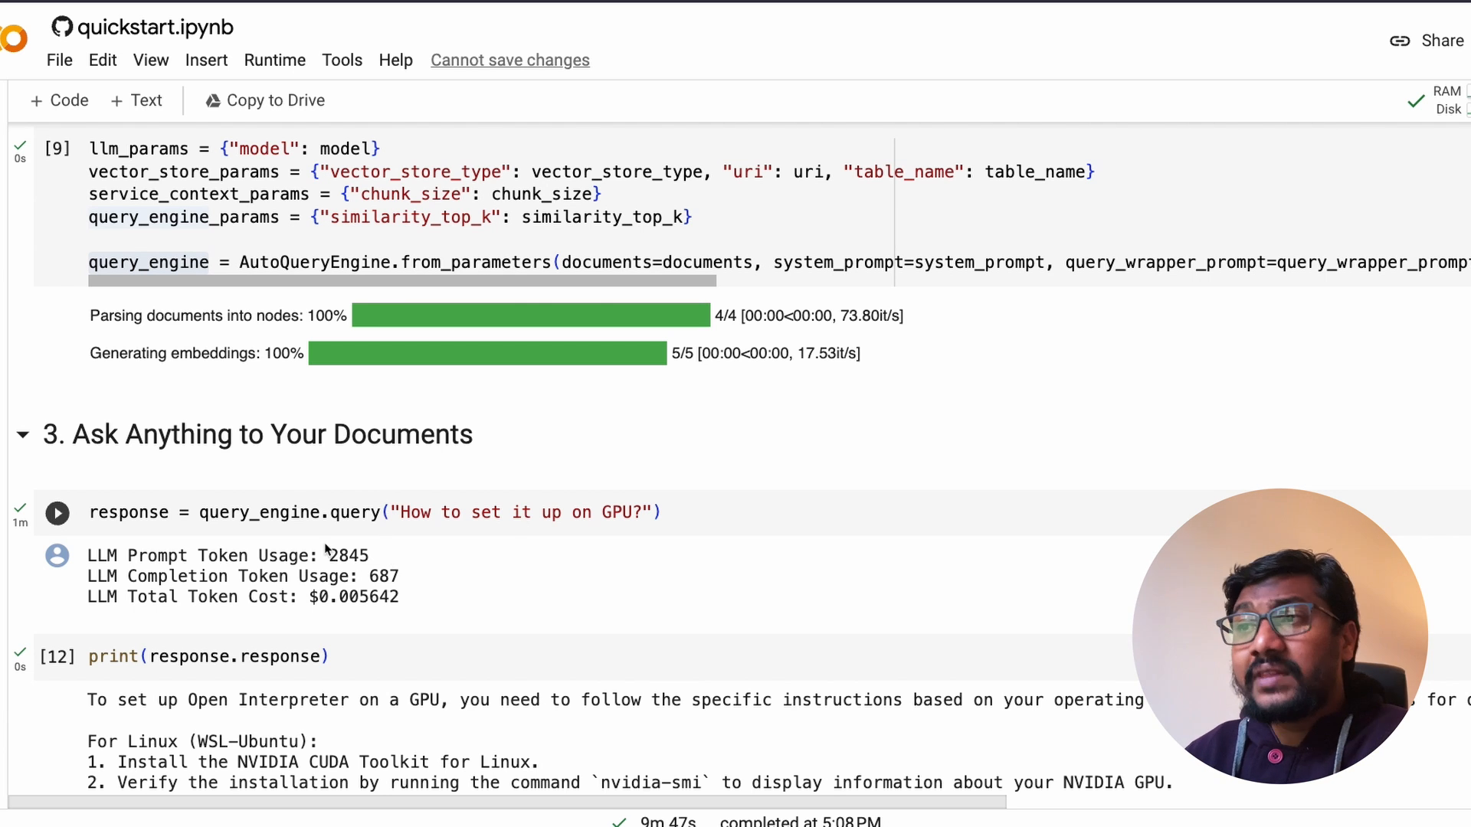
double_click(347, 555)
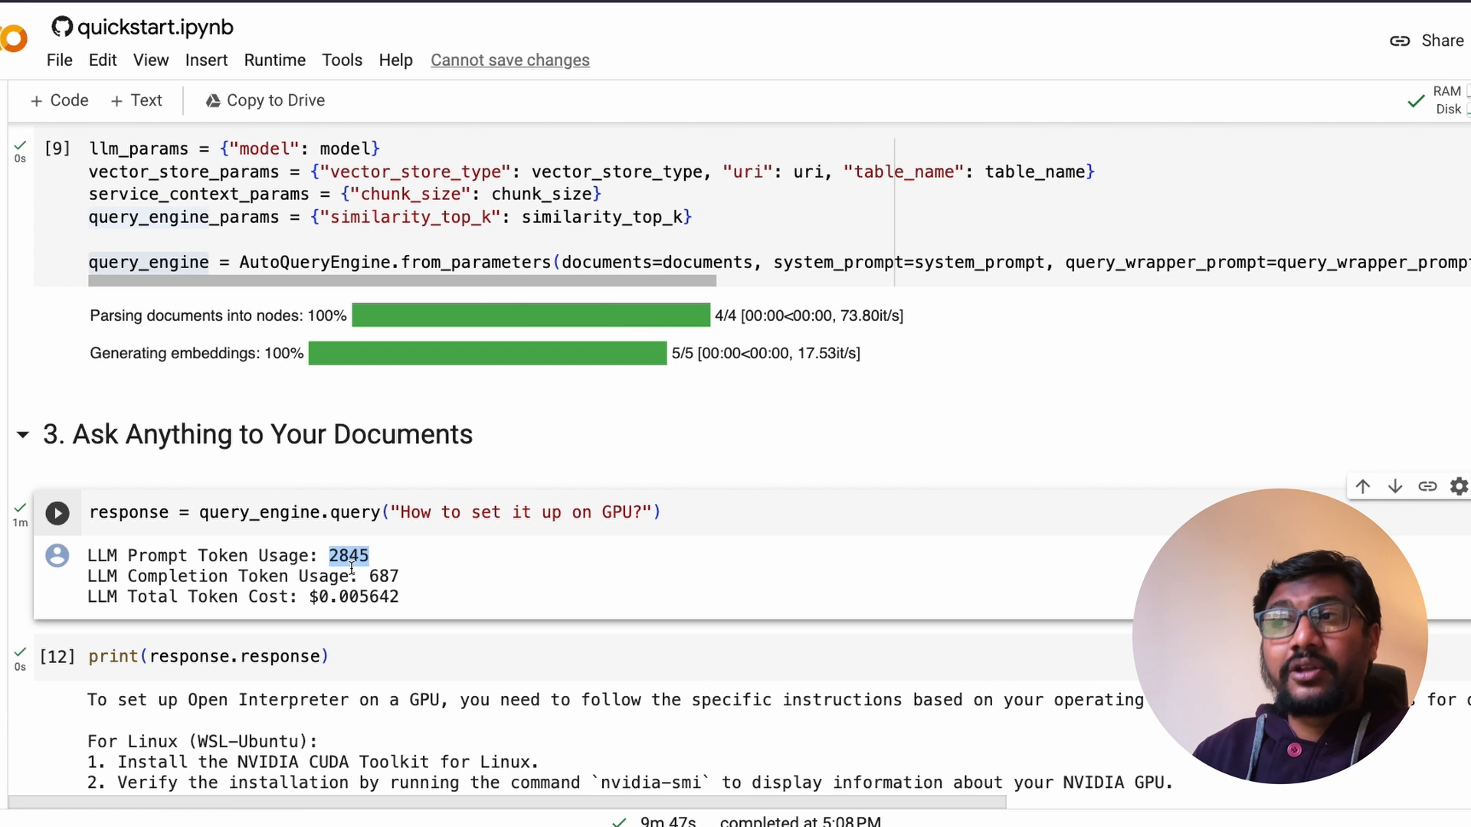
mouse_move(354, 574)
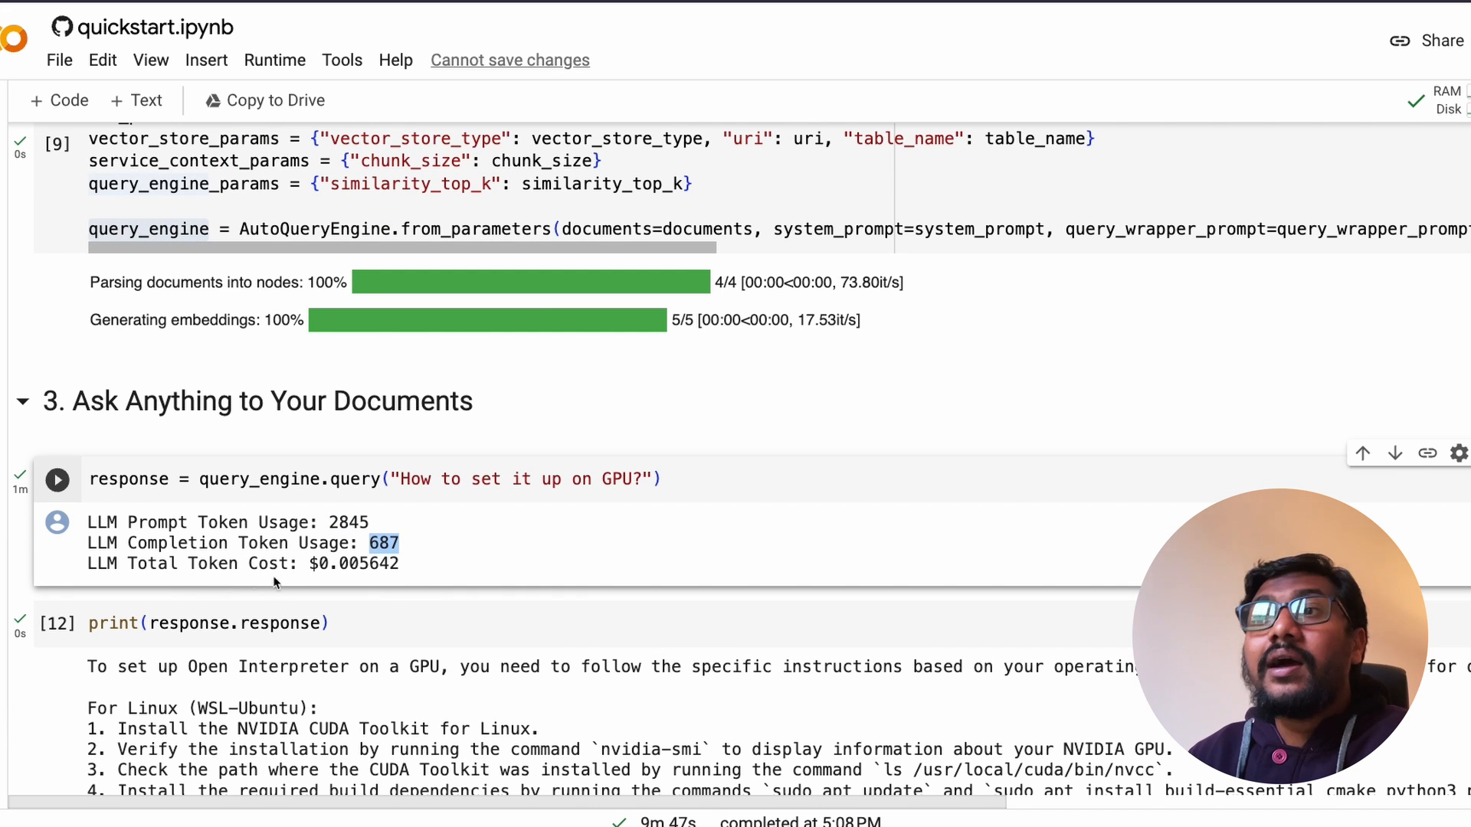
scroll(down, 3)
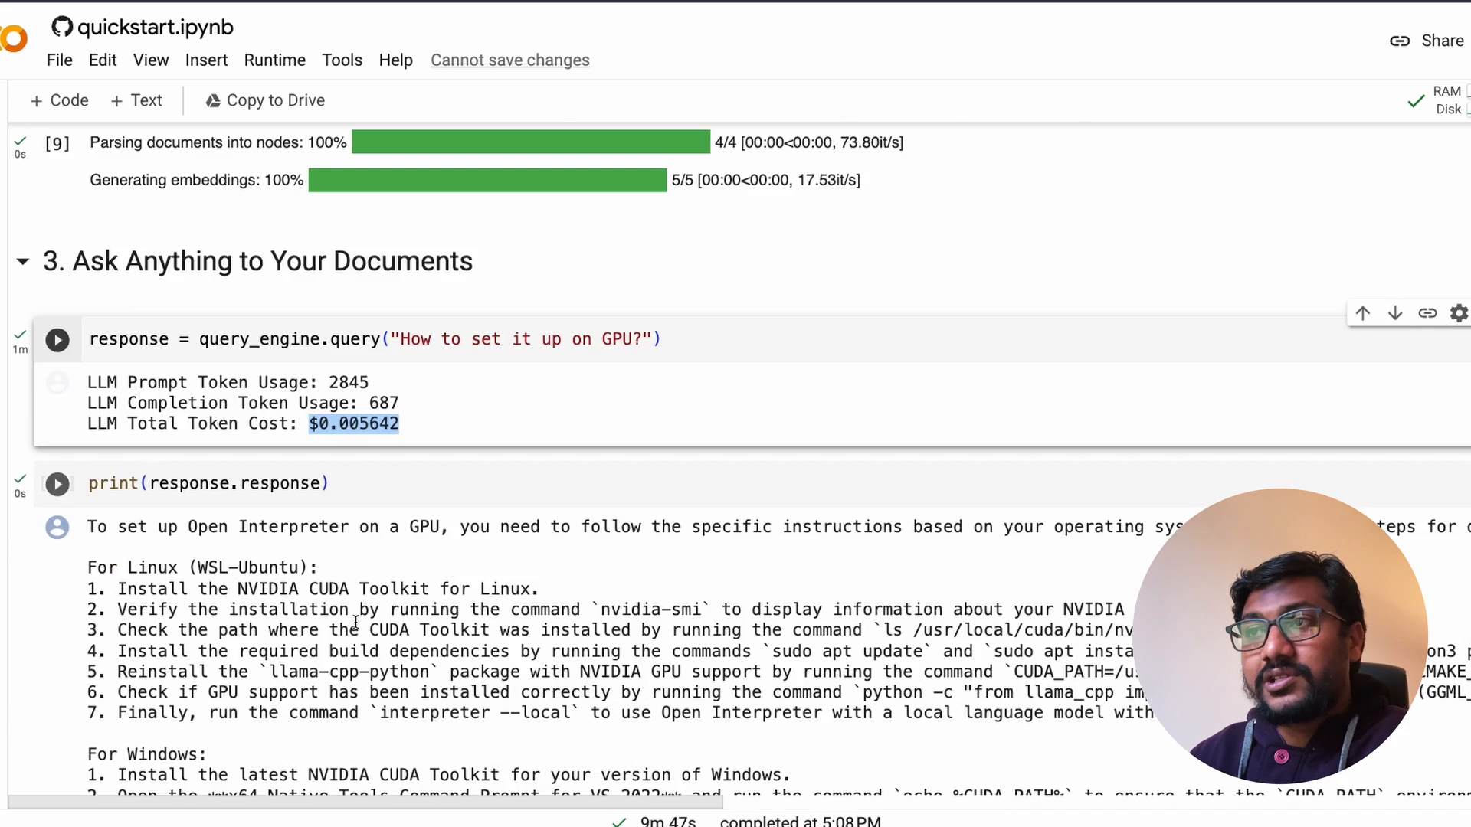
scroll(down, 3)
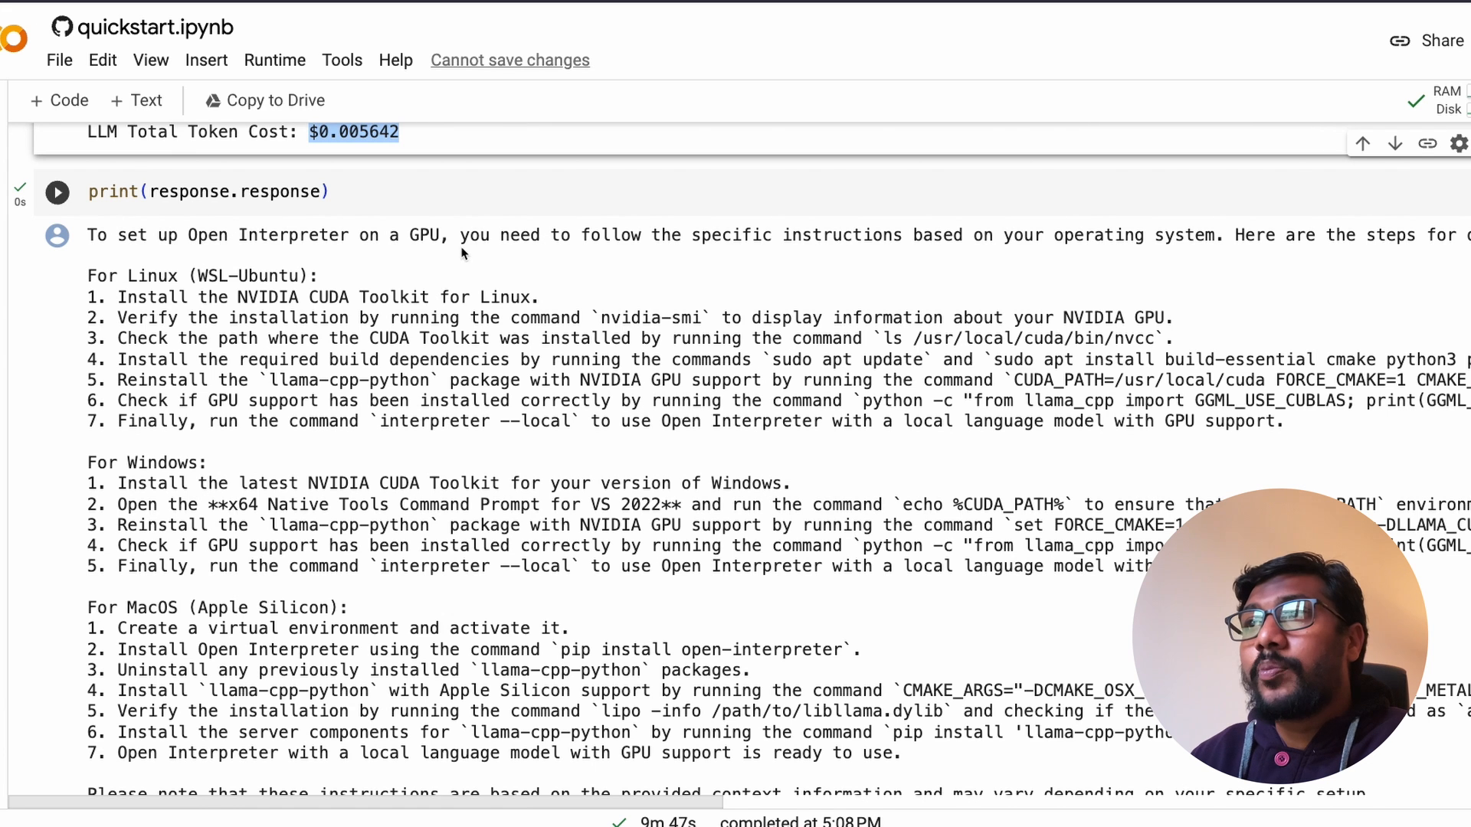
mouse_move(441, 640)
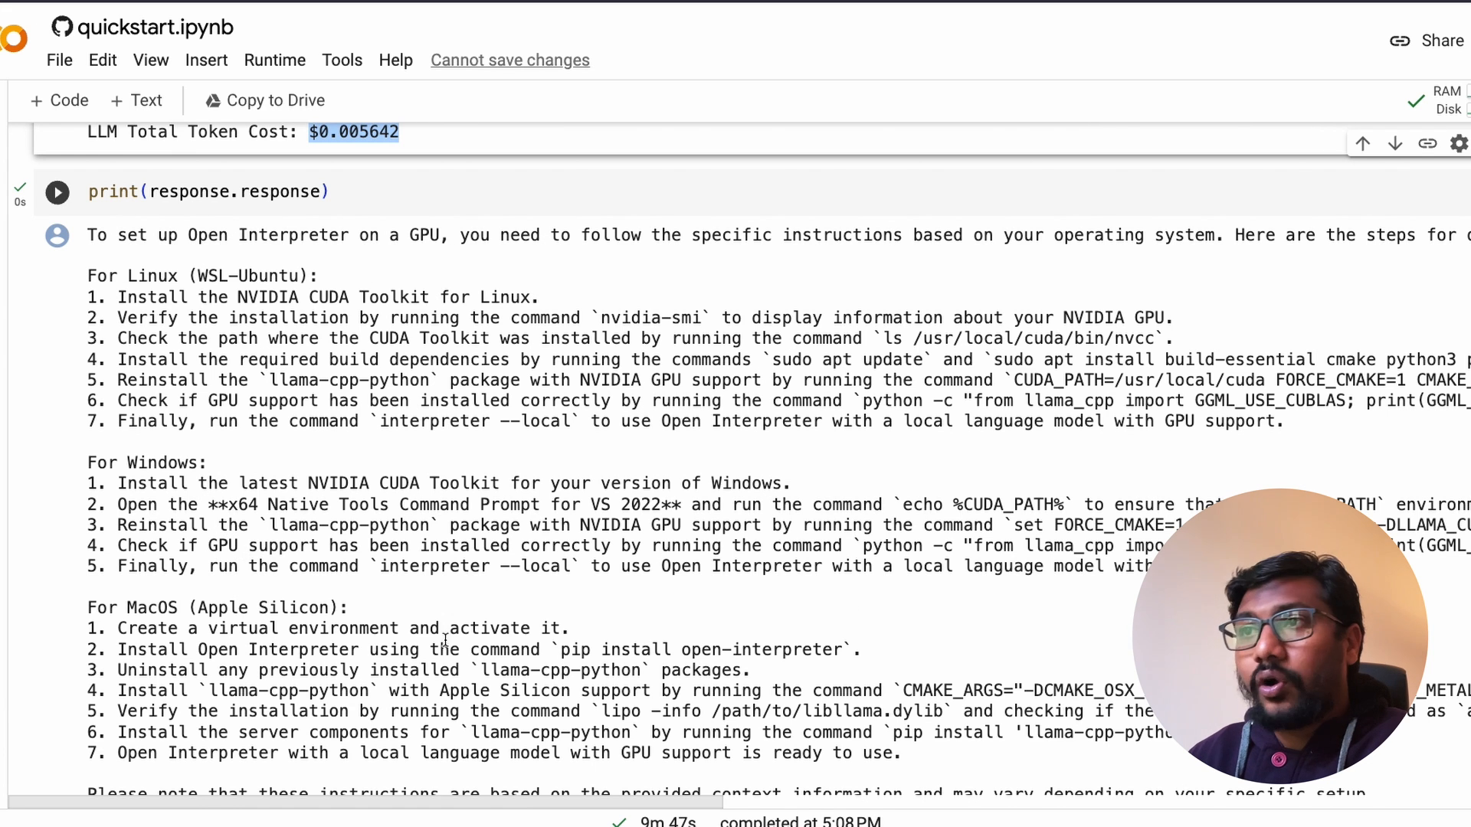
scroll(down, 3)
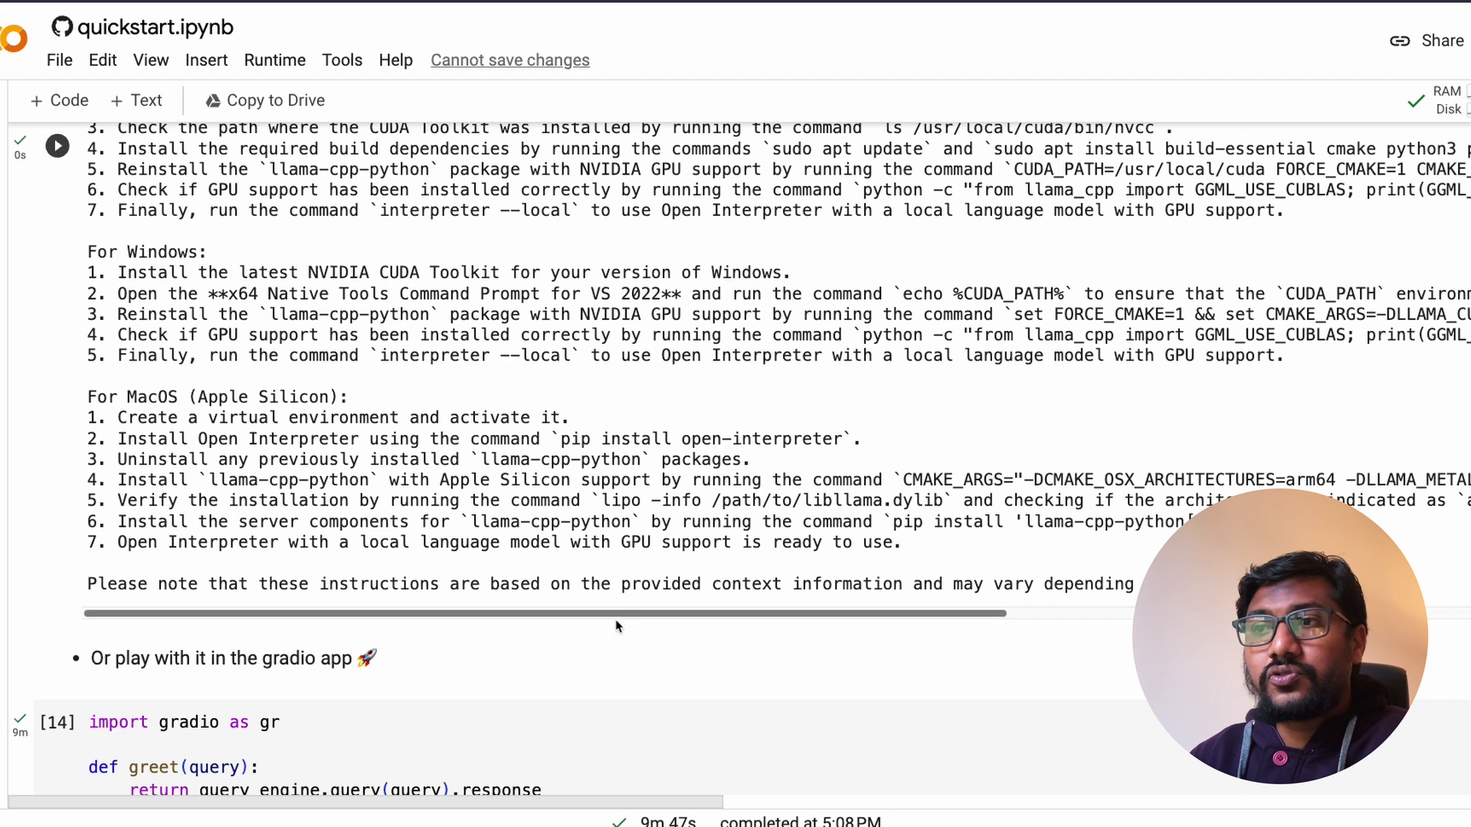
scroll(down, 3)
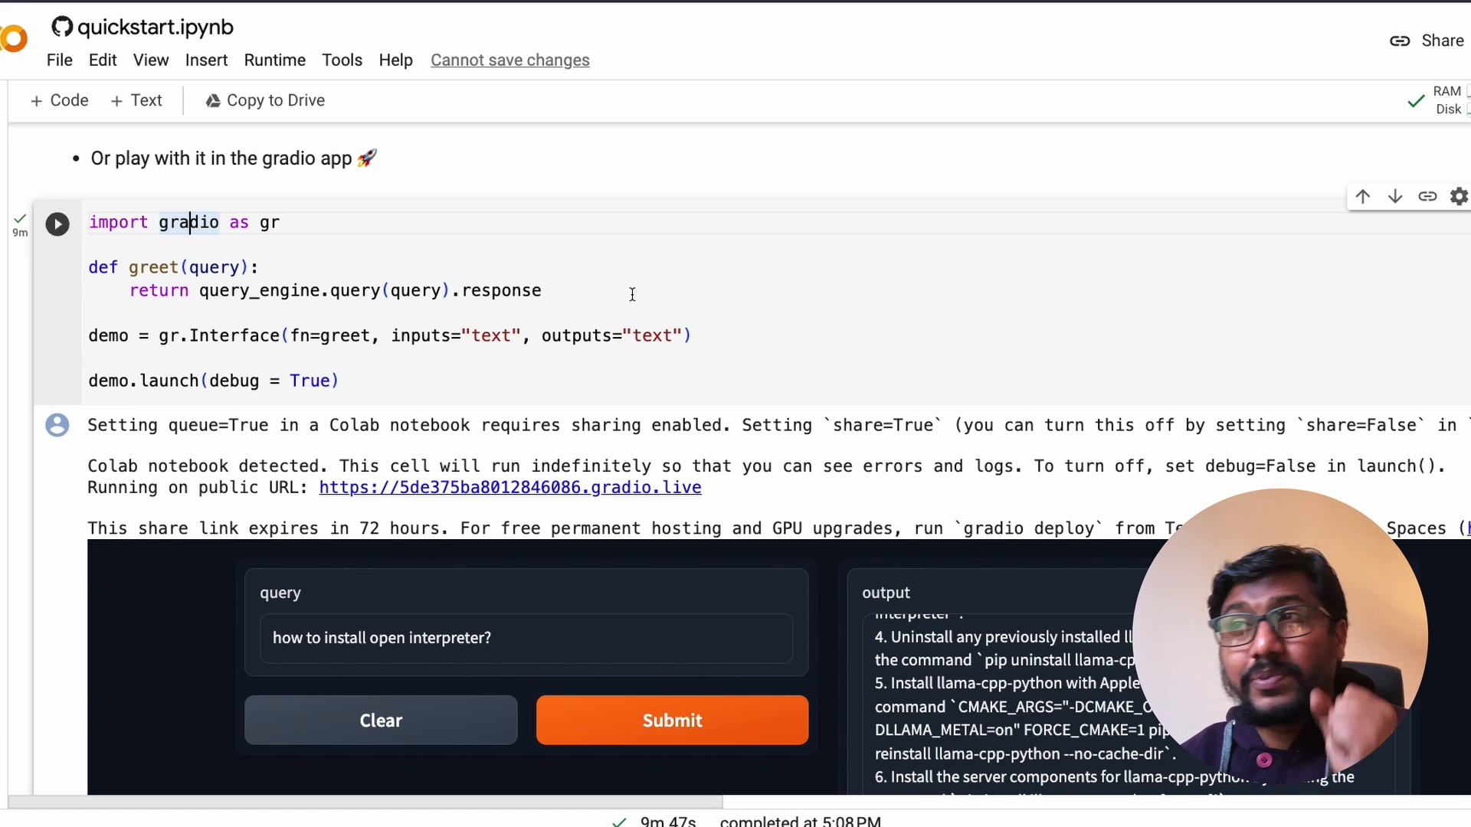
drag(88, 267, 541, 291)
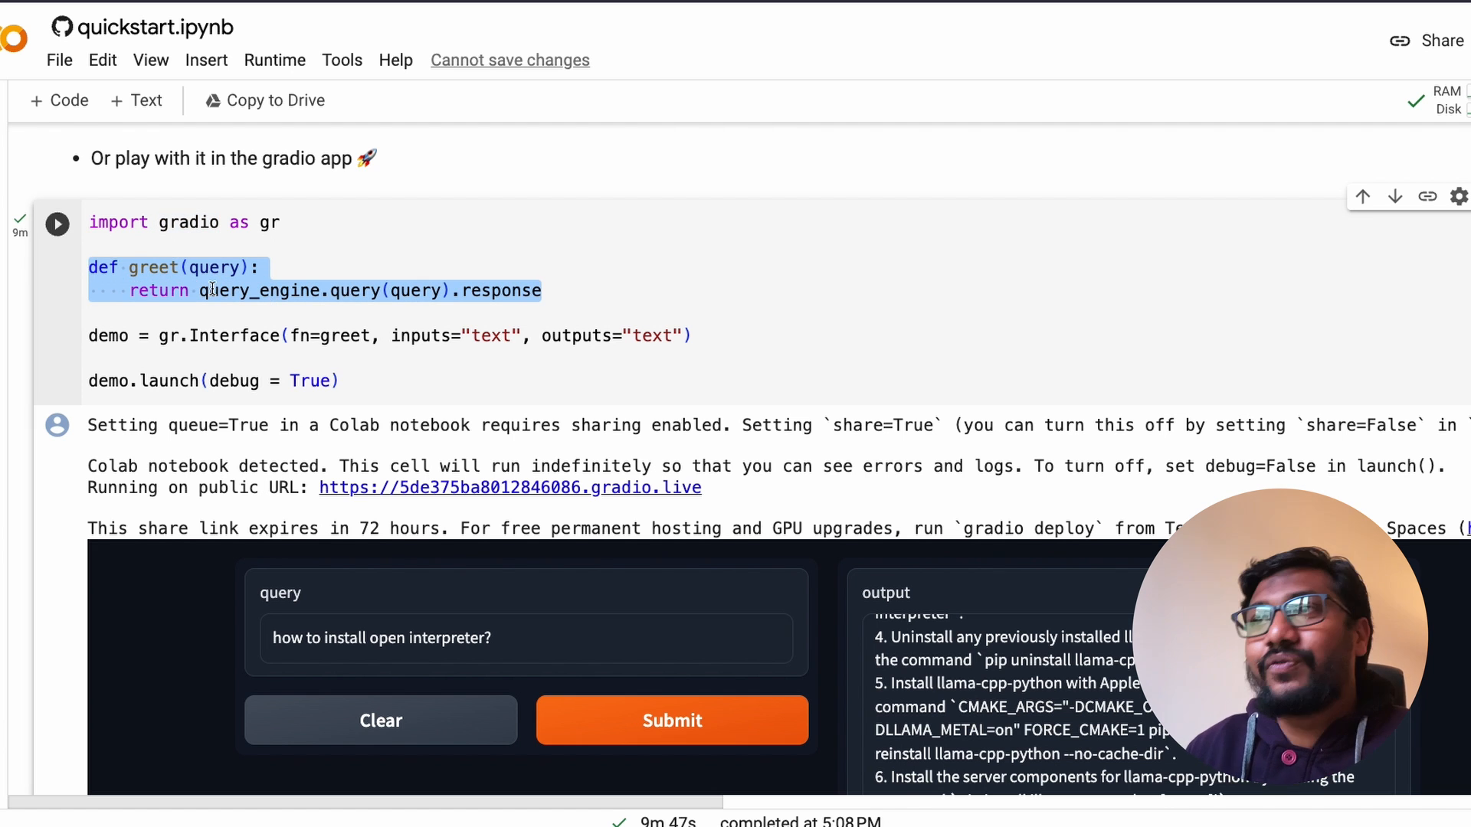
double_click(413, 291)
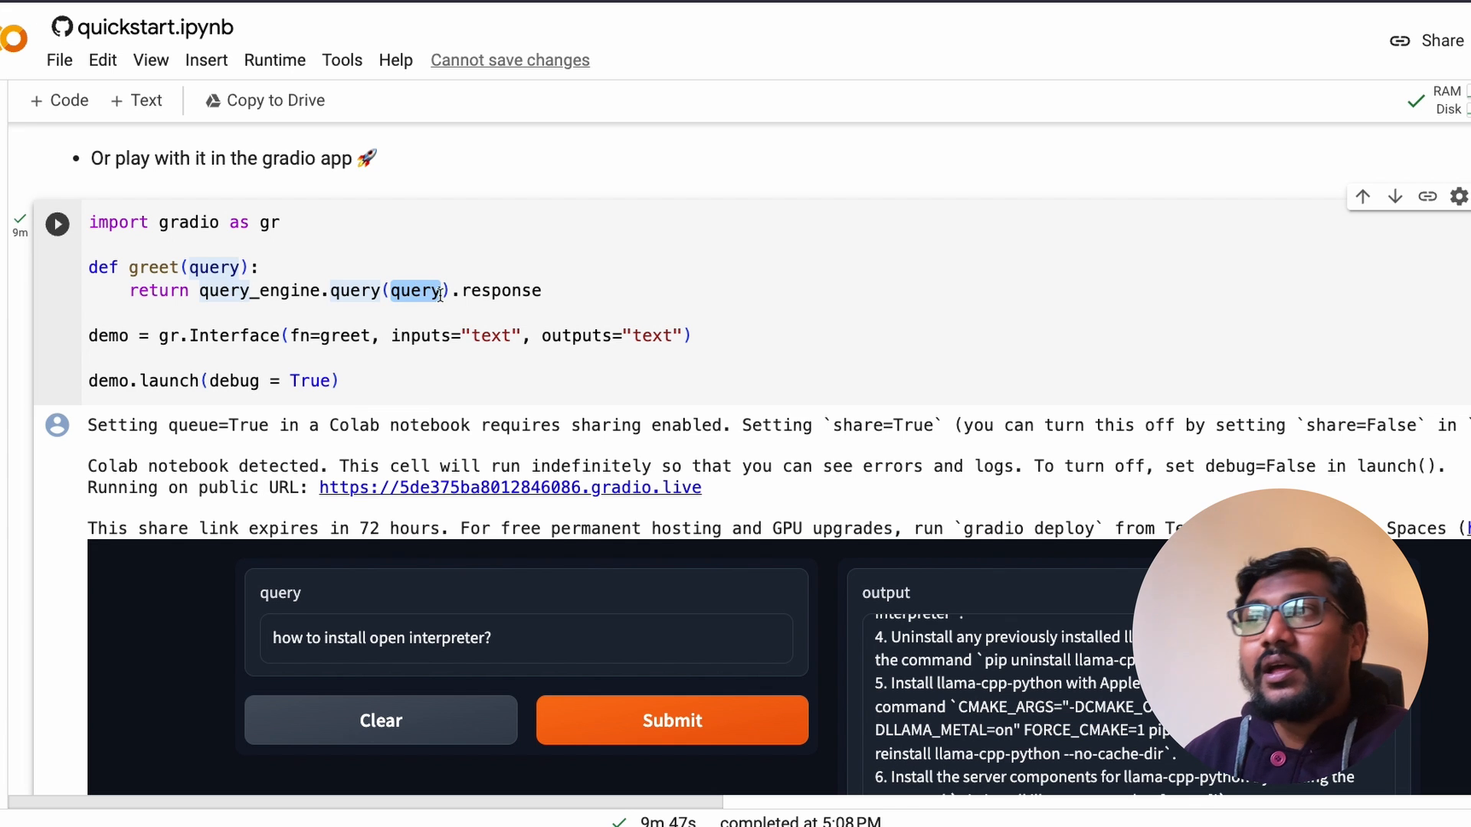
scroll(up, 3)
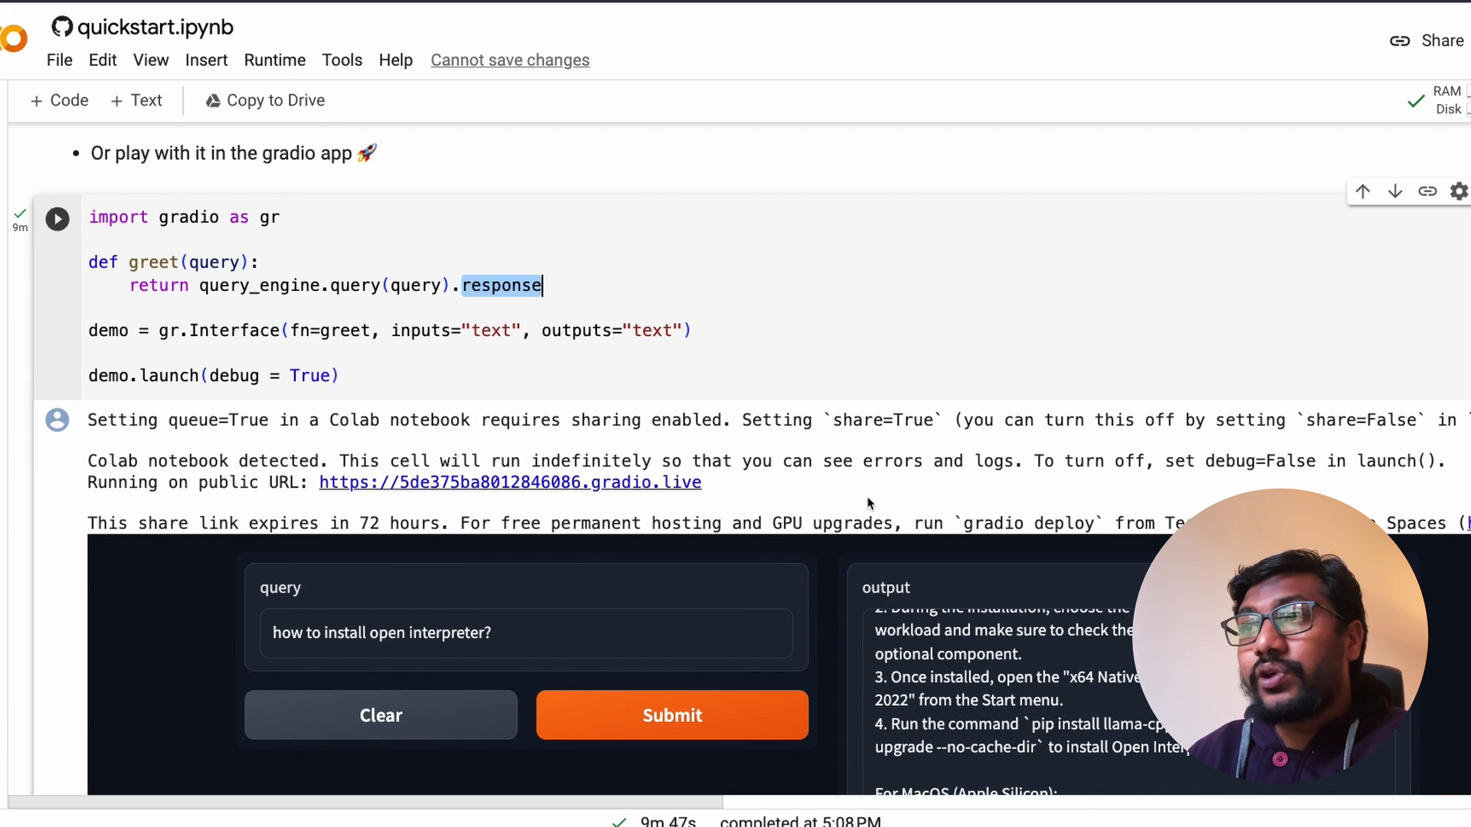
mouse_move(863, 511)
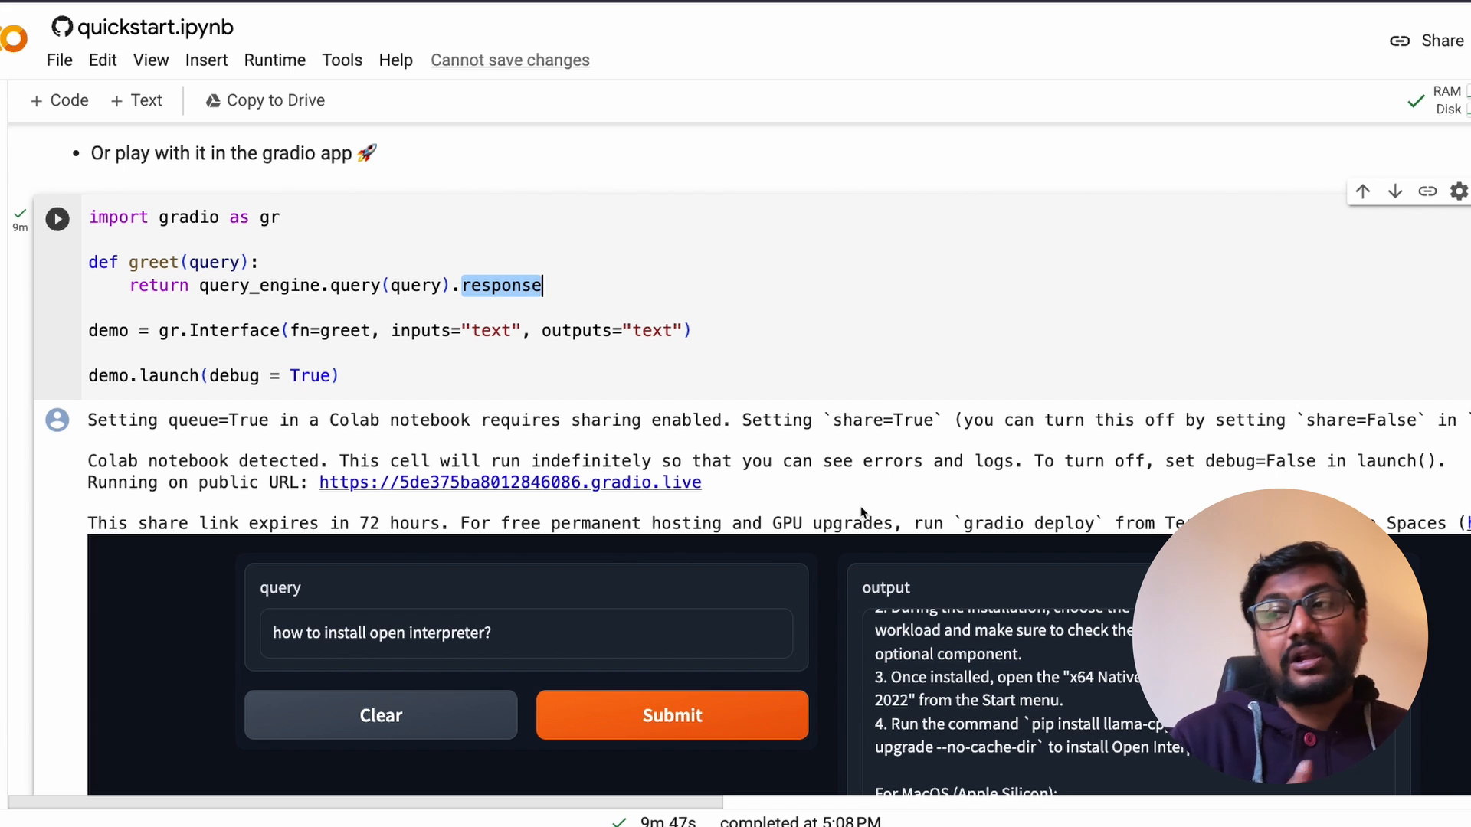
scroll(down, 3)
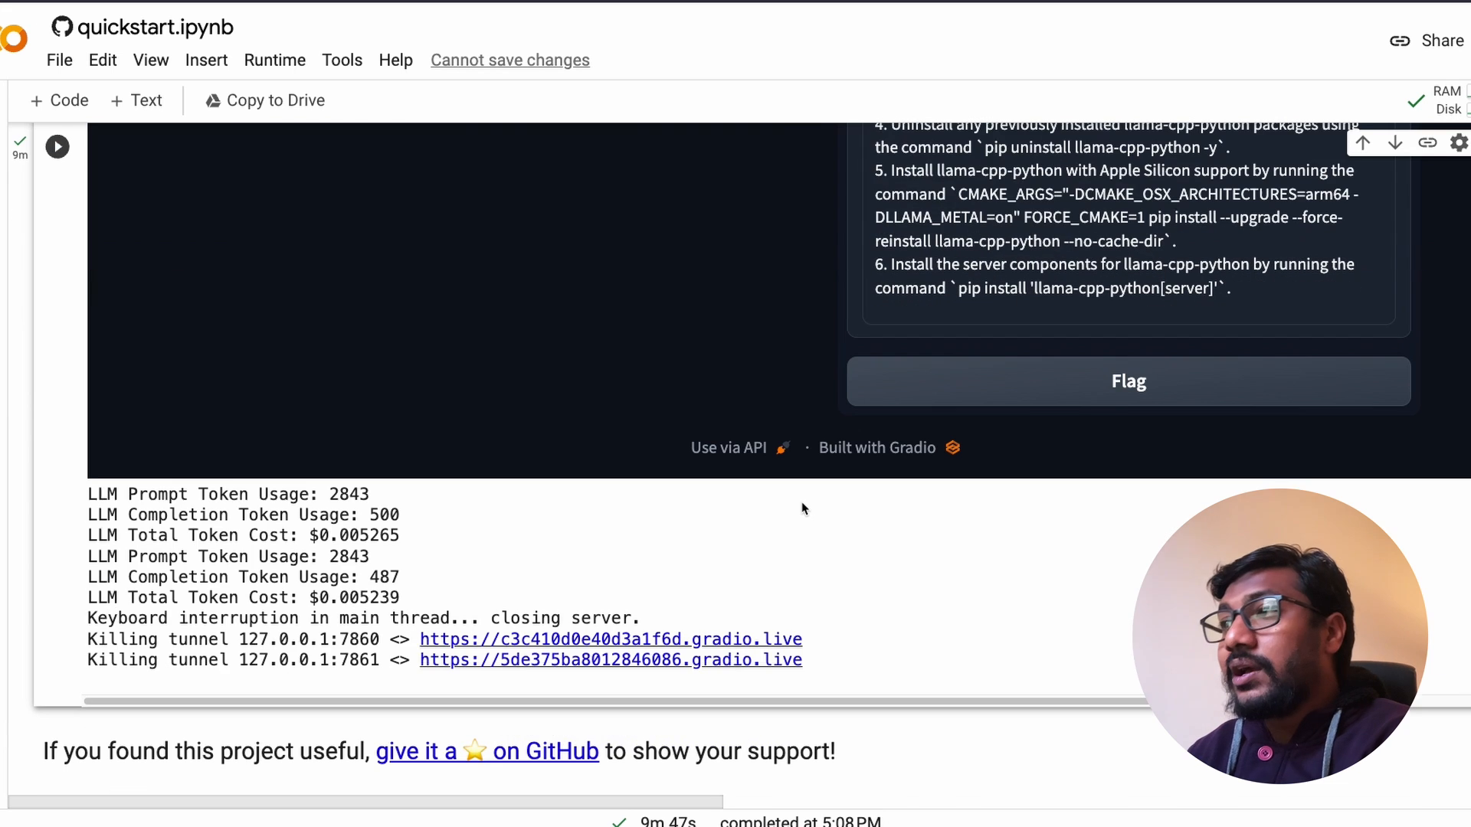
scroll(down, 3)
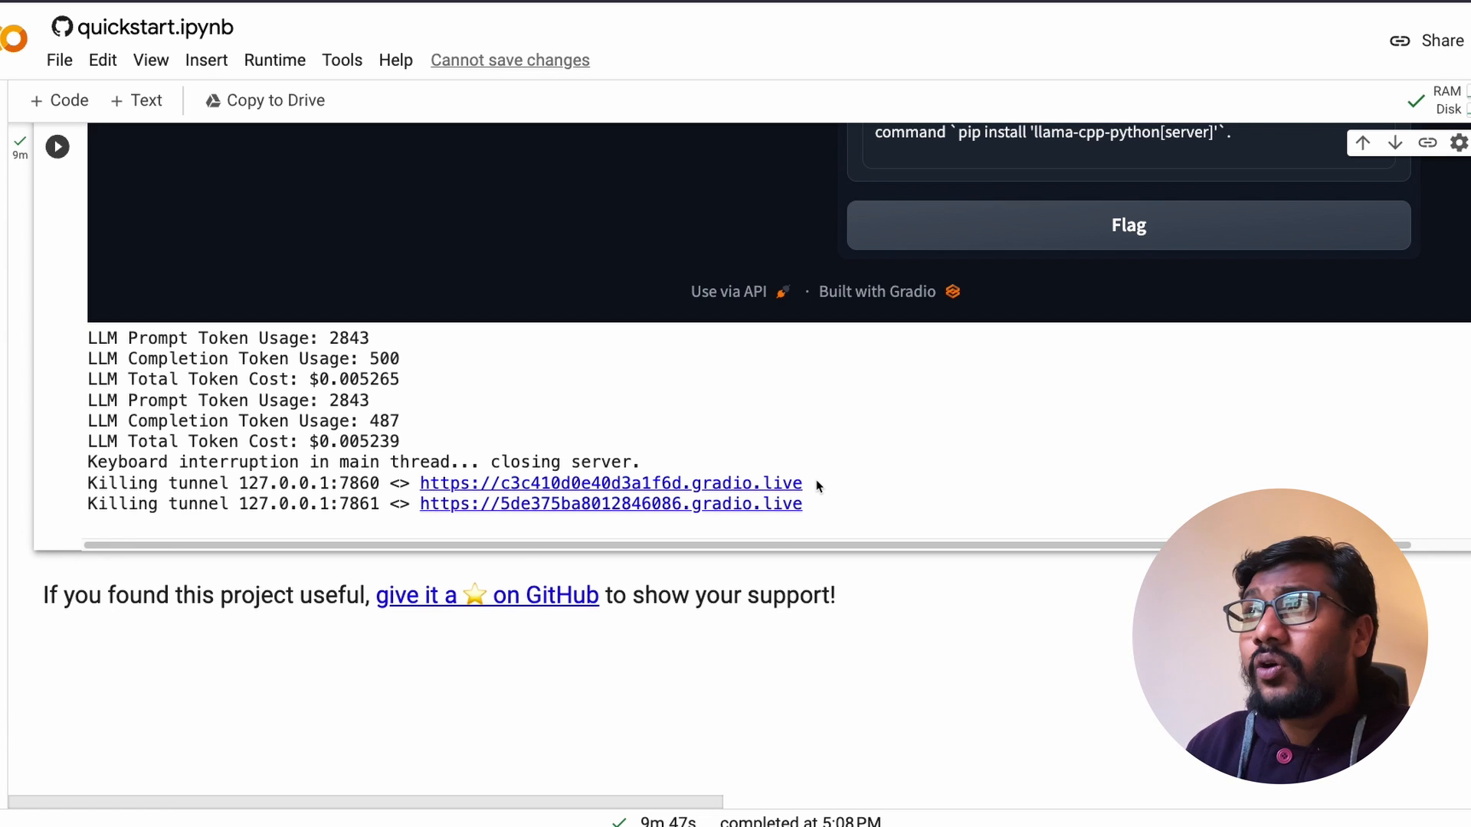
scroll(up, 3)
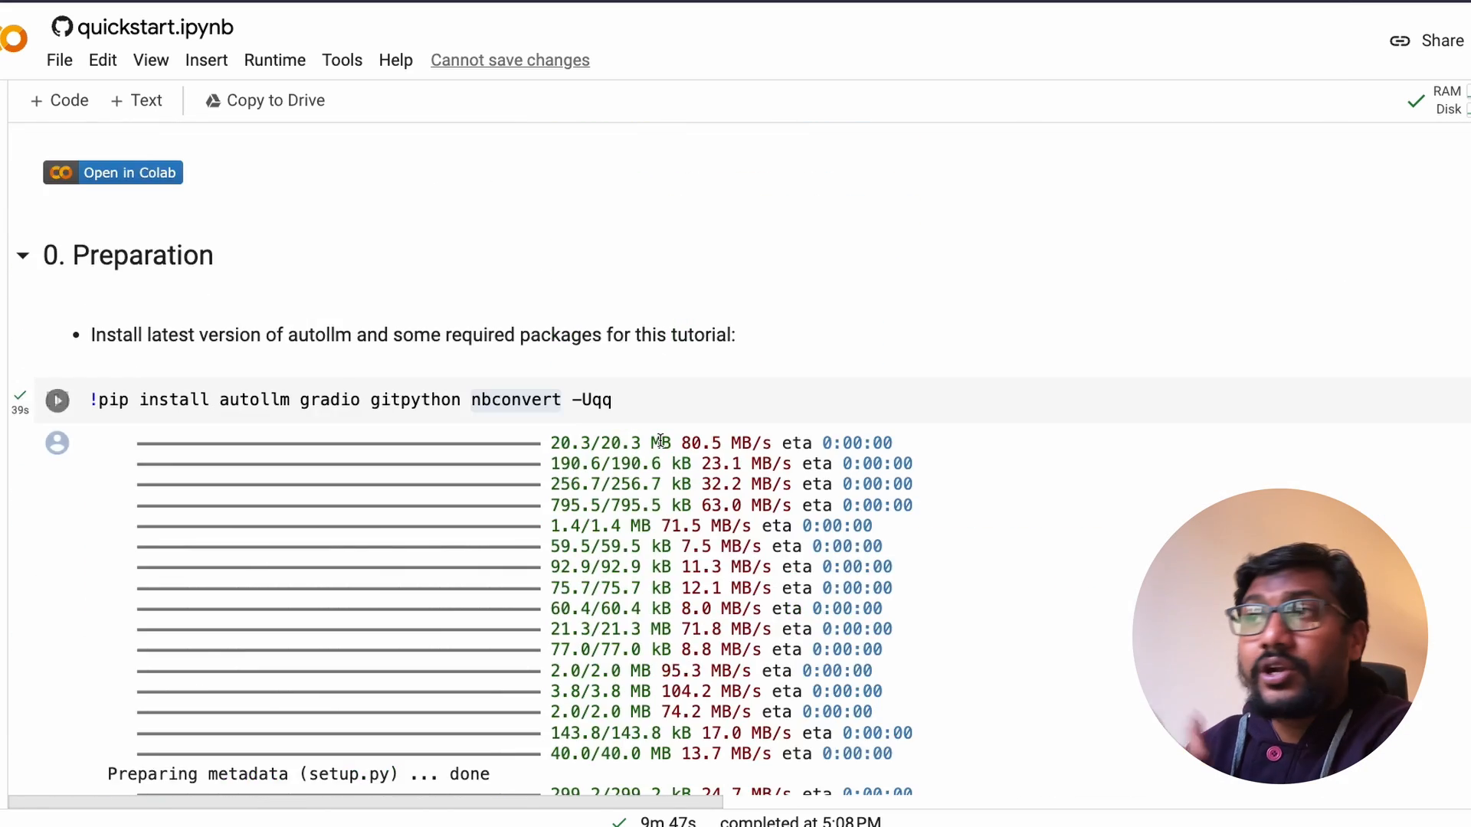
scroll(down, 3)
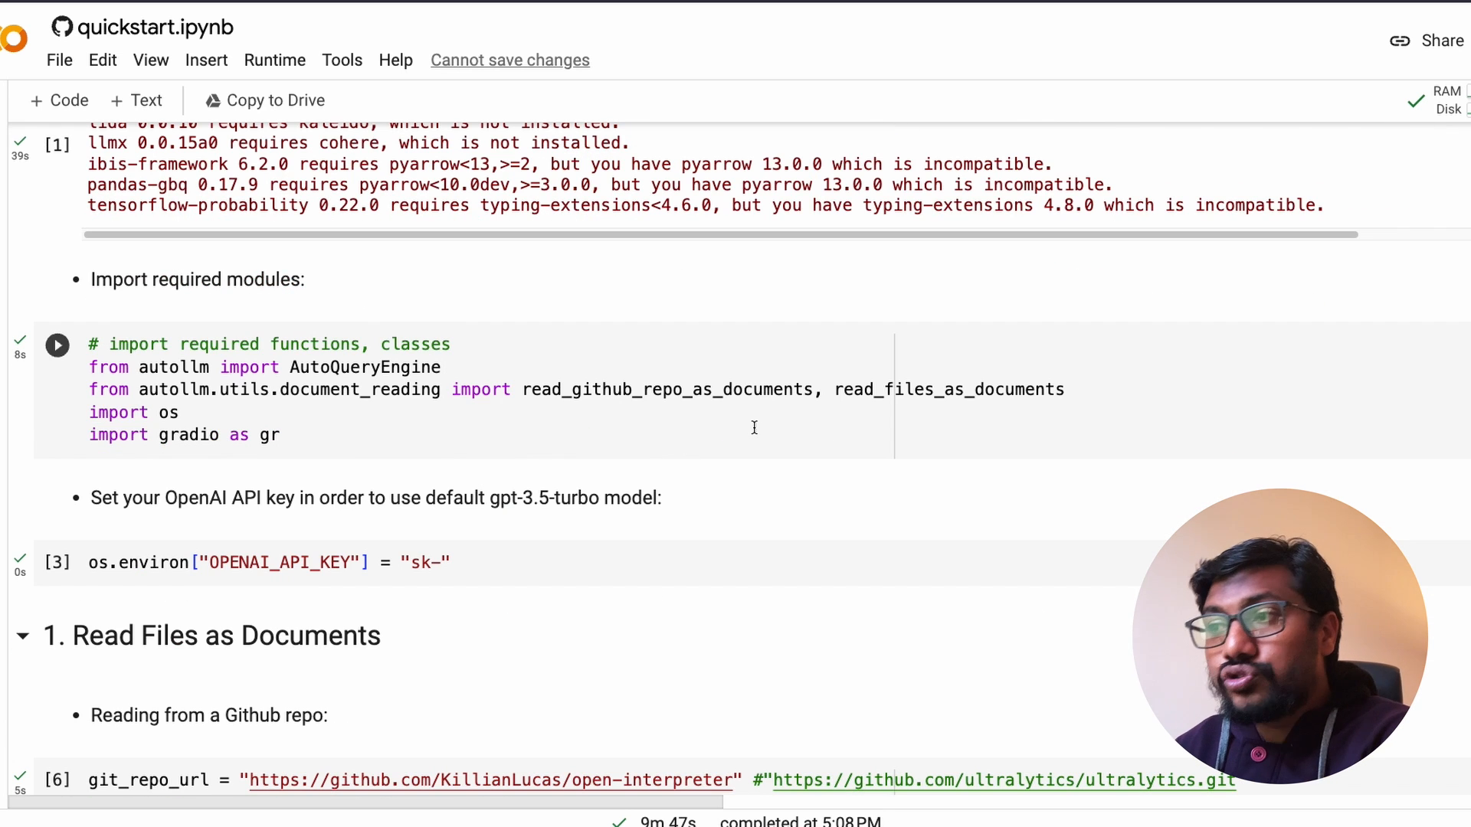
scroll(down, 3)
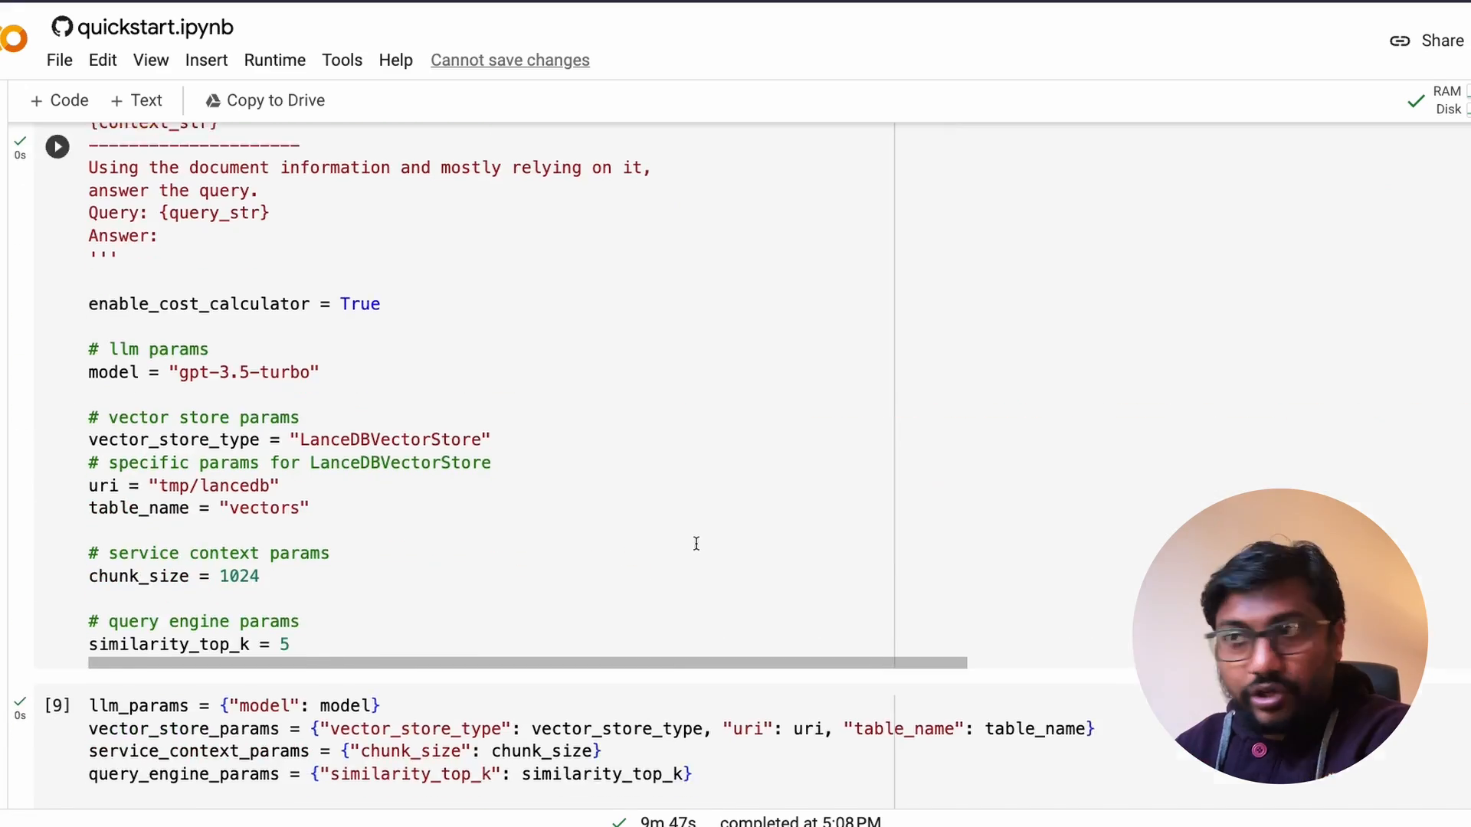
scroll(down, 3)
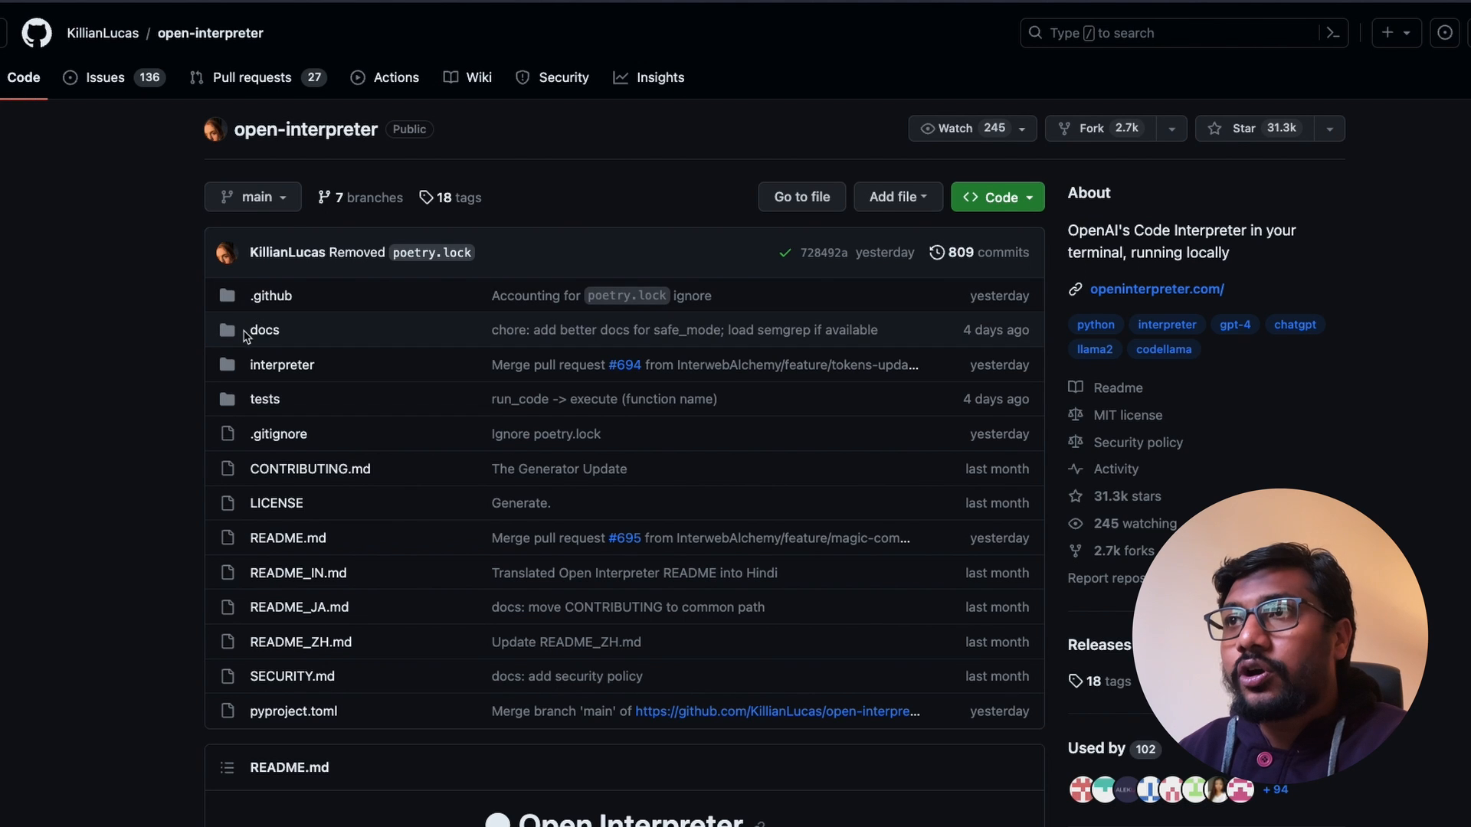
Open docs/MACOS.md, the Code-Llama on Apple Silicon guide, and scroll it
click(264, 330)
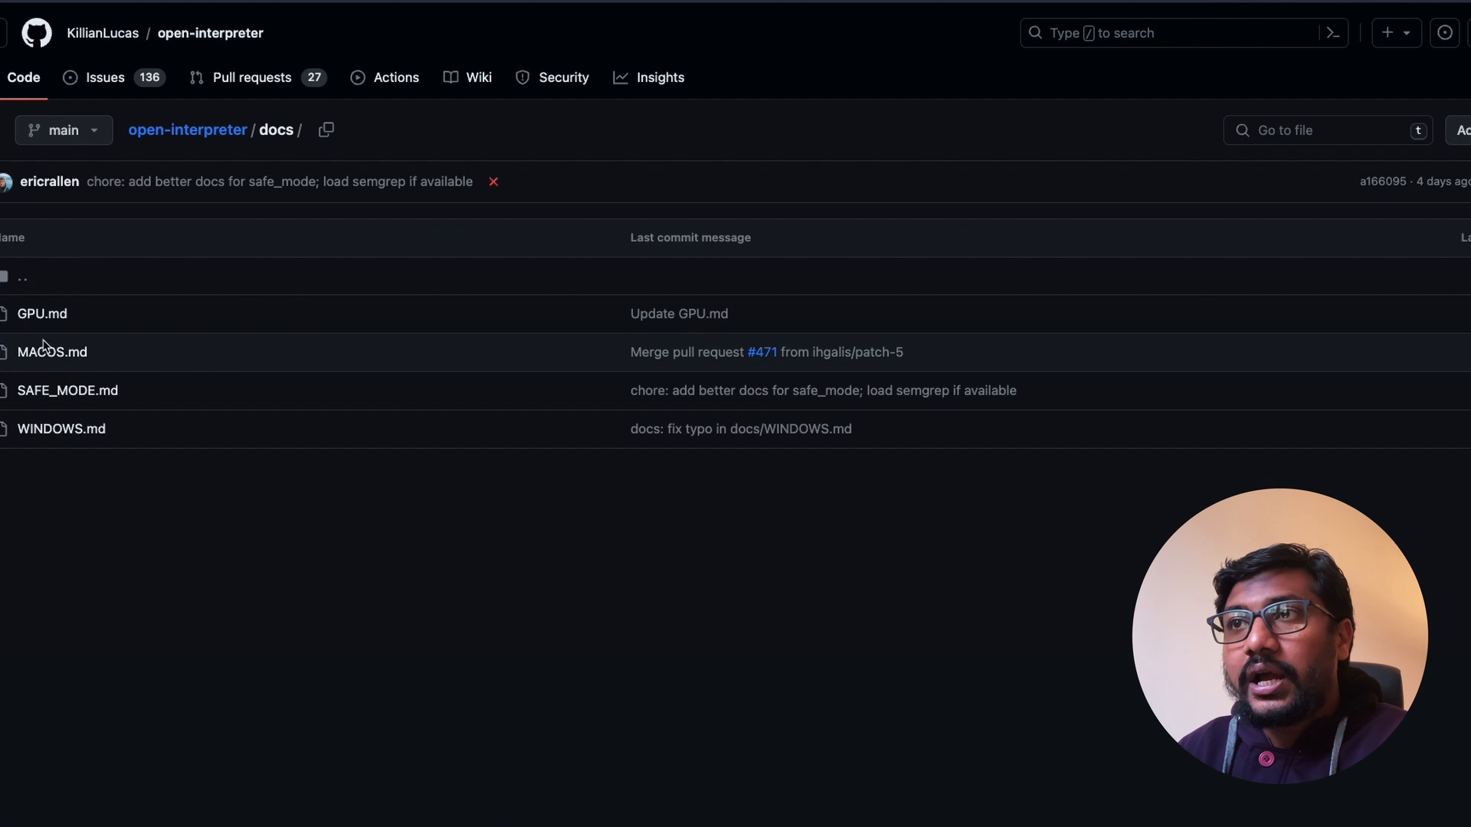
click(51, 352)
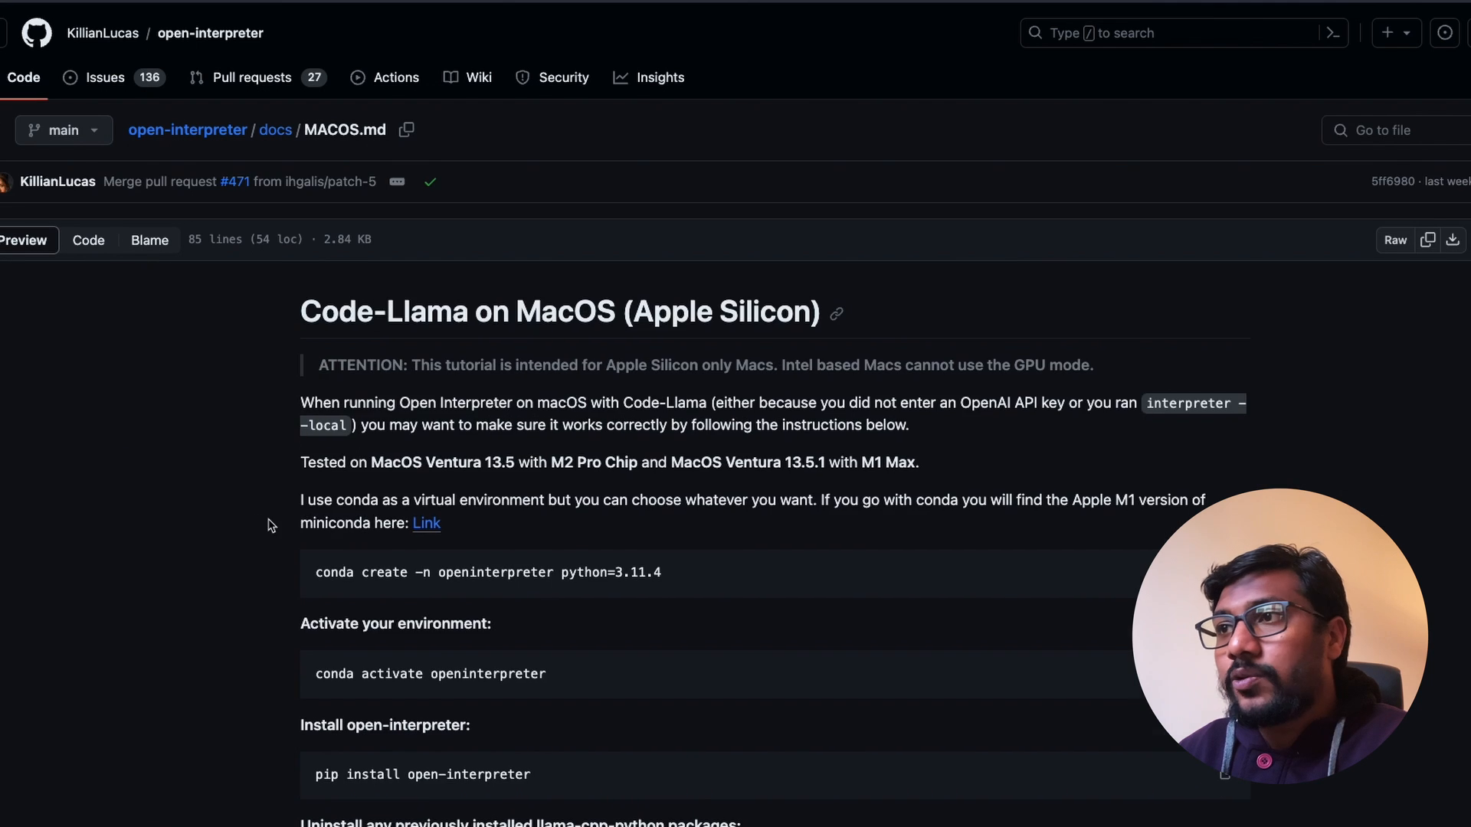
scroll(down, 3)
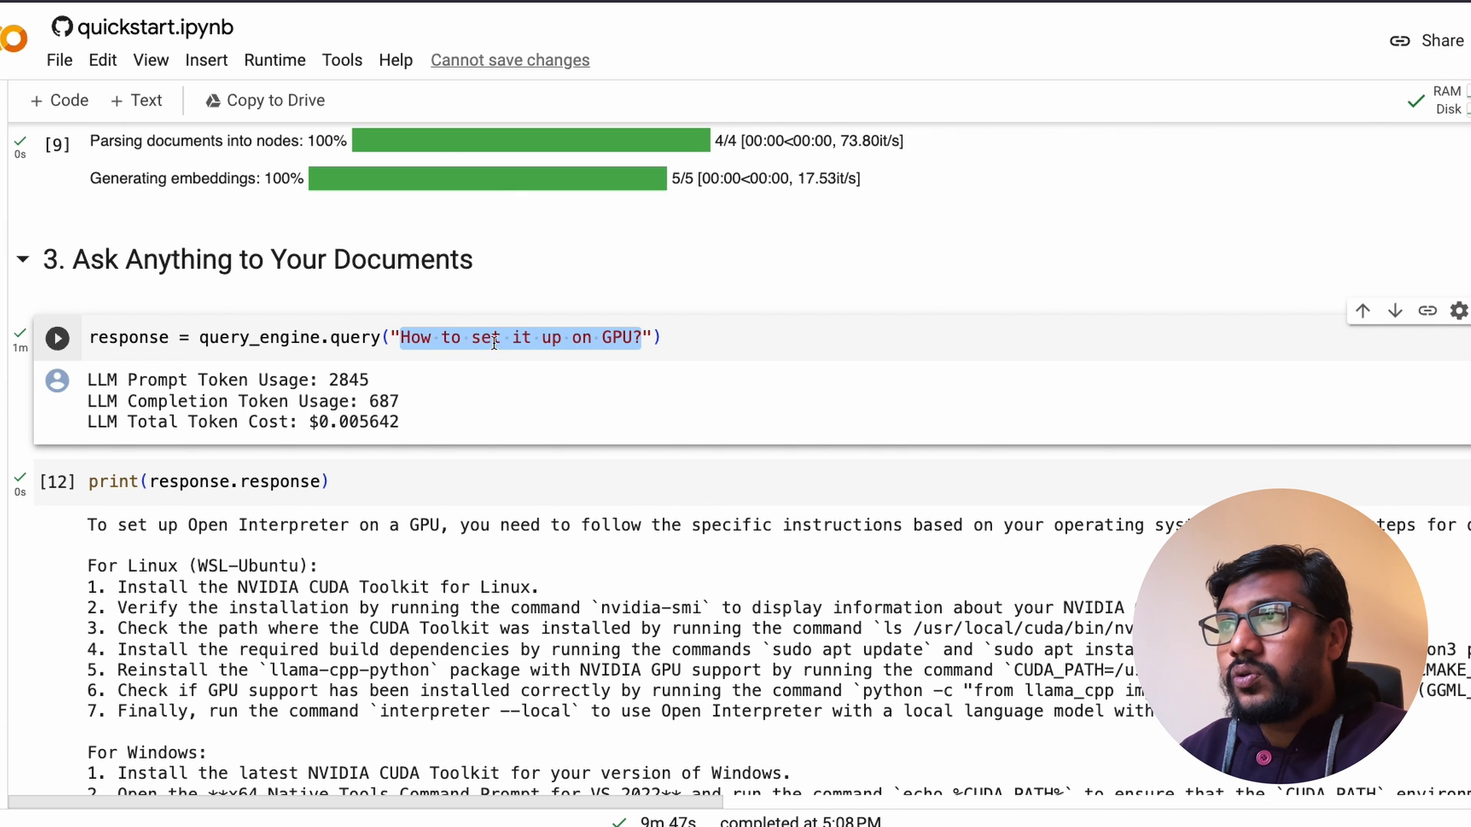
Rerun the query as 'How to install open interpreter in Safe Mode?' and check the $0.004462 cost
text(How to inst)
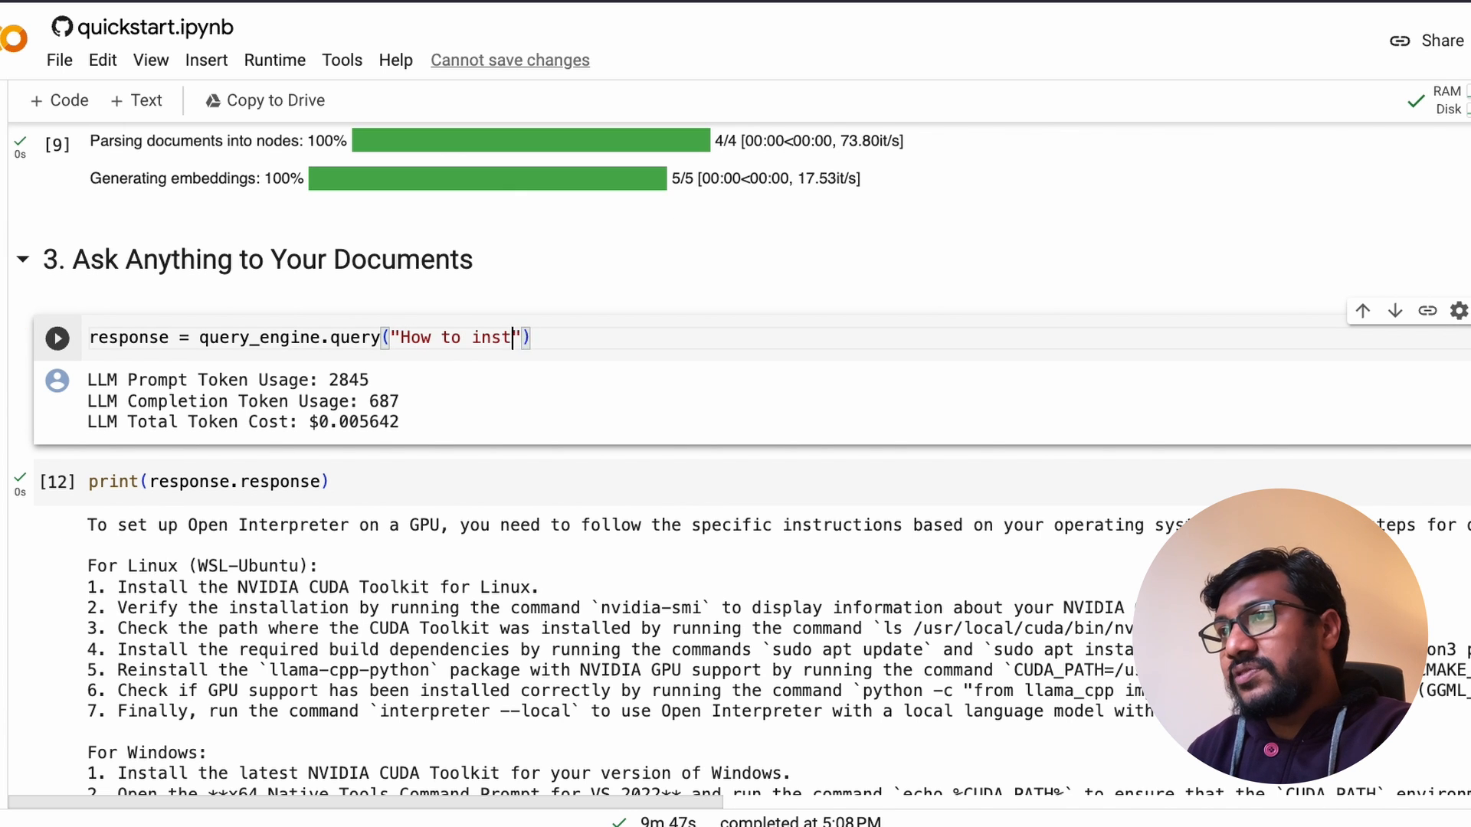
text(all)
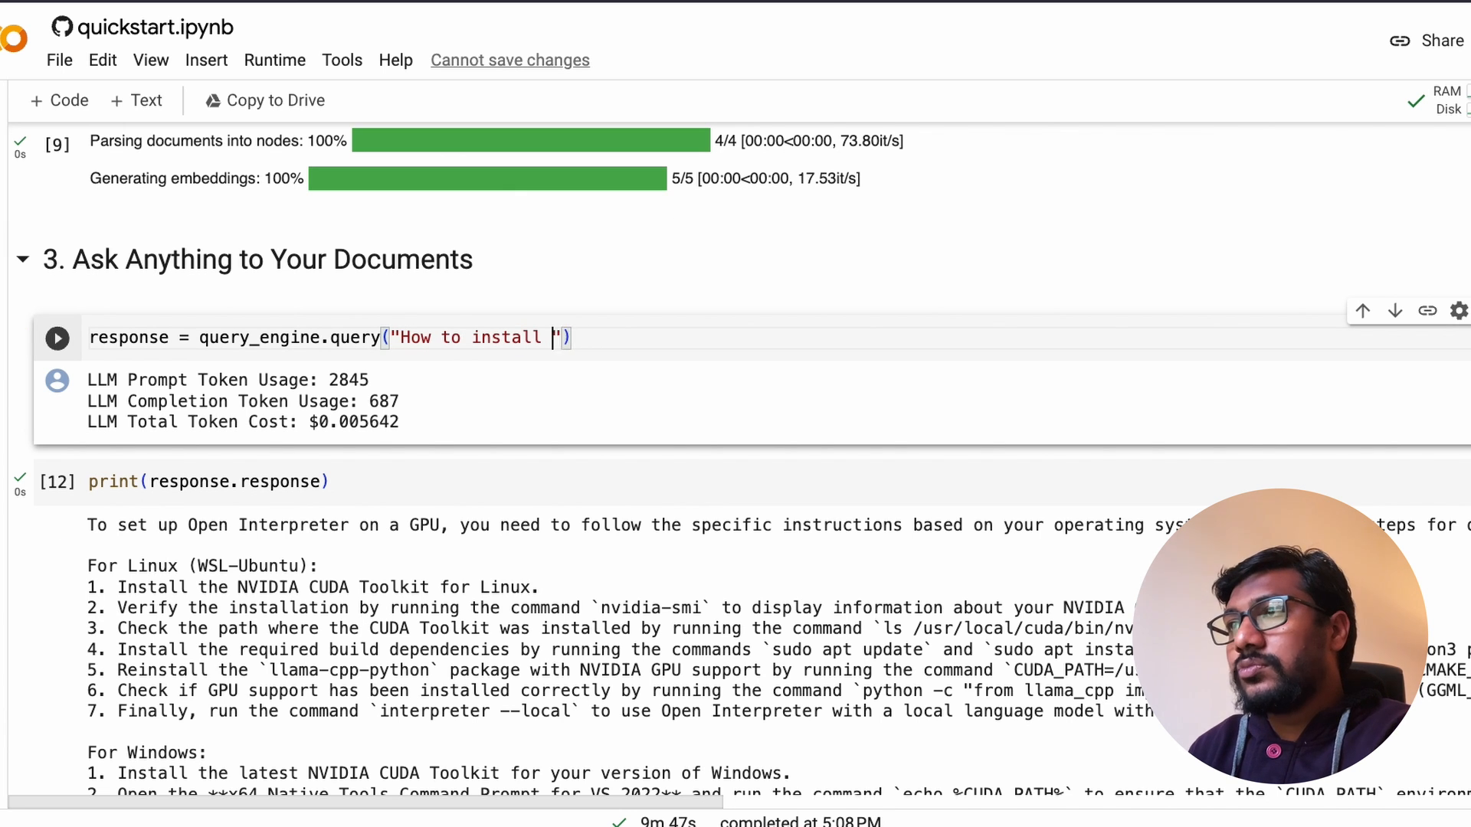
text(open interpreter)
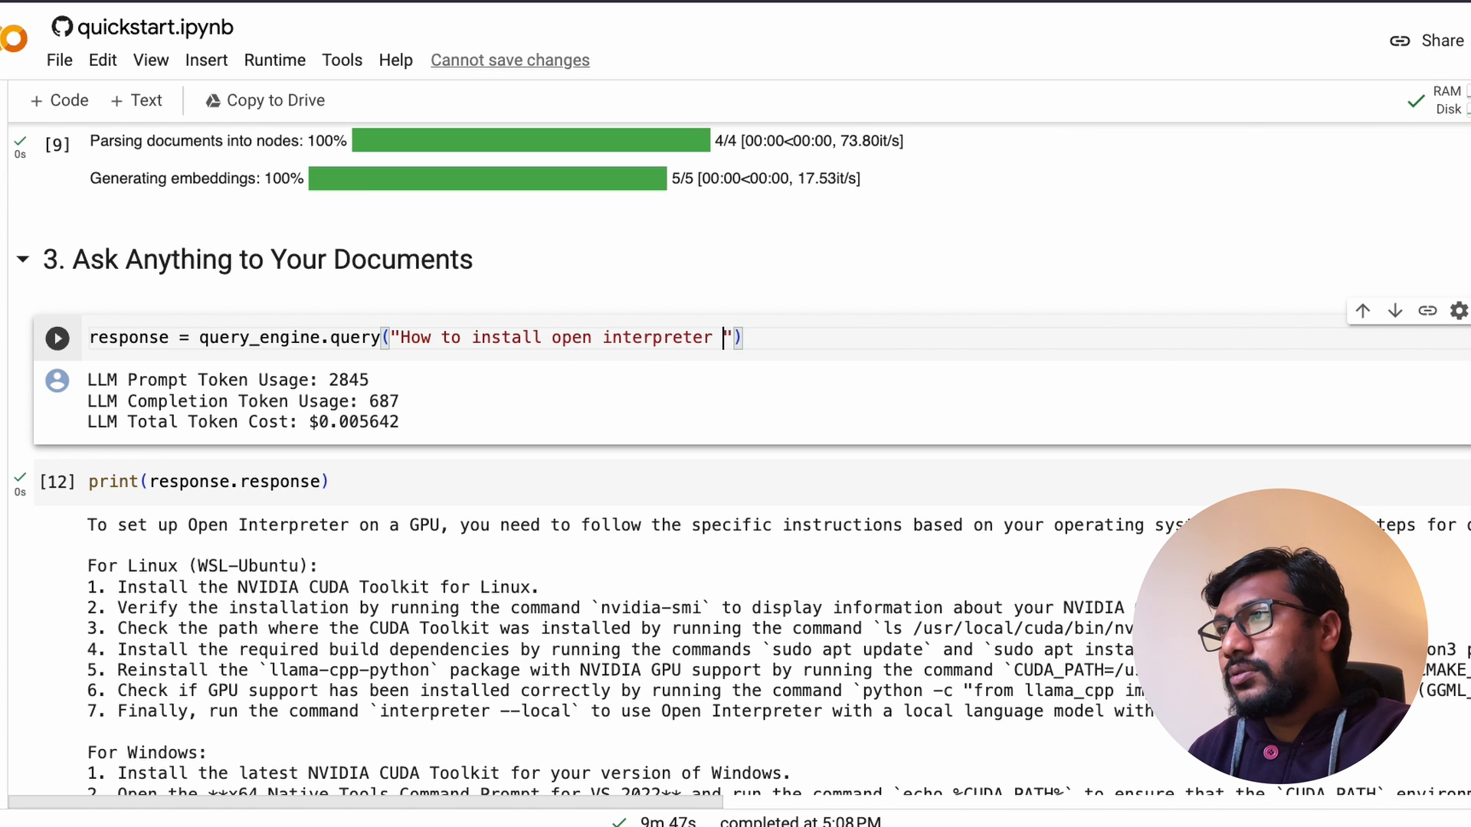
text(in Safe Mode)
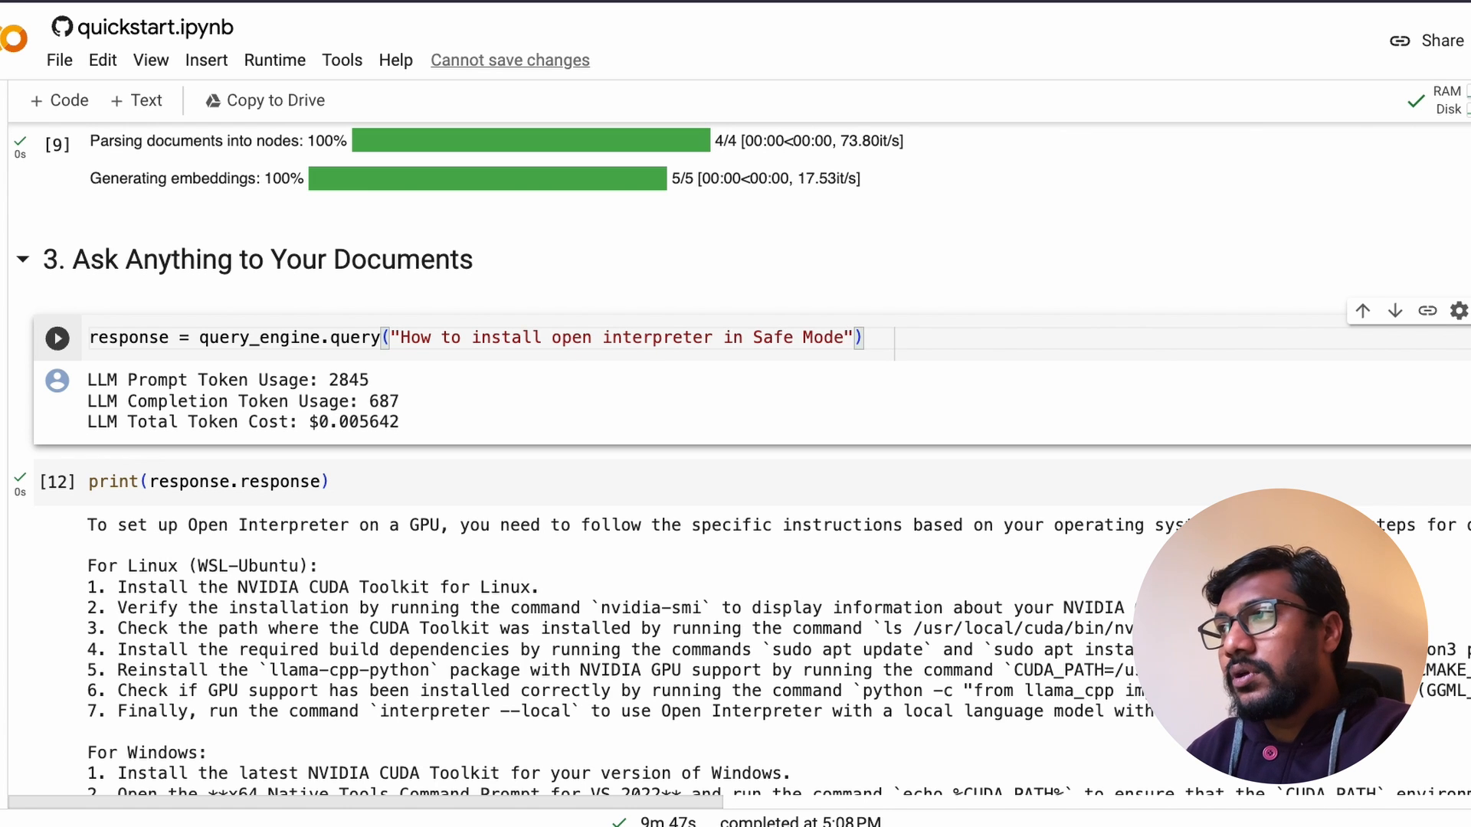
click(57, 338)
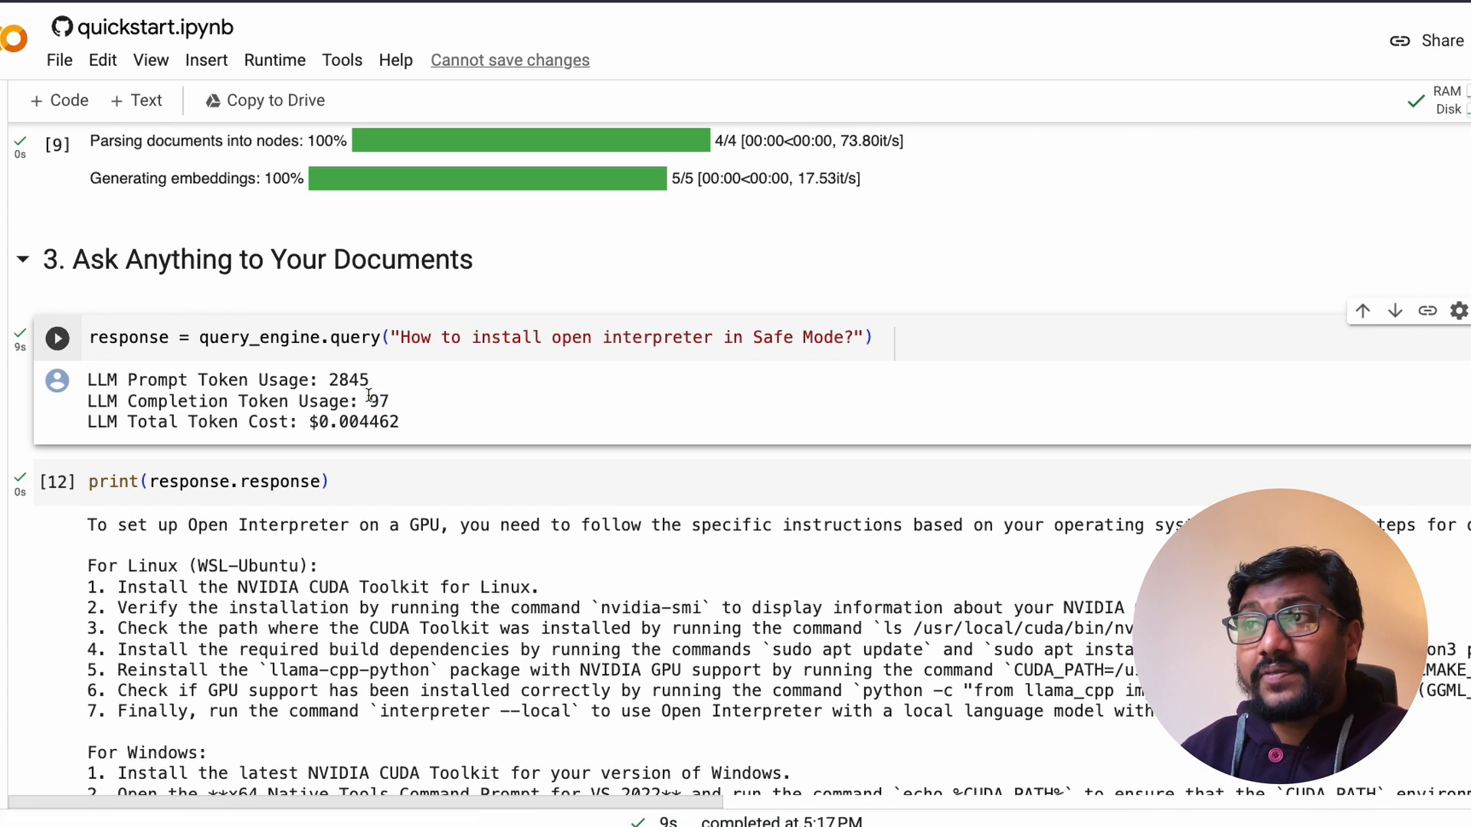
scroll(down, 3)
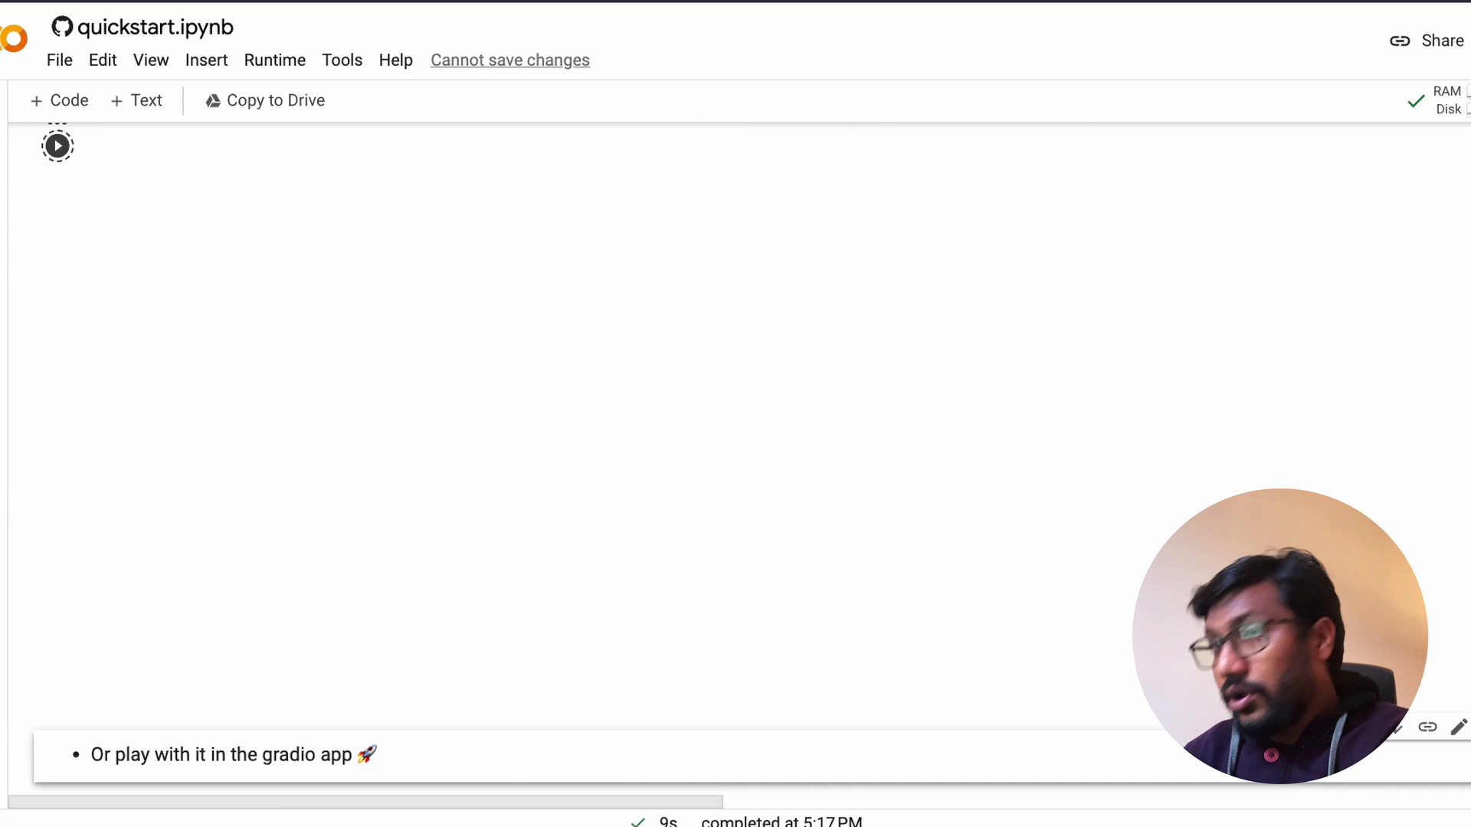
scroll(up, 3)
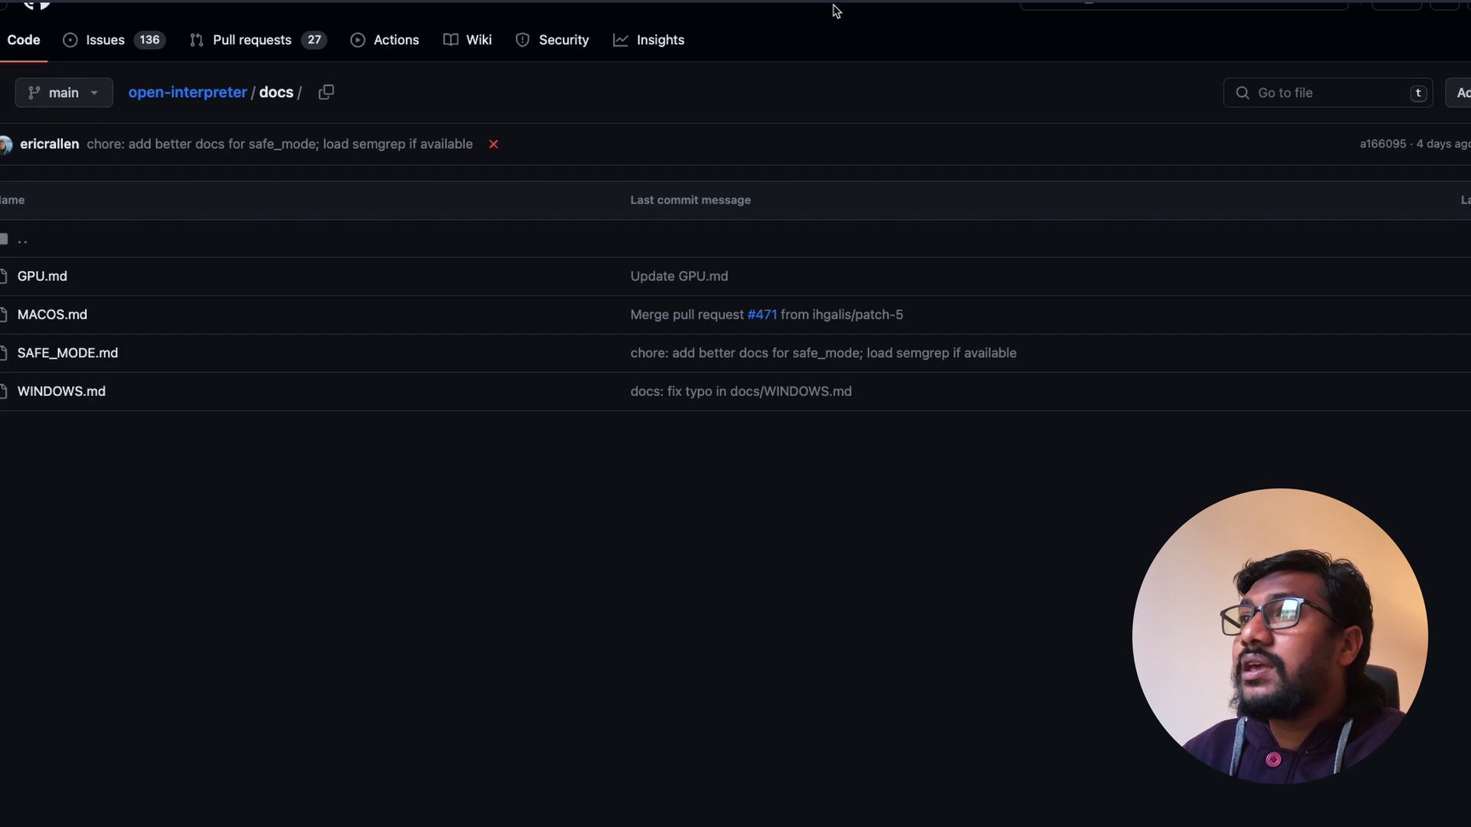
Open SAFE_MODE.md in the docs folder and read through it
click(67, 352)
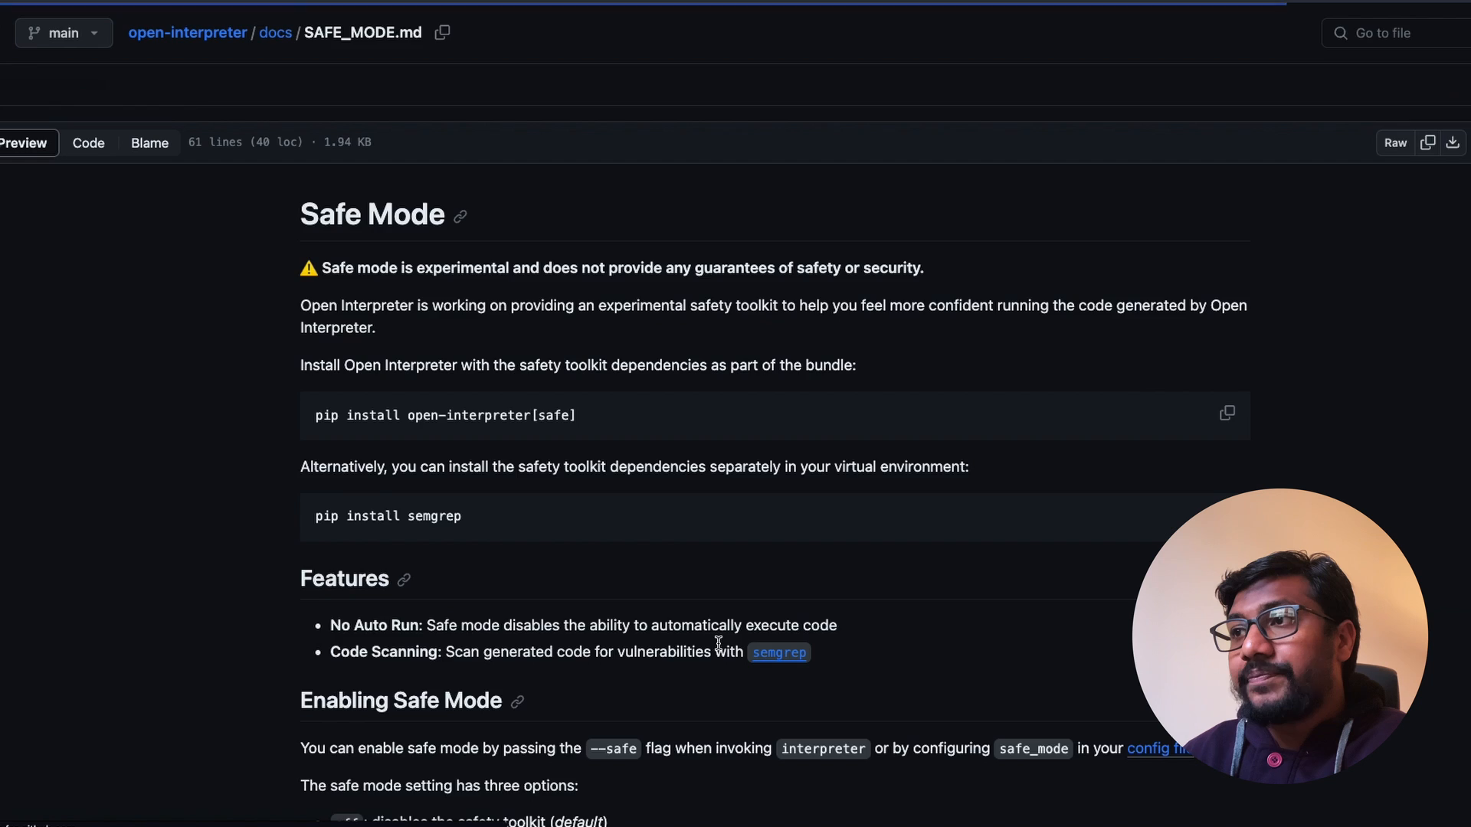
scroll(up, 3)
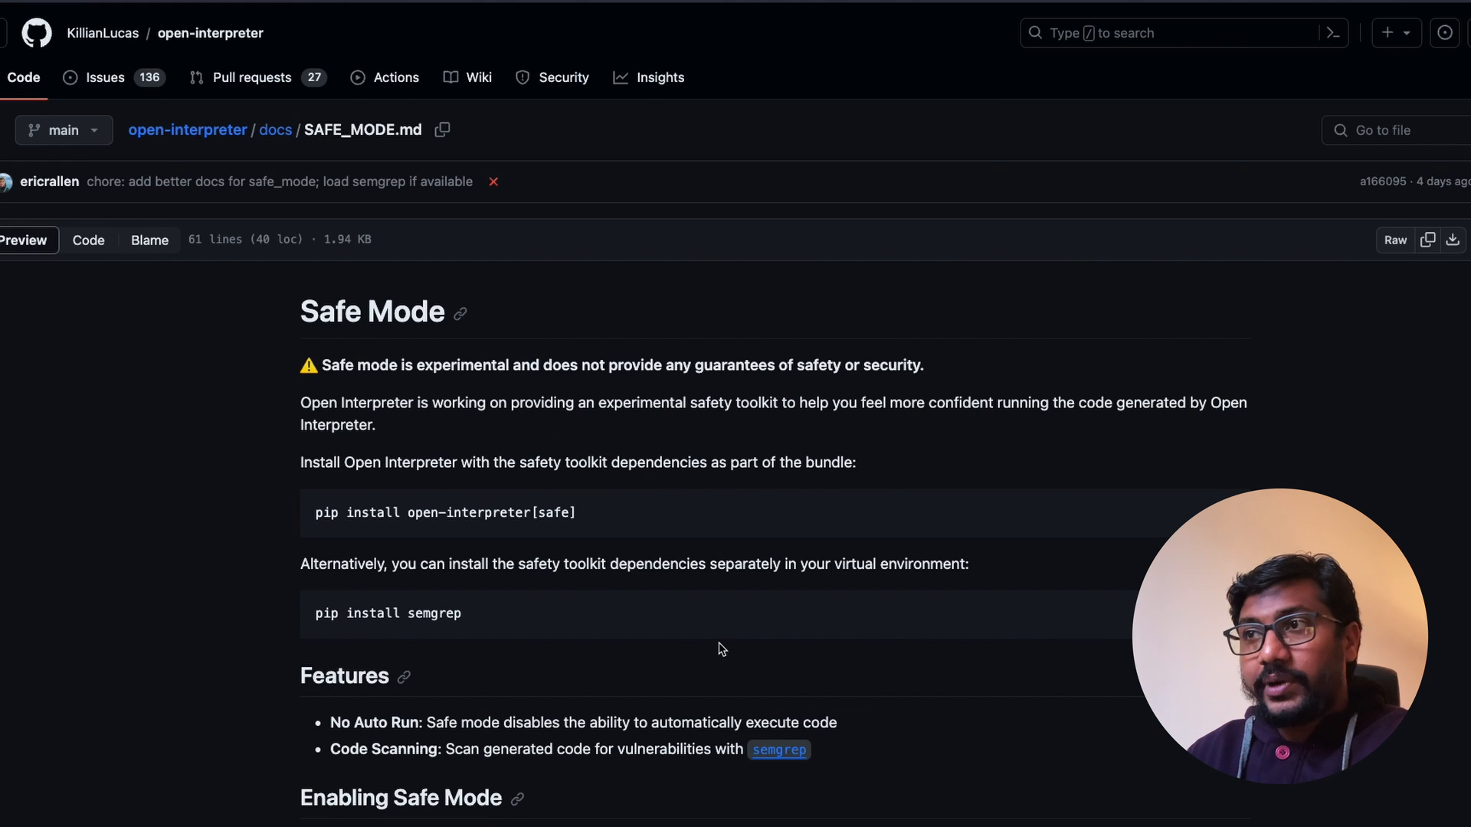
scroll(down, 3)
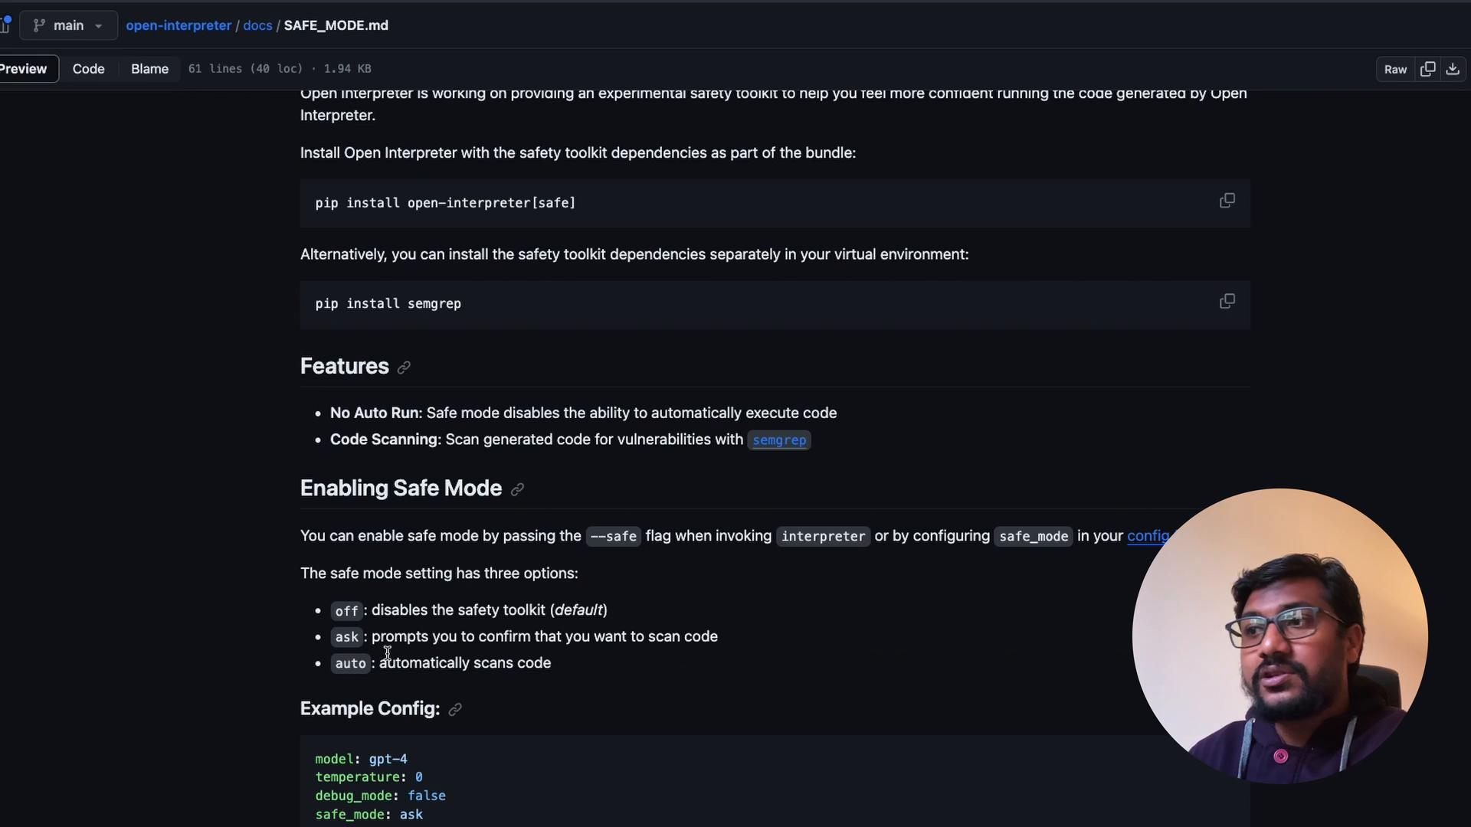
scroll(down, 3)
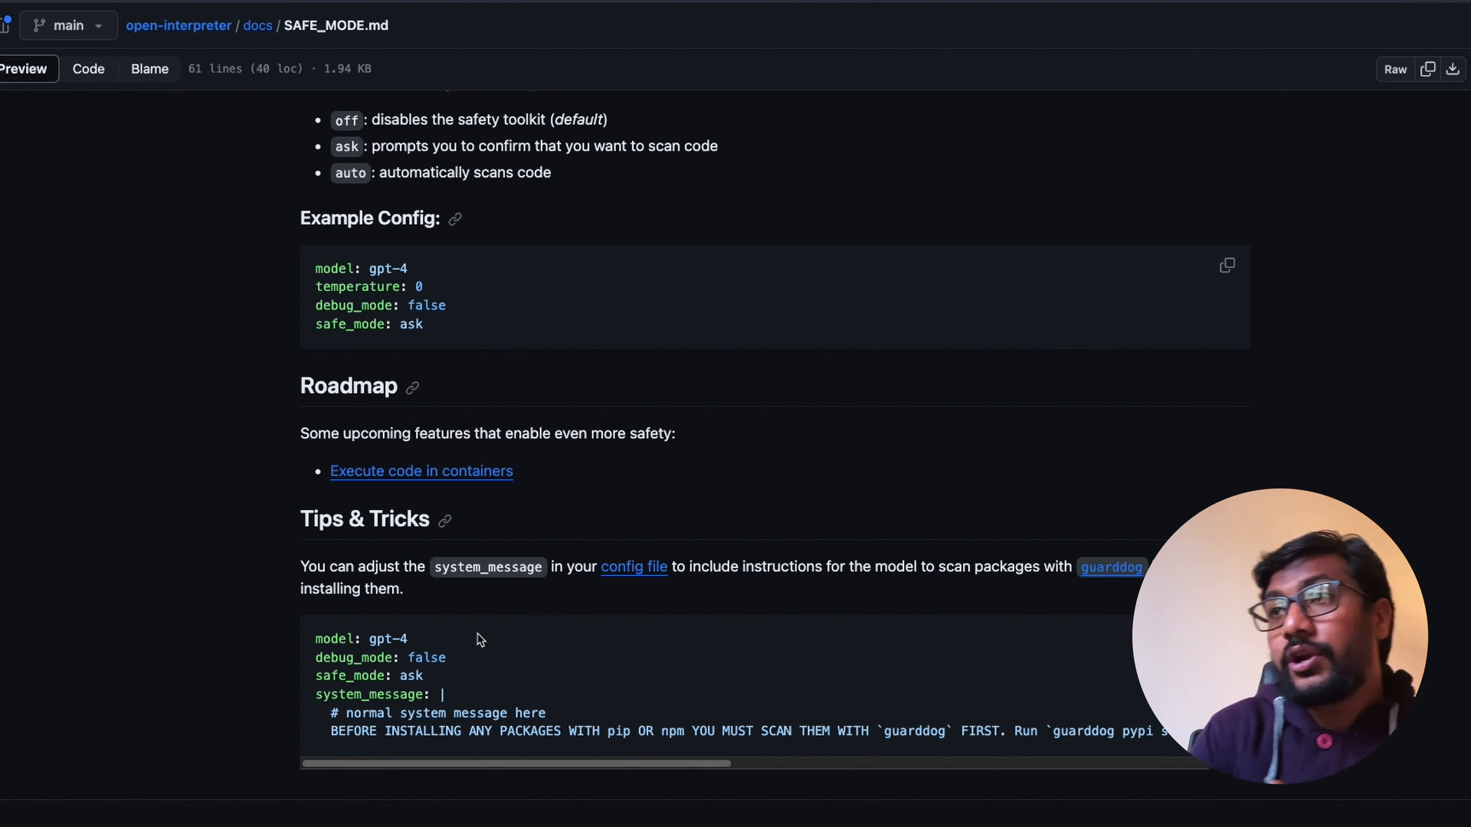
scroll(up, 3)
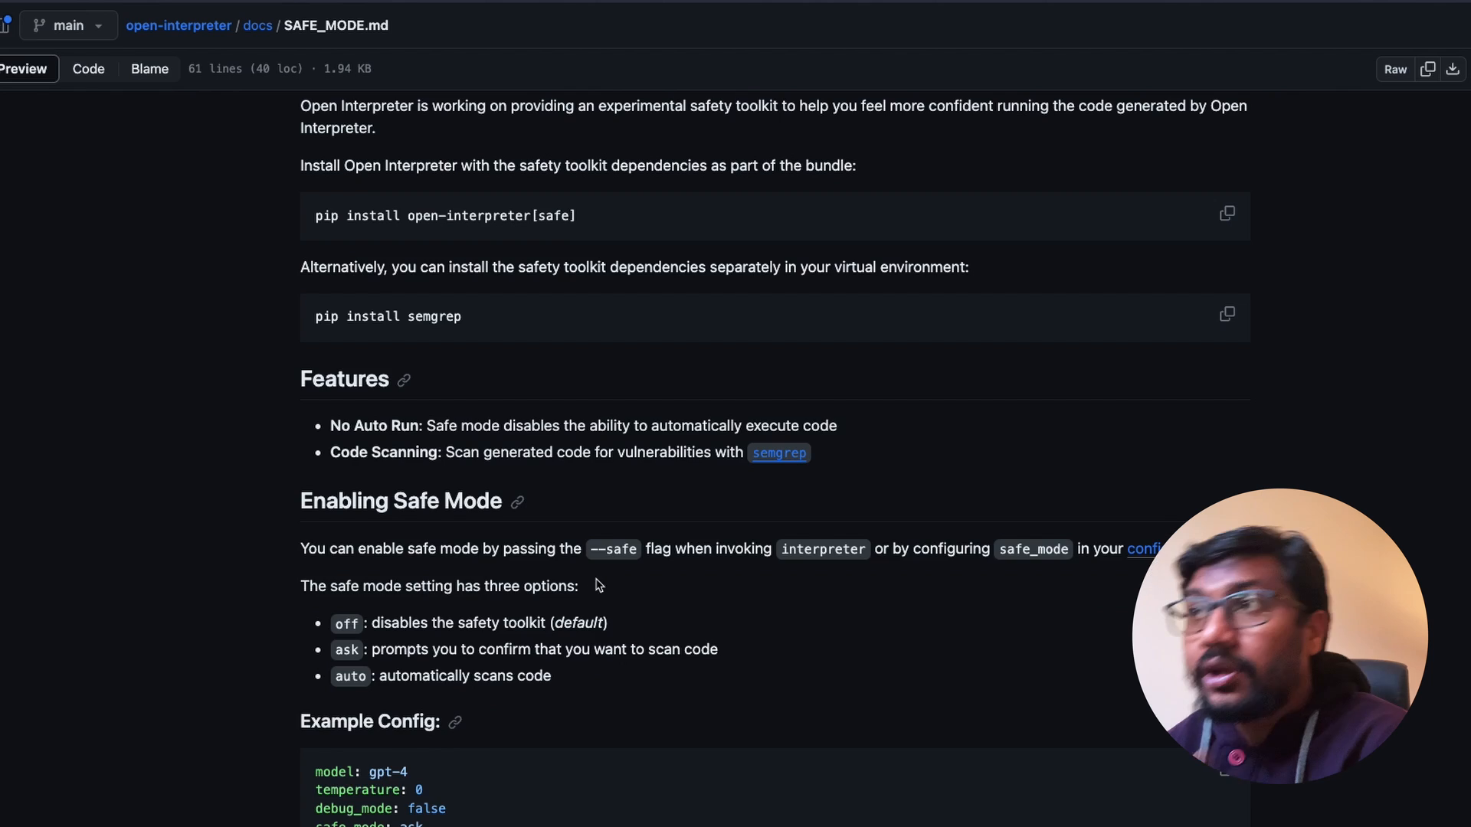
scroll(up, 3)
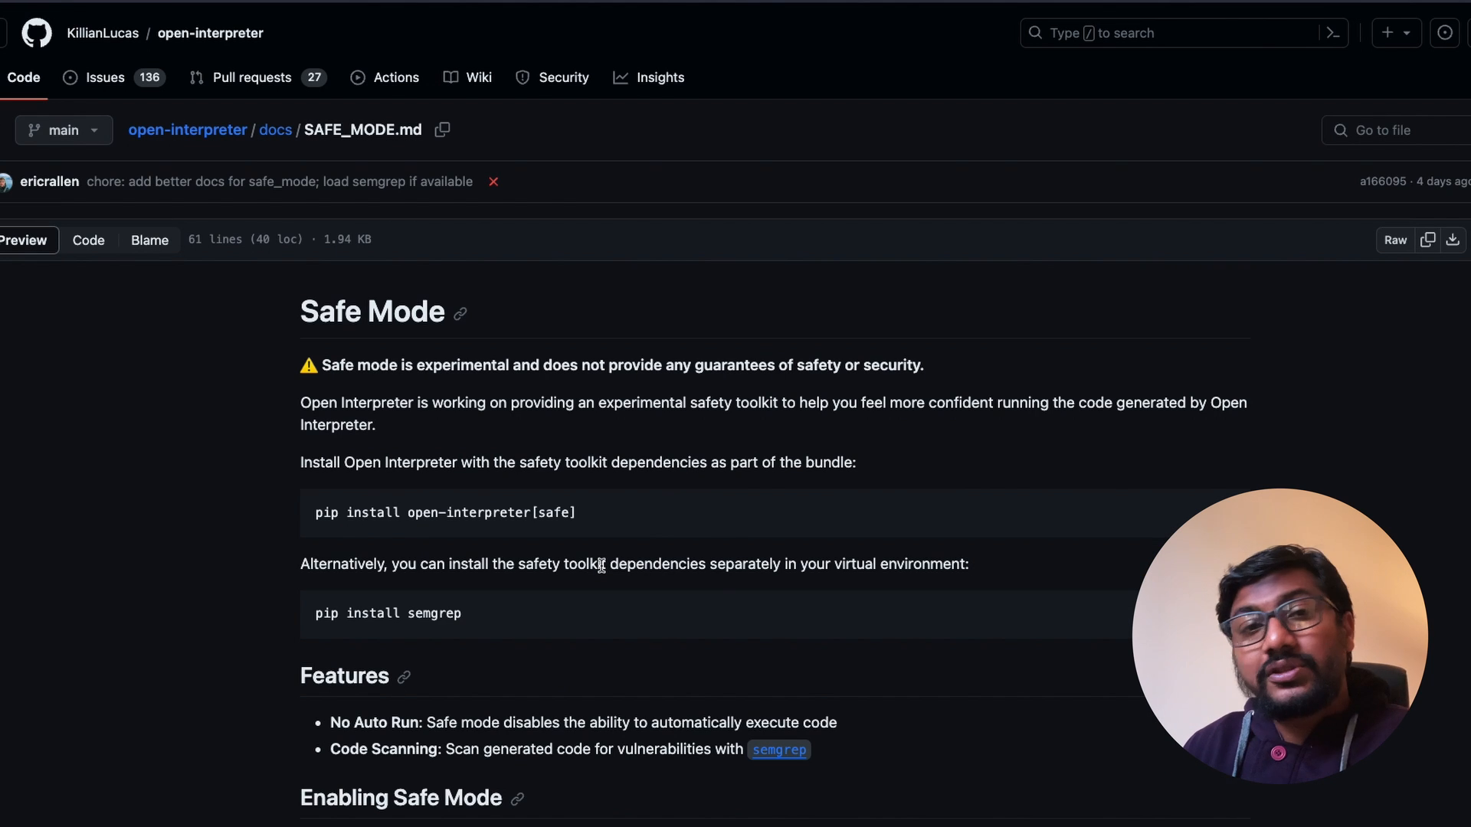
mouse_move(593, 506)
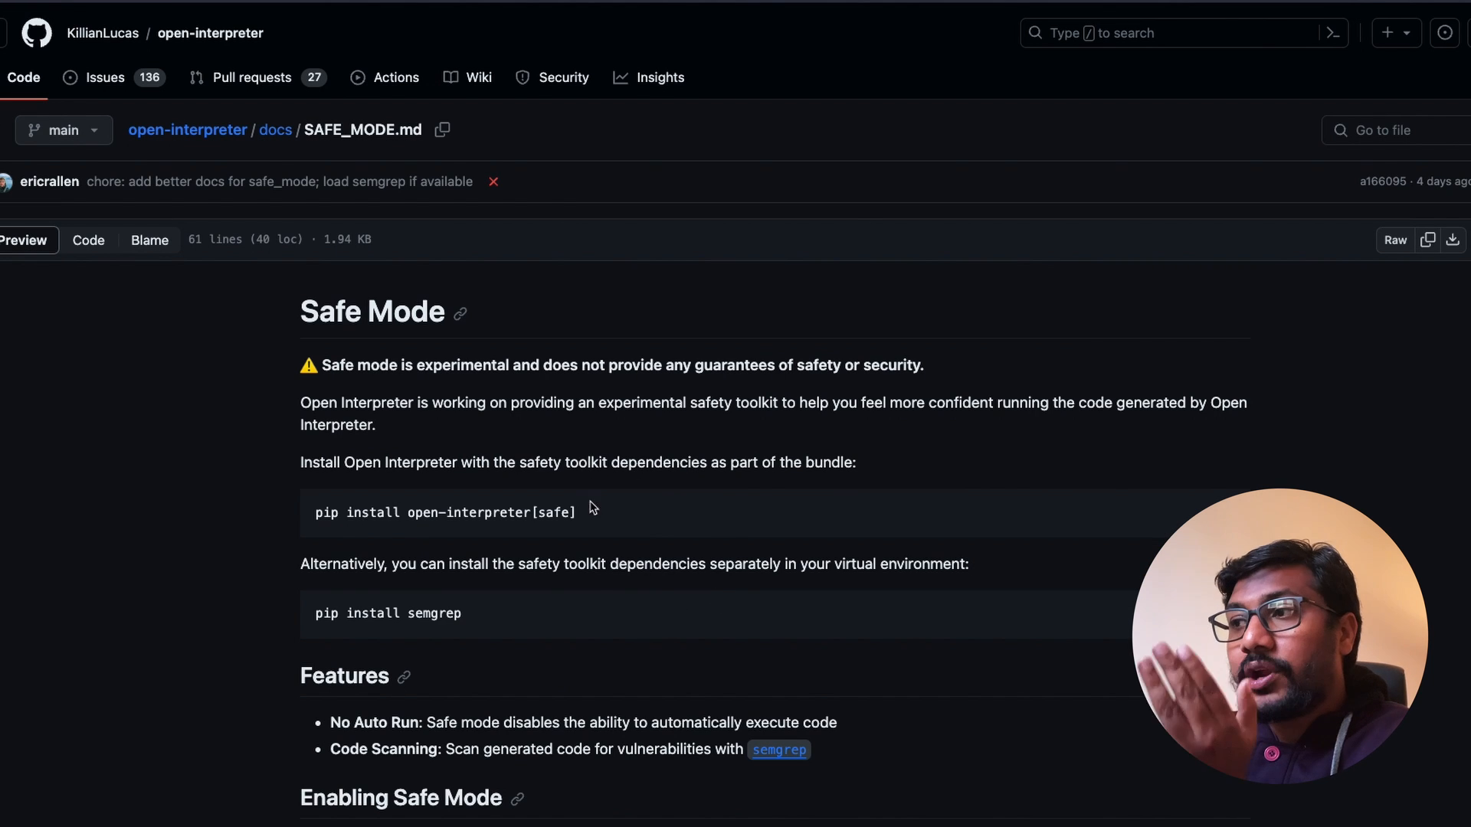
scroll(down, 3)
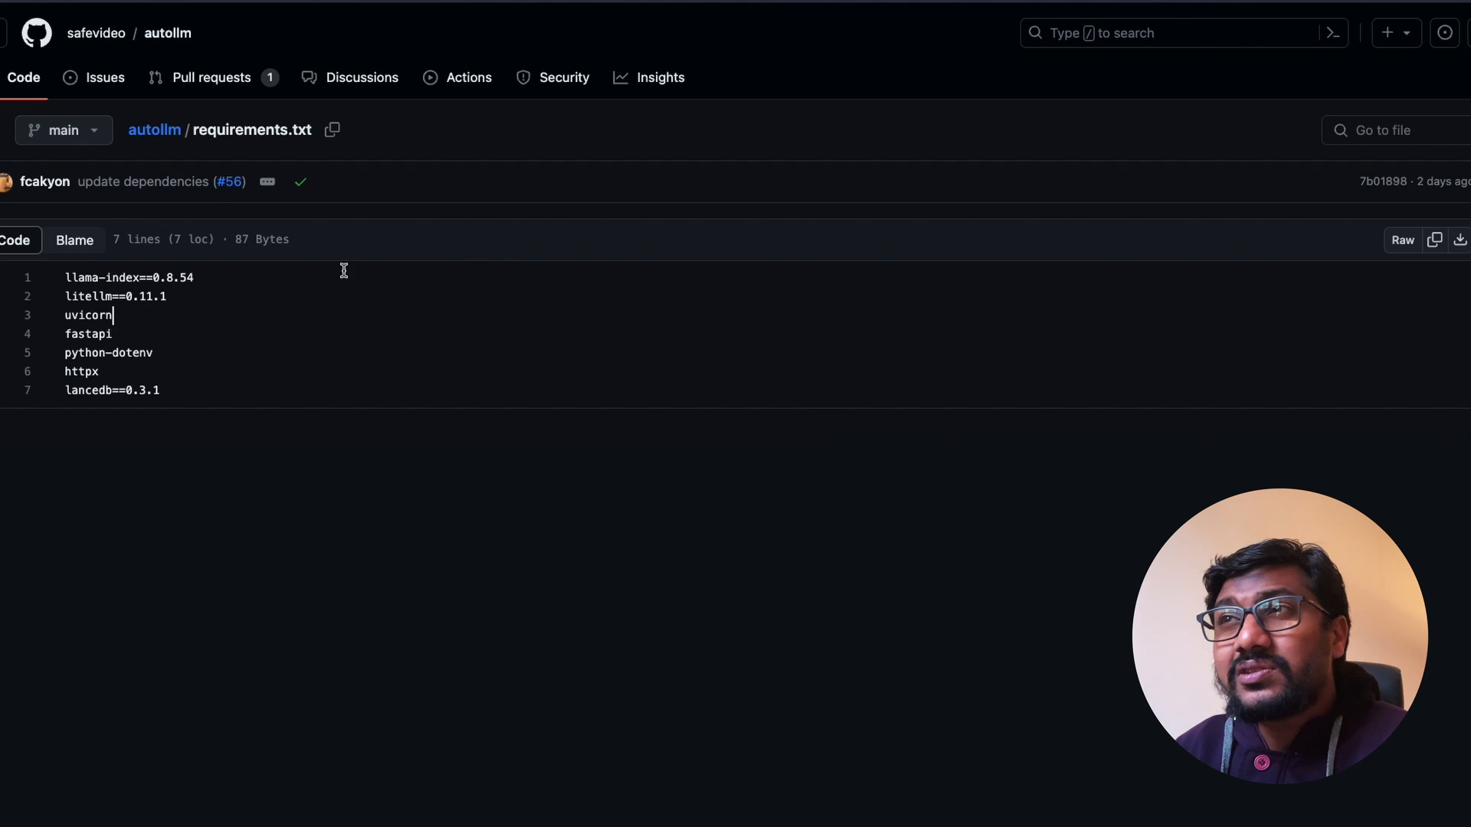
mouse_move(786, 417)
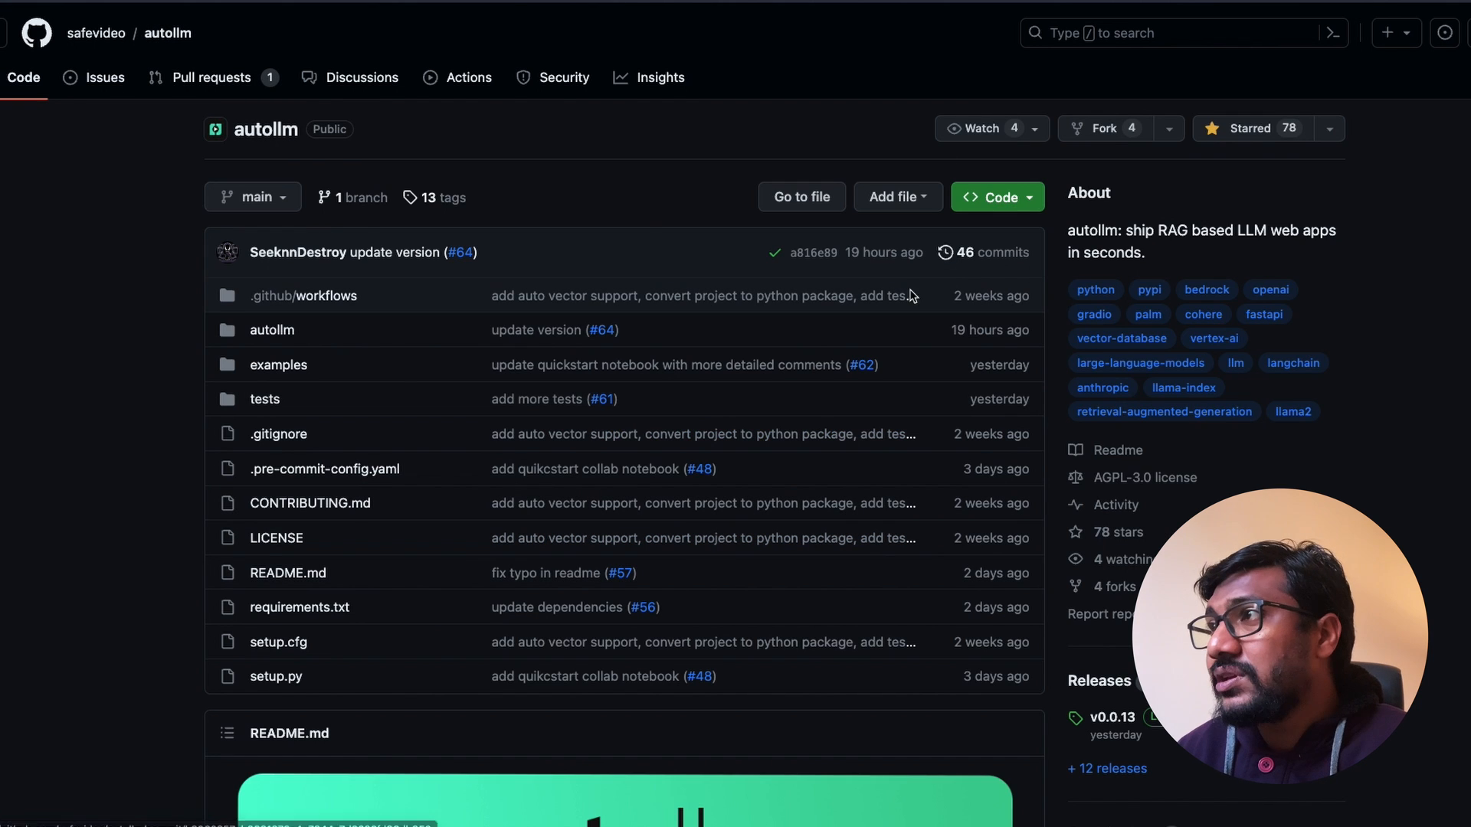
mouse_move(898, 488)
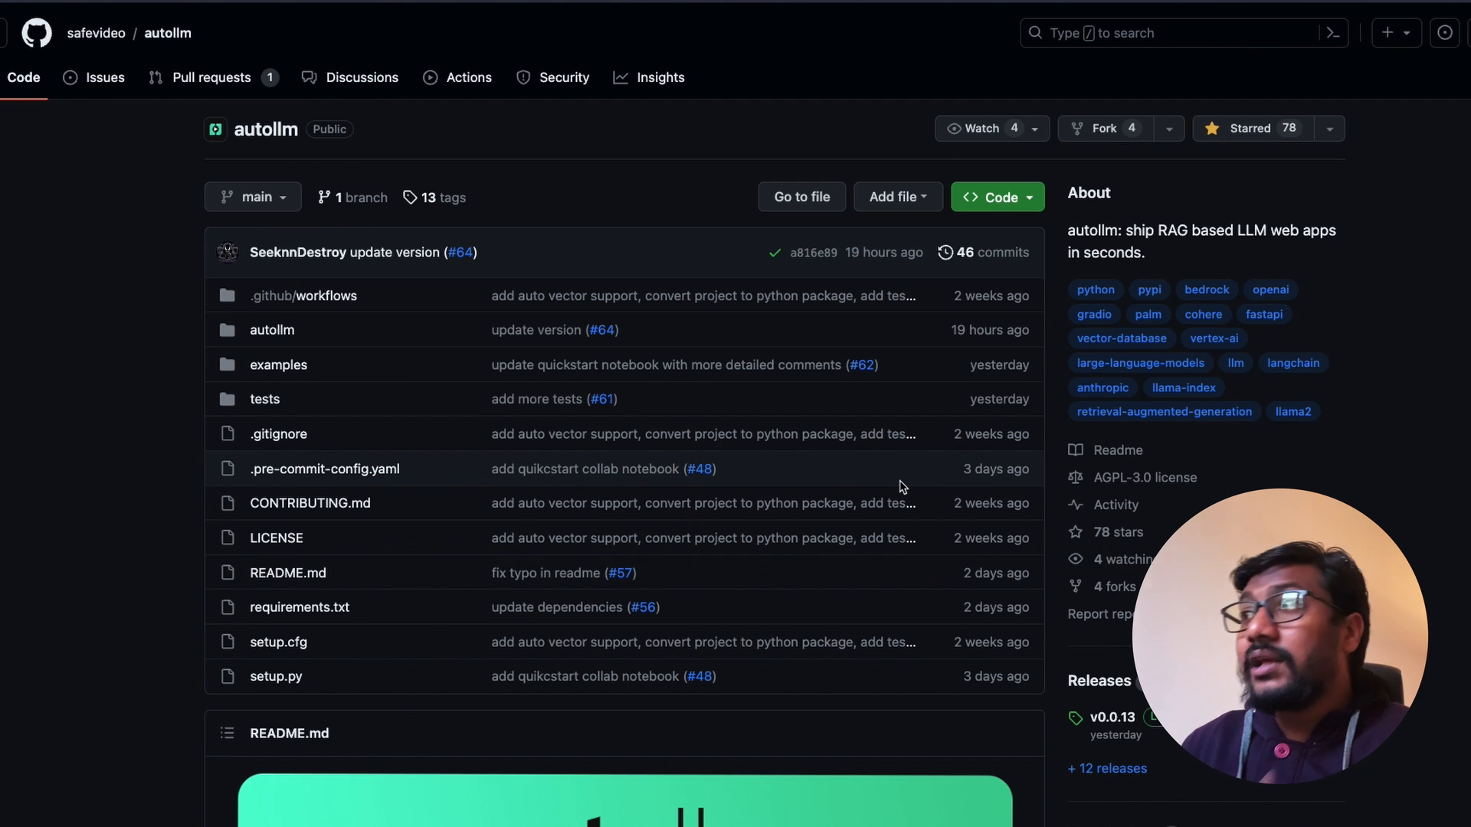
mouse_move(153, 147)
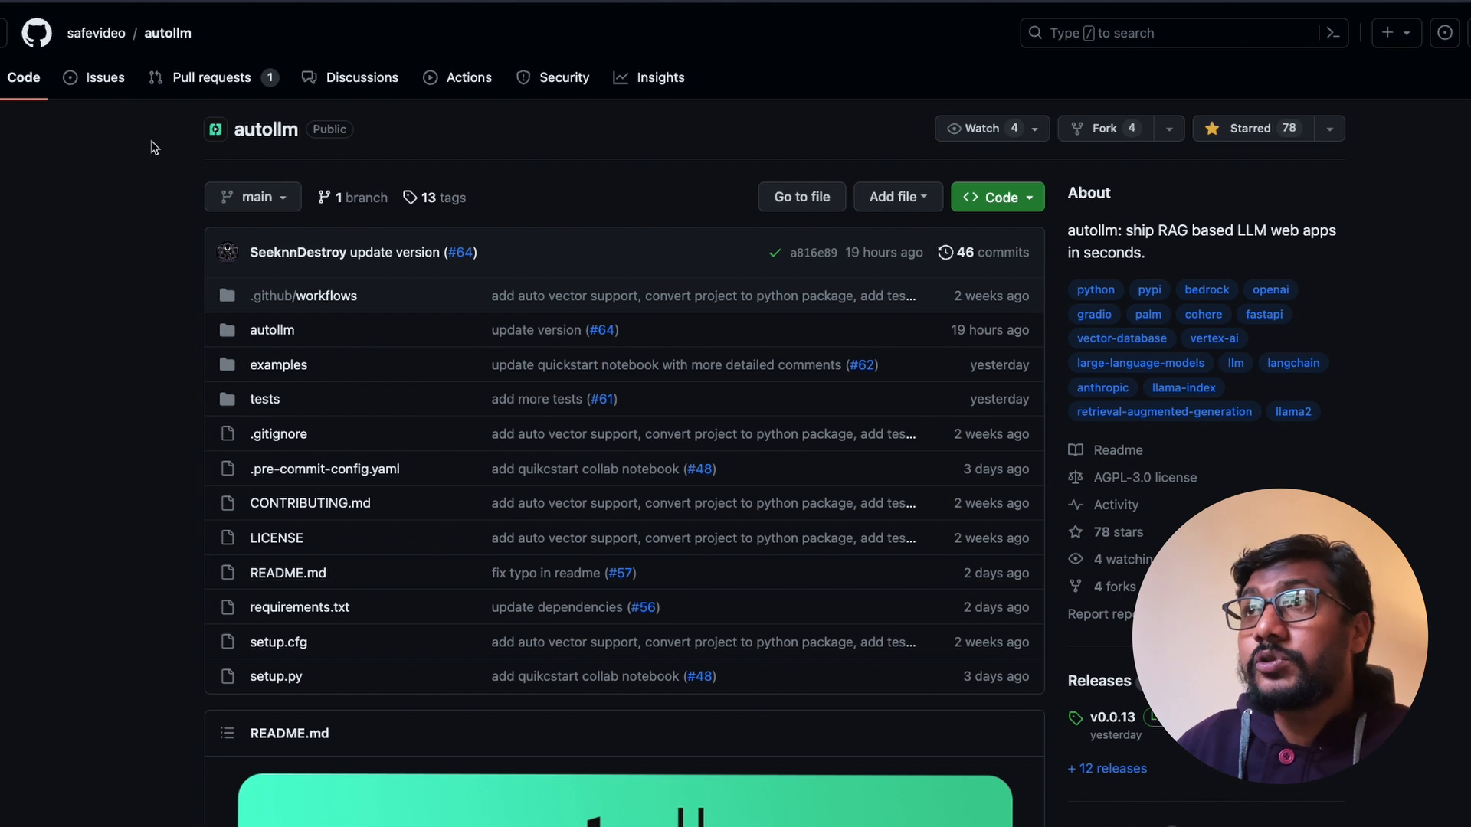
Glance at autollm's Issues, return to Code, and scroll to the README installation section
click(105, 76)
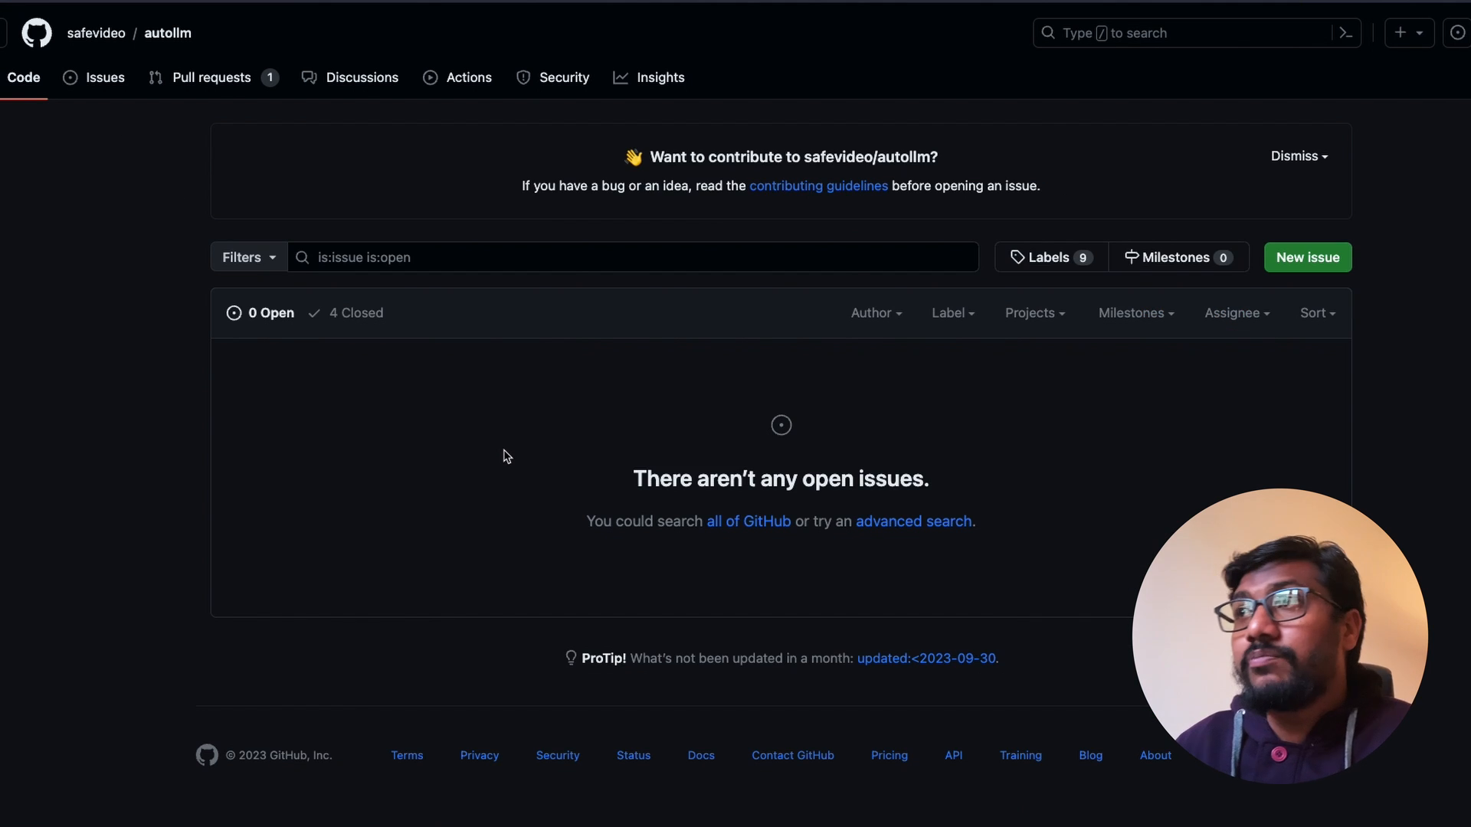
click(24, 77)
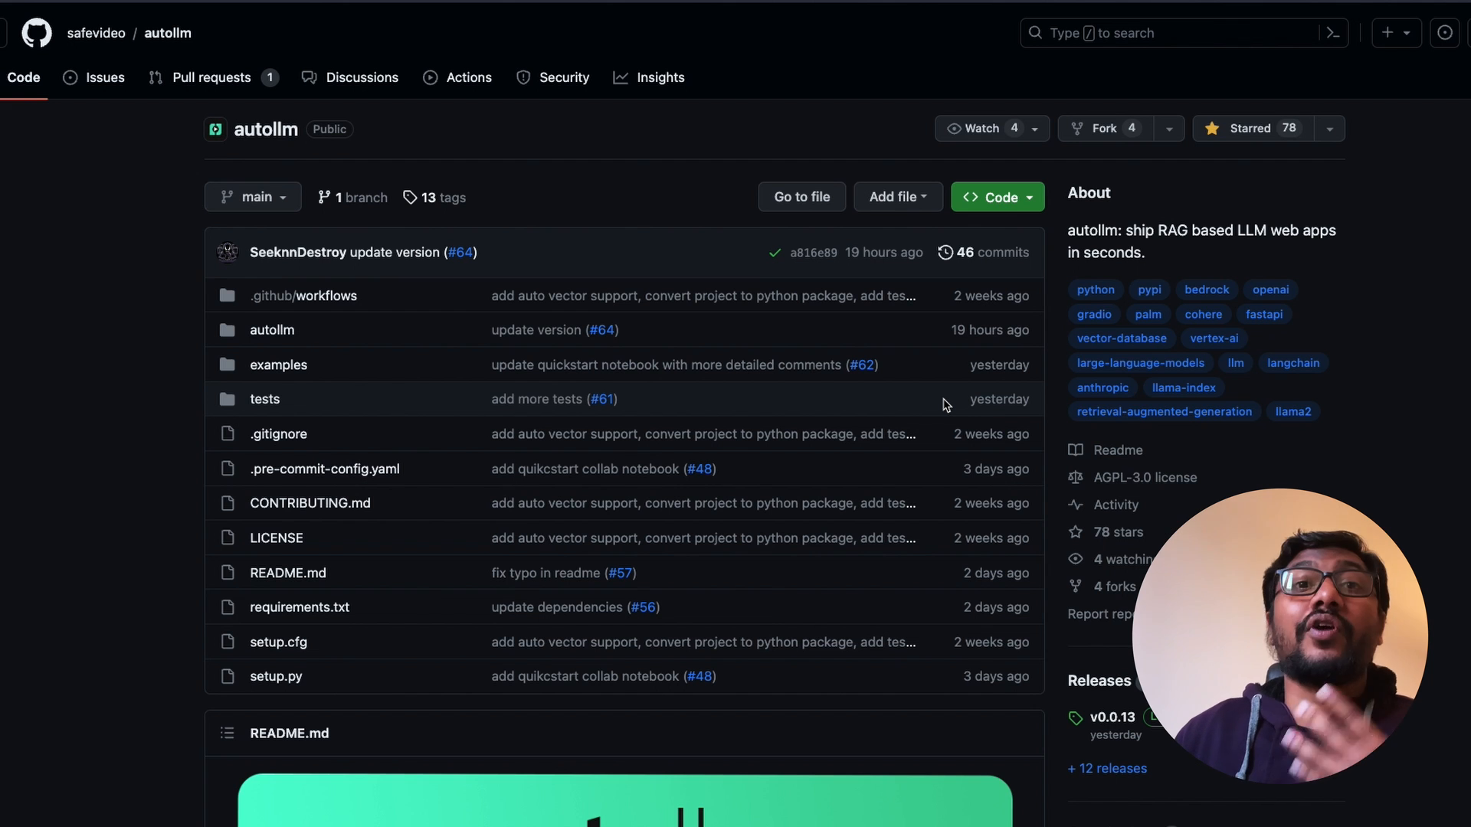
scroll(down, 3)
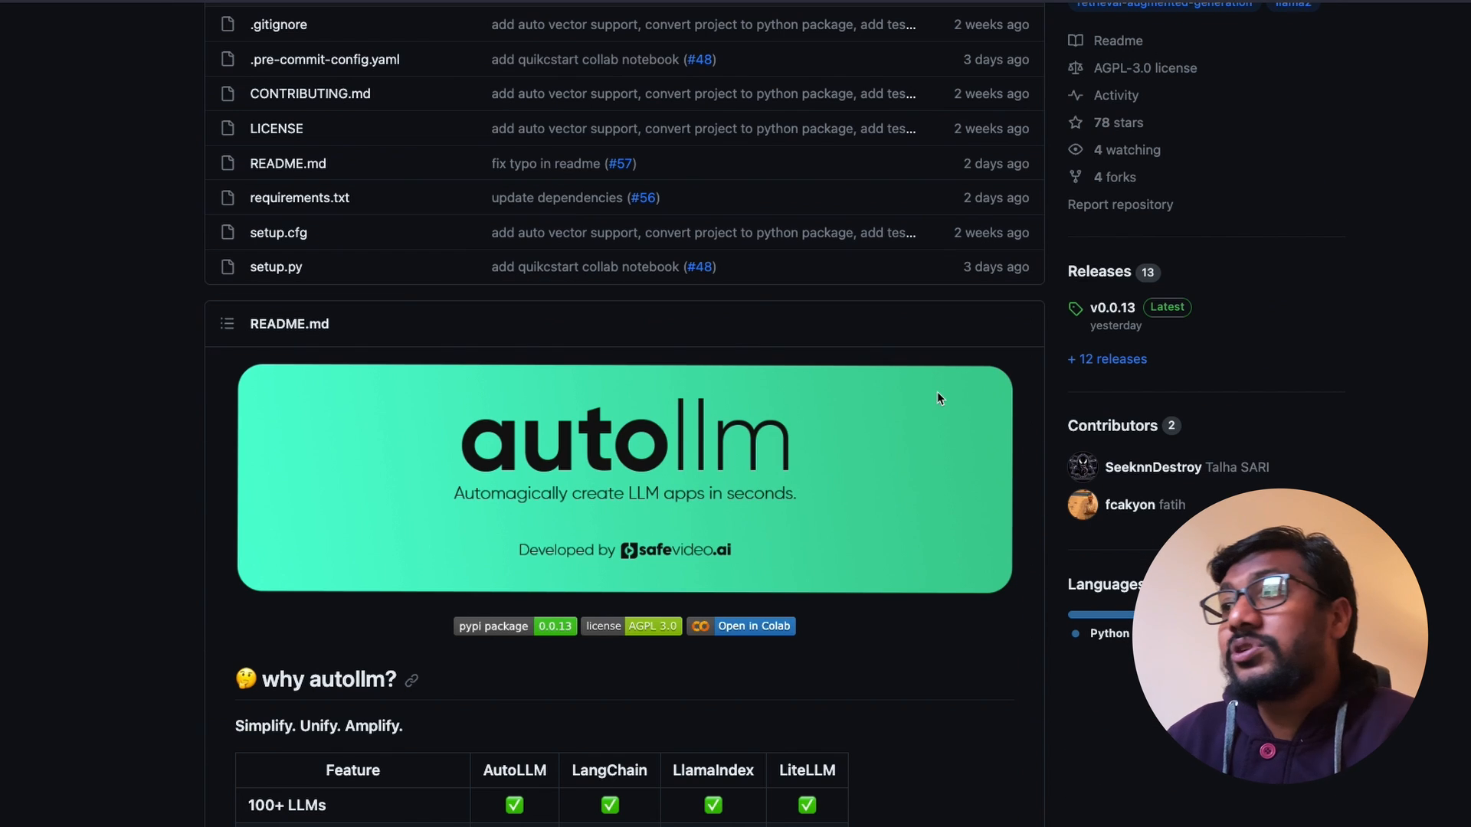
scroll(down, 3)
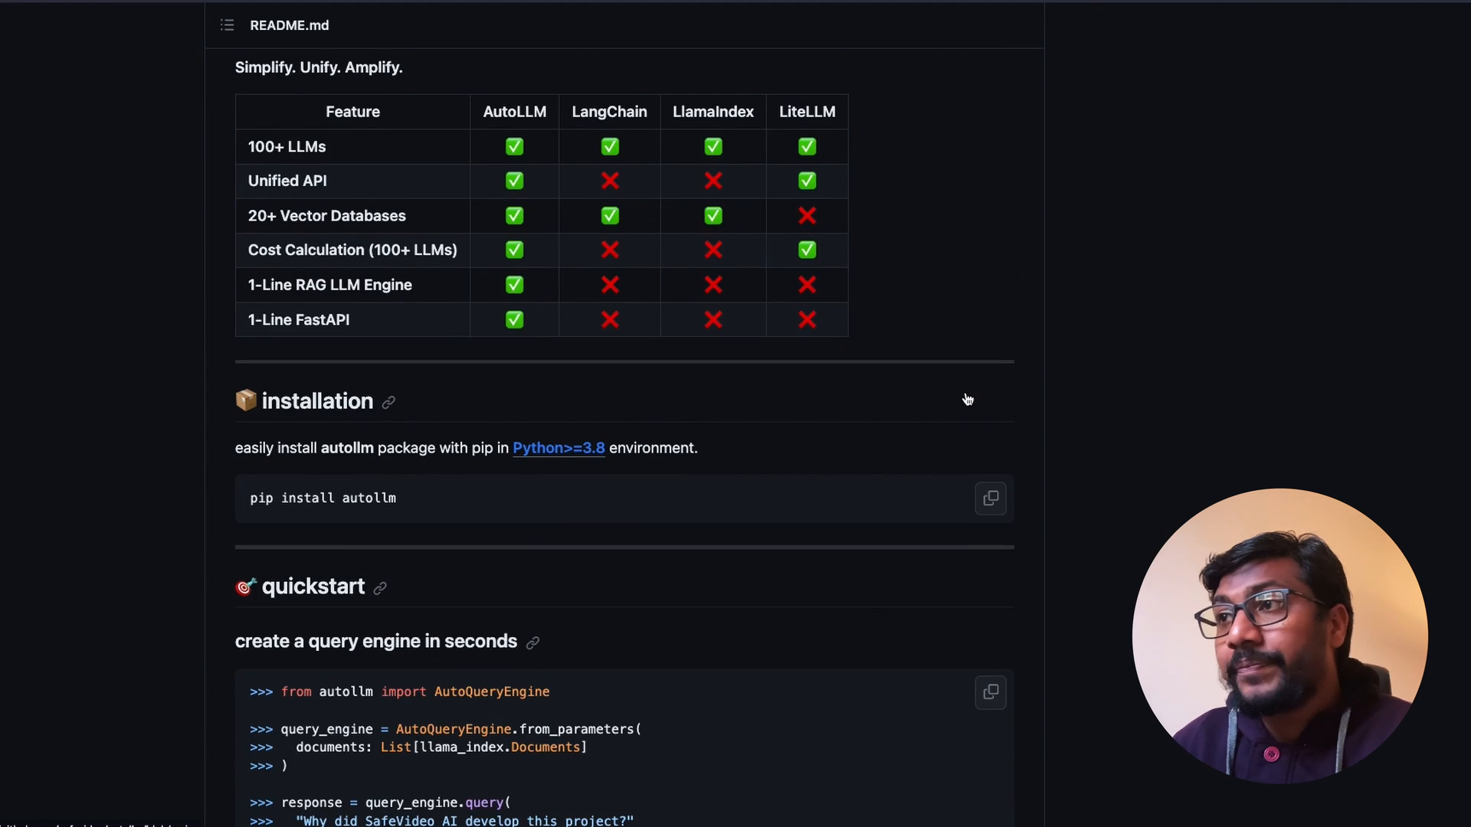
scroll(up, 3)
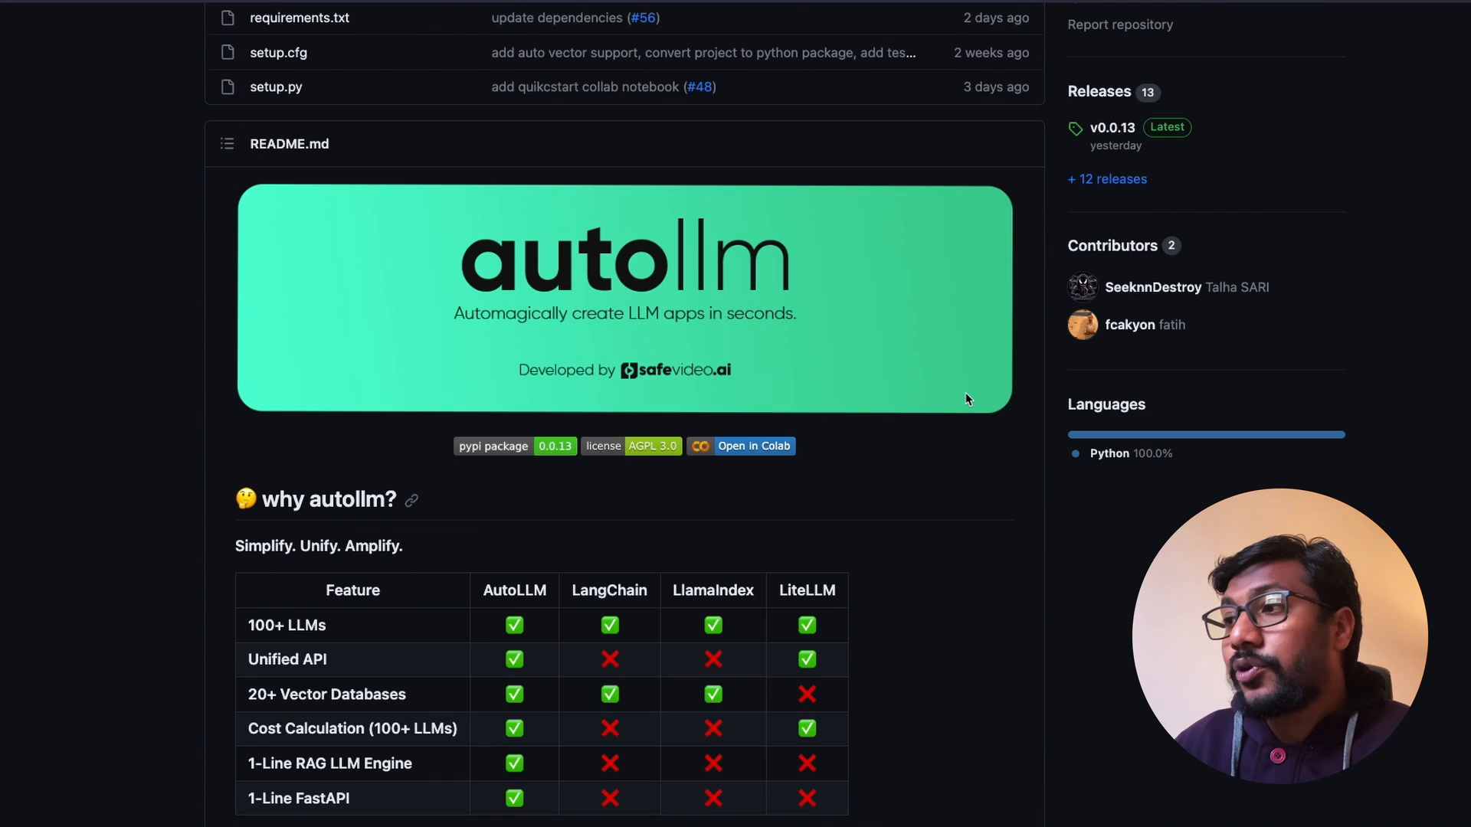
mouse_move(737, 398)
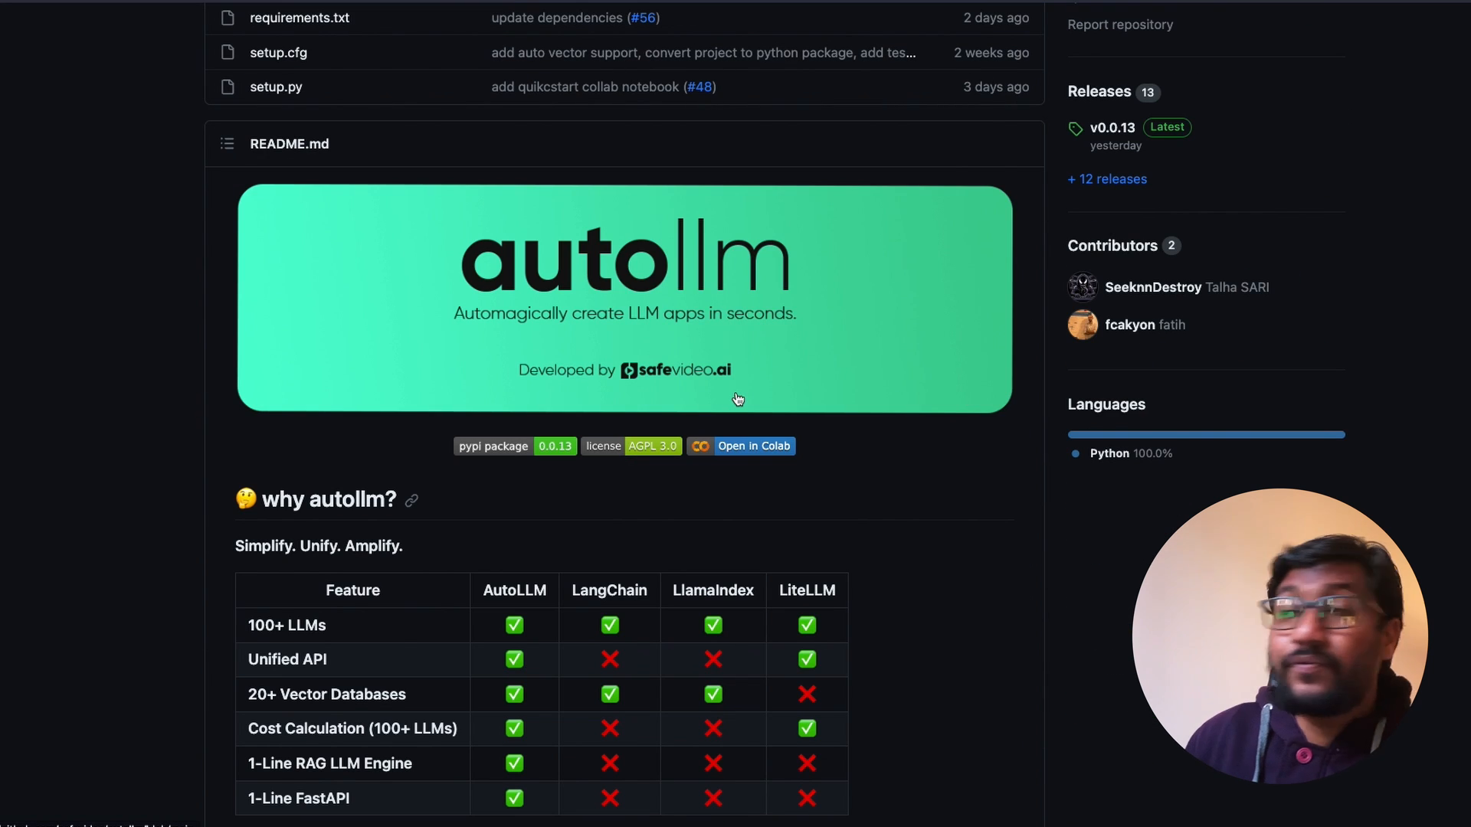
scroll(down, 3)
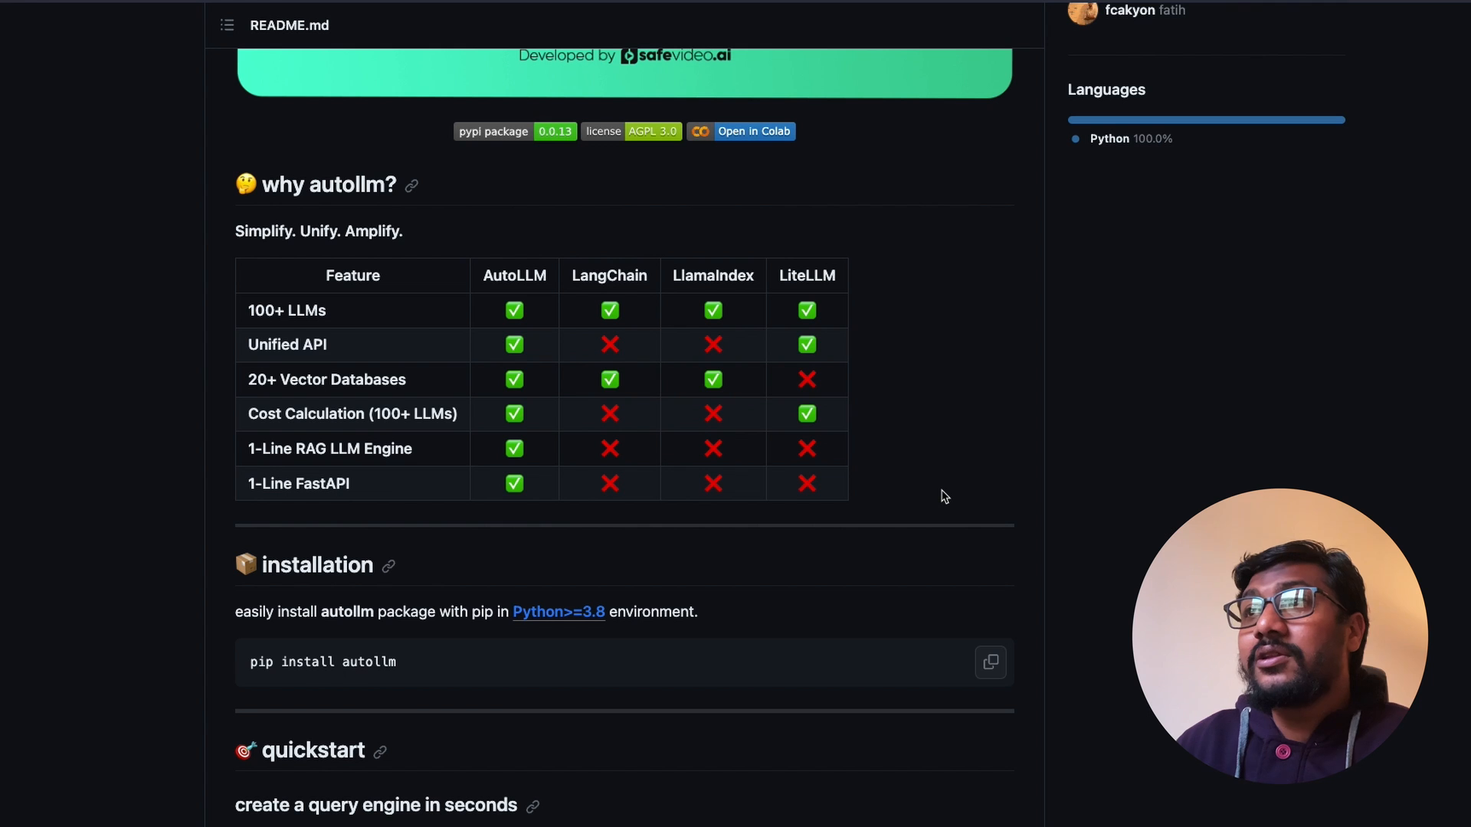